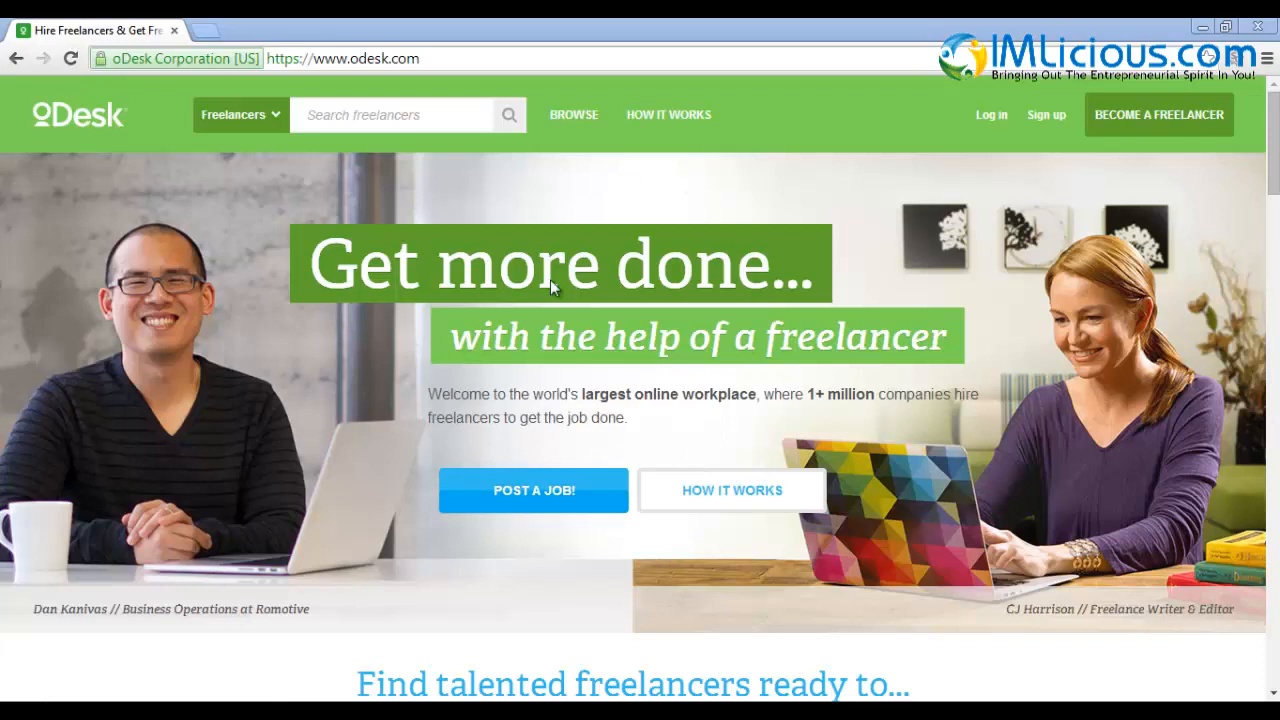
{"action": "mouse_move", "coordinate": [1052, 158]}
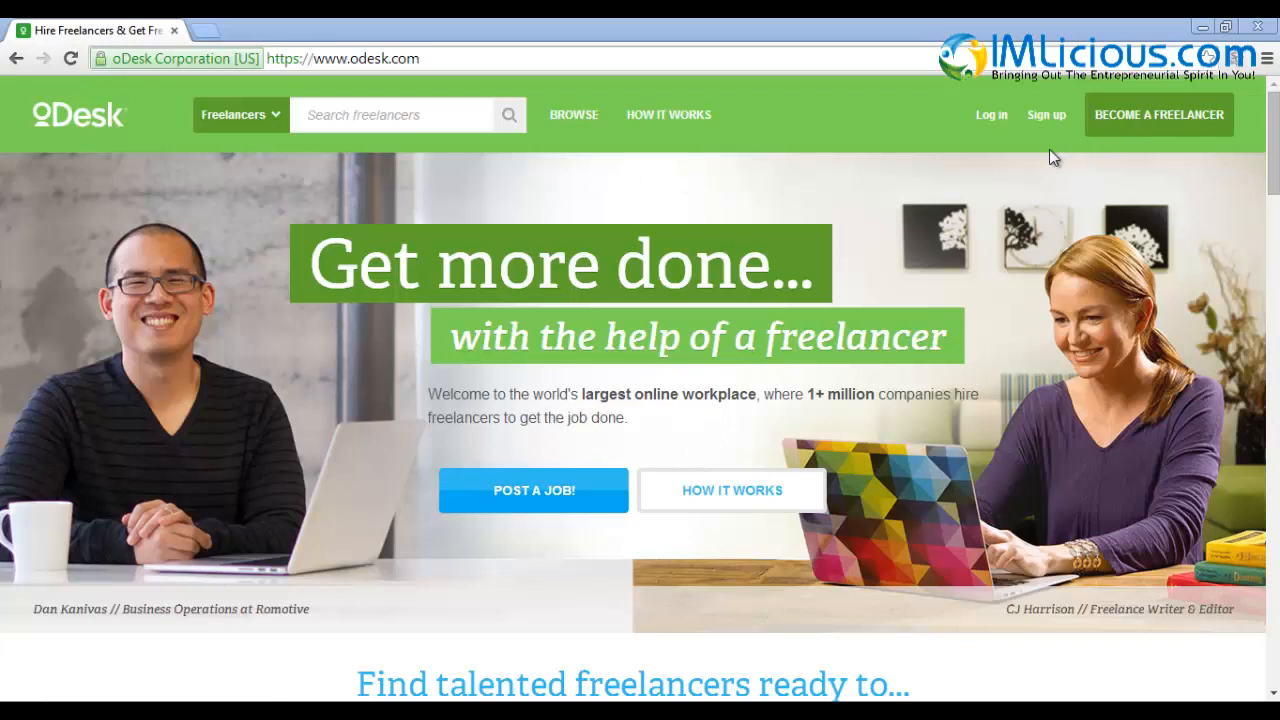
{"action": "mouse_move", "coordinate": [1044, 160]}
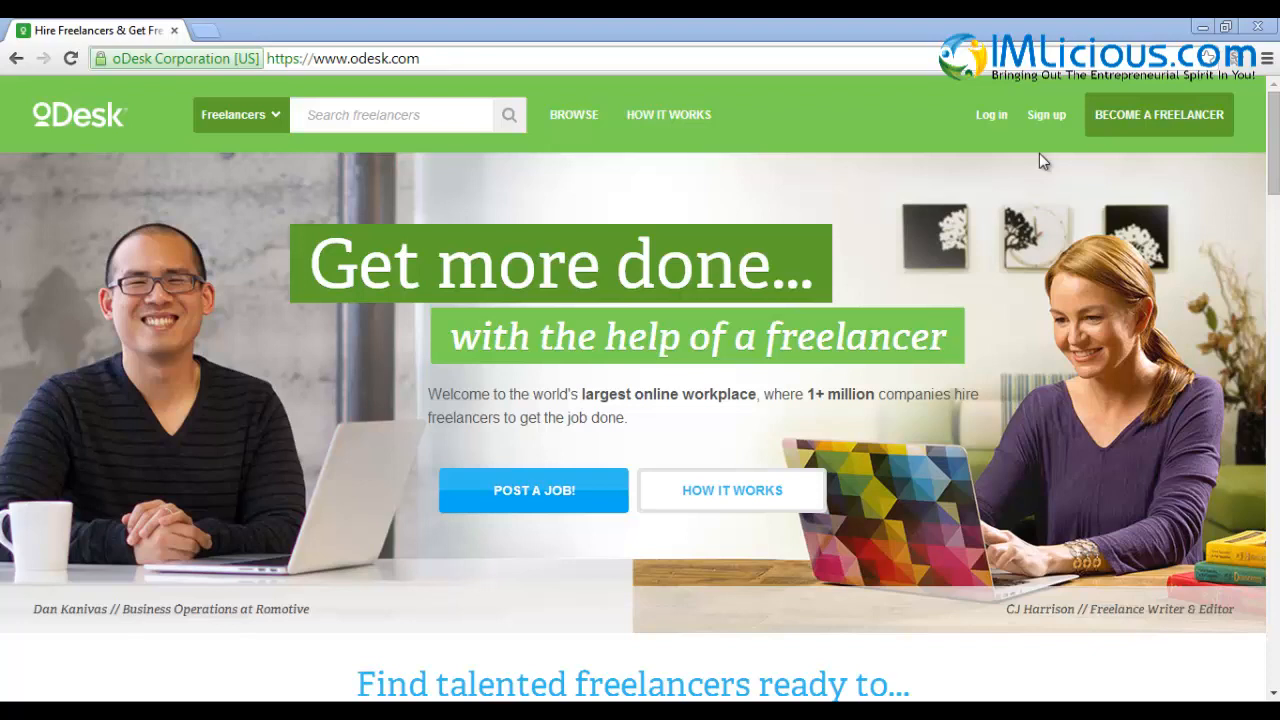
Start creating a new oDesk account under 'I need a freelancer'
{"action": "left_click", "coordinate": [1046, 114]}
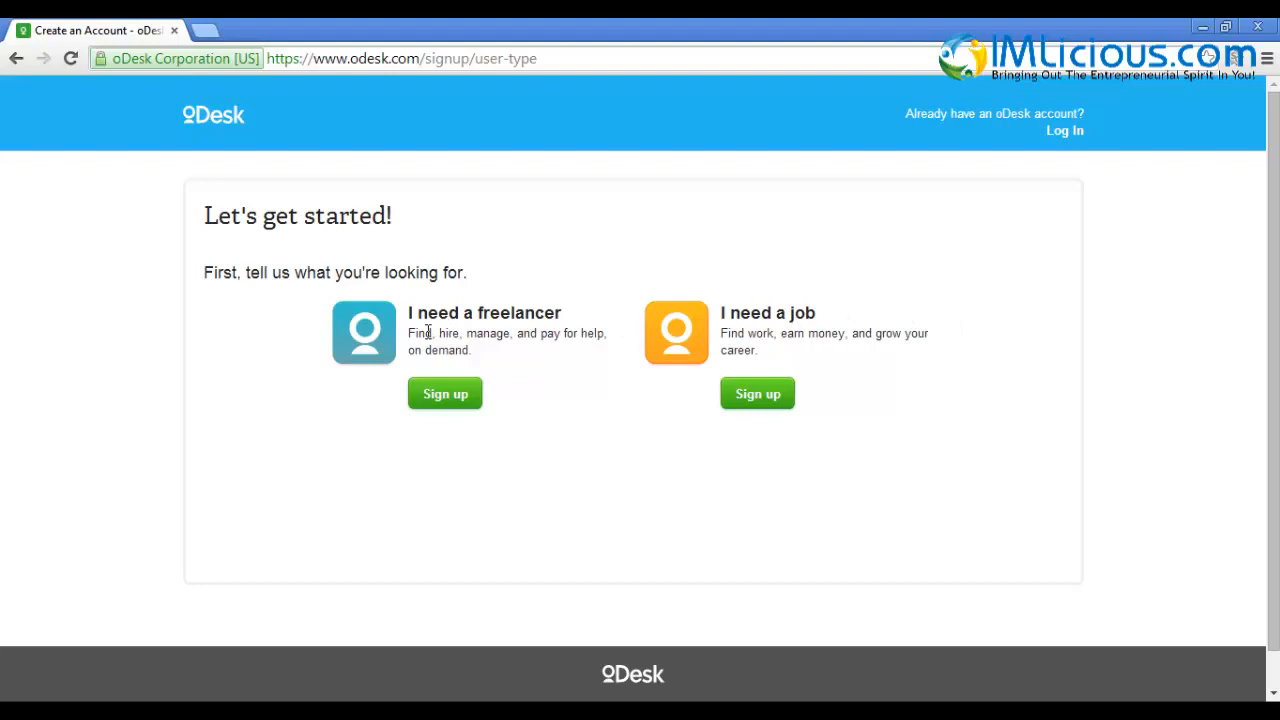
{"action": "left_click", "coordinate": [444, 392]}
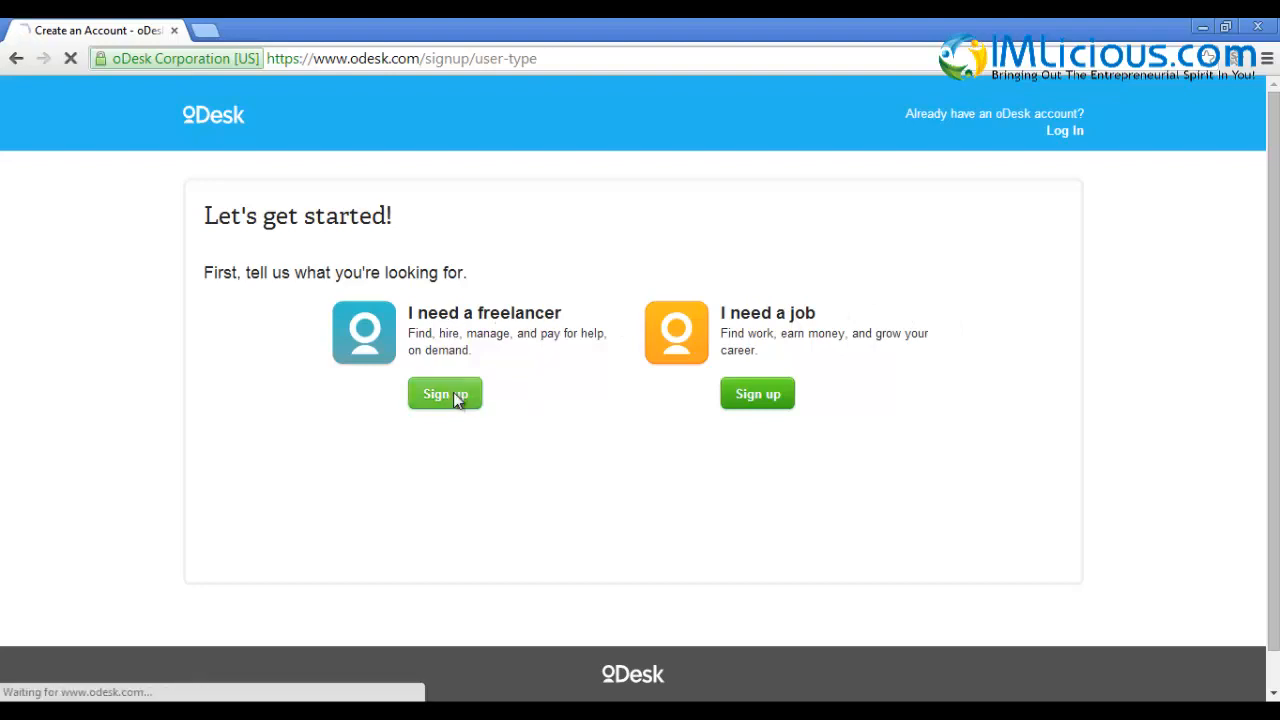
Toggle between company and individual sign-up, focusing name, email and password fields, ending on individual
{"action": "left_click", "coordinate": [444, 392]}
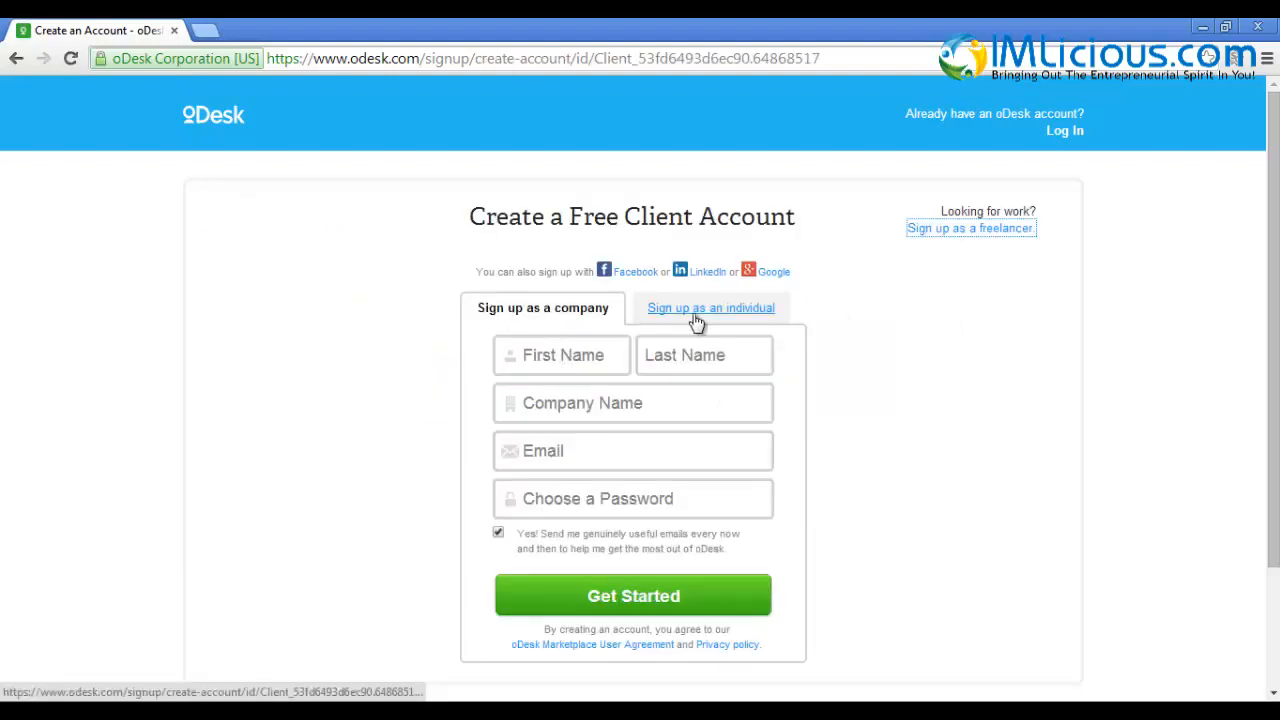
{"action": "left_click", "coordinate": [710, 308]}
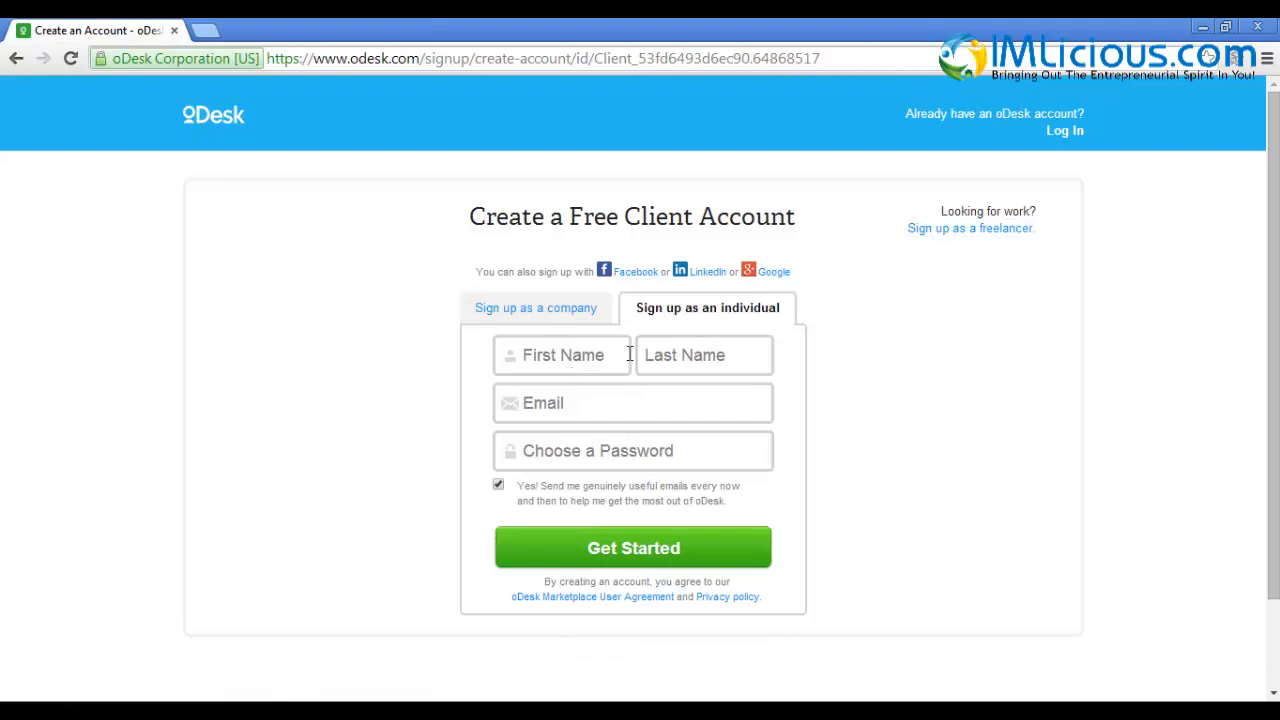
{"action": "left_click", "coordinate": [536, 308]}
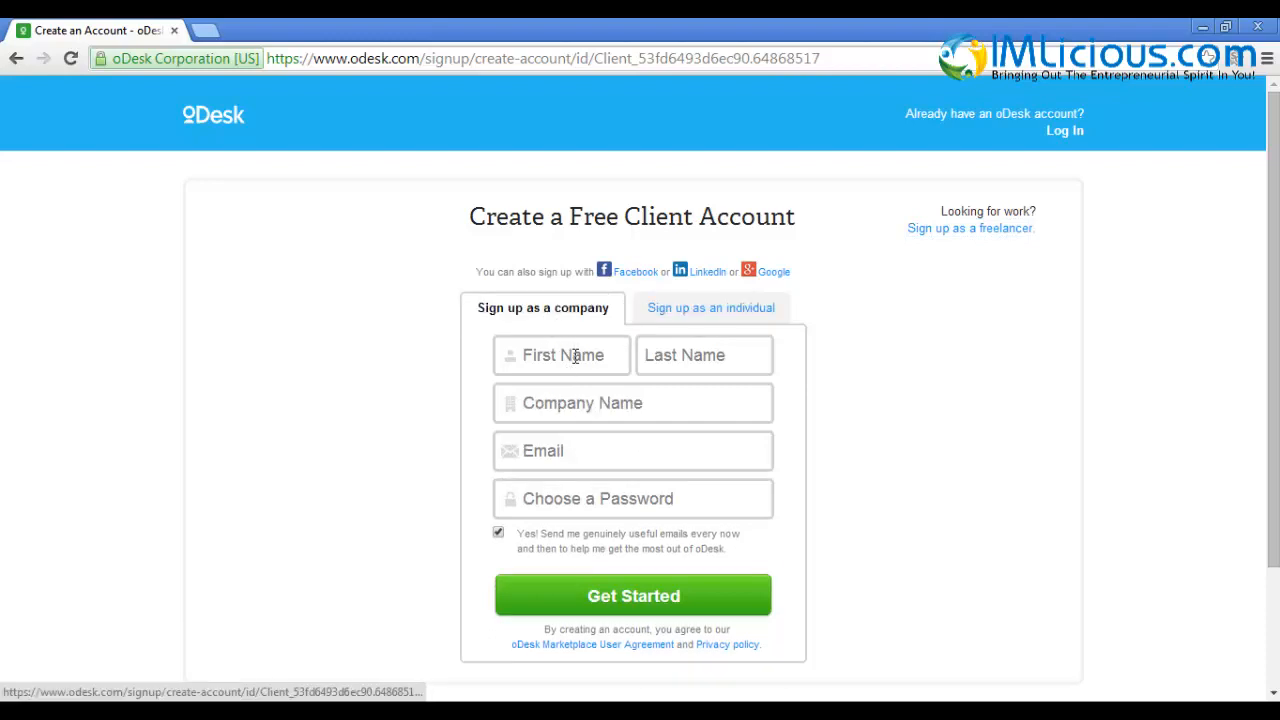
{"action": "left_click", "coordinate": [560, 356]}
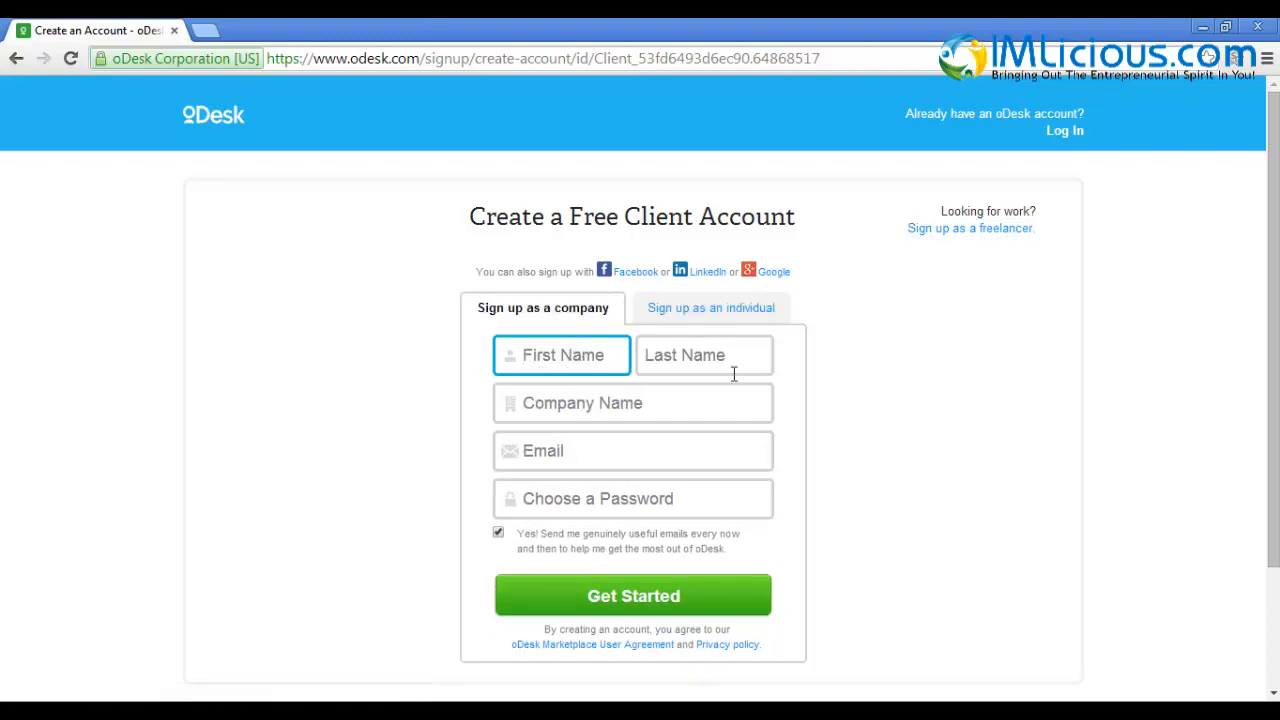
{"action": "left_click", "coordinate": [632, 450]}
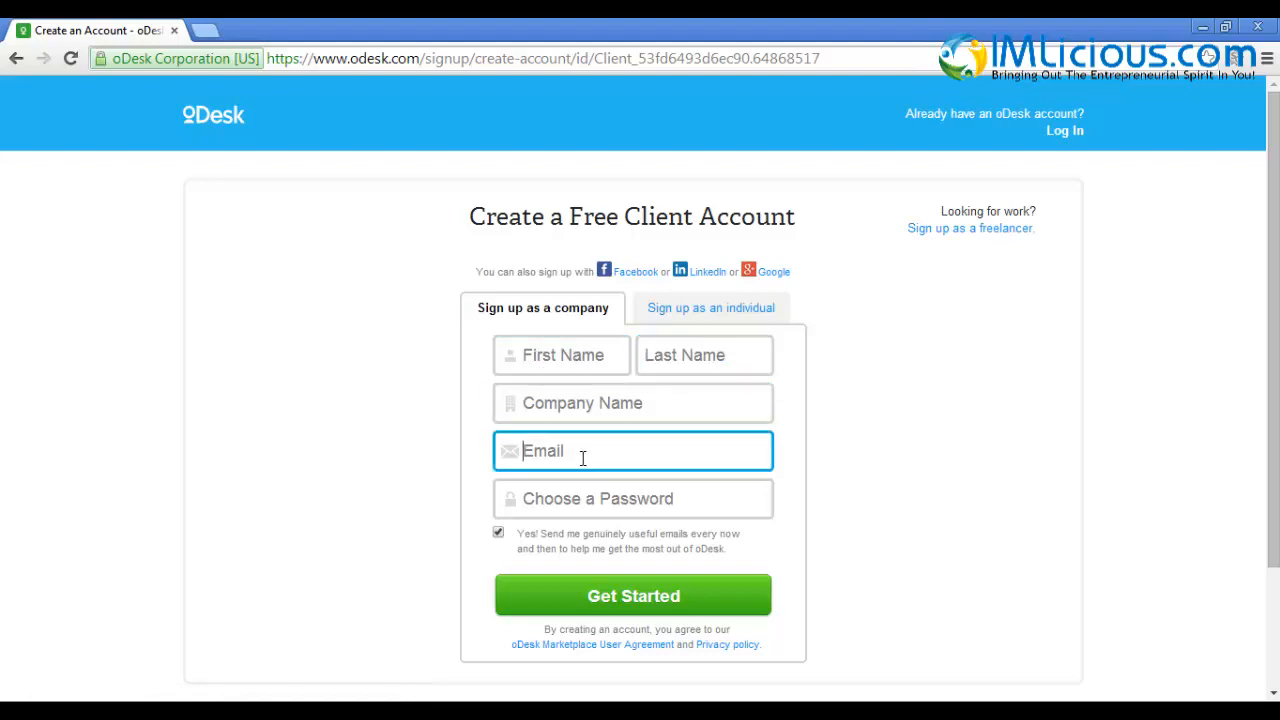
{"action": "left_click", "coordinate": [632, 498]}
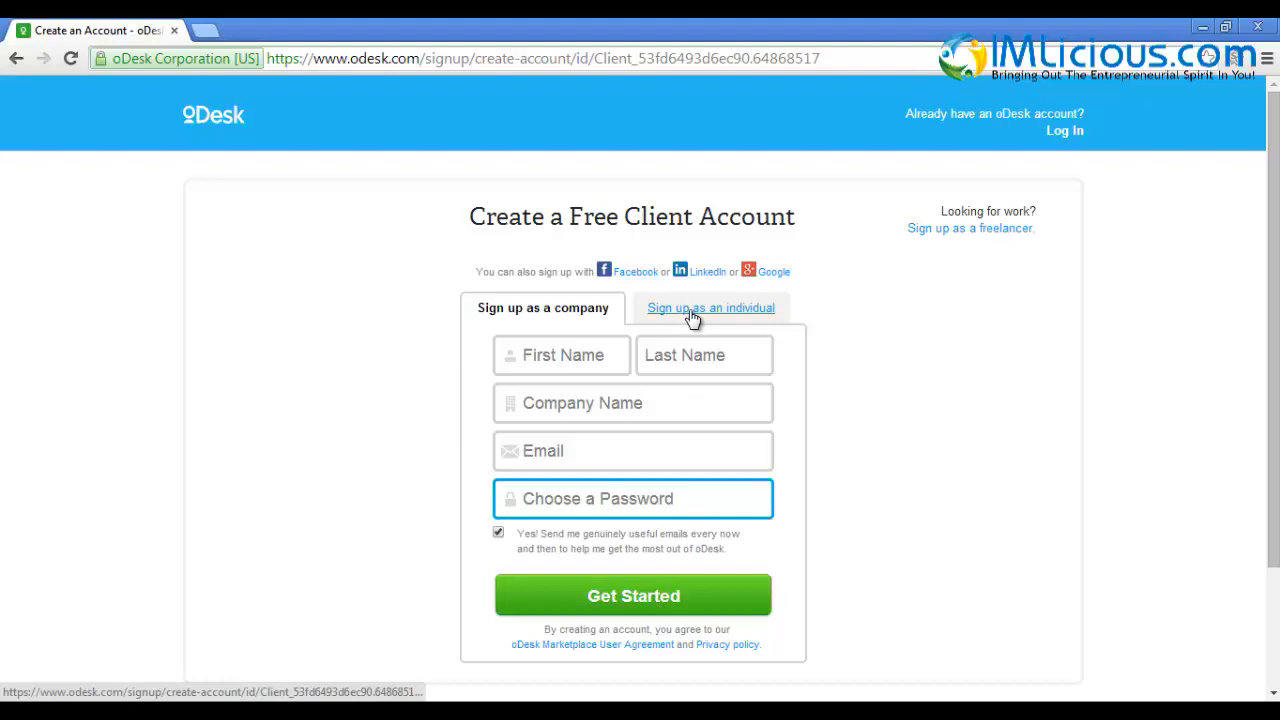
{"action": "left_click", "coordinate": [710, 308]}
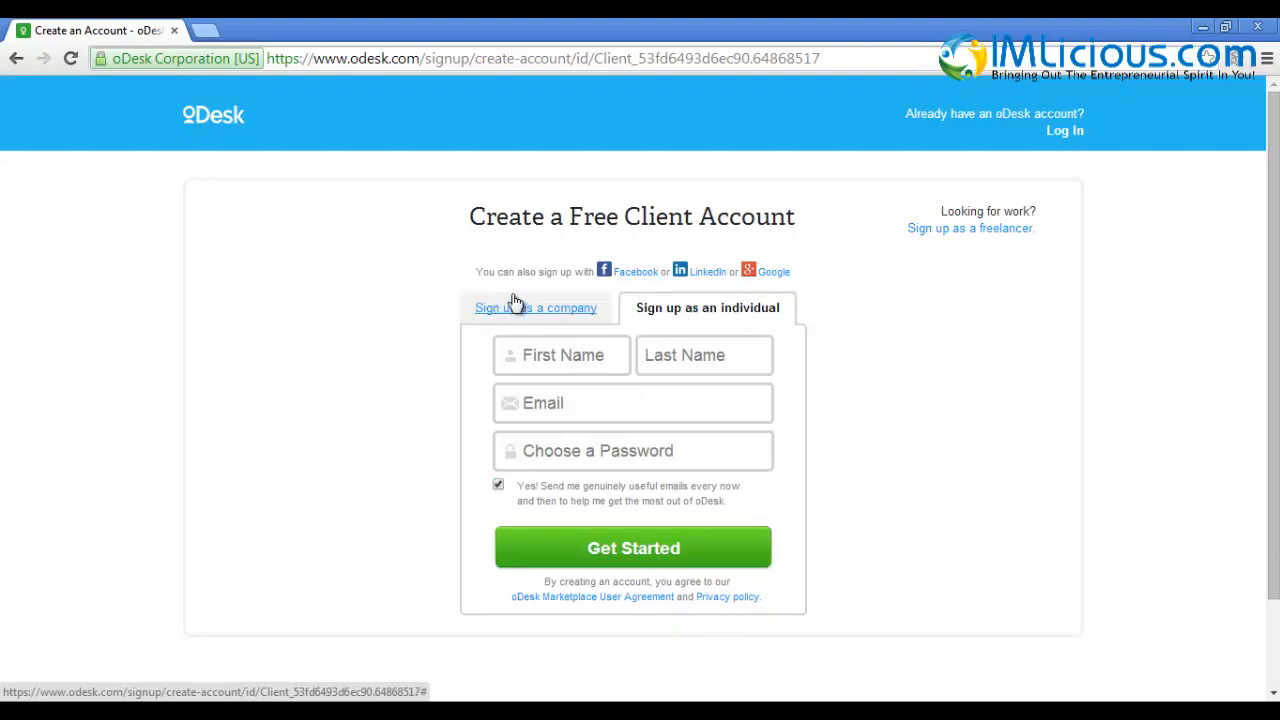
{"action": "mouse_move", "coordinate": [776, 272]}
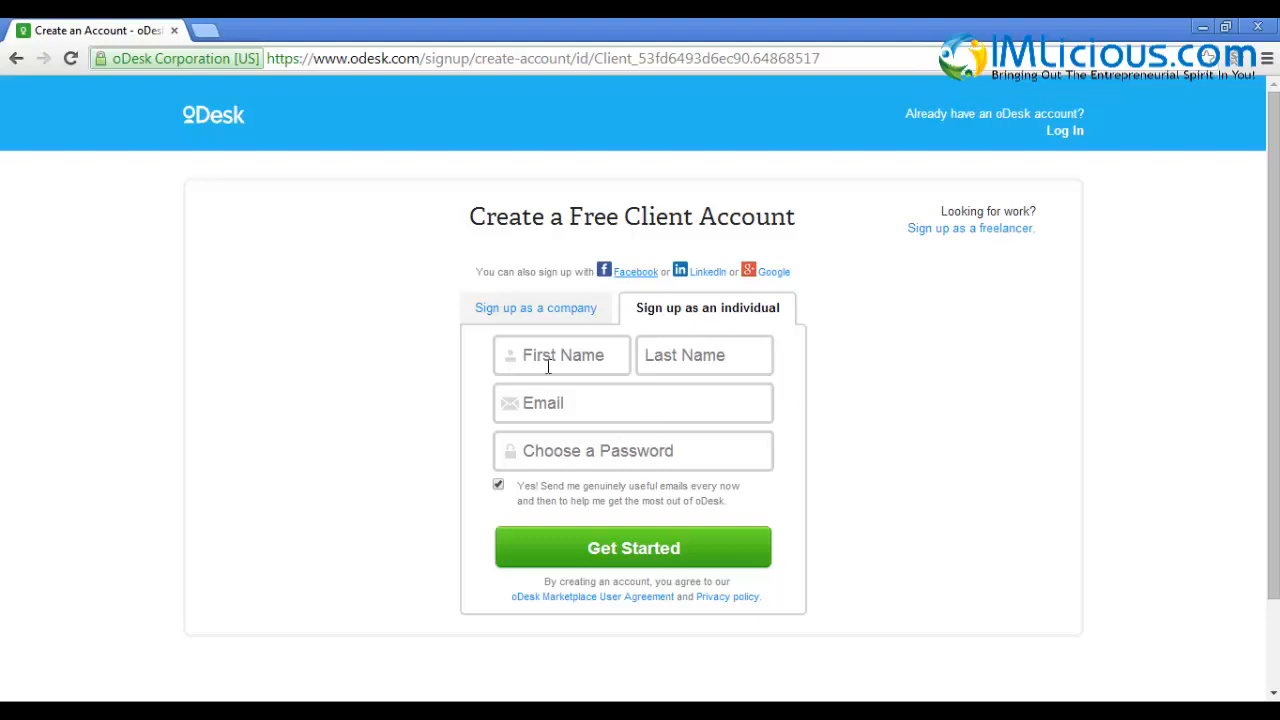
{"action": "mouse_move", "coordinate": [1064, 132]}
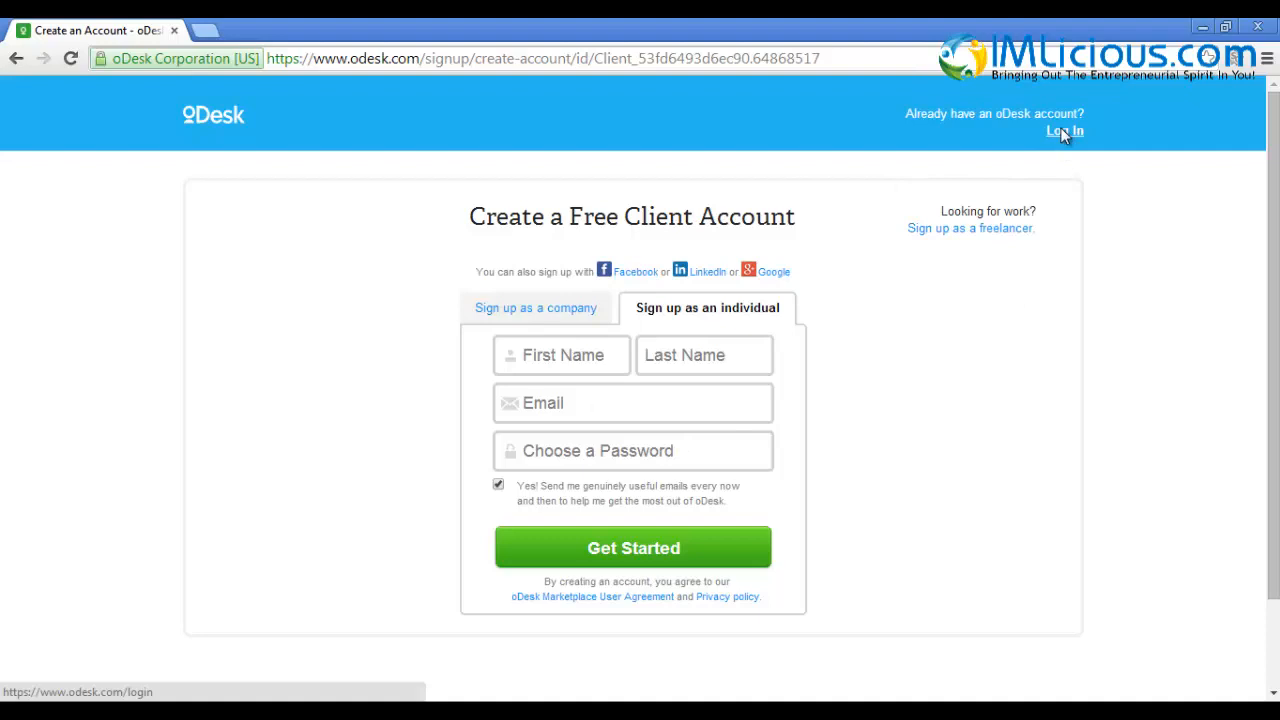
Log in to the existing oDesk account, landing on the Recruit job postings page
{"action": "left_click", "coordinate": [1064, 132]}
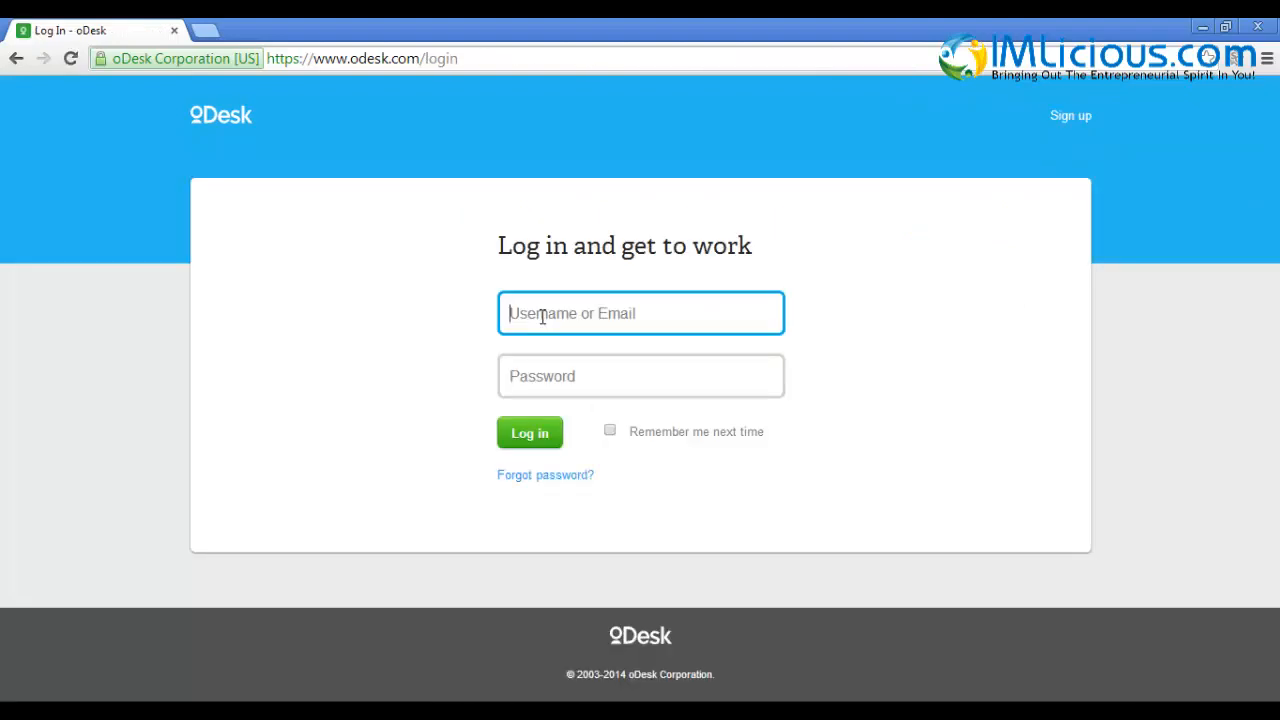
{"action": "left_click", "coordinate": [640, 376]}
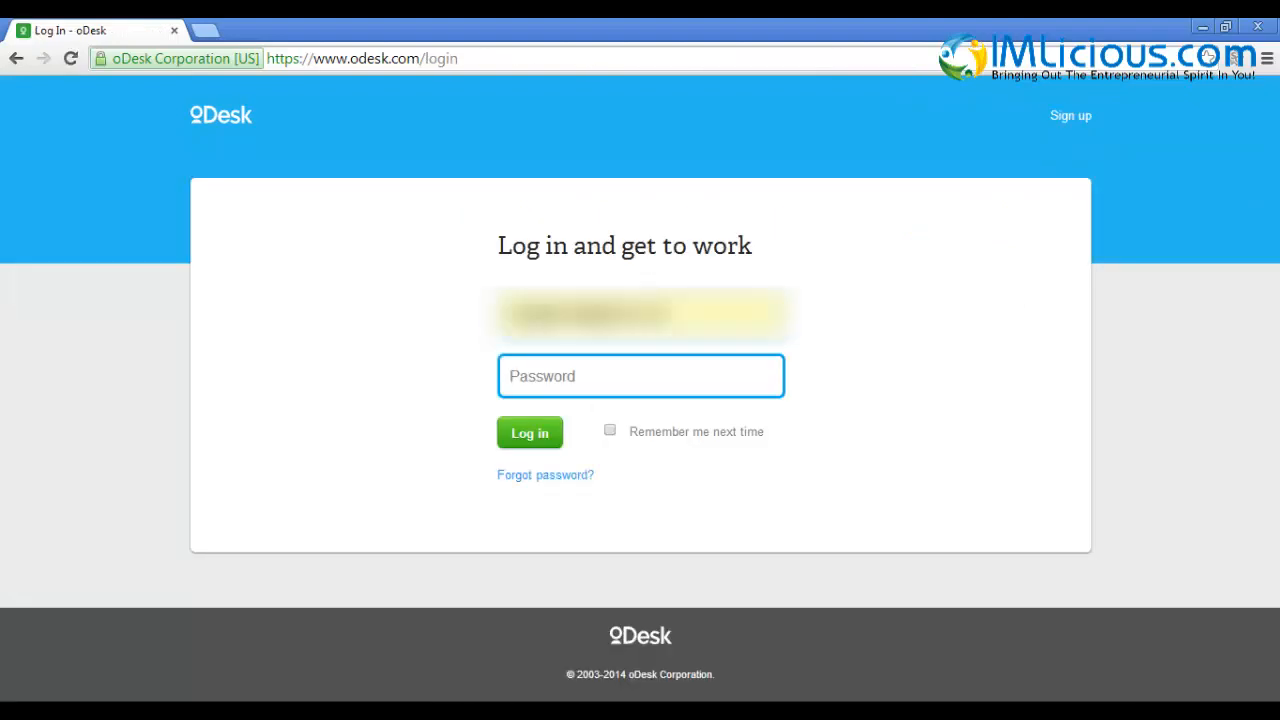
{"action": "left_click", "coordinate": [530, 432]}
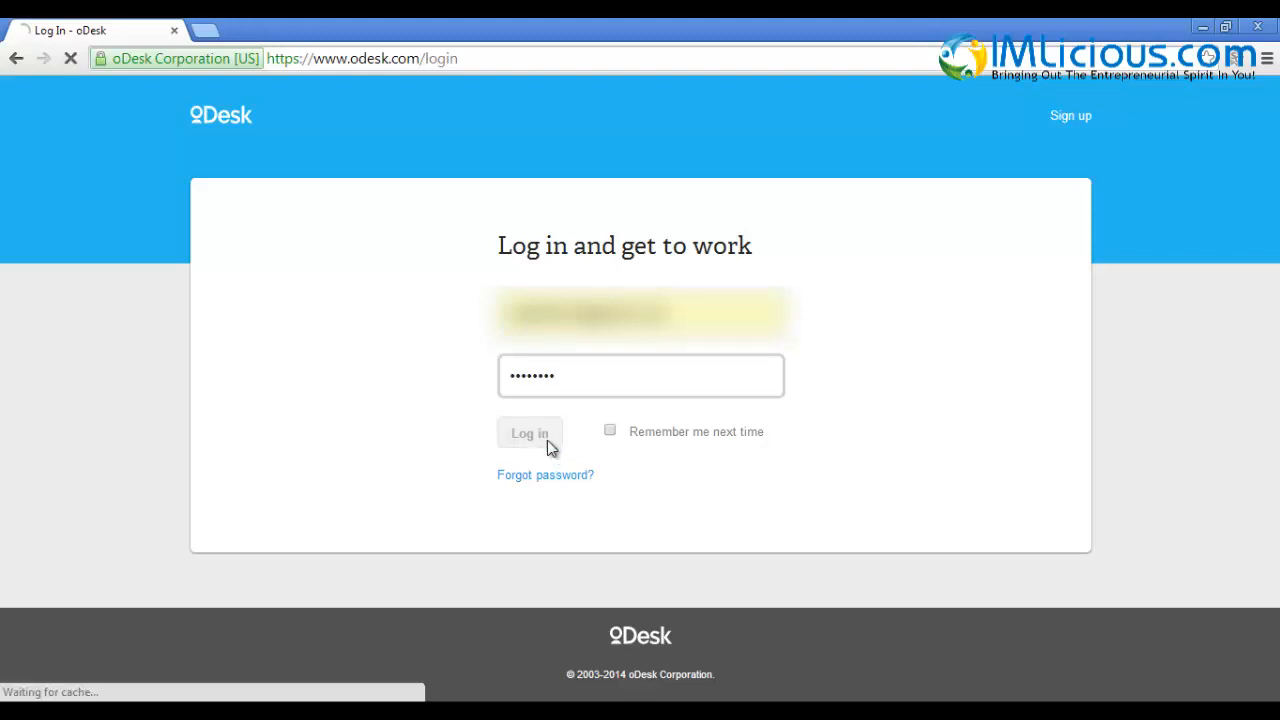
{"action": "left_click", "coordinate": [528, 432]}
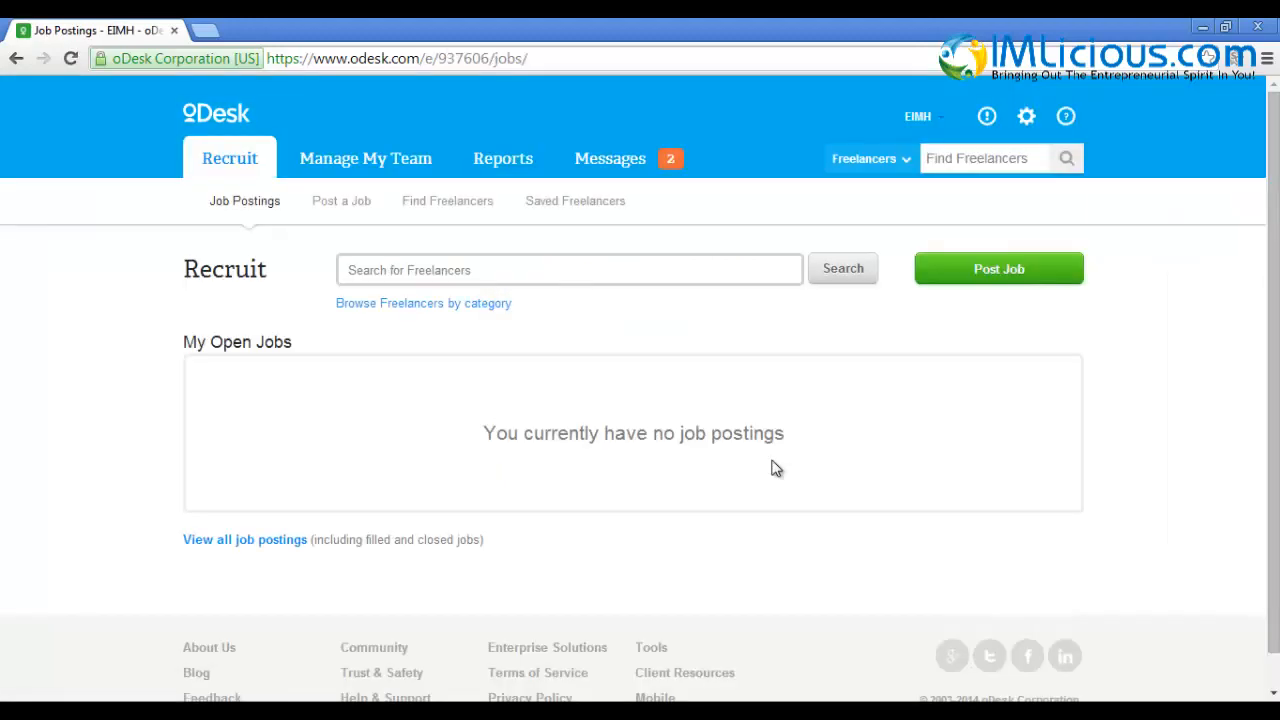
Begin a new job posting with Writing & Translation as its category
{"action": "left_click", "coordinate": [996, 268]}
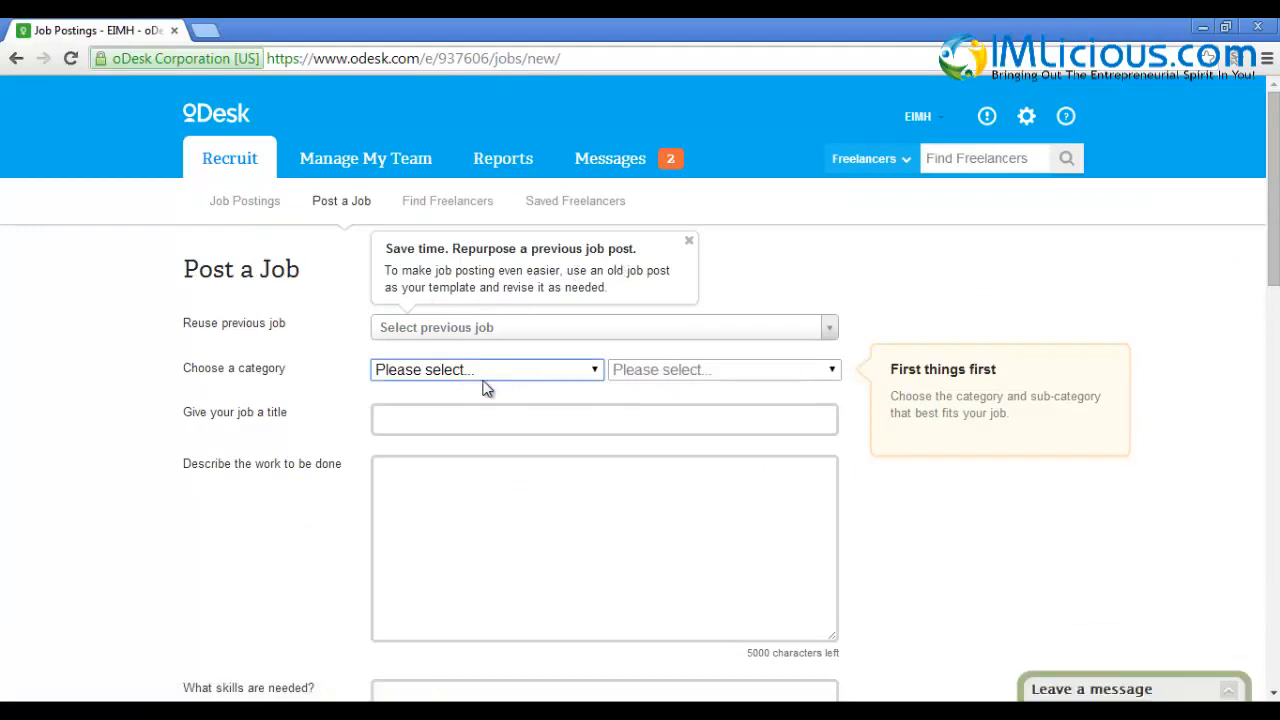
{"action": "left_click", "coordinate": [486, 368]}
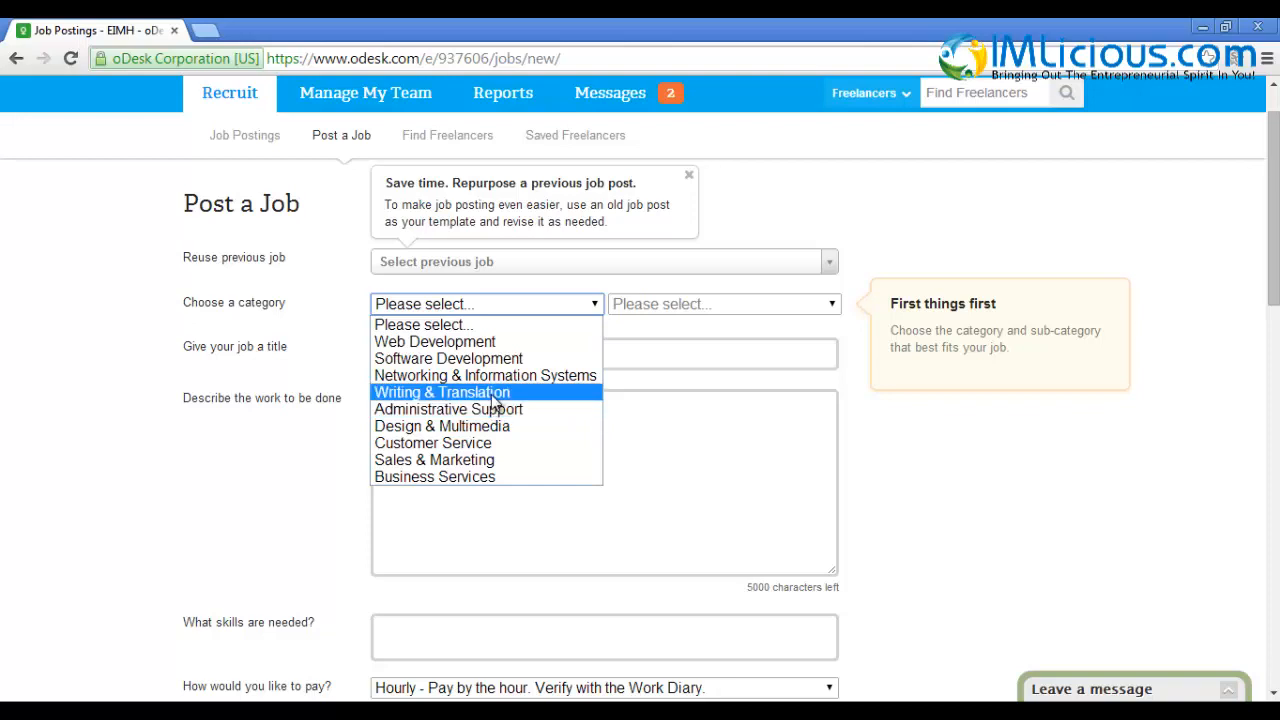
{"action": "left_click", "coordinate": [440, 392]}
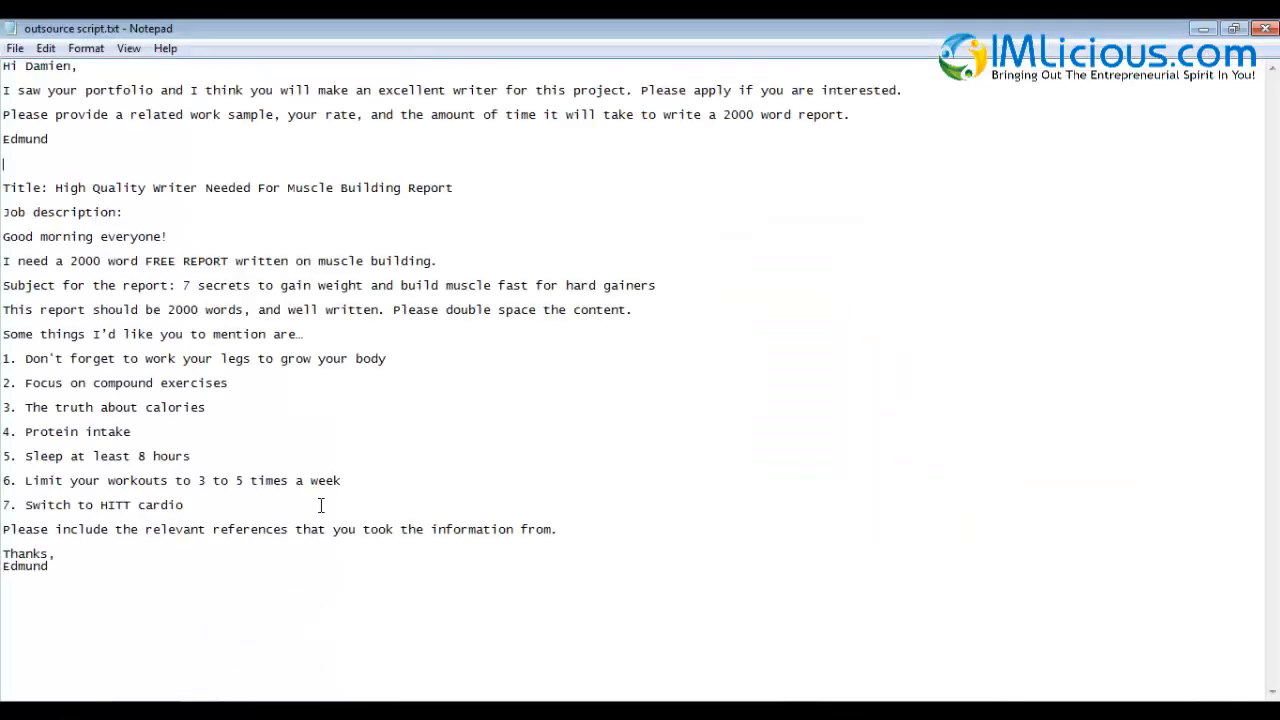
Enter the muscle-building report title and paste the description with its topic list
{"action": "left_click_drag", "start_coordinate": [56, 188], "coordinate": [452, 188]}
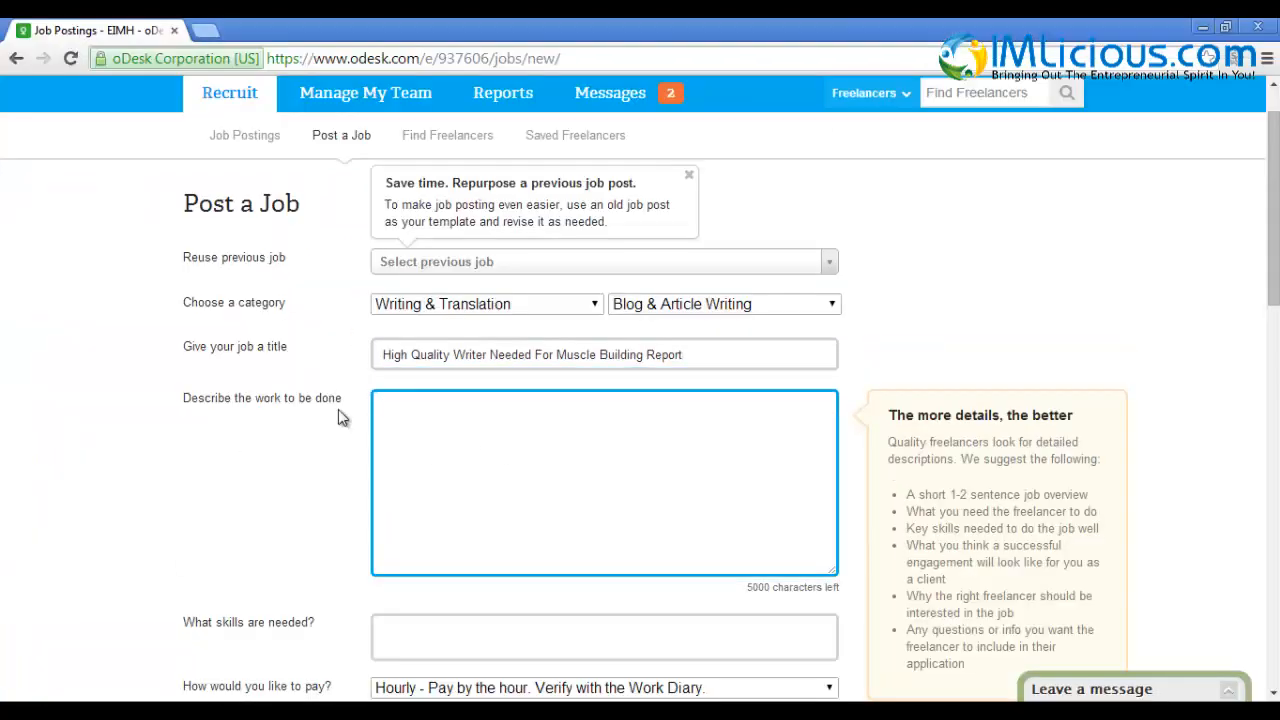
{"action": "mouse_move", "coordinate": [476, 478]}
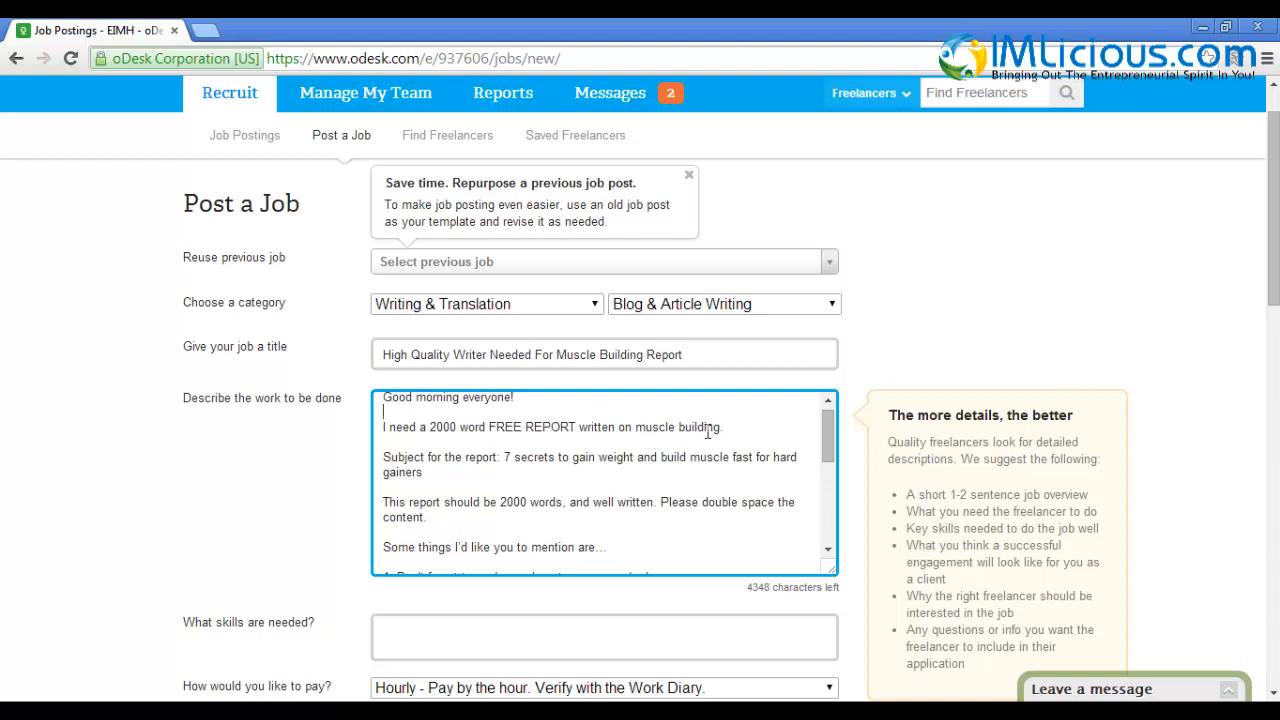
{"action": "mouse_move", "coordinate": [562, 472]}
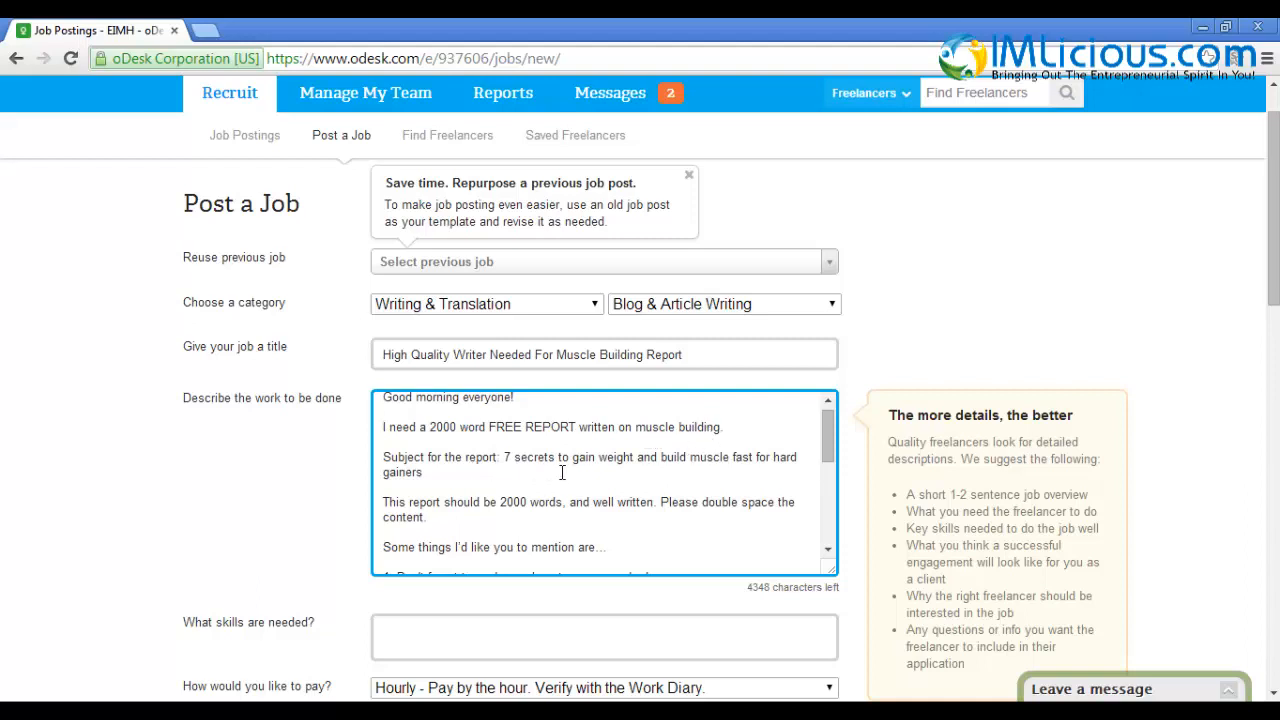
{"action": "mouse_move", "coordinate": [720, 476]}
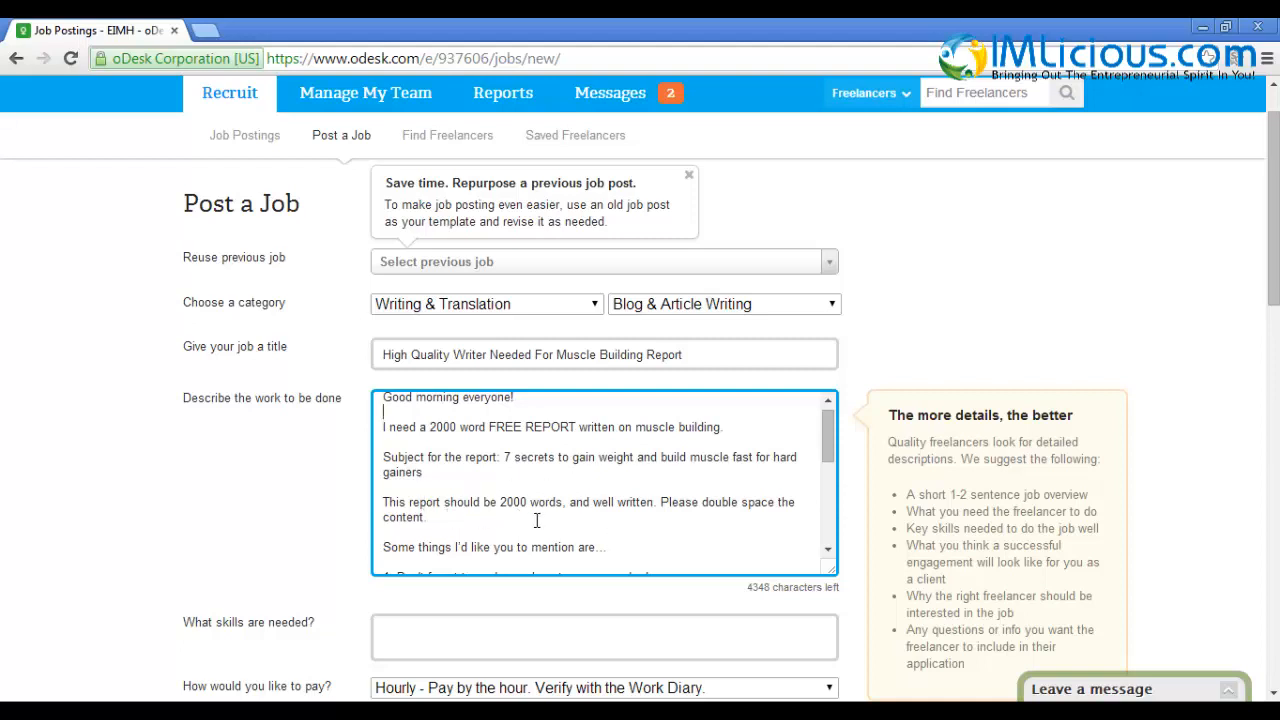
{"action": "mouse_move", "coordinate": [476, 524]}
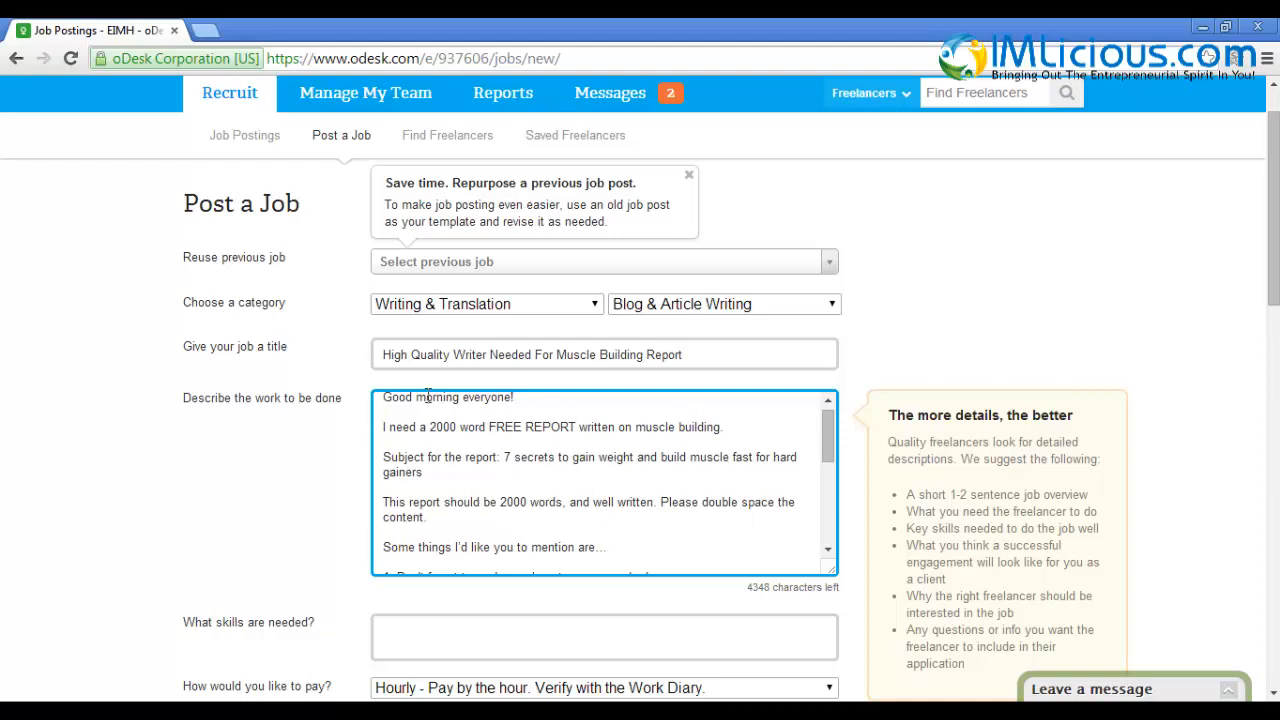
{"action": "scroll", "scroll_direction": "down", "scroll_amount": 3}
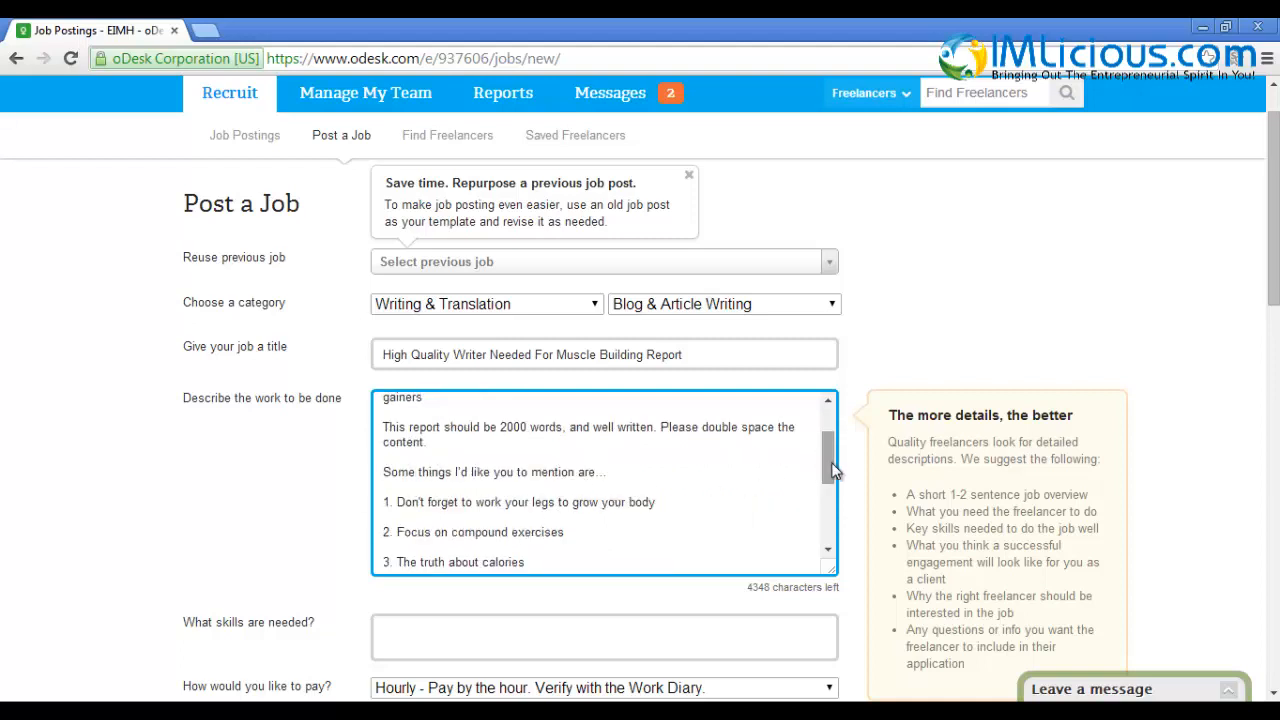
{"action": "scroll", "scroll_direction": "down", "scroll_amount": 3}
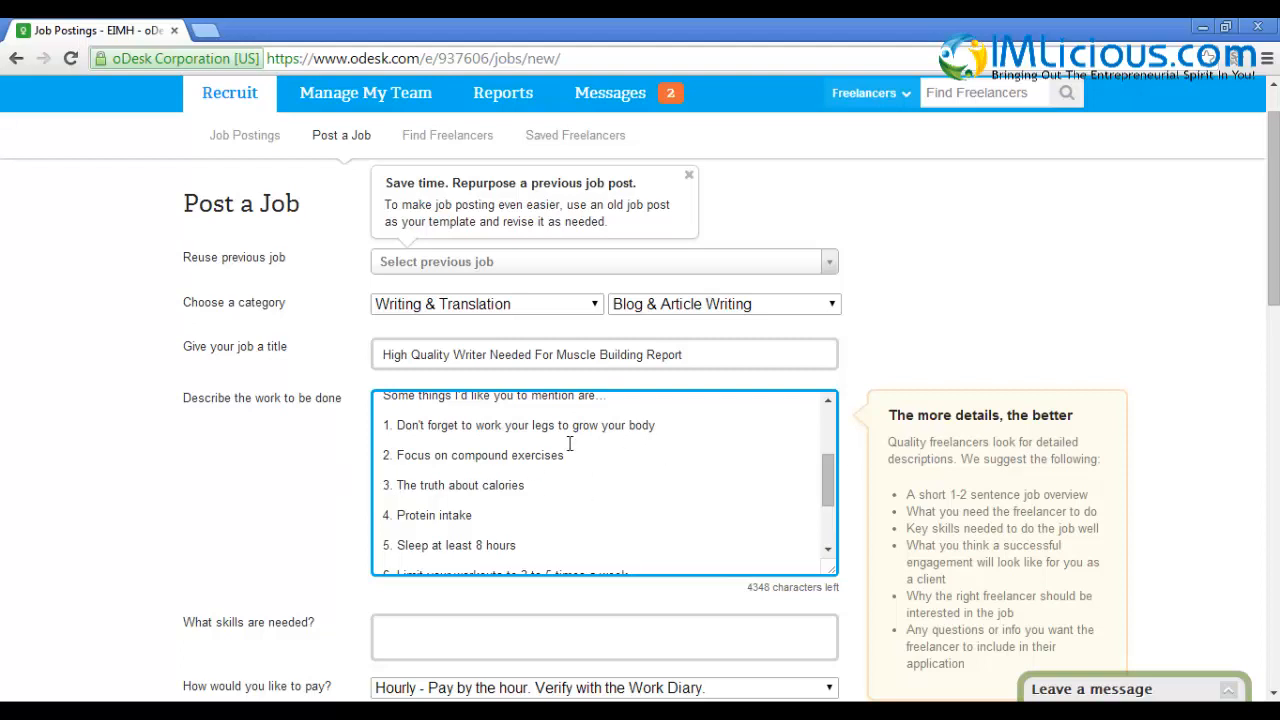
{"action": "scroll", "scroll_direction": "down", "scroll_amount": 3}
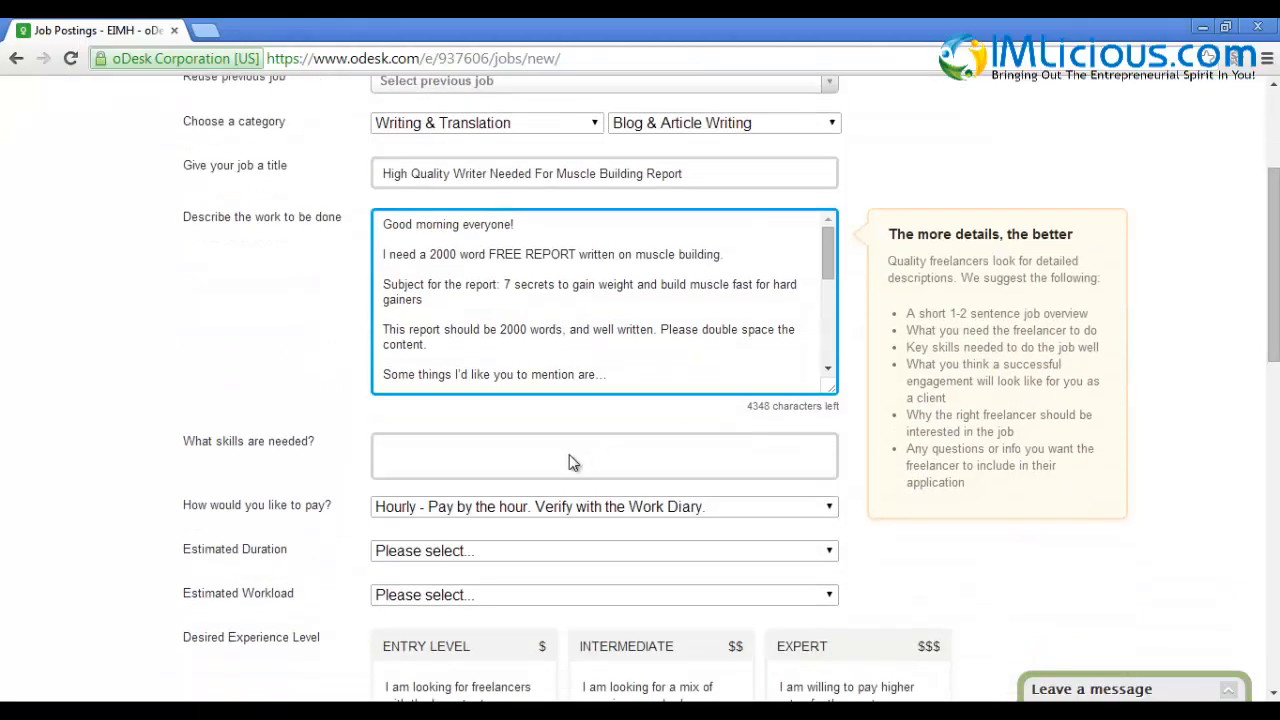
Add content-writing, creative-writing, physical-fitness, article-writing and ebook-writing as required skills
{"action": "left_click", "coordinate": [604, 456]}
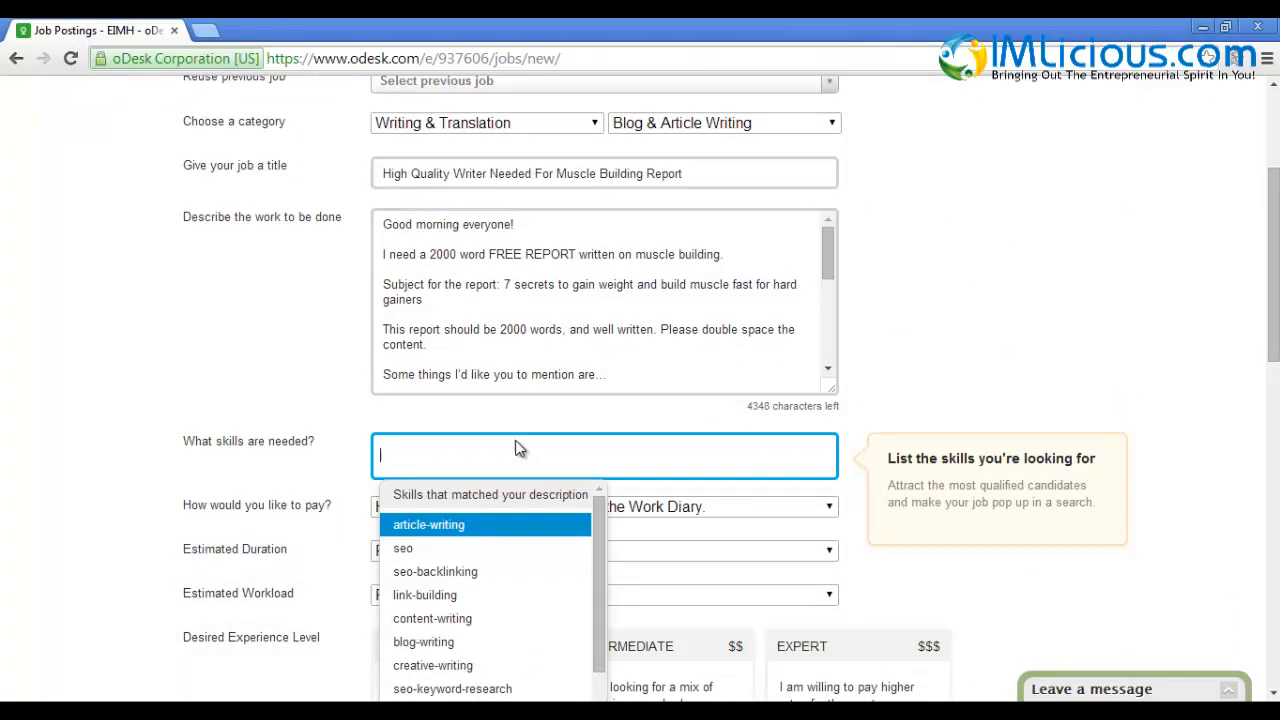
{"action": "type", "text": "writing"}
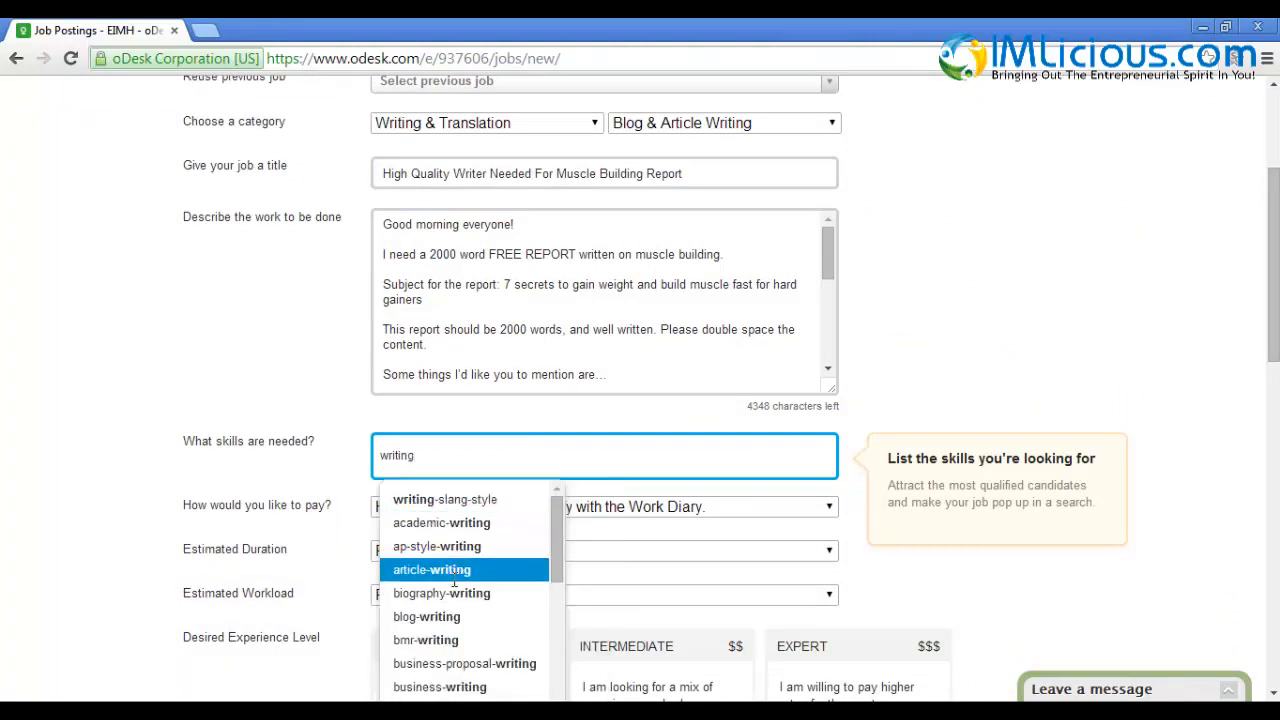
{"action": "scroll", "scroll_direction": "down", "scroll_amount": 3}
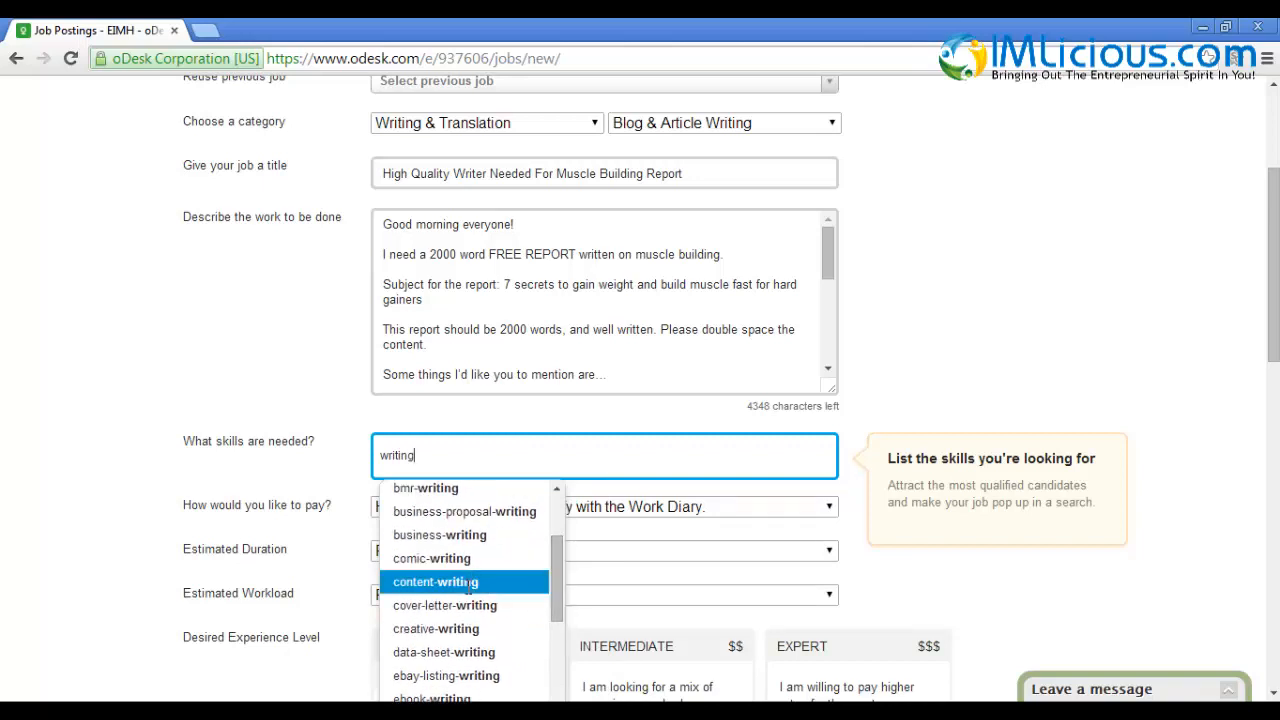
{"action": "left_click", "coordinate": [436, 628]}
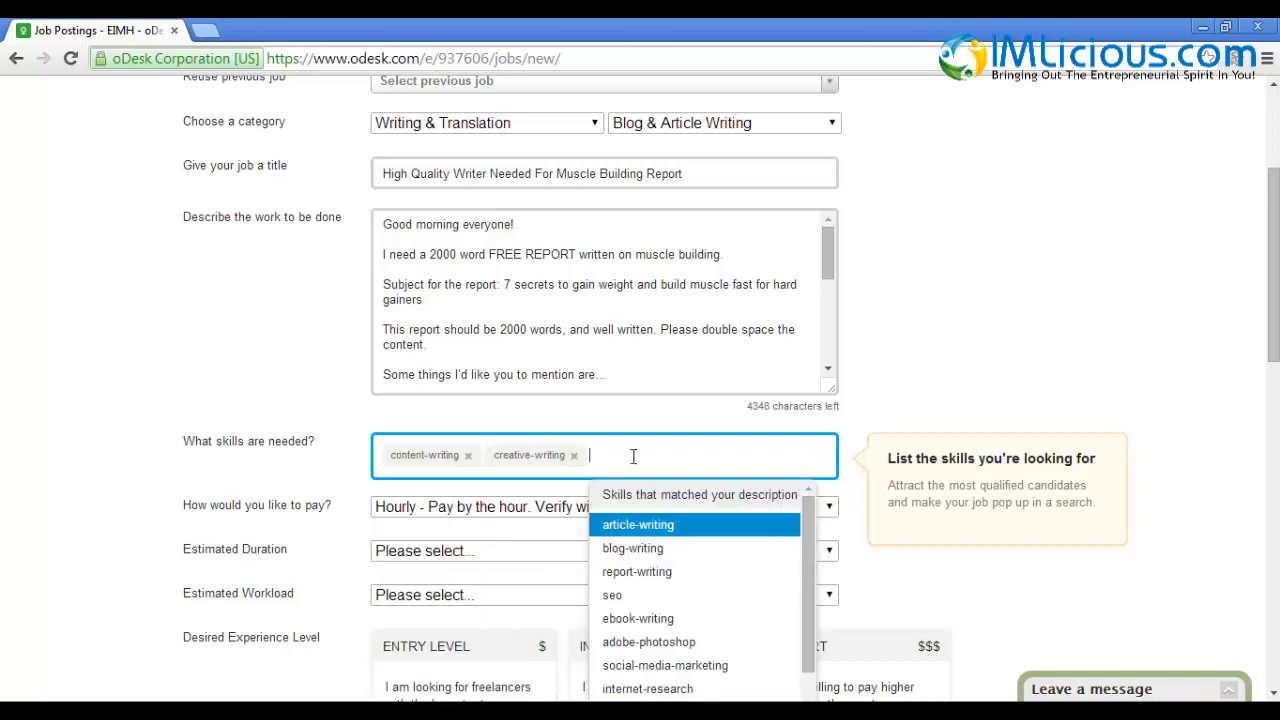
{"action": "type", "text": "mu"}
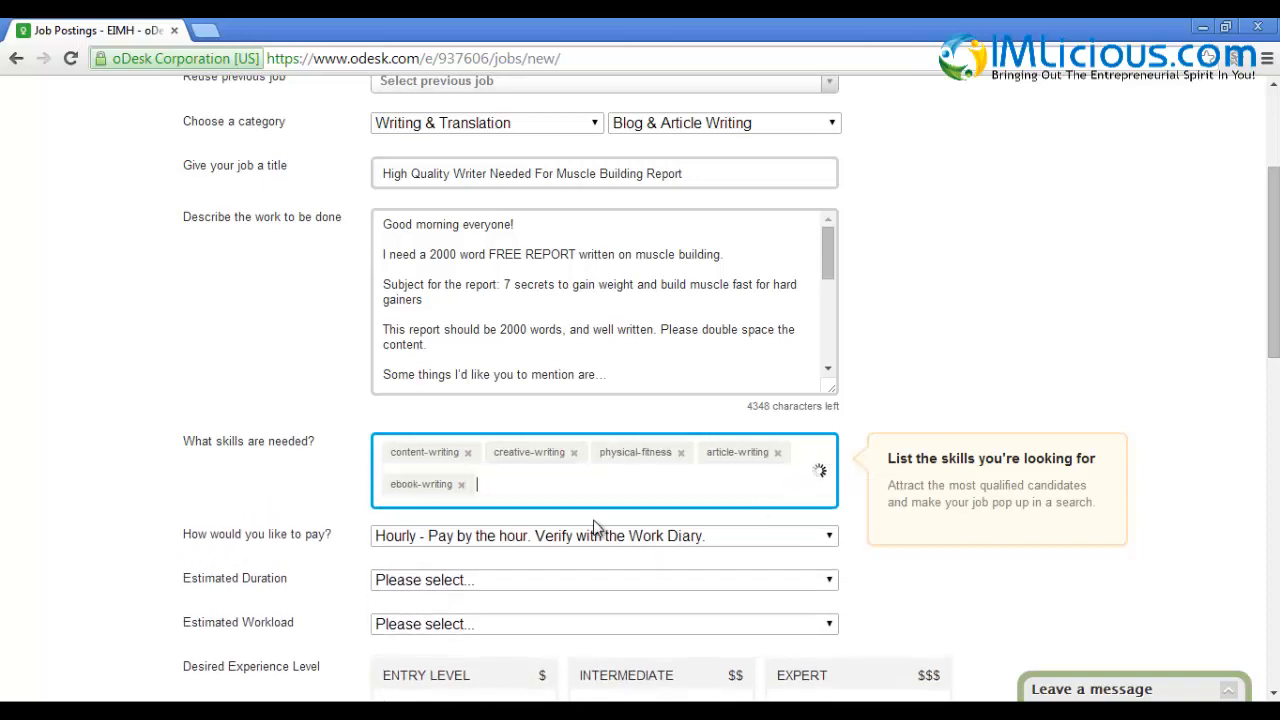
{"action": "left_click", "coordinate": [264, 496]}
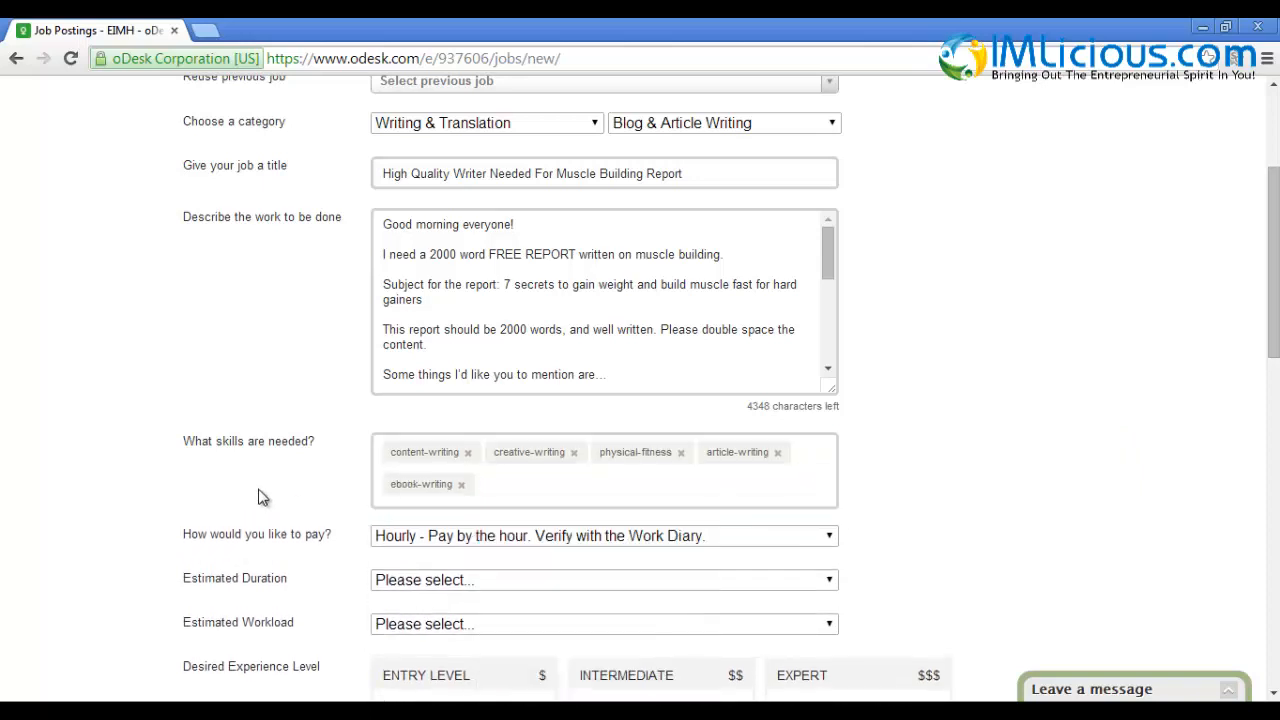
{"action": "scroll", "scroll_direction": "down", "scroll_amount": 3}
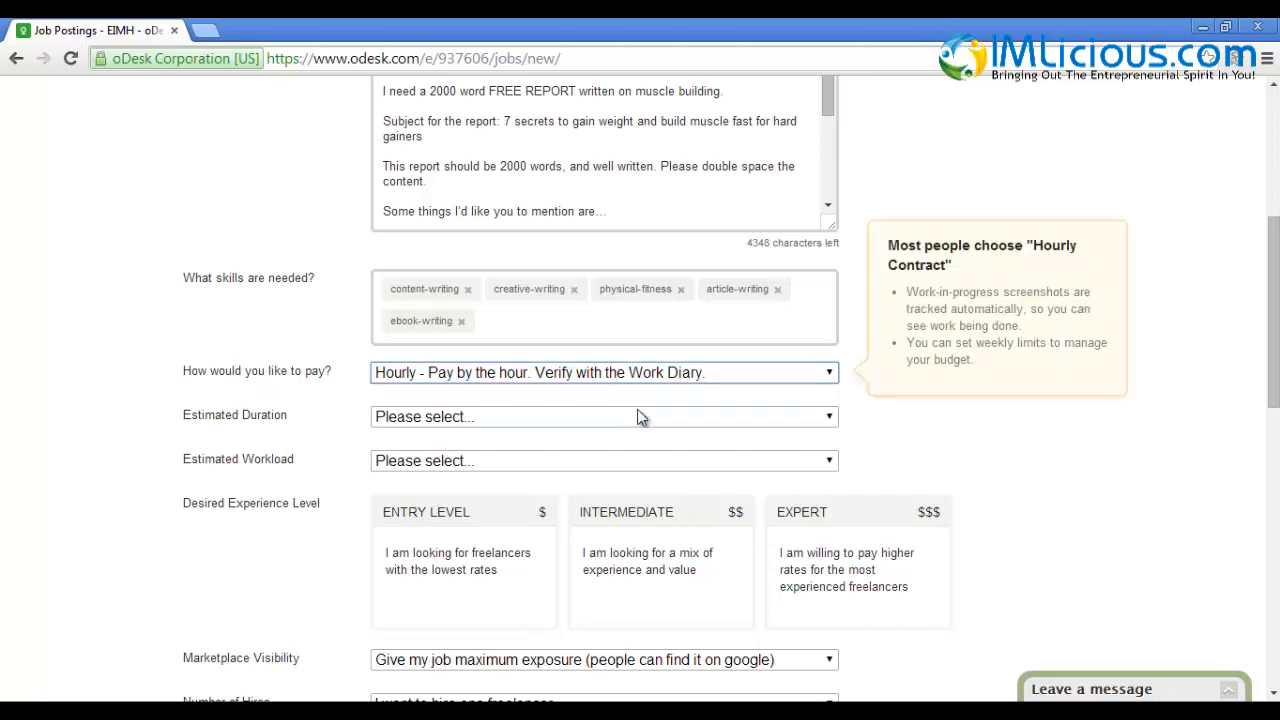
Set the job to Fixed Price with a 50.00 budget ending Sep 7, 2014
{"action": "left_click", "coordinate": [604, 372]}
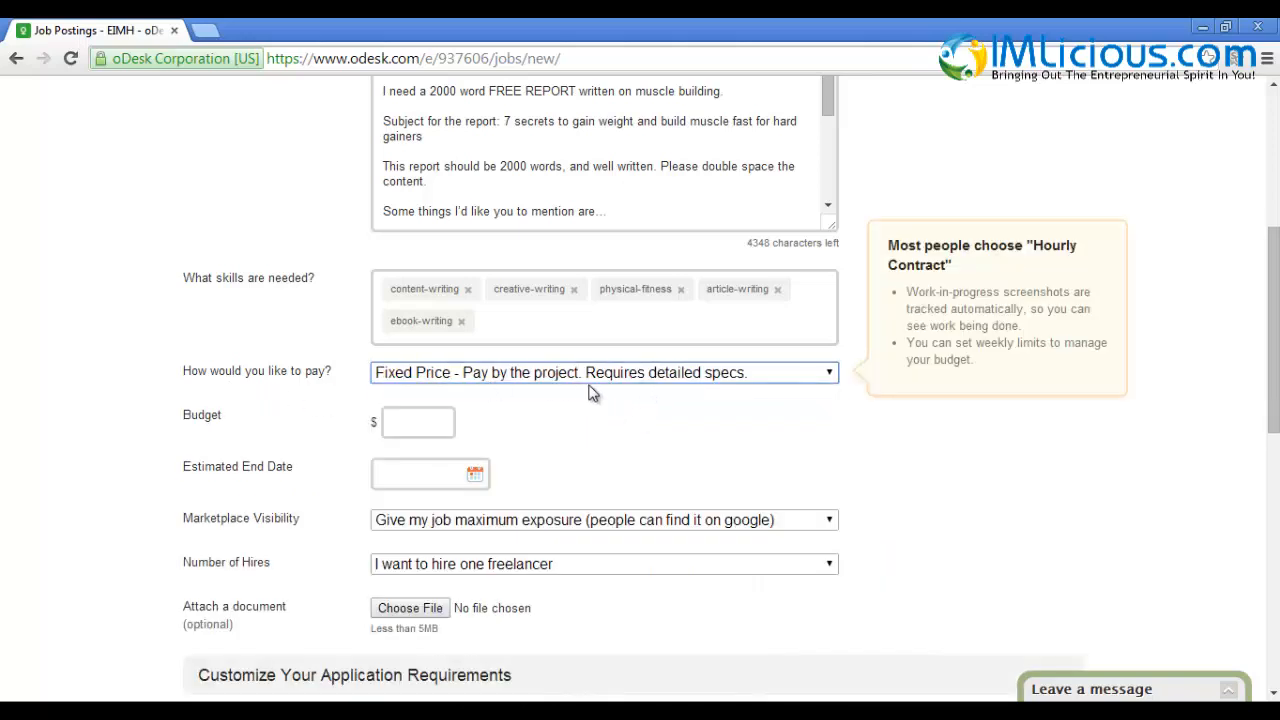
{"action": "left_click", "coordinate": [416, 422]}
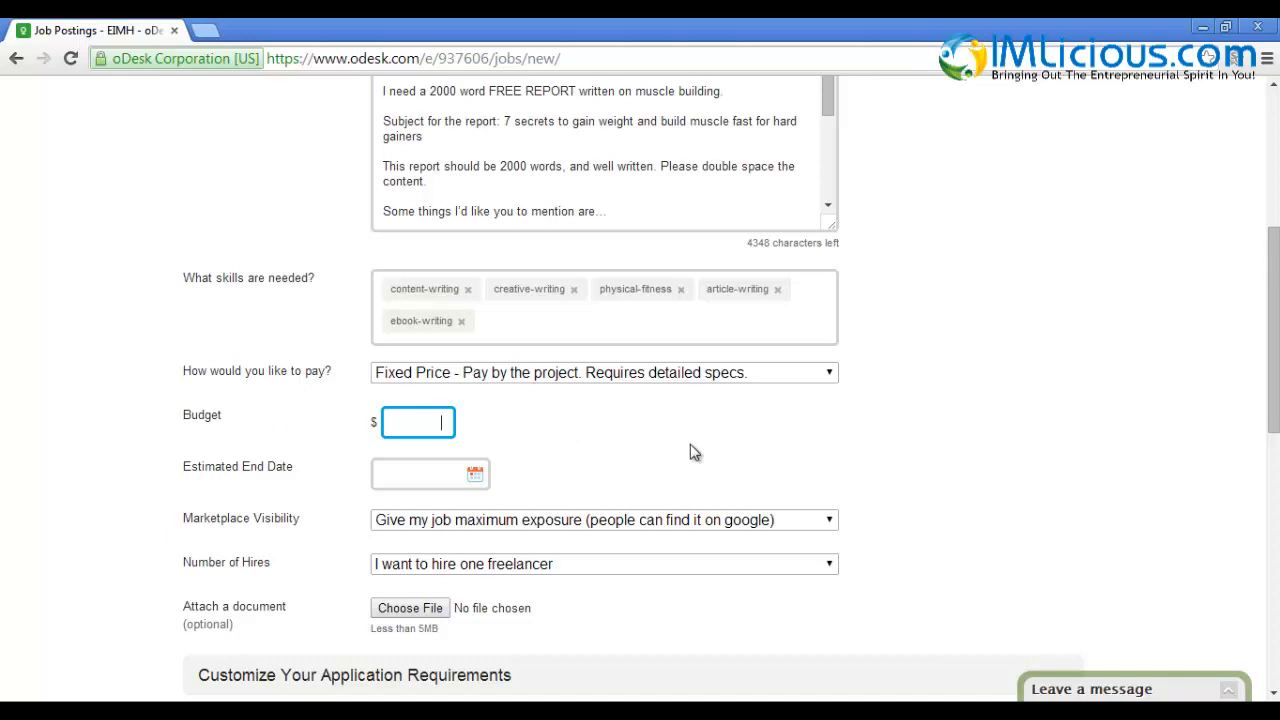
{"action": "type", "text": "50.00"}
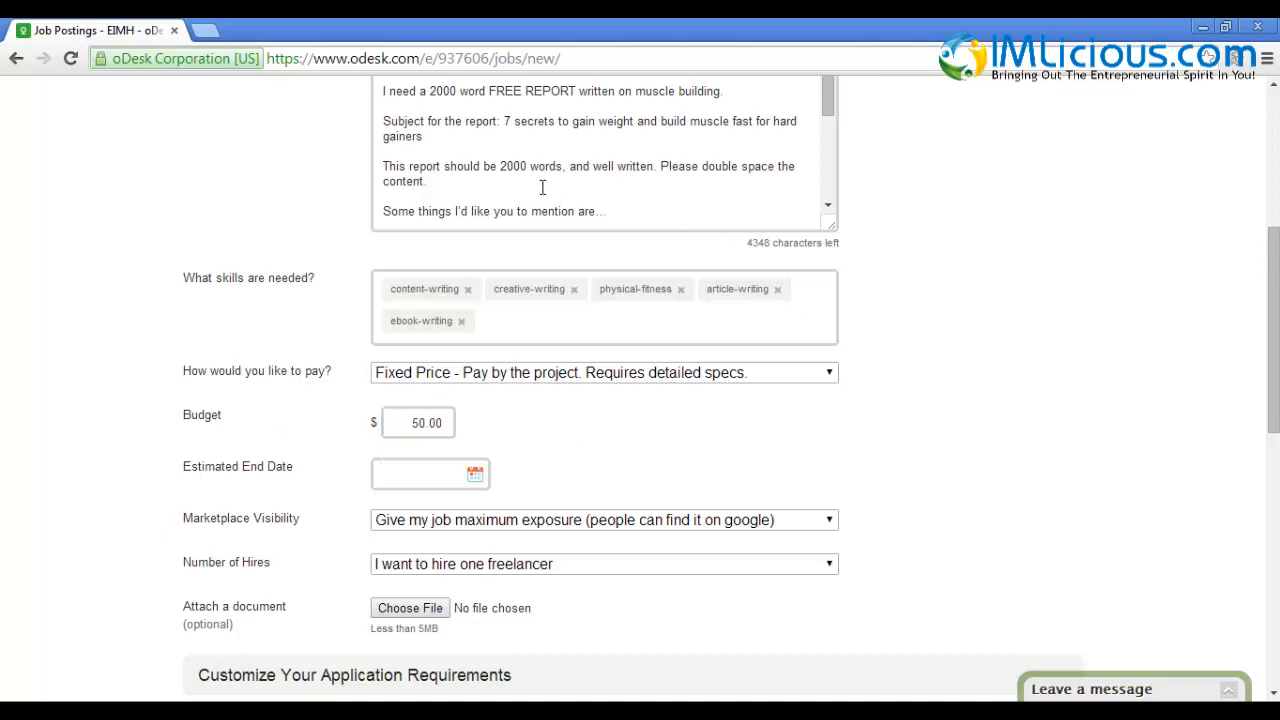
{"action": "scroll", "scroll_direction": "down", "scroll_amount": 3}
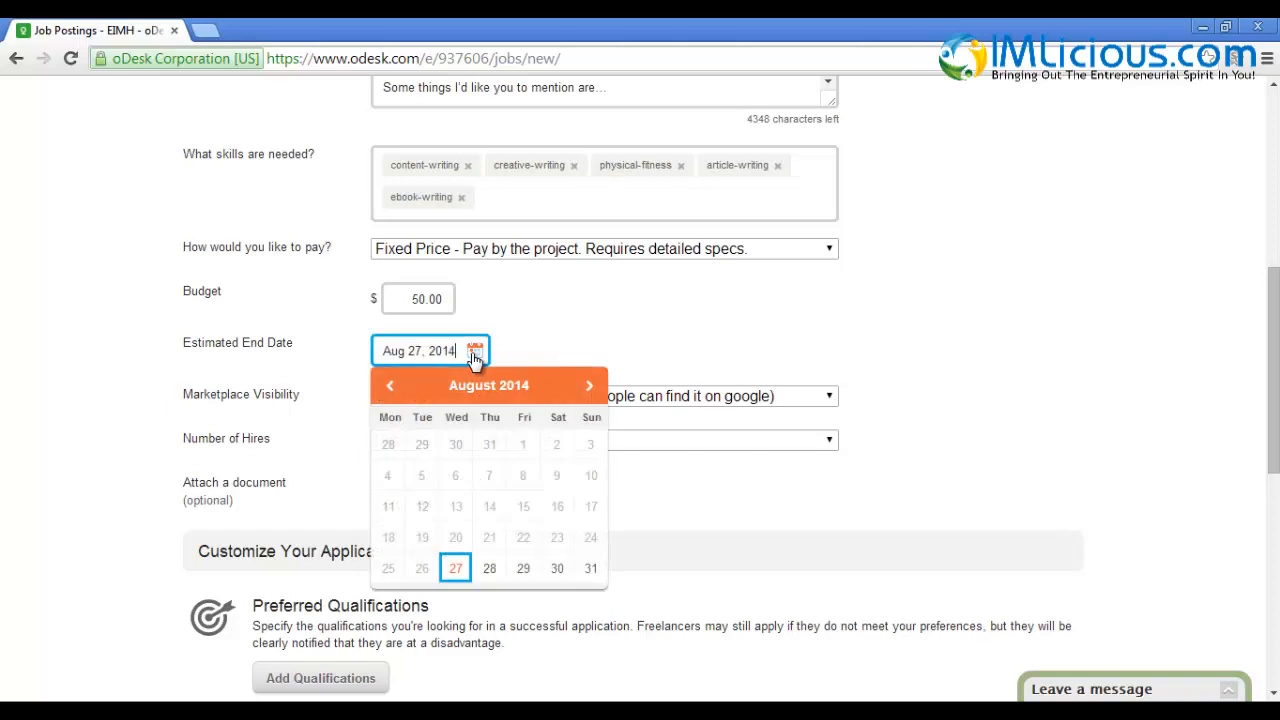
{"action": "left_click", "coordinate": [588, 384]}
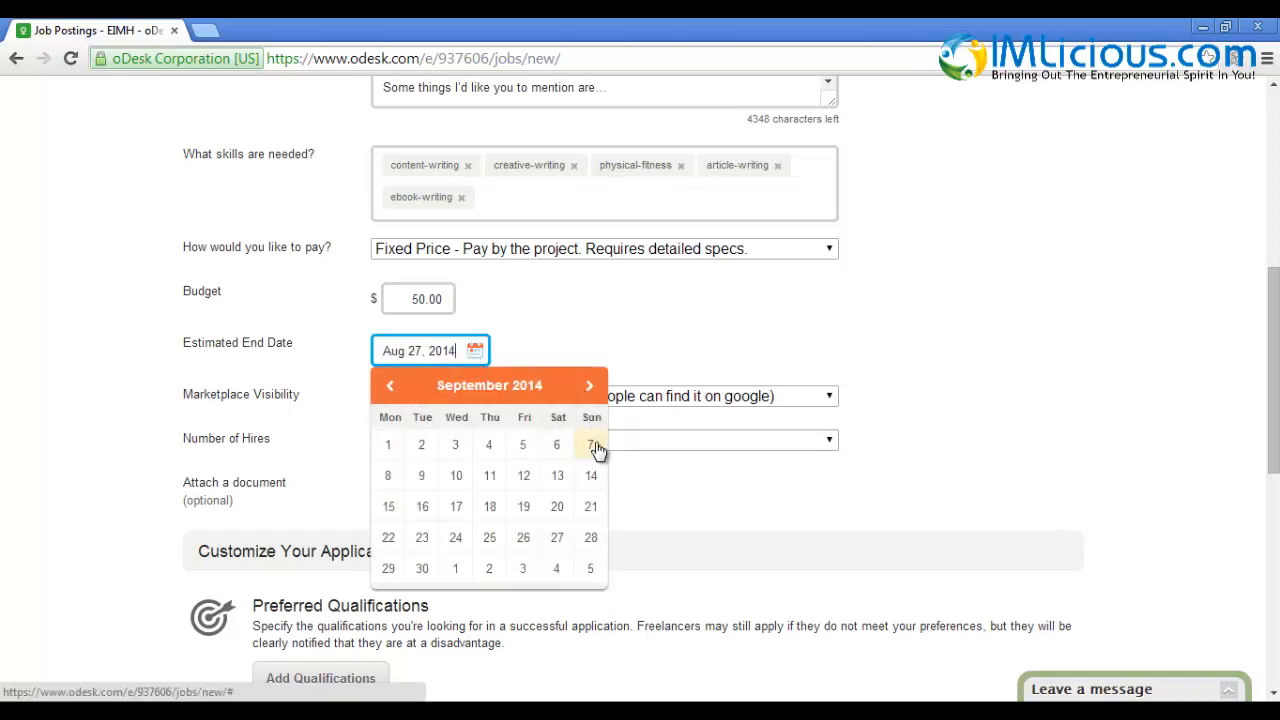
{"action": "left_click", "coordinate": [592, 444]}
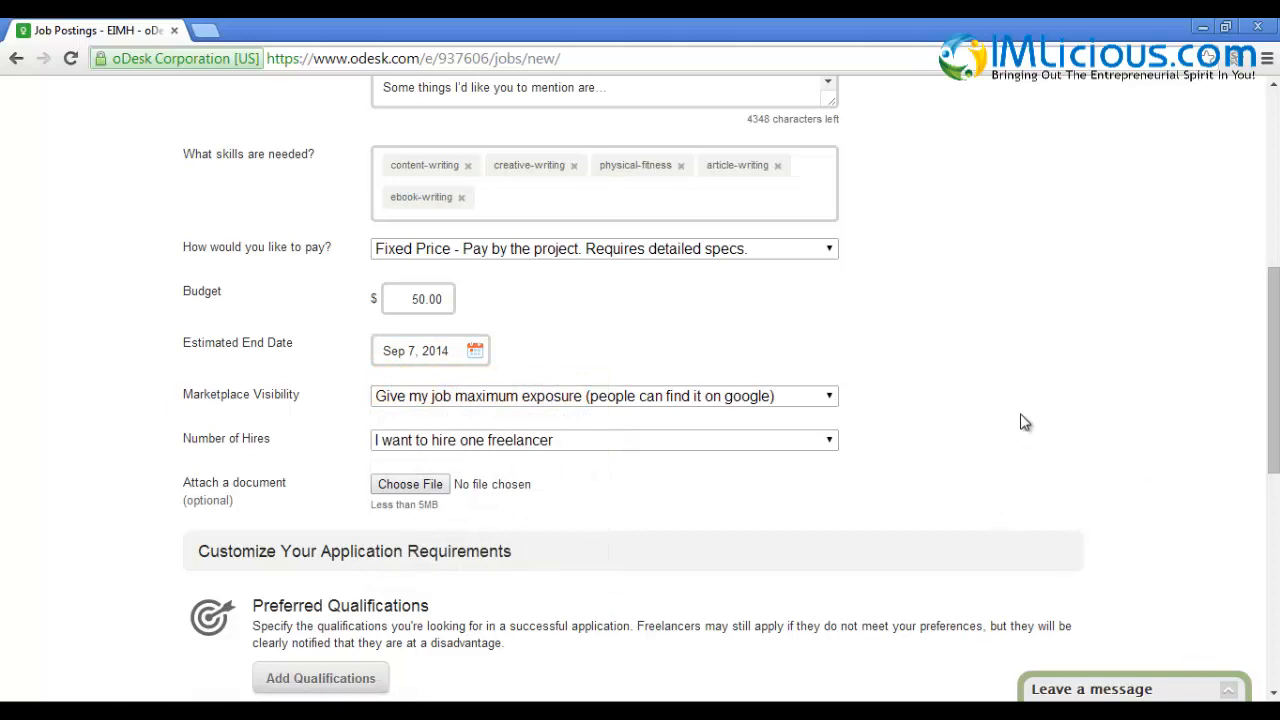
Make the job visible only to invited people, hiring one freelancer
{"action": "left_click", "coordinate": [604, 396]}
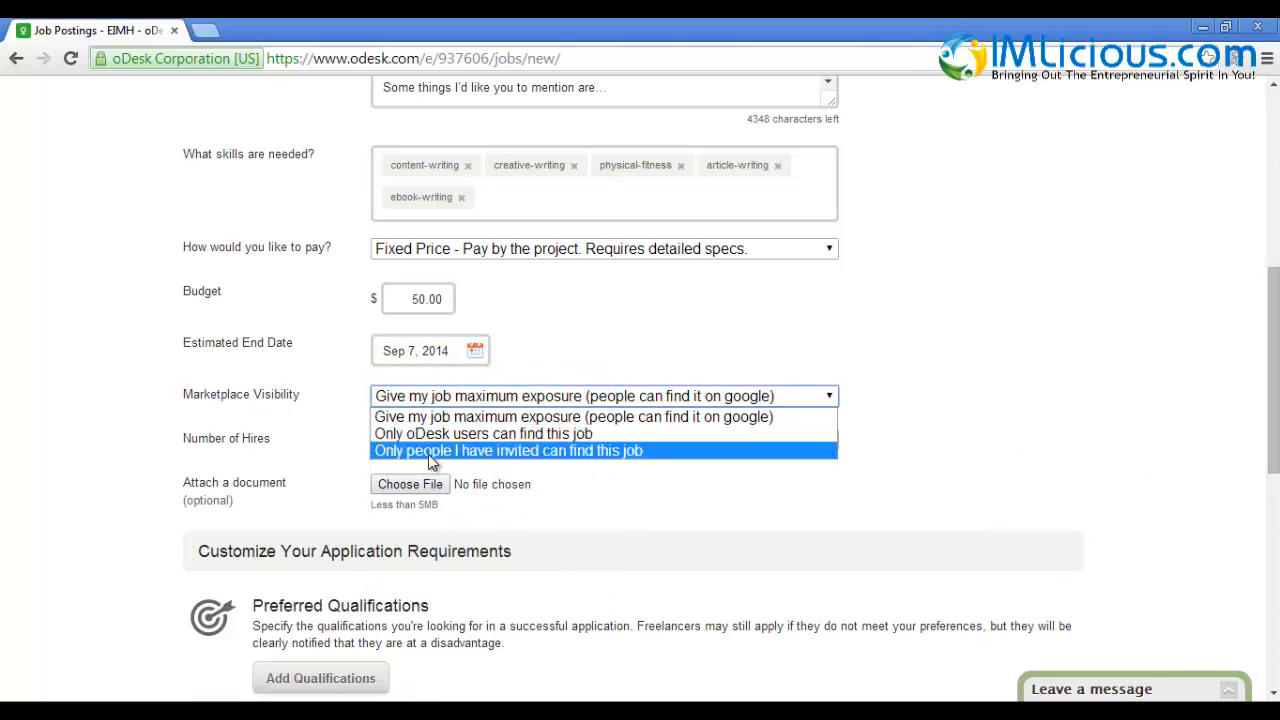
{"action": "left_click", "coordinate": [508, 450]}
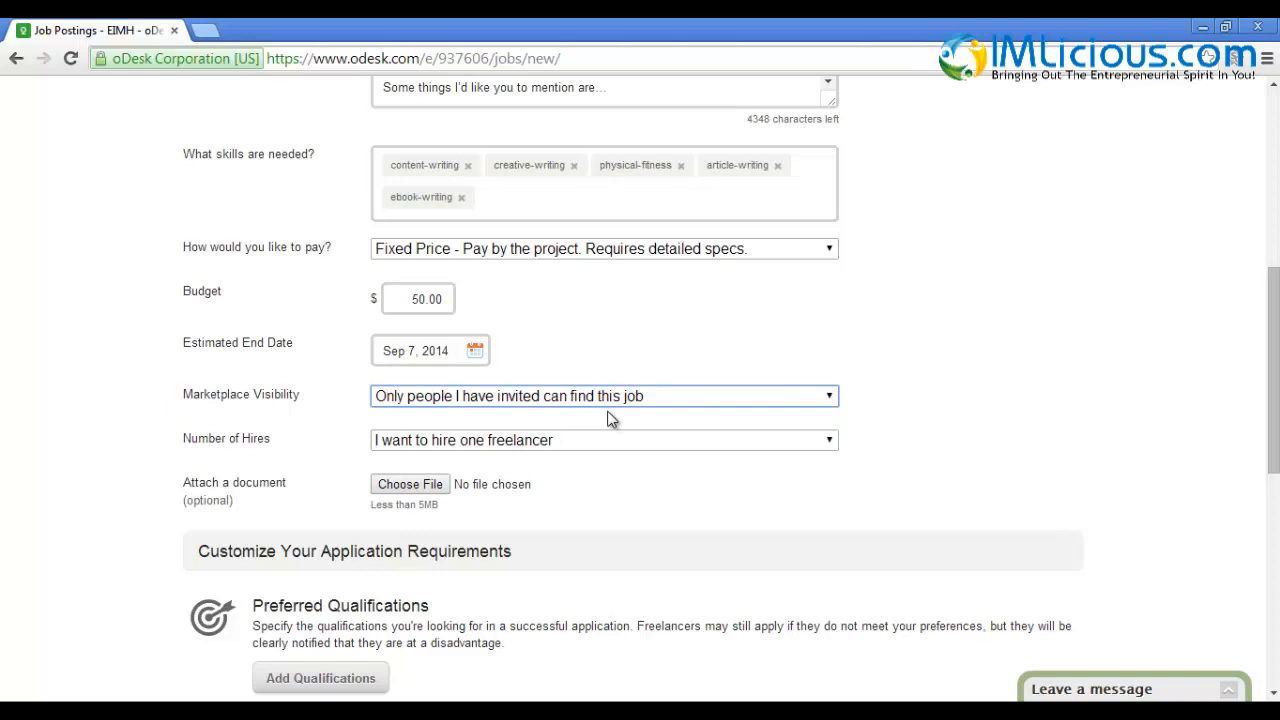
{"action": "left_click", "coordinate": [604, 440]}
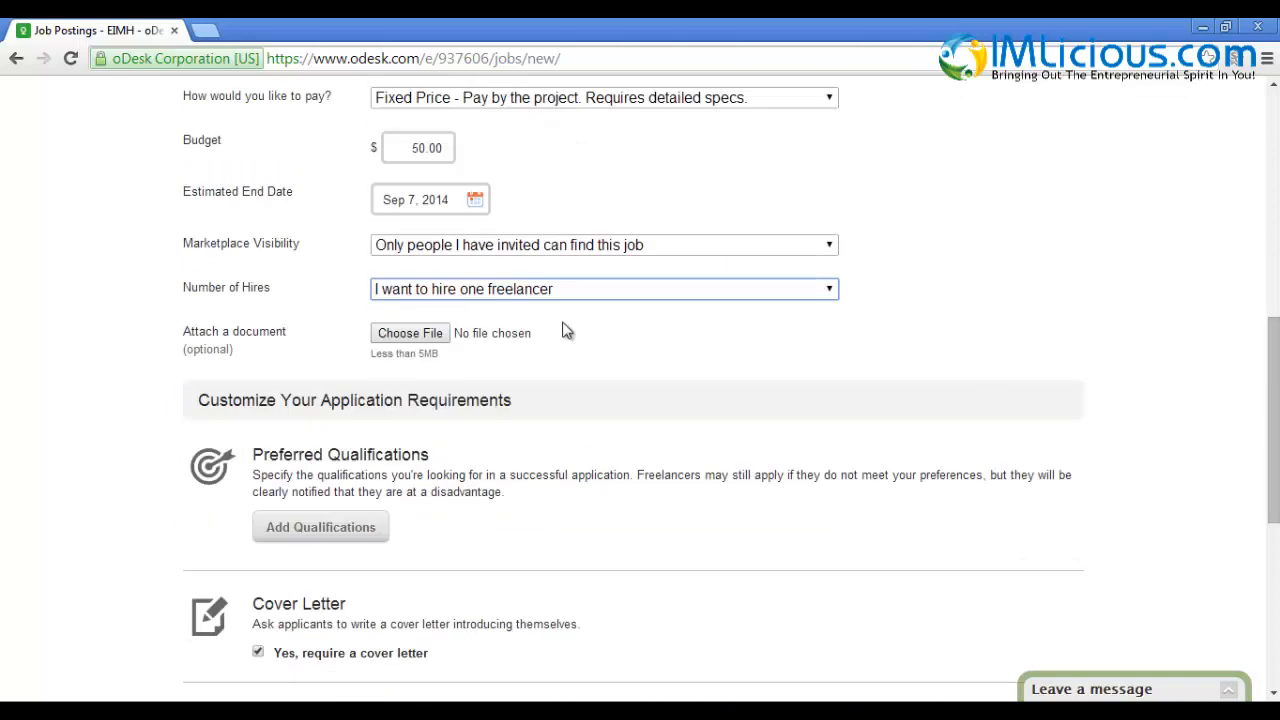
{"action": "mouse_move", "coordinate": [1060, 414]}
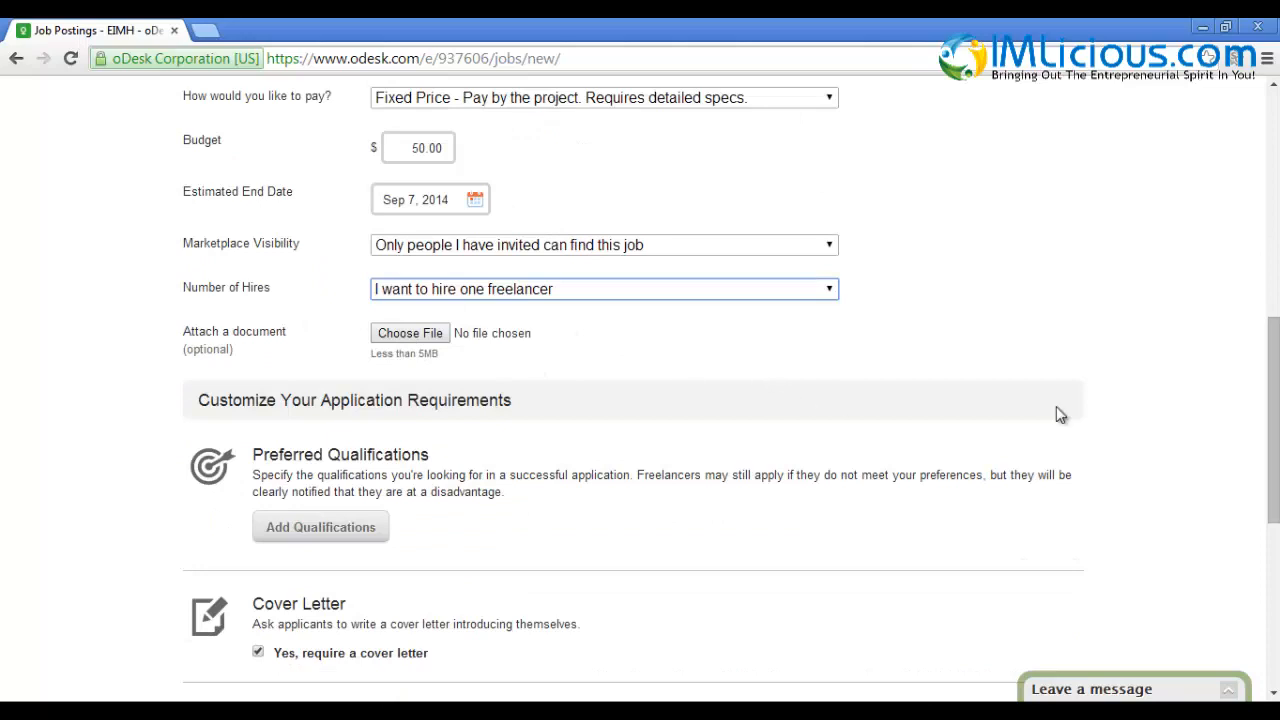
Review the required cover letter and two screening questions, then submit via Preview/Post Job
{"action": "scroll", "scroll_direction": "down", "scroll_amount": 3}
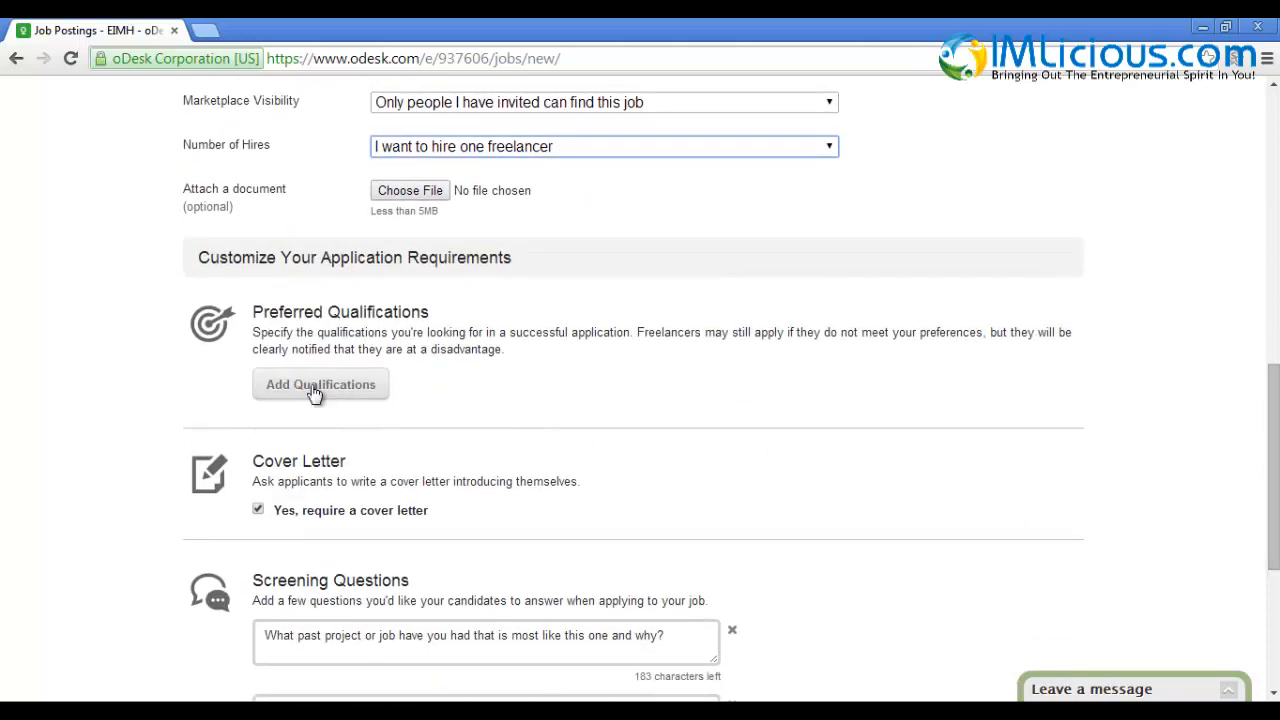
{"action": "mouse_move", "coordinate": [404, 536]}
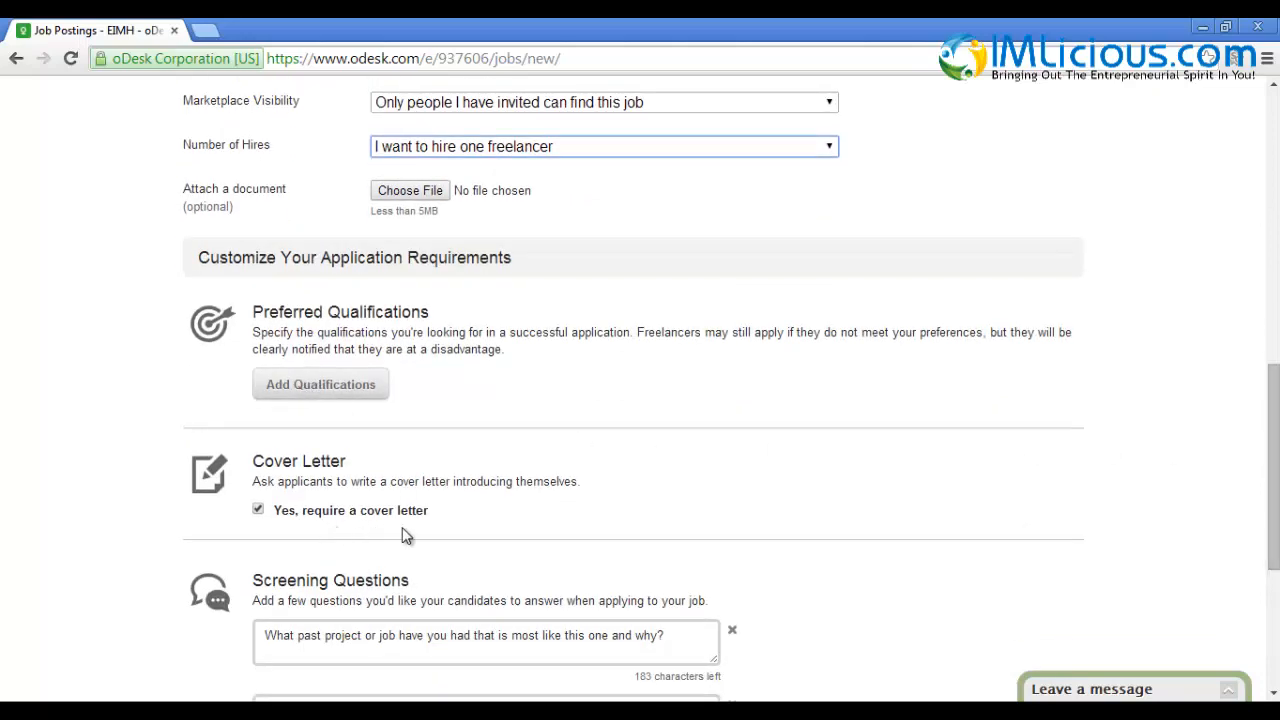
{"action": "mouse_move", "coordinate": [288, 530]}
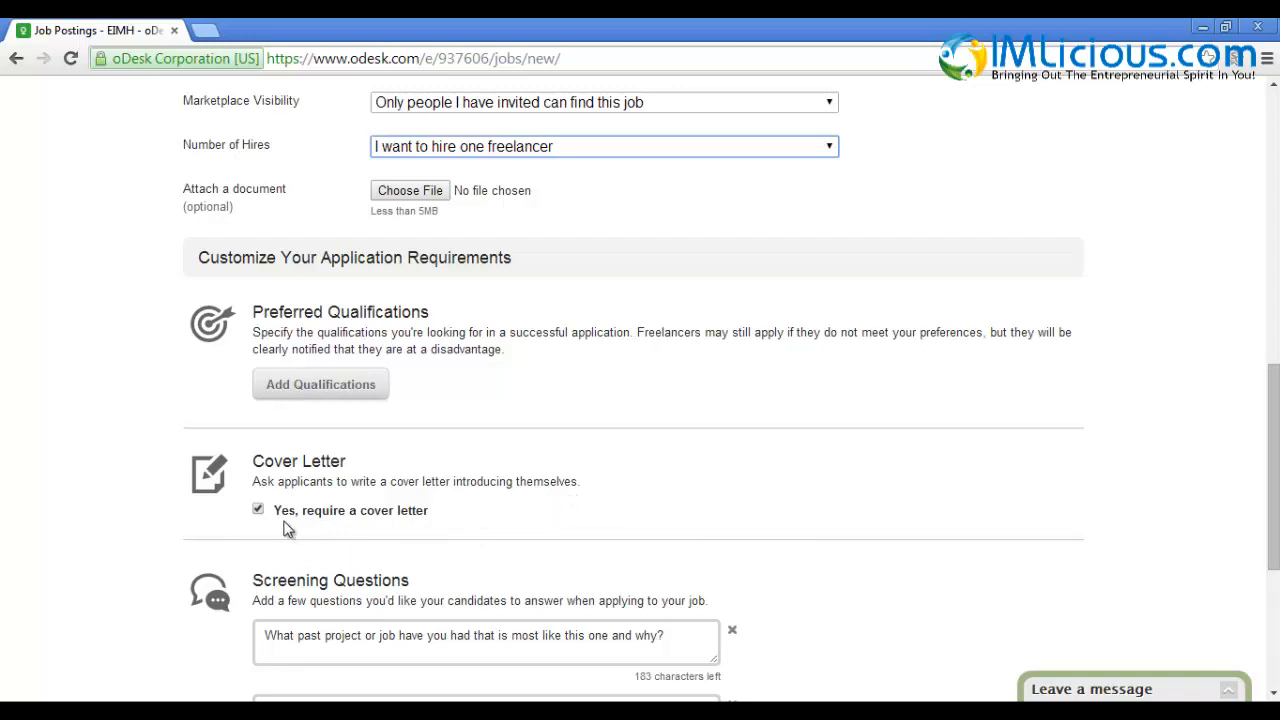
{"action": "mouse_move", "coordinate": [288, 528]}
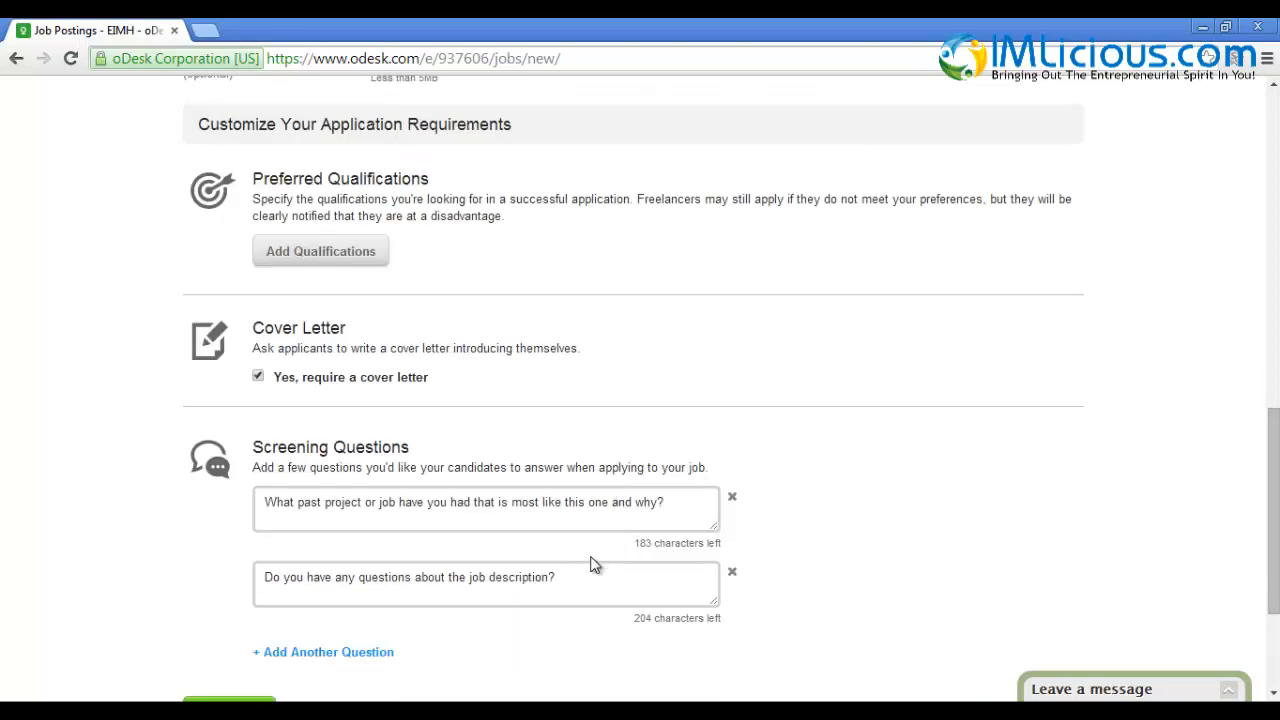
{"action": "scroll", "scroll_direction": "up", "scroll_amount": 3}
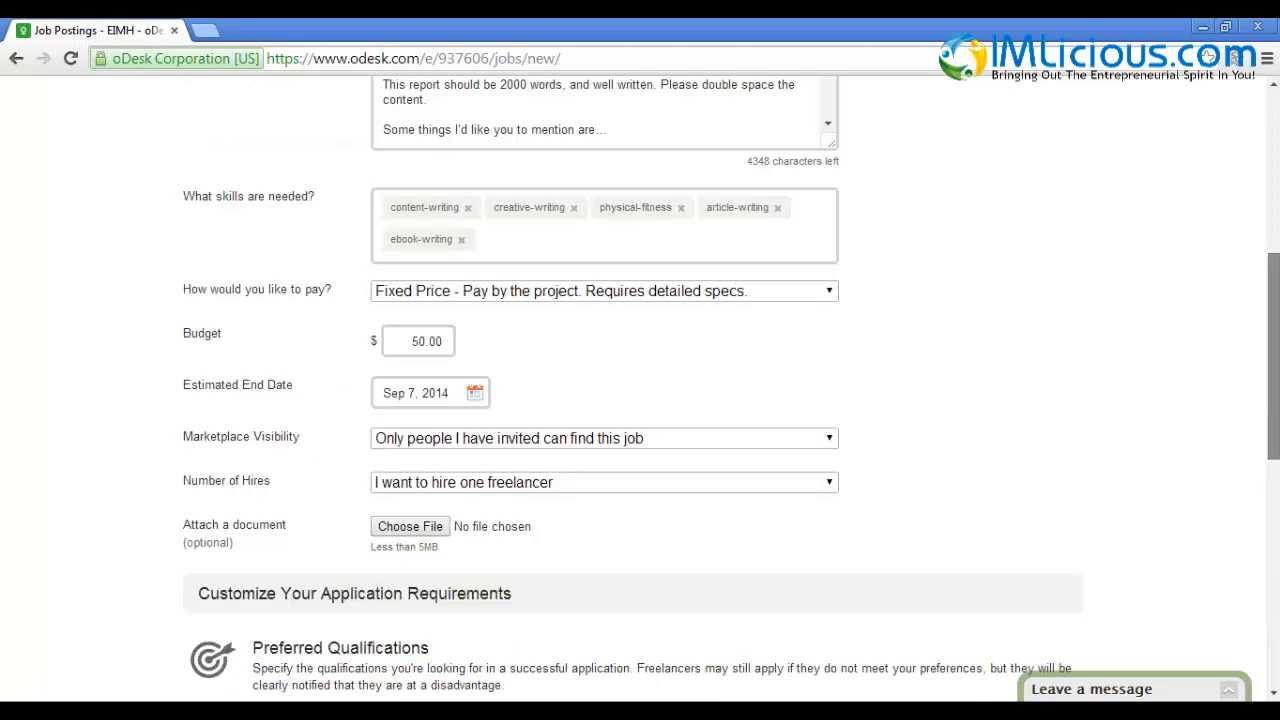
{"action": "scroll", "scroll_direction": "down", "scroll_amount": 3}
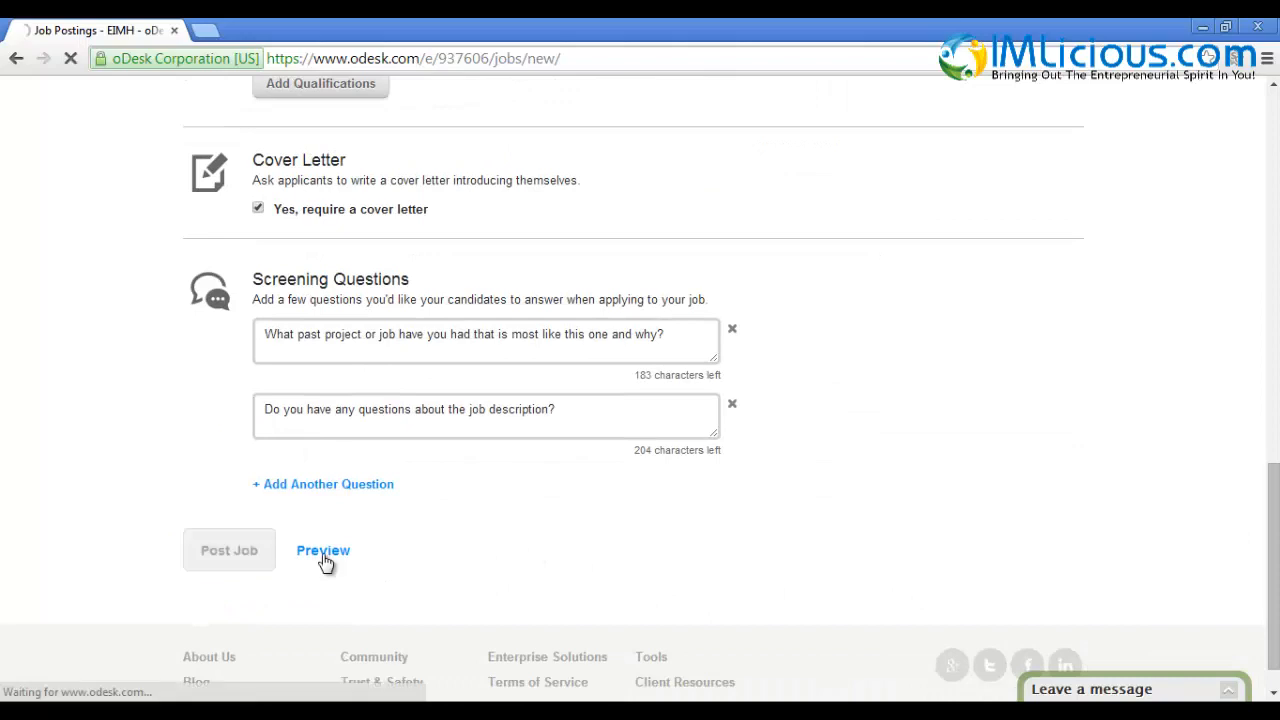
{"action": "mouse_move", "coordinate": [364, 558]}
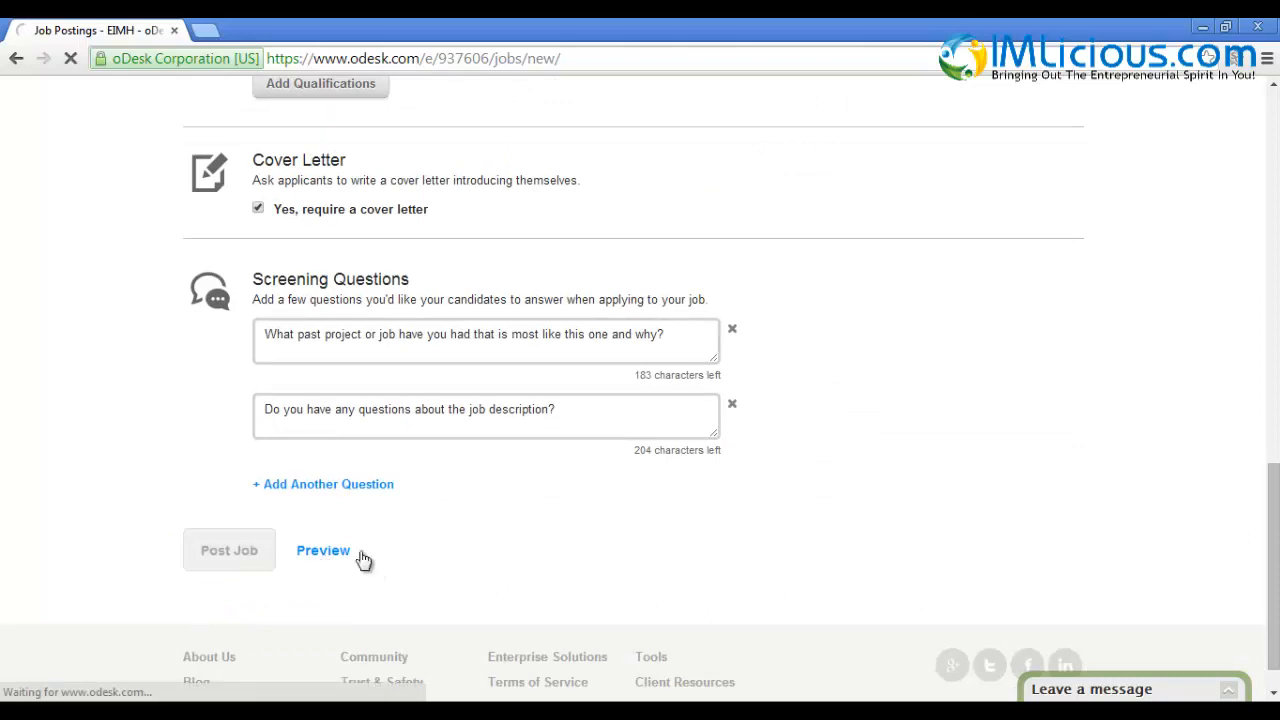
{"action": "mouse_move", "coordinate": [516, 452]}
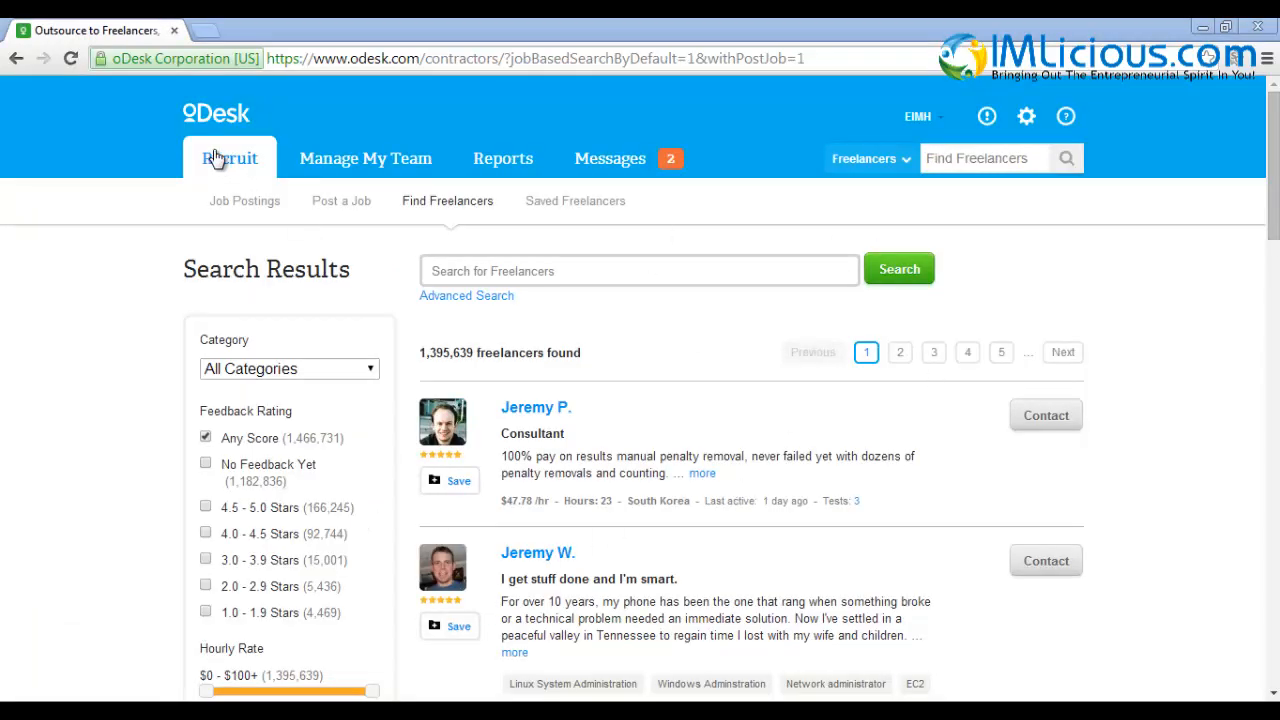
{"action": "mouse_move", "coordinate": [724, 424]}
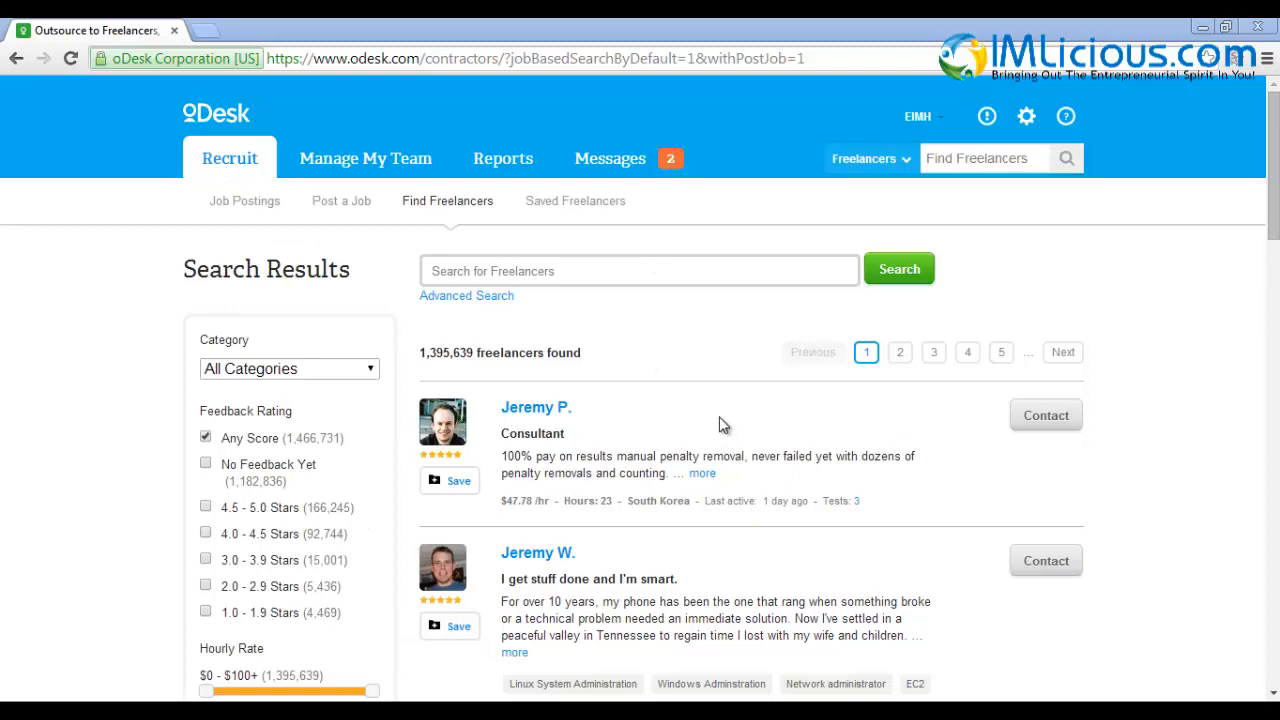
Filter the freelancer search to Writing & Translation and drag the maximum hourly rate down to $25
{"action": "scroll", "scroll_direction": "down", "scroll_amount": 3}
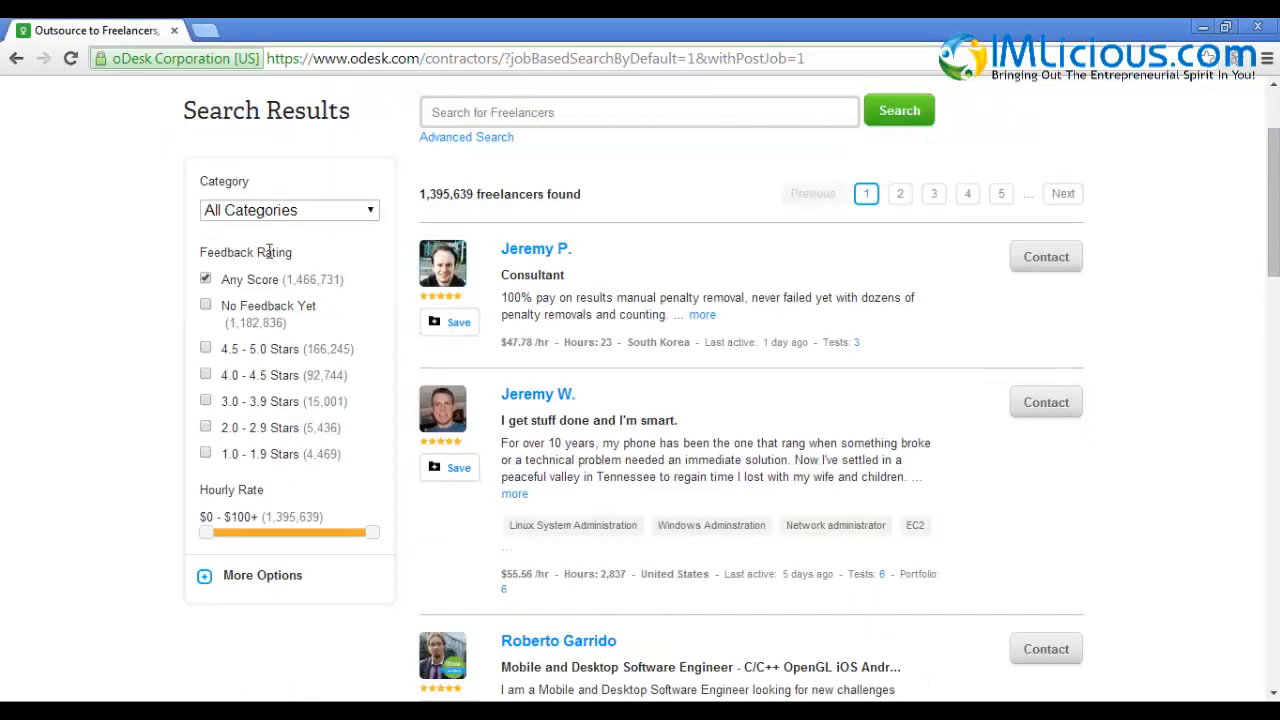
{"action": "left_click", "coordinate": [204, 348]}
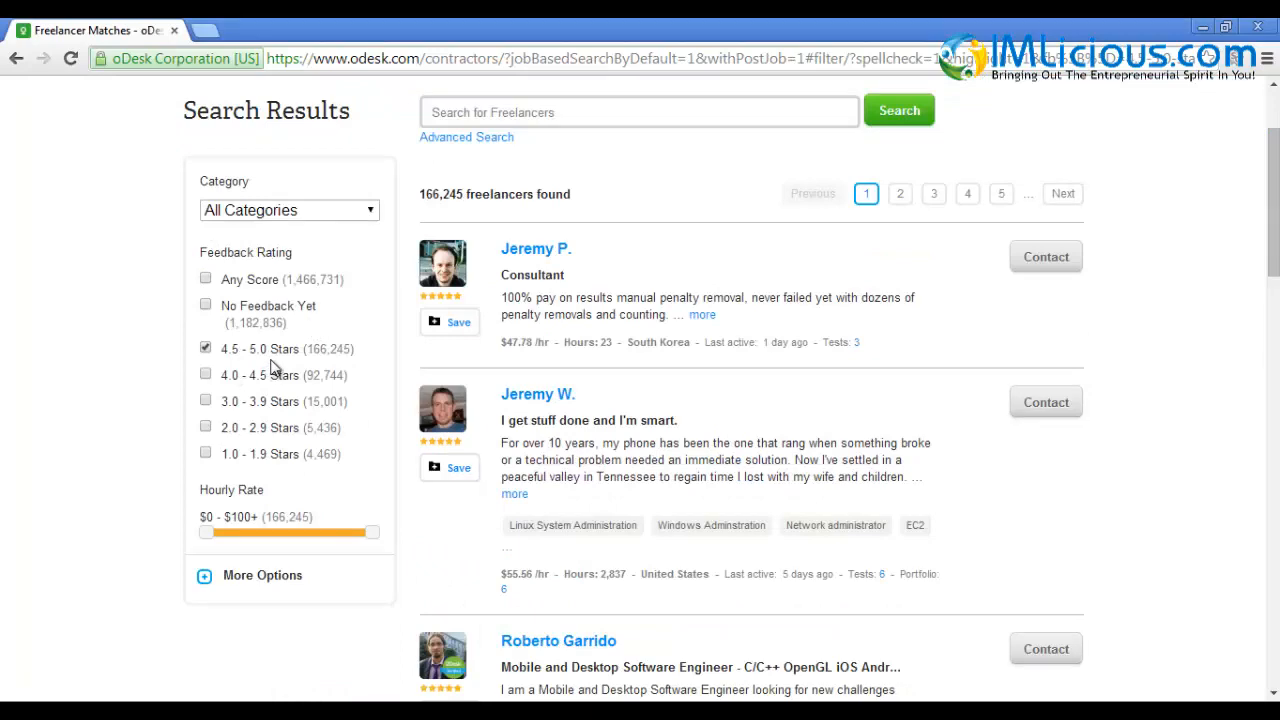
{"action": "left_click", "coordinate": [288, 210]}
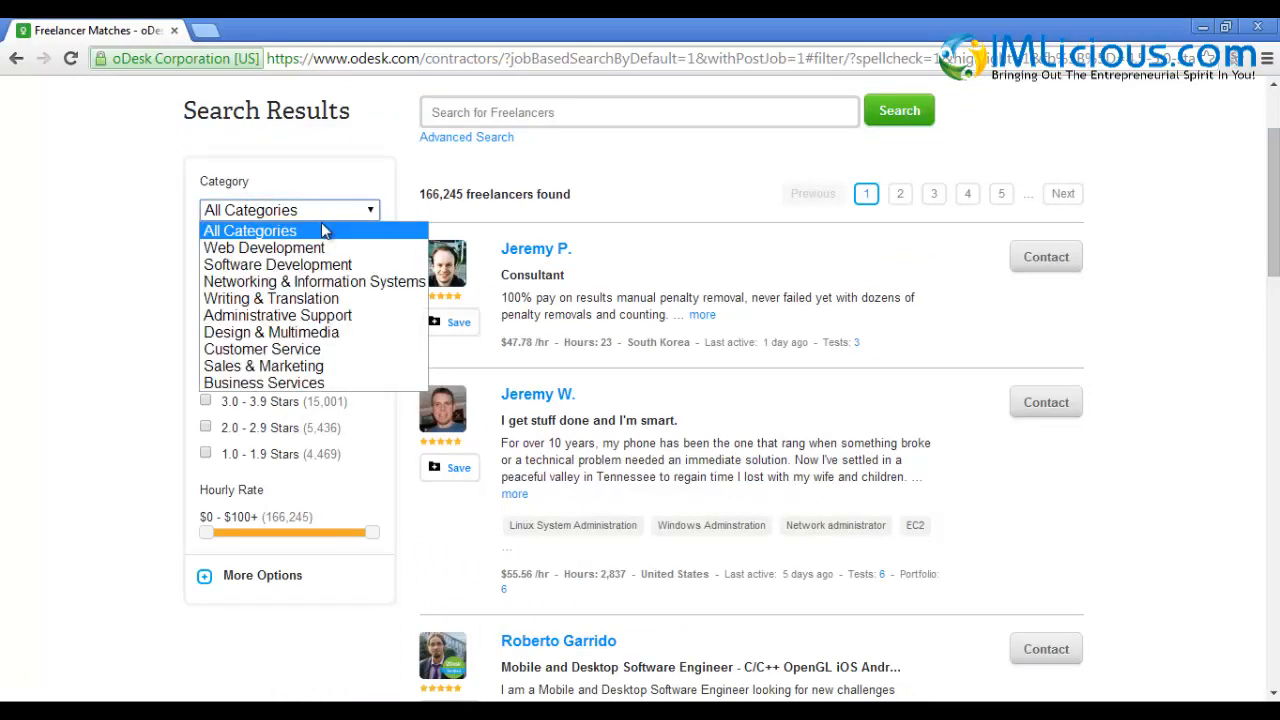
{"action": "left_click", "coordinate": [272, 298]}
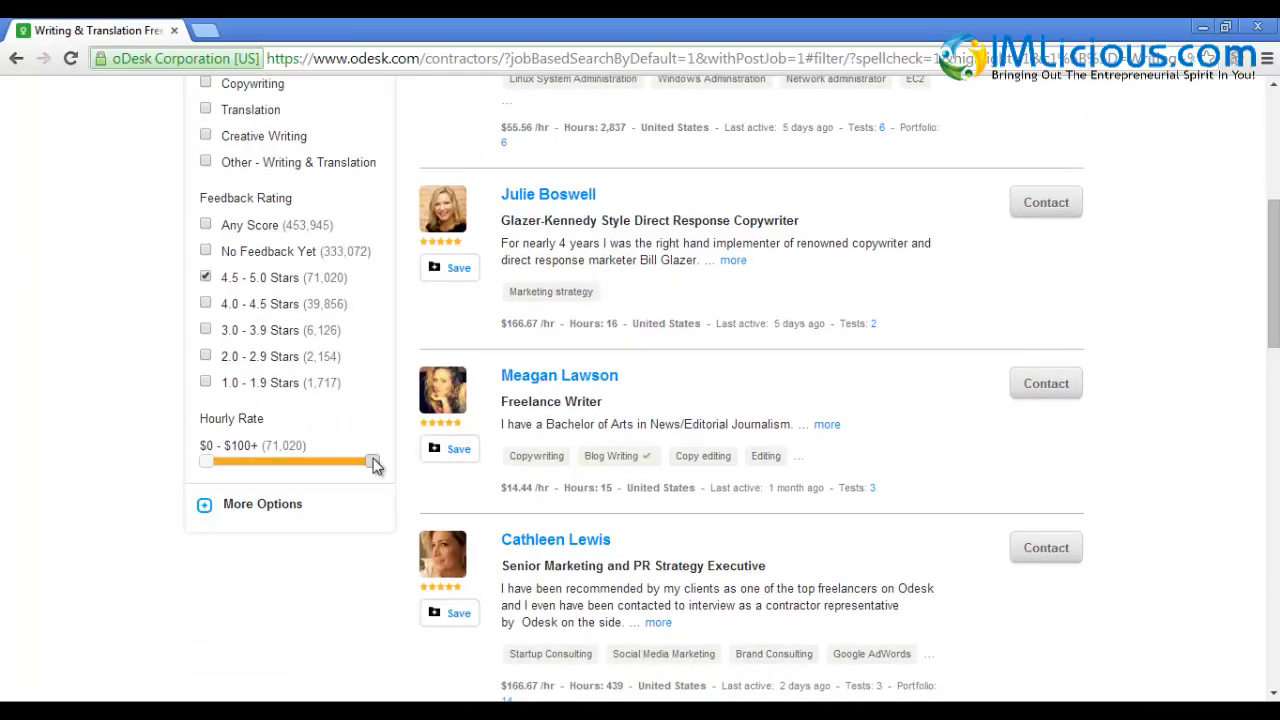
{"action": "left_click_drag", "start_coordinate": [372, 460], "coordinate": [290, 460]}
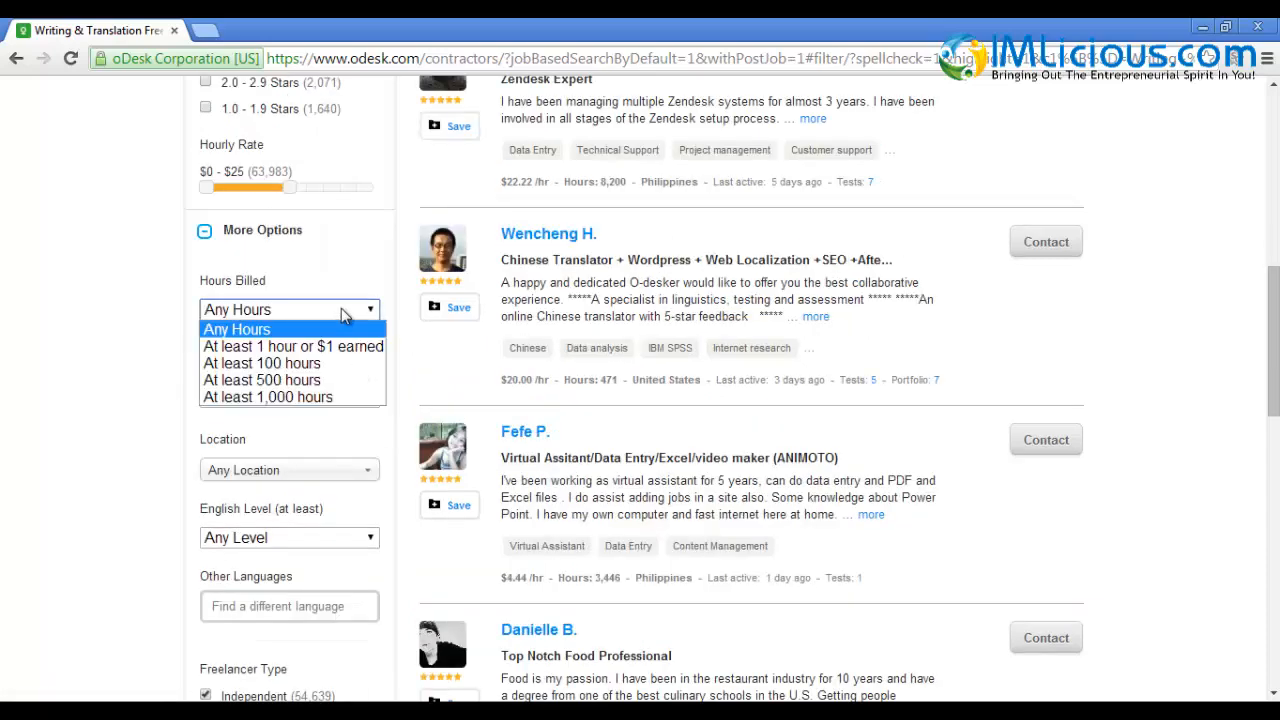
Require at least 1 hour billed, activity within 1 month, United States location and Native English
{"action": "left_click", "coordinate": [292, 346]}
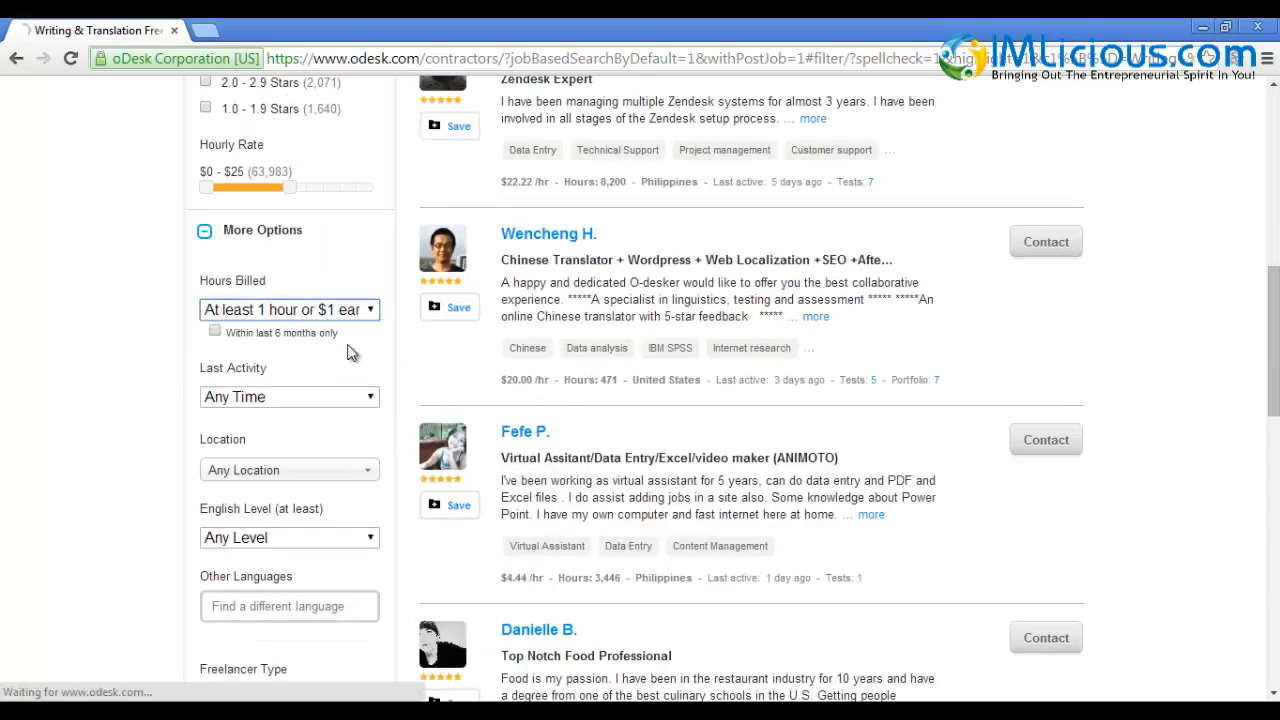
{"action": "left_click", "coordinate": [288, 396]}
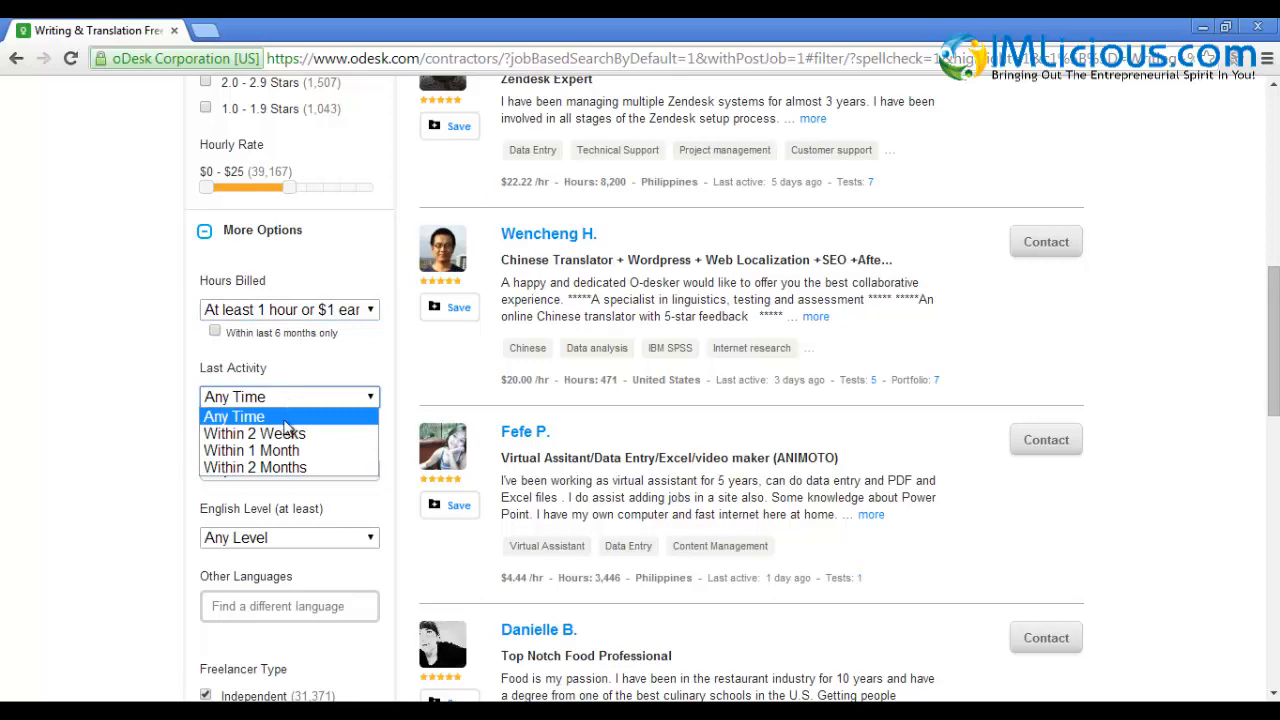
{"action": "left_click", "coordinate": [252, 450]}
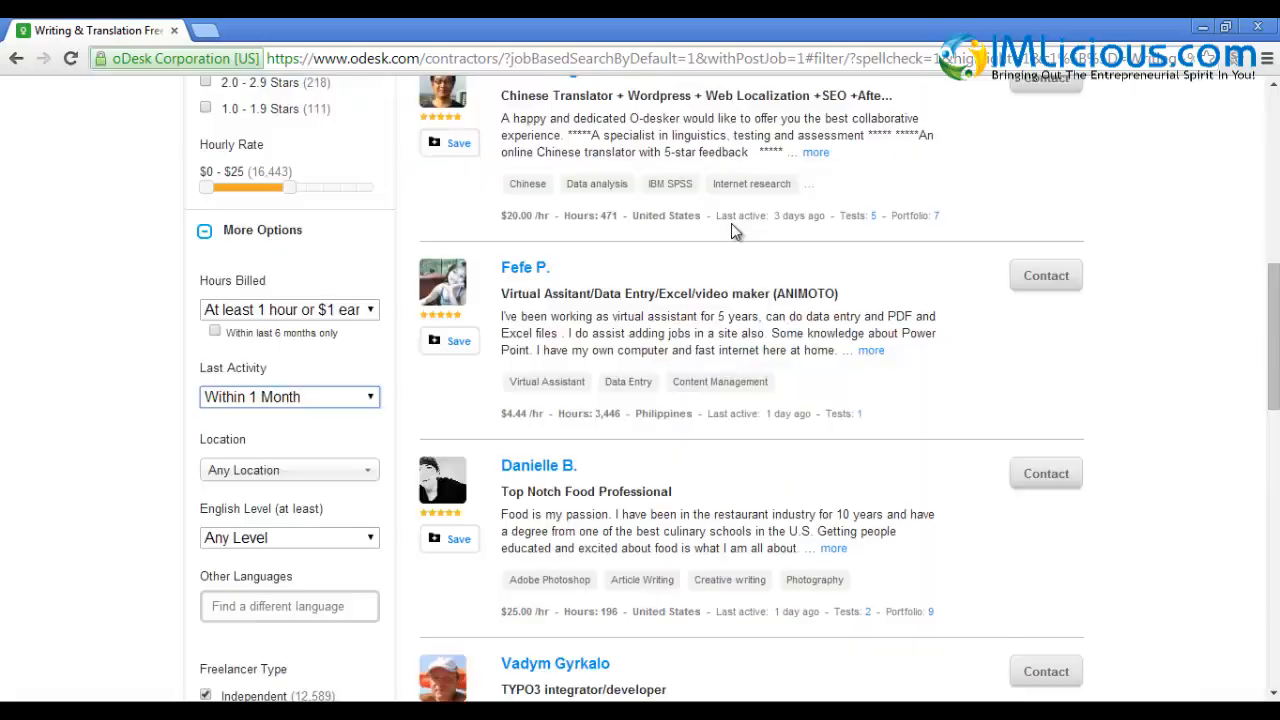
{"action": "scroll", "scroll_direction": "down", "scroll_amount": 3}
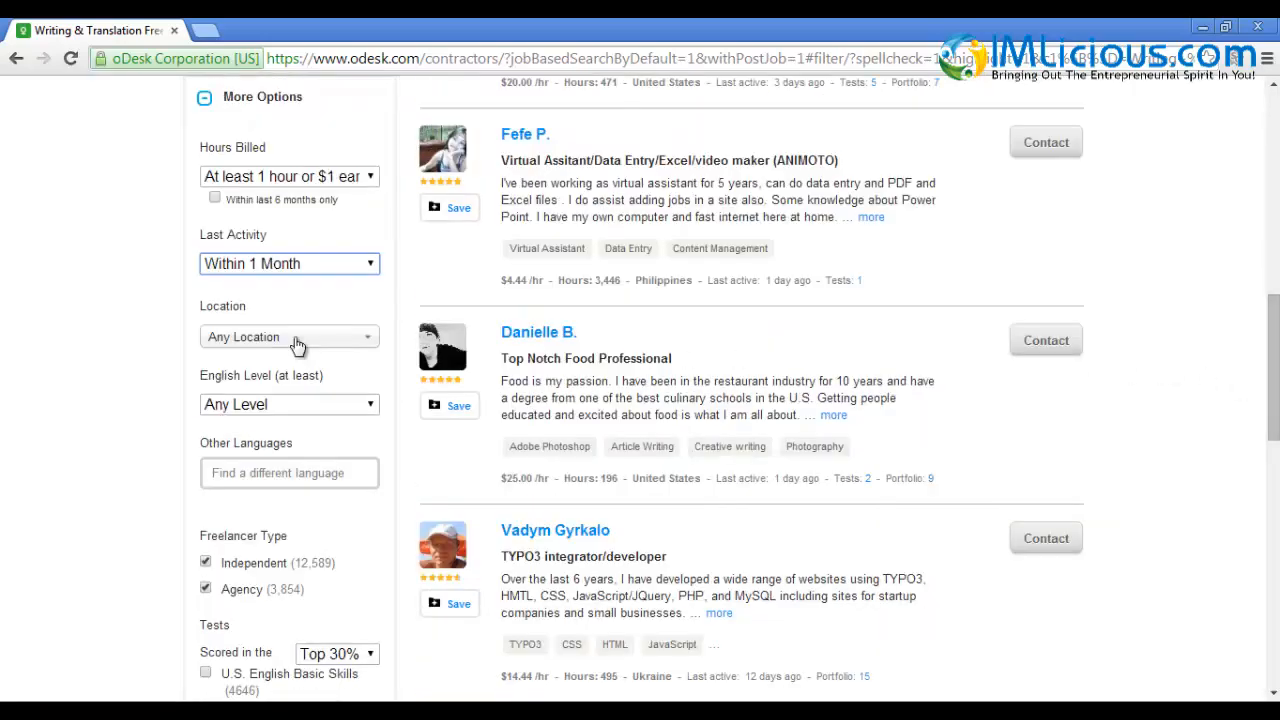
{"action": "left_click", "coordinate": [288, 336]}
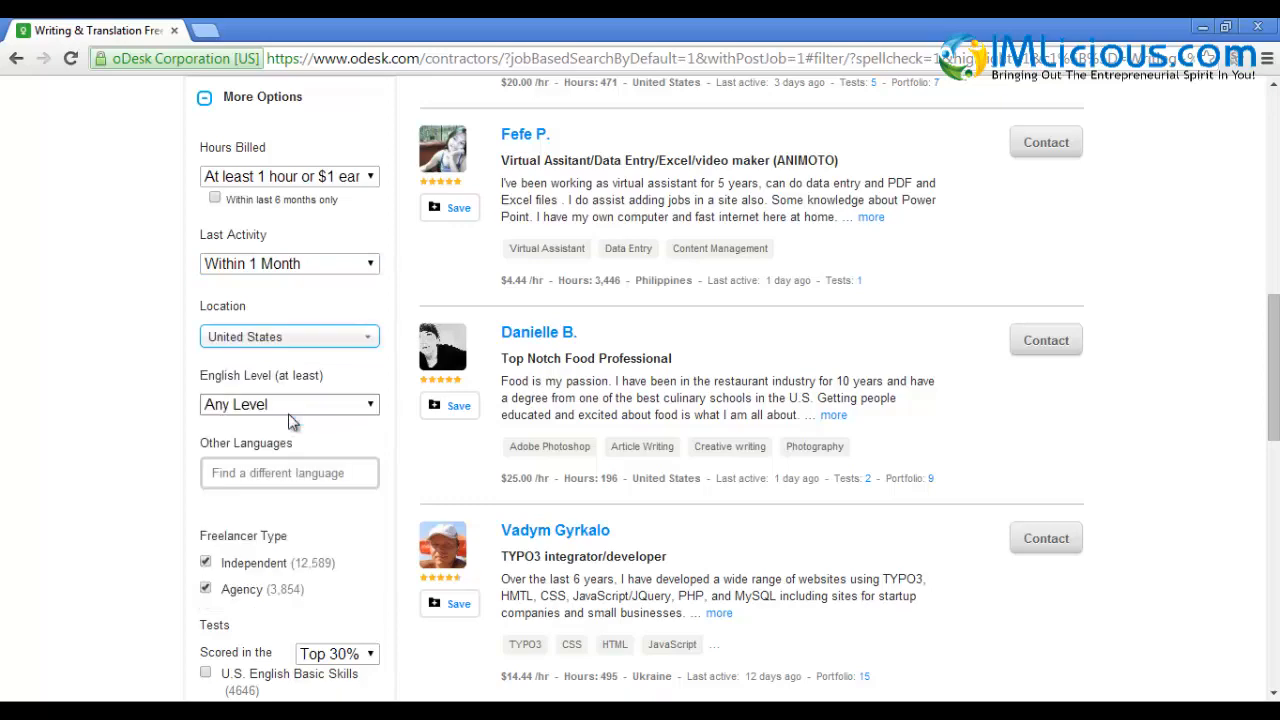
{"action": "left_click", "coordinate": [288, 404]}
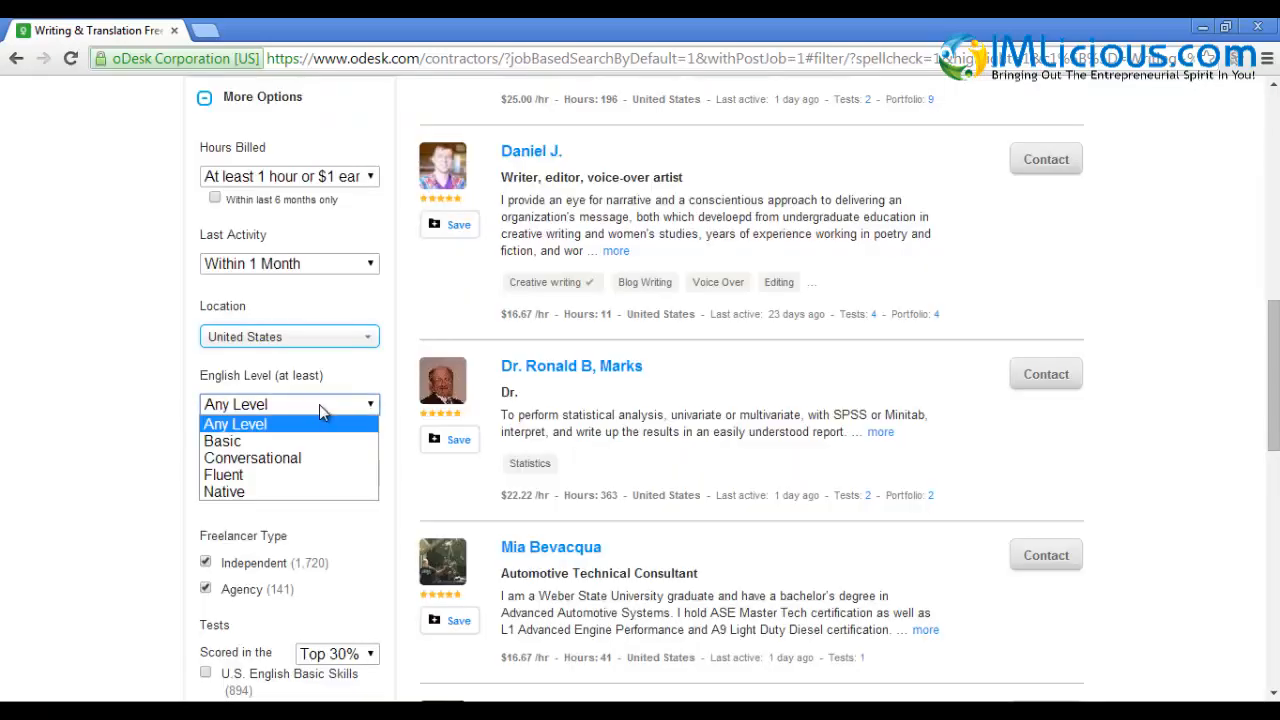
{"action": "left_click", "coordinate": [224, 492]}
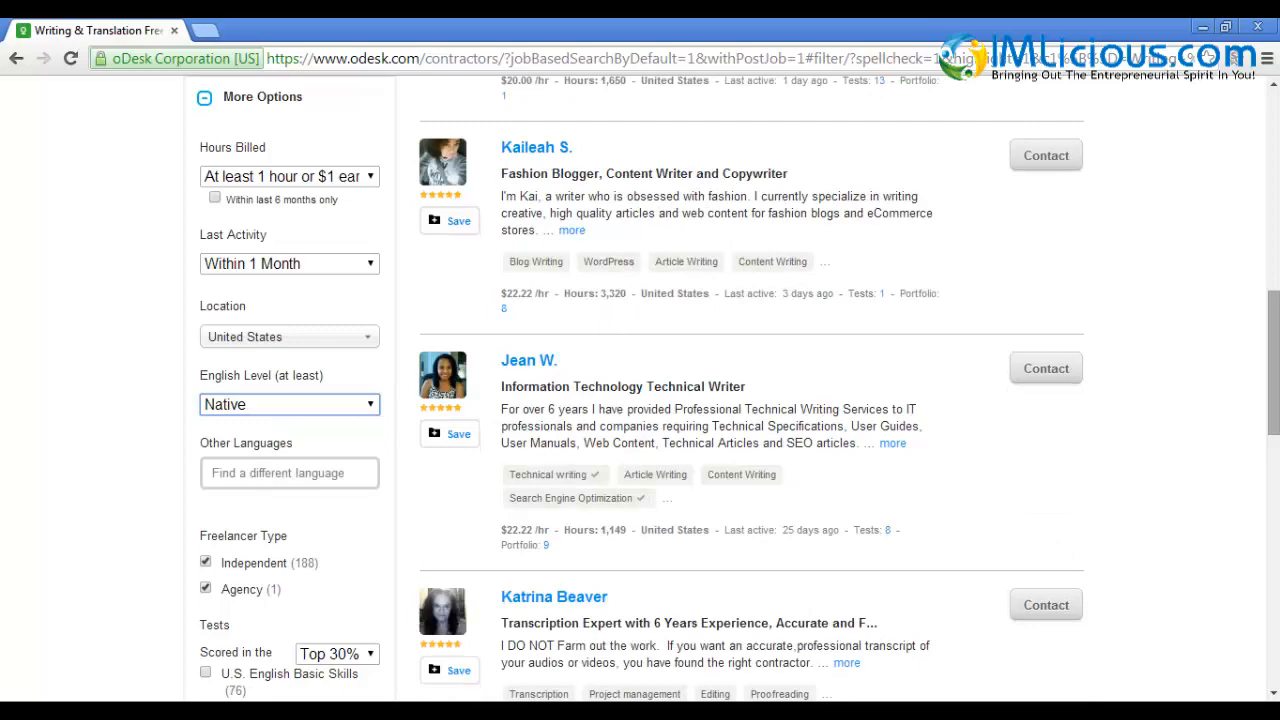
{"action": "scroll", "scroll_direction": "down", "scroll_amount": 3}
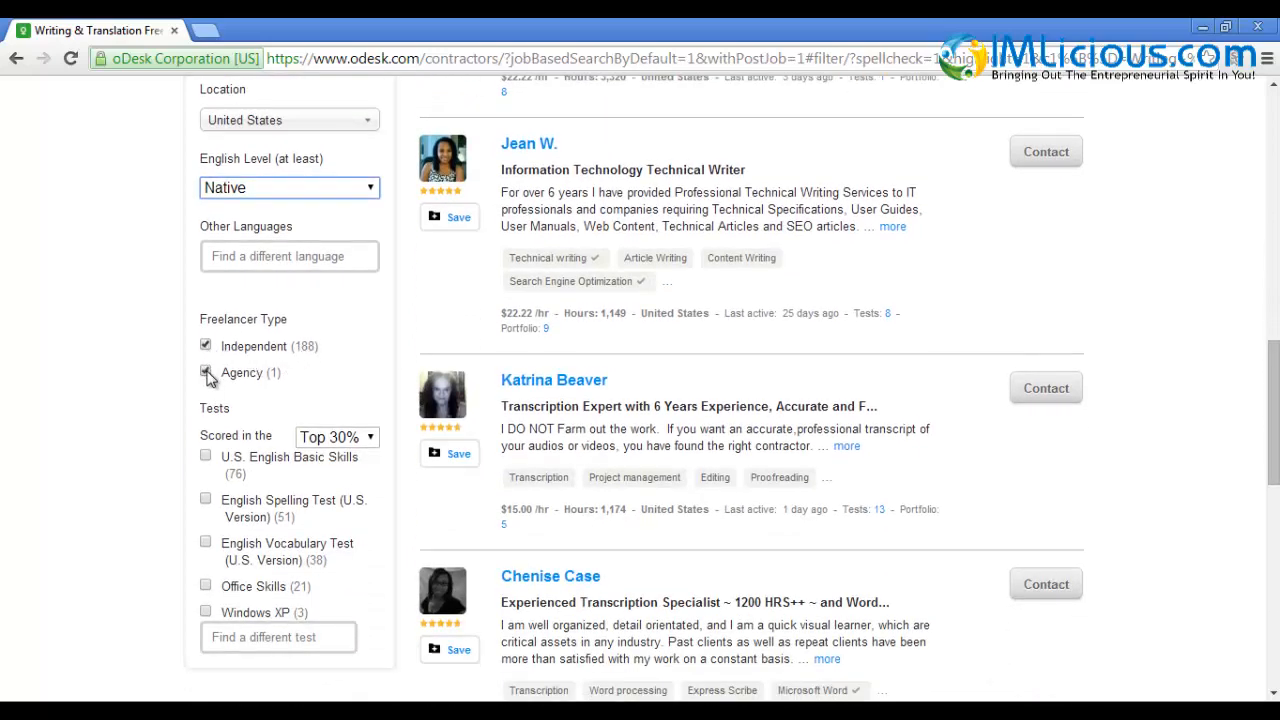
Exclude agencies and require top-10% scores on U.S. English Basic Skills and English Vocabulary tests
{"action": "left_click", "coordinate": [206, 372]}
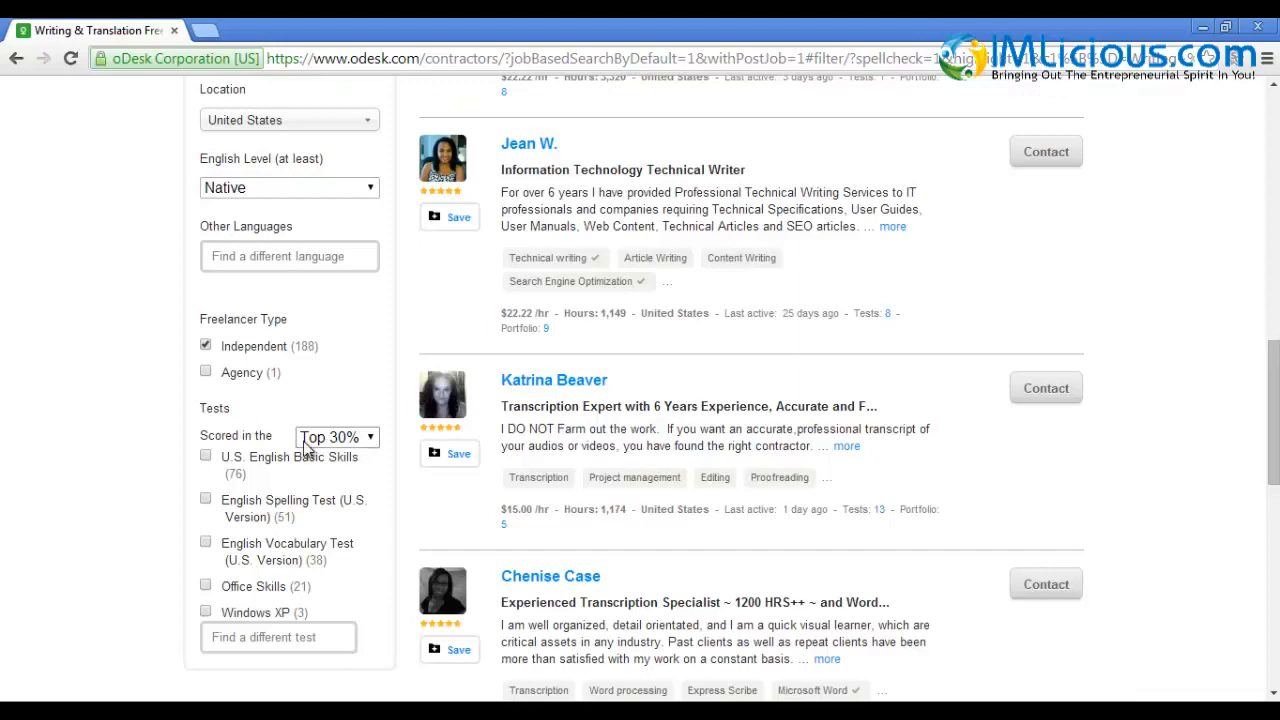
{"action": "left_click", "coordinate": [336, 436]}
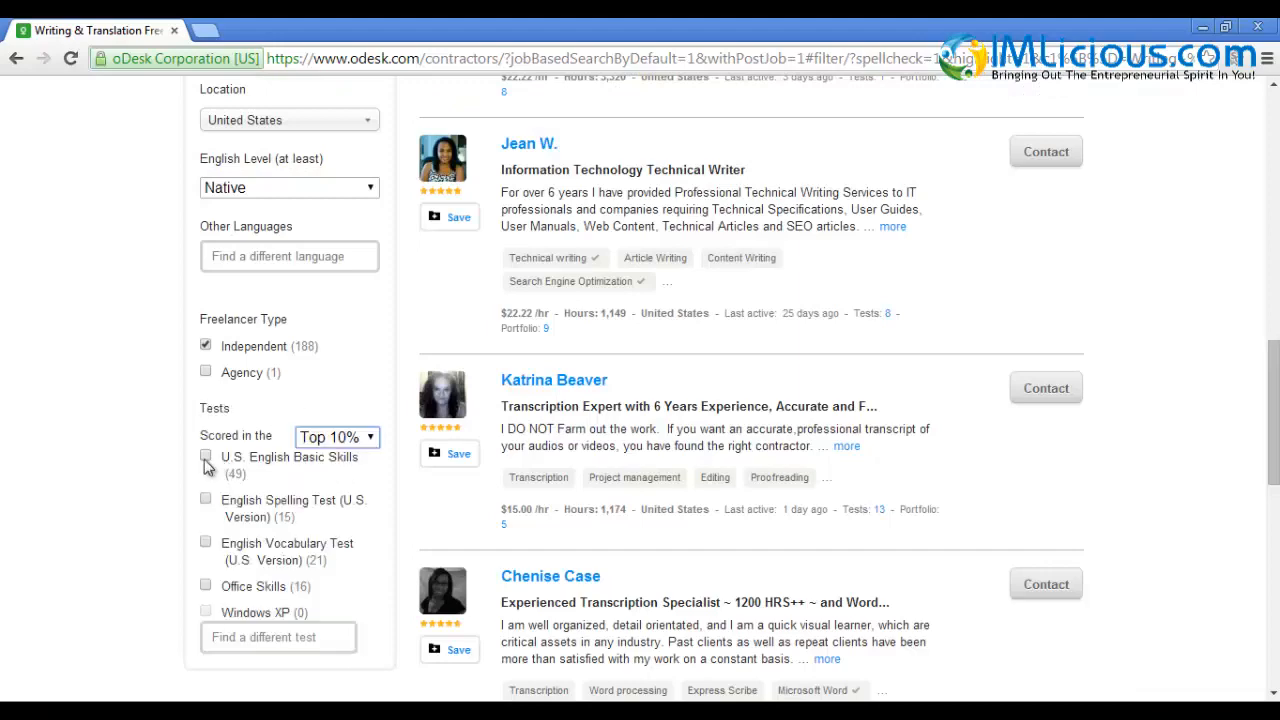
{"action": "left_click", "coordinate": [206, 456]}
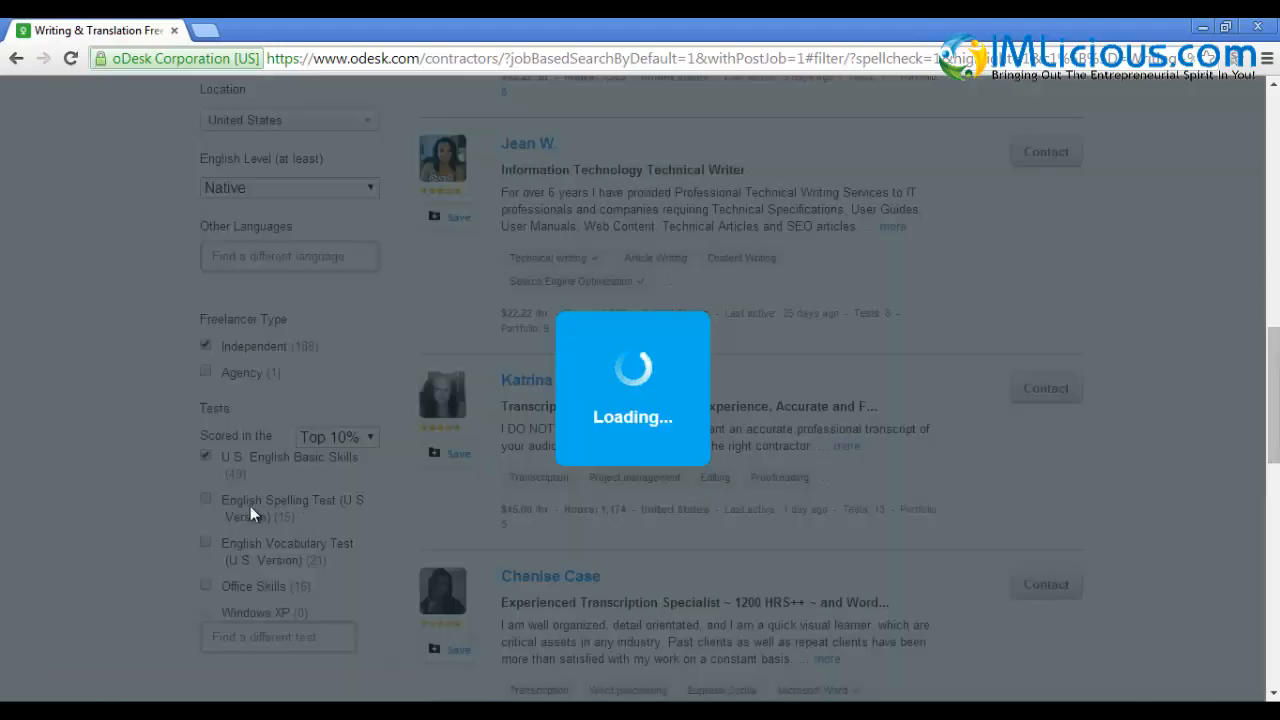
{"action": "left_click", "coordinate": [206, 544]}
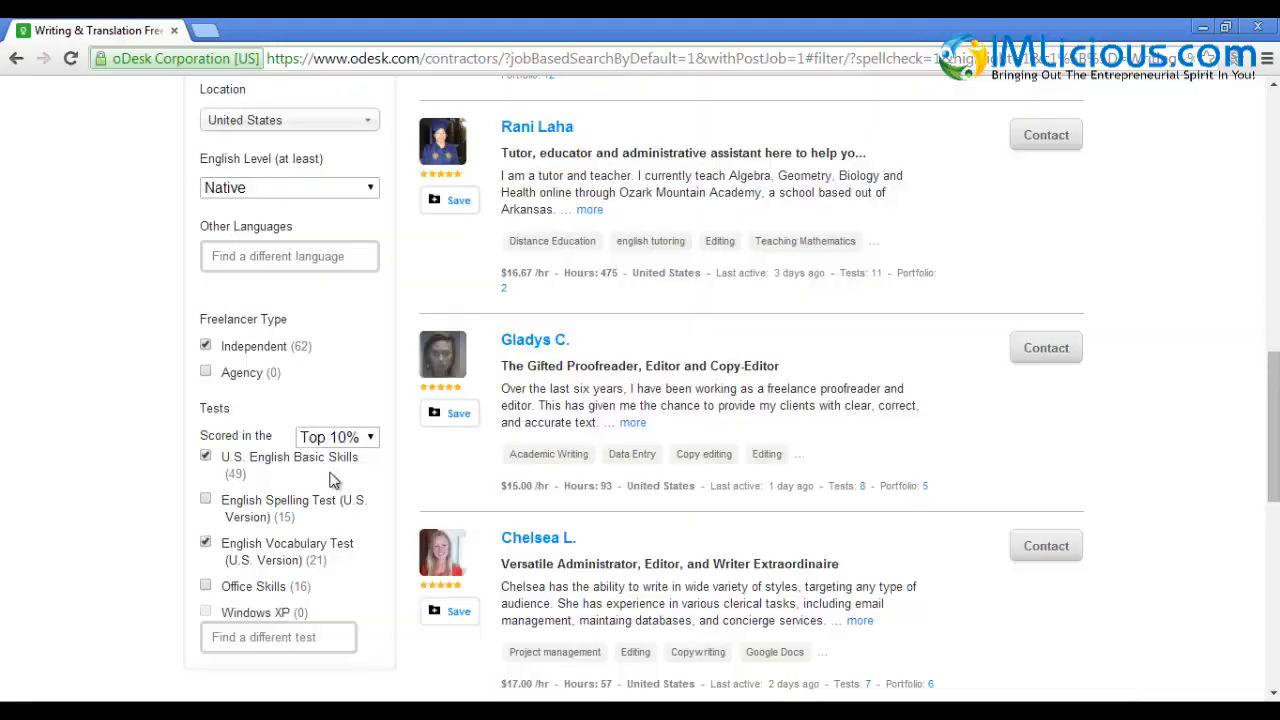
{"action": "scroll", "scroll_direction": "down", "scroll_amount": 3}
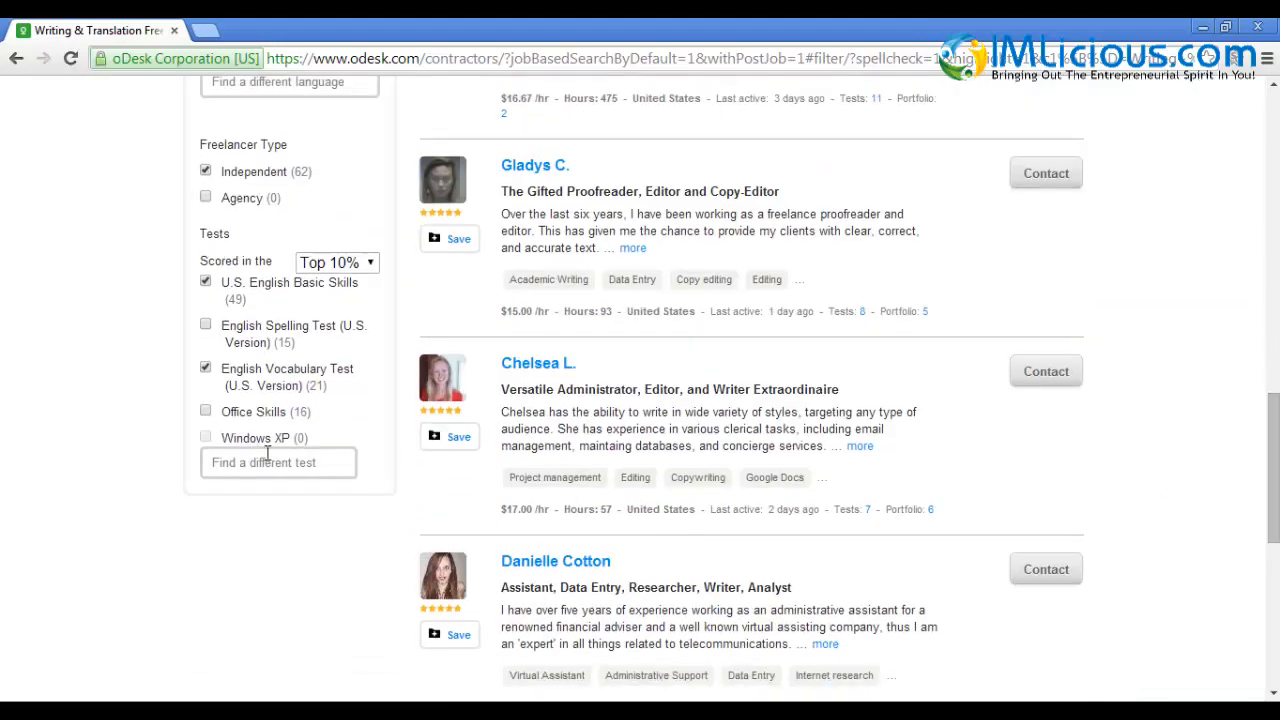
{"action": "scroll", "scroll_direction": "up", "scroll_amount": 3}
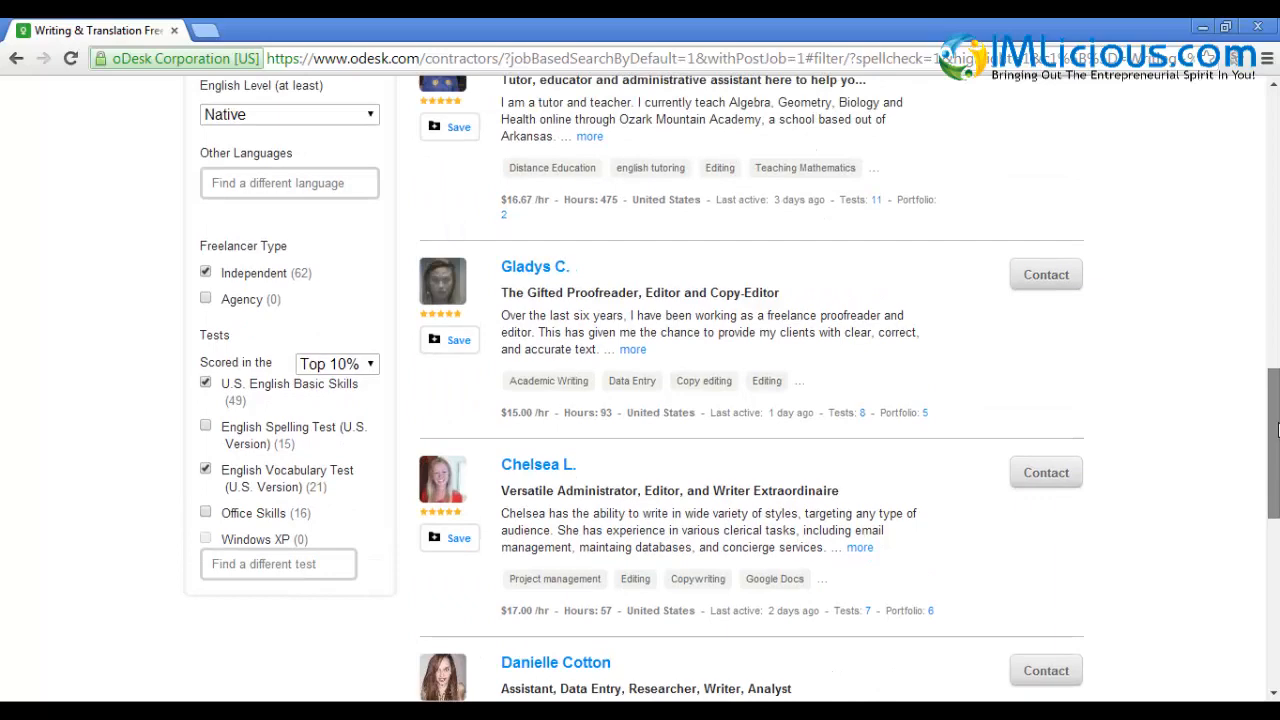
{"action": "scroll", "scroll_direction": "up", "scroll_amount": 3}
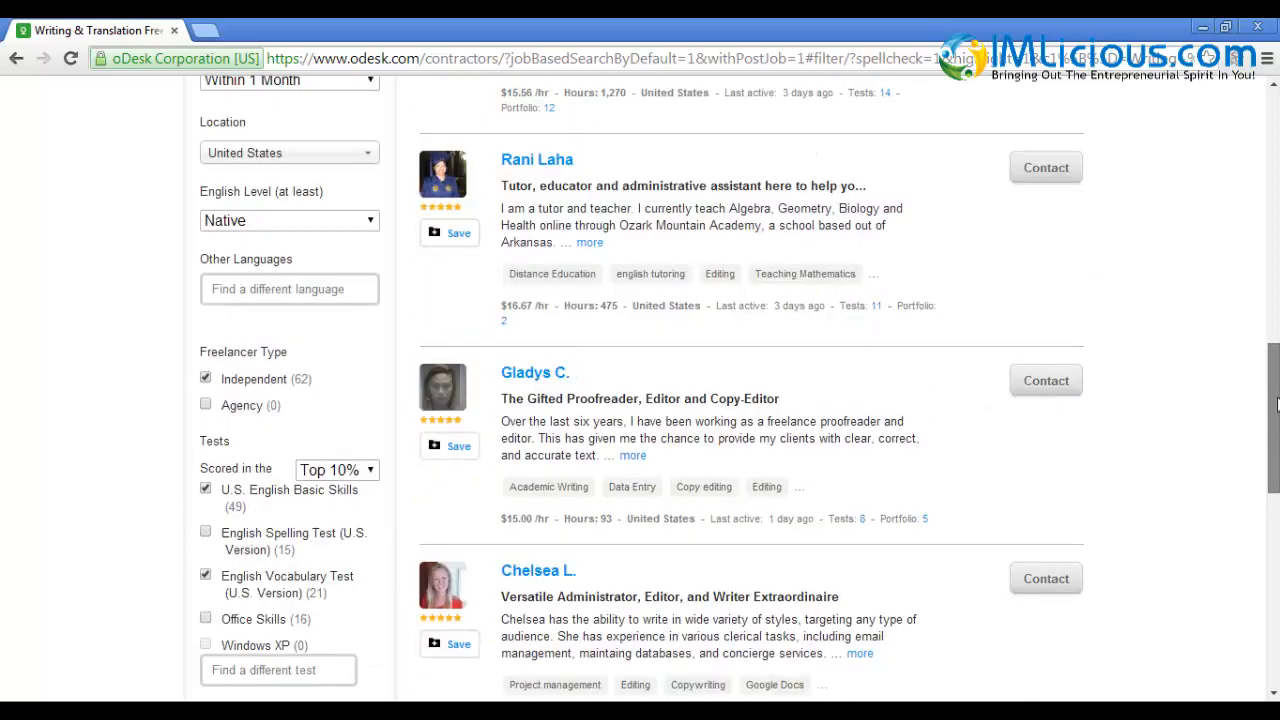
Search the filtered freelancers for 'ebook' writing and look through the 10 results
{"action": "scroll", "scroll_direction": "up", "scroll_amount": 3}
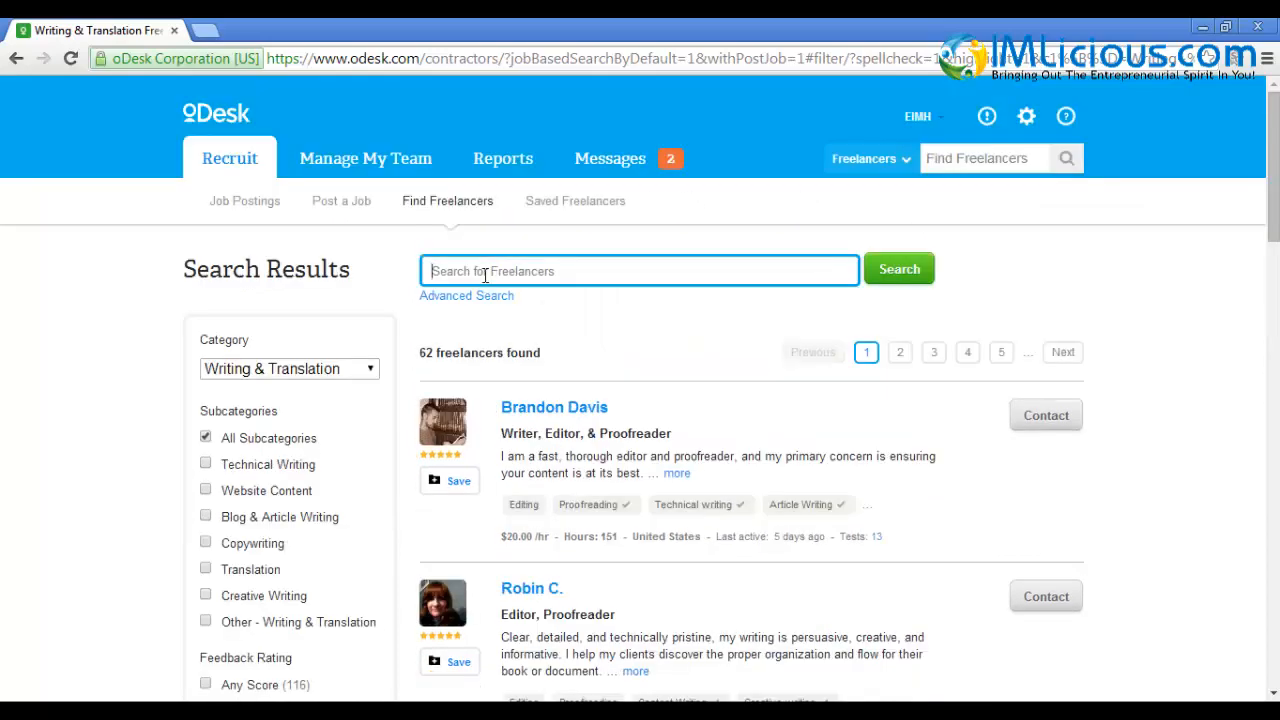
{"action": "type", "text": "ebook"}
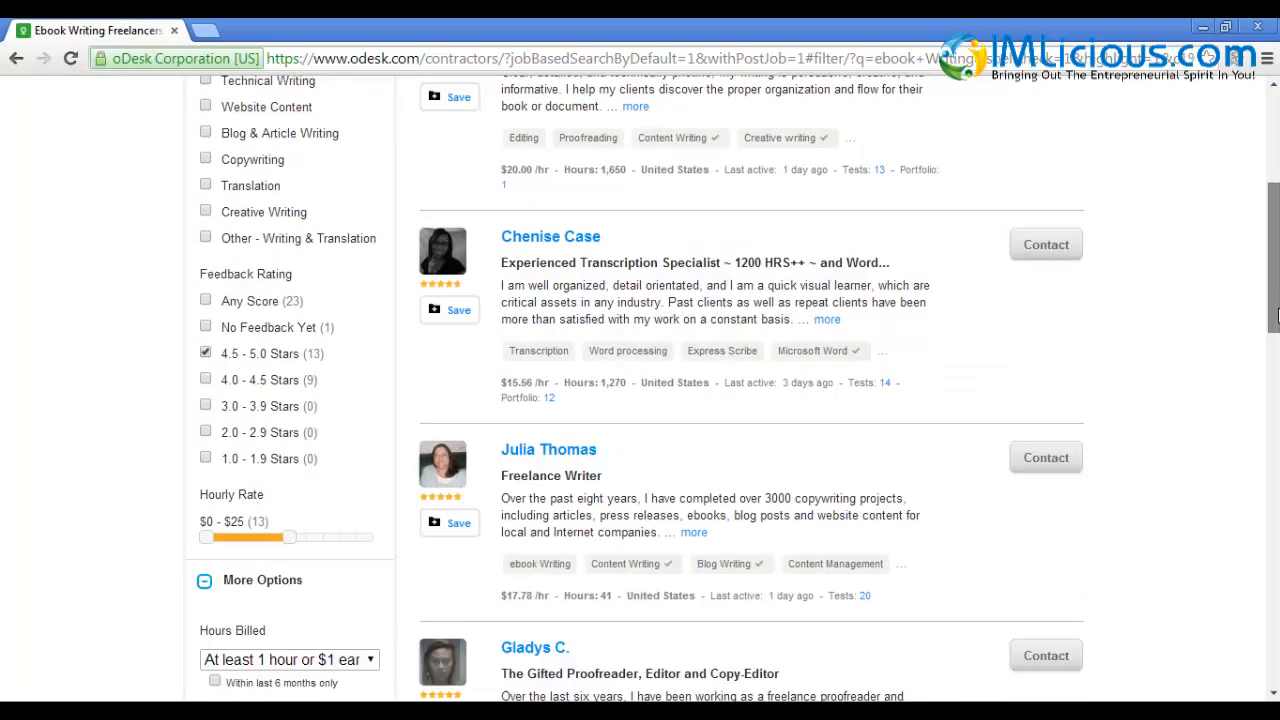
{"action": "scroll", "scroll_direction": "down", "scroll_amount": 3}
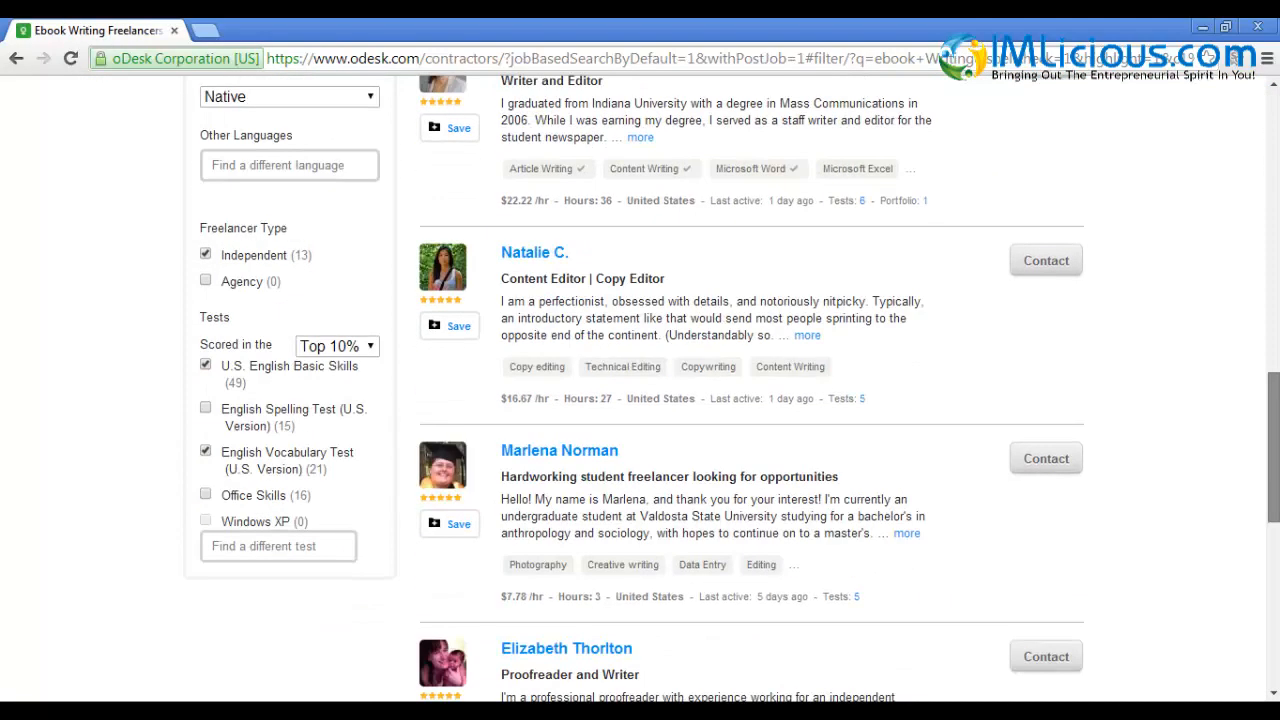
{"action": "scroll", "scroll_direction": "down", "scroll_amount": 3}
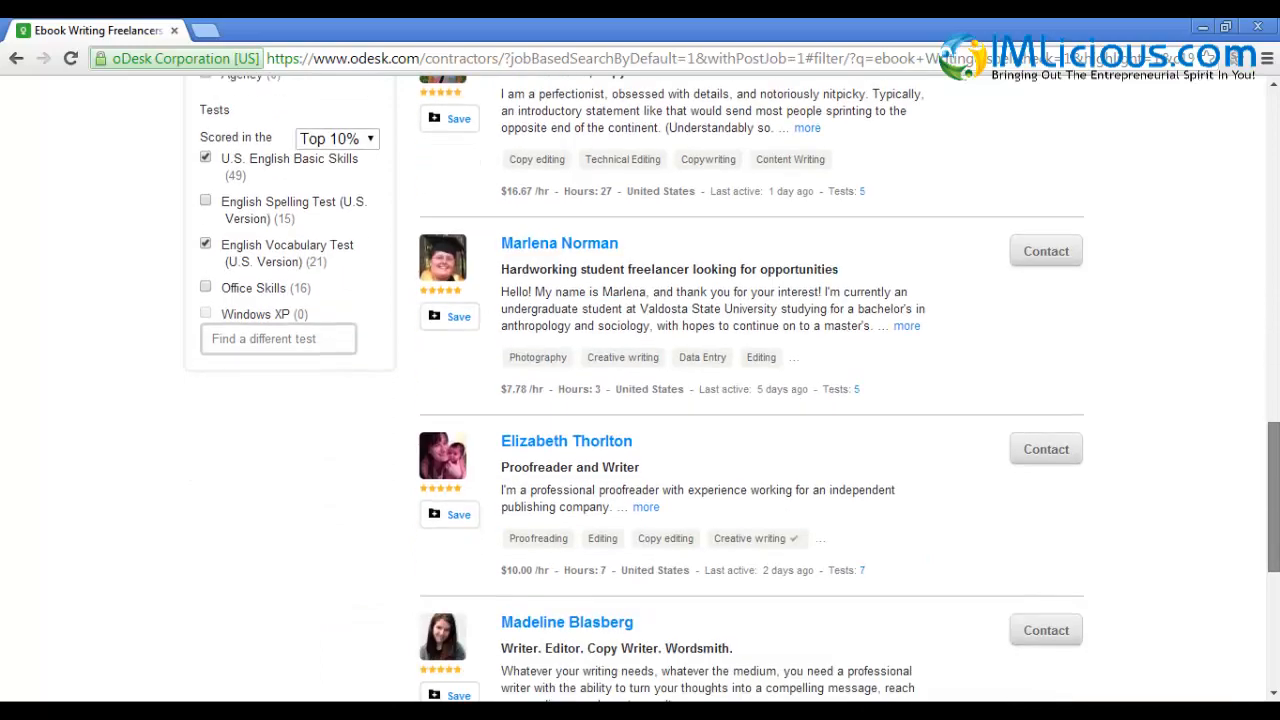
{"action": "scroll", "scroll_direction": "down", "scroll_amount": 3}
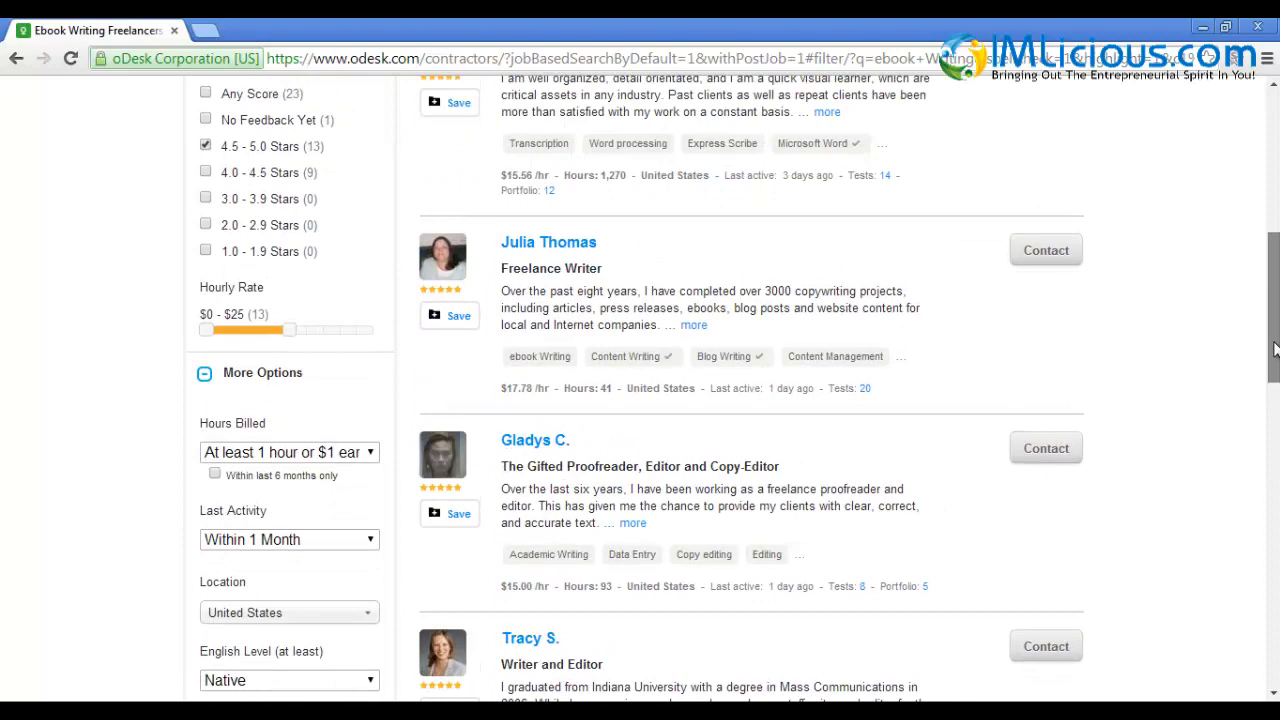
{"action": "scroll", "scroll_direction": "up", "scroll_amount": 3}
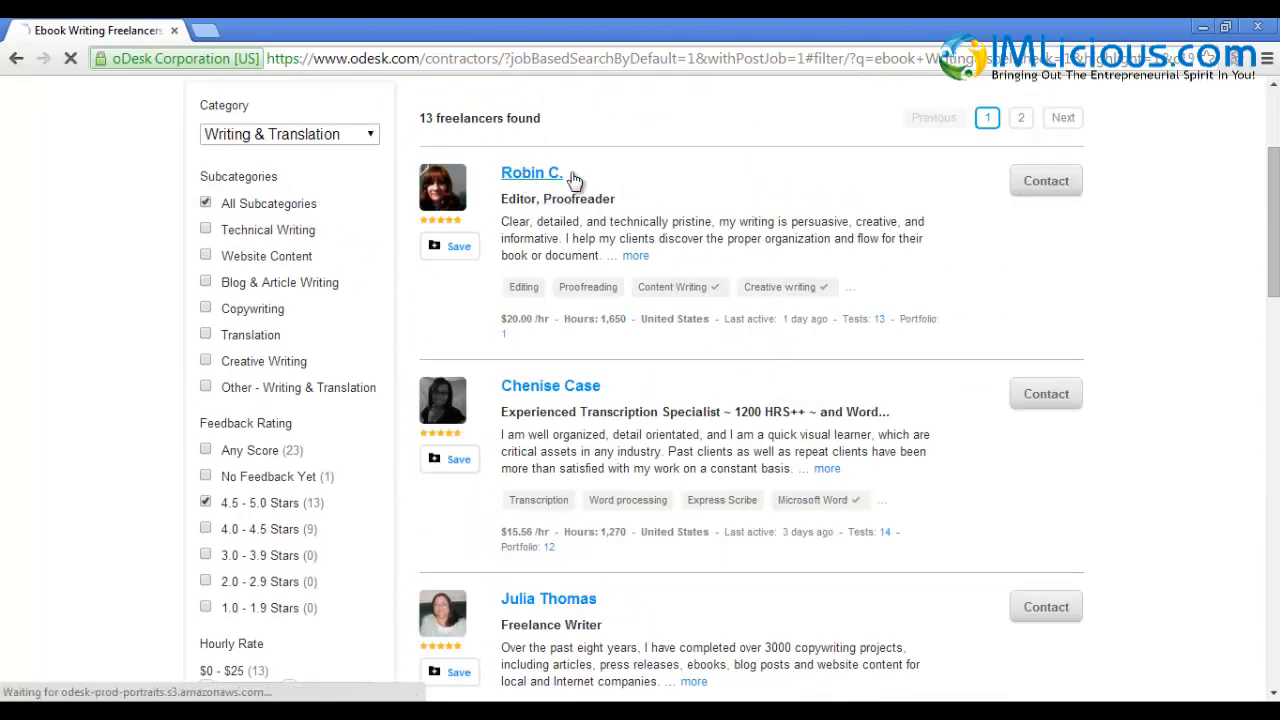
View the top-listed $20/hour editor and proofreader's profile
{"action": "left_click", "coordinate": [532, 172]}
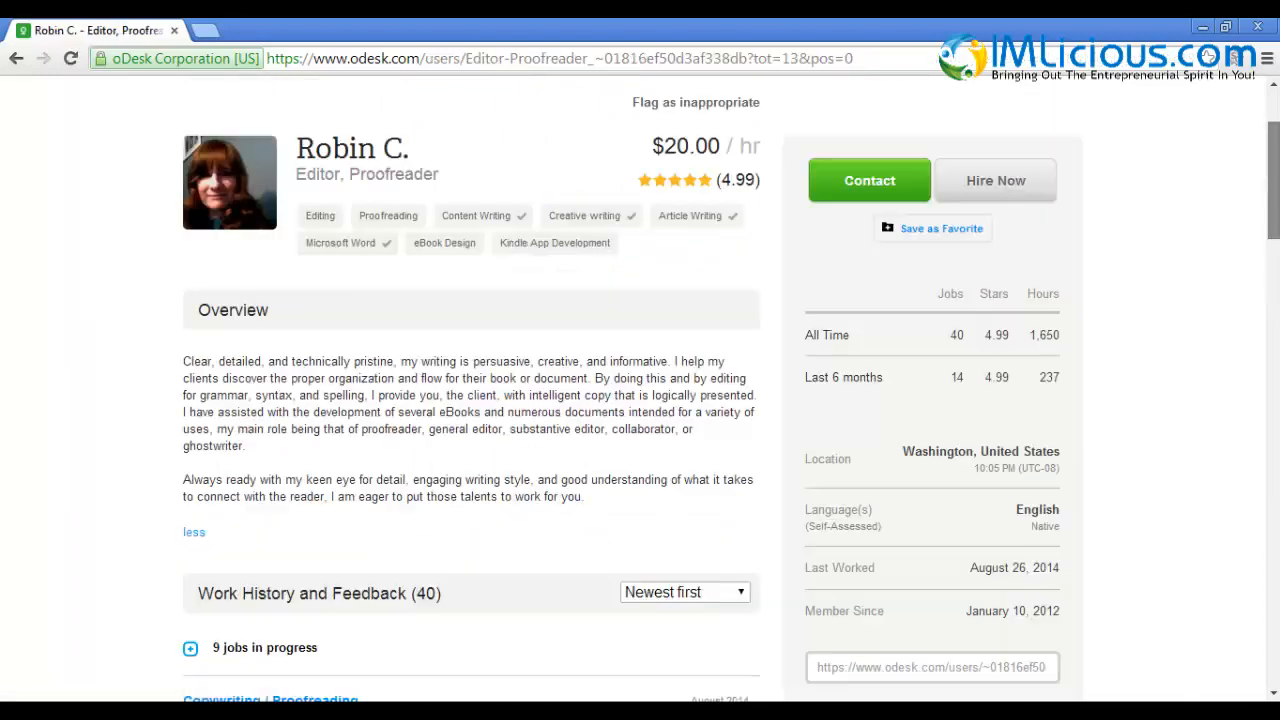
{"action": "scroll", "scroll_direction": "up", "scroll_amount": 3}
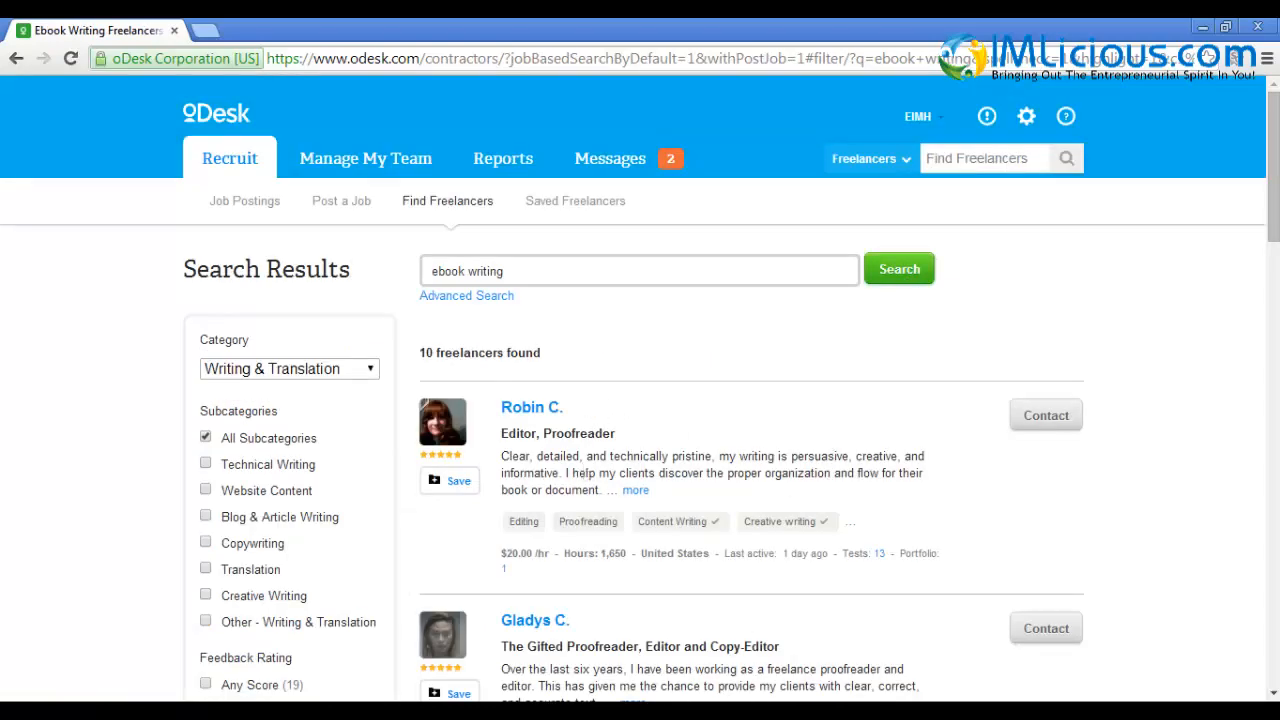
{"action": "scroll", "scroll_direction": "down", "scroll_amount": 3}
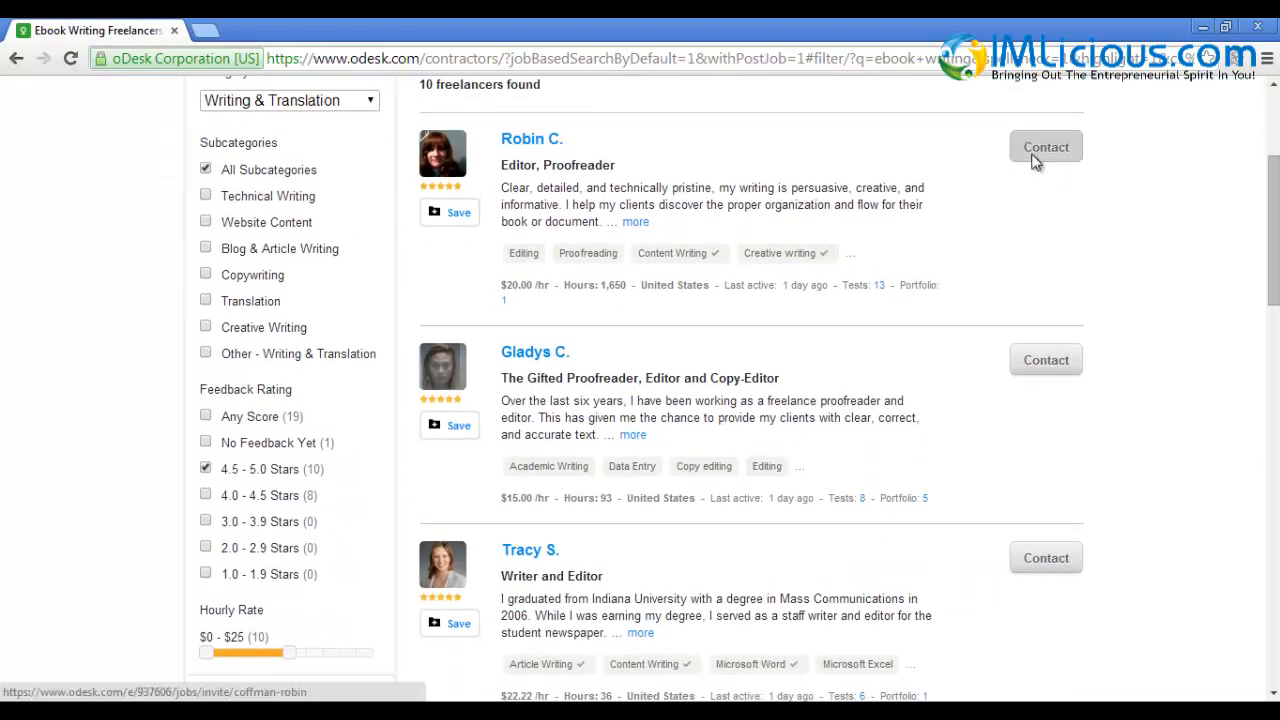
Invite the top-listed freelancer and change the message greeting to 'Hi Robin,'
{"action": "left_click", "coordinate": [1046, 148]}
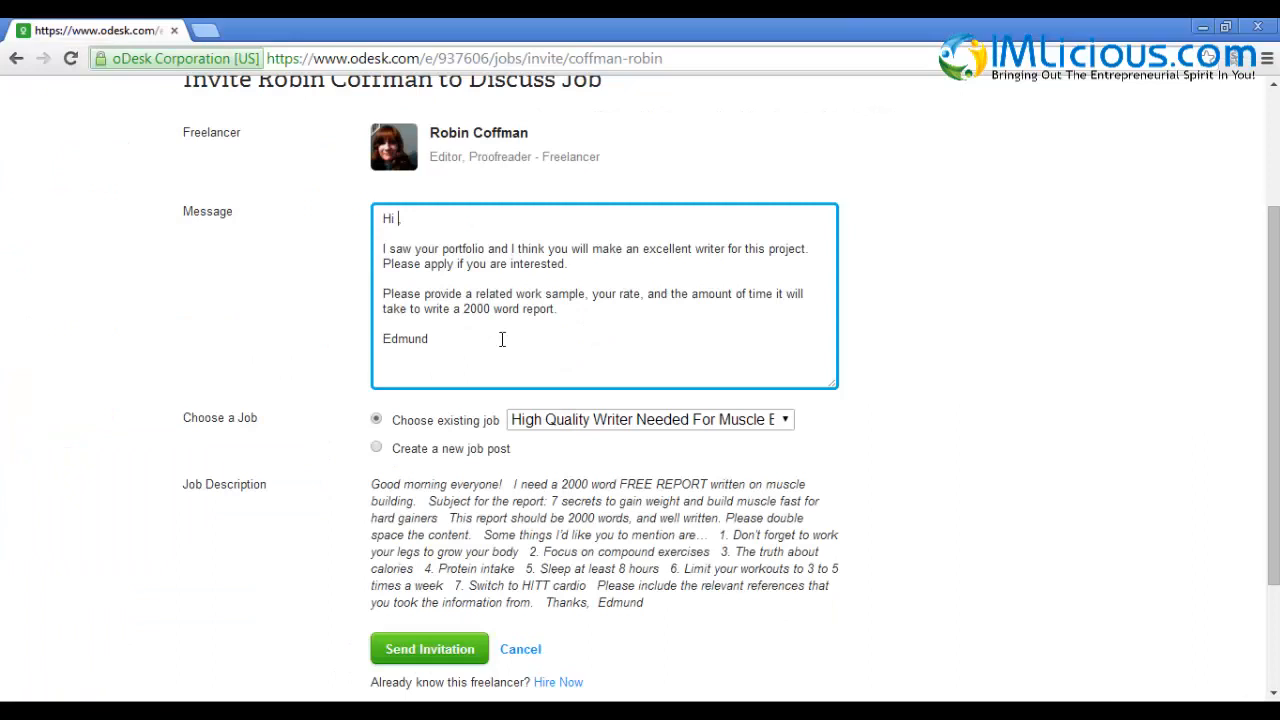
{"action": "type", "text": "Robin,"}
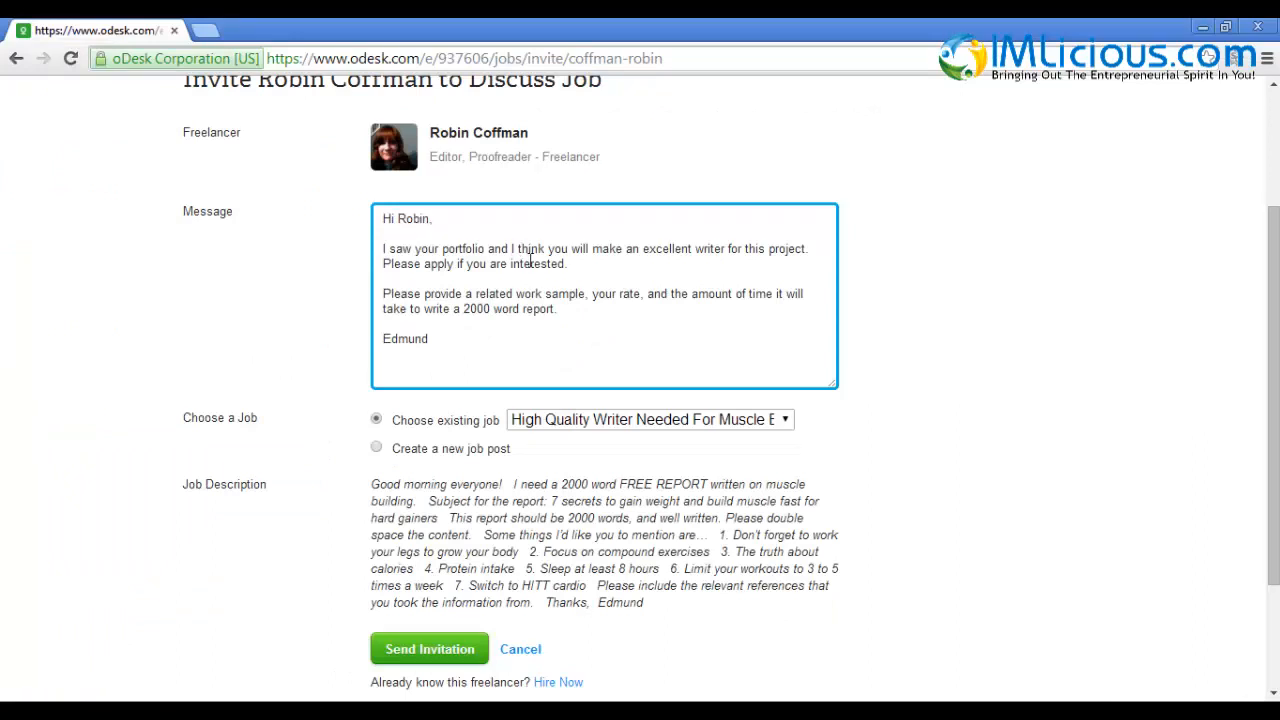
{"action": "mouse_move", "coordinate": [664, 288]}
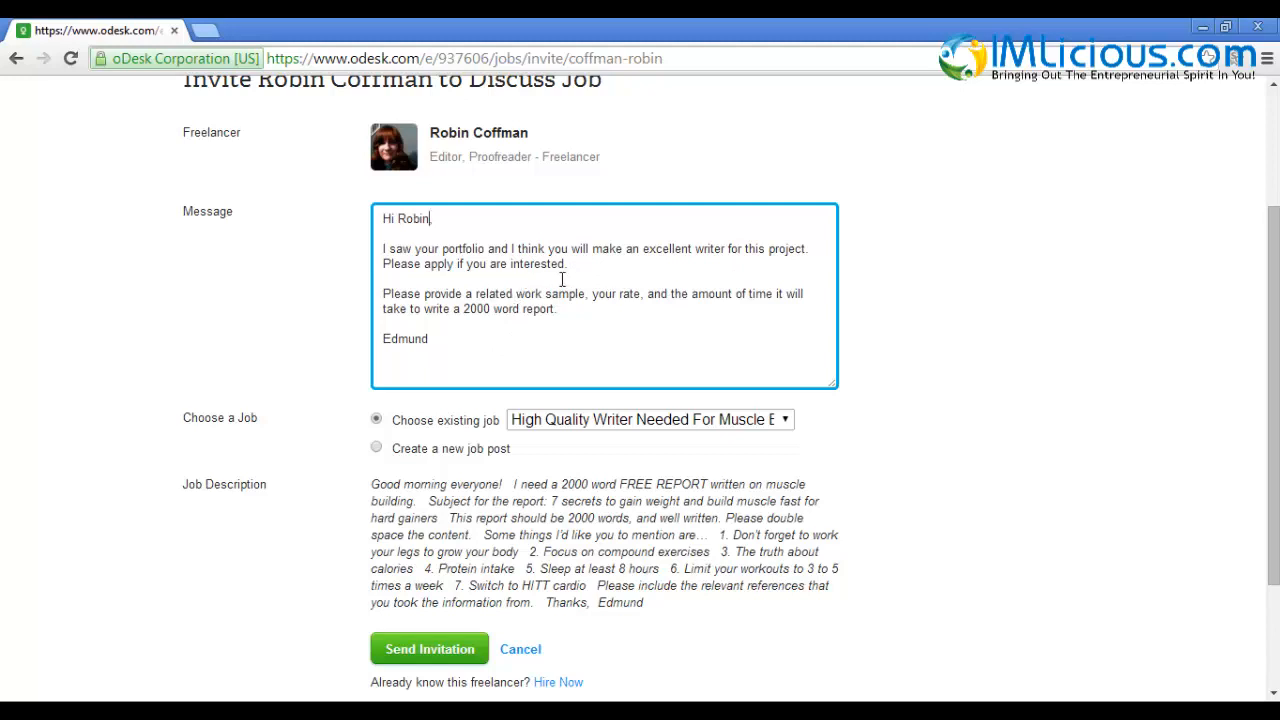
{"action": "mouse_move", "coordinate": [704, 320]}
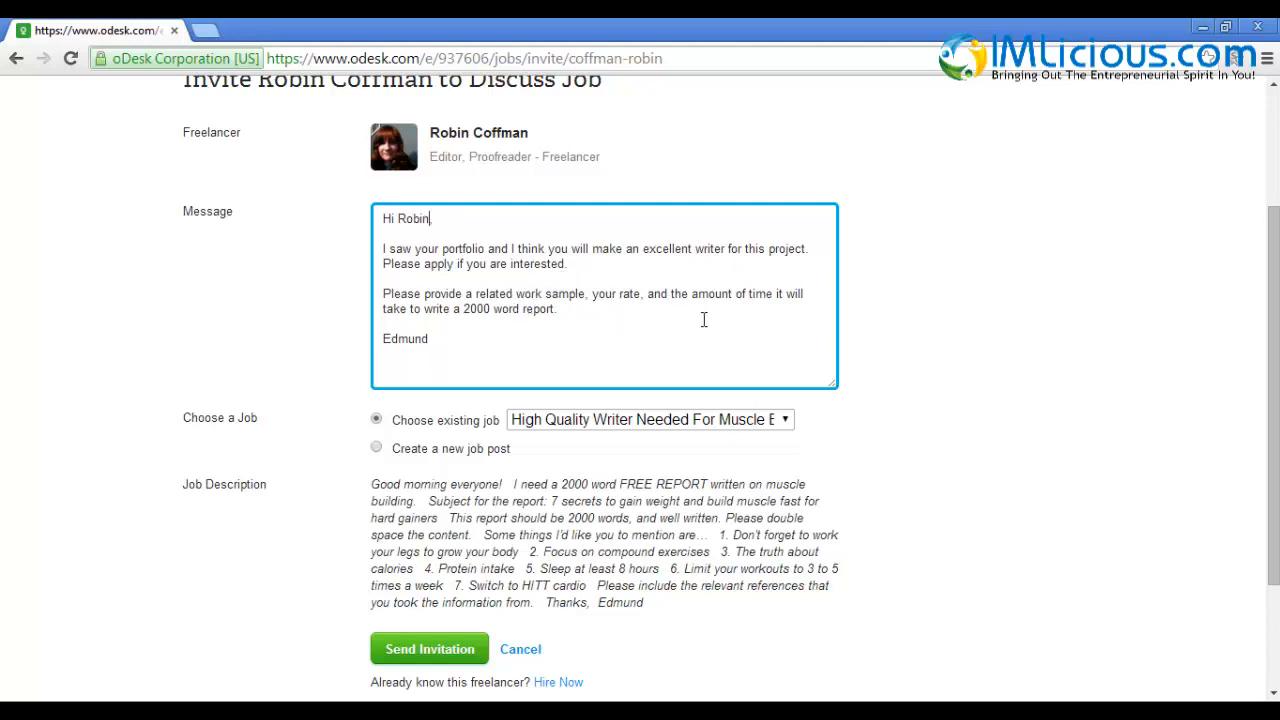
{"action": "mouse_move", "coordinate": [550, 332]}
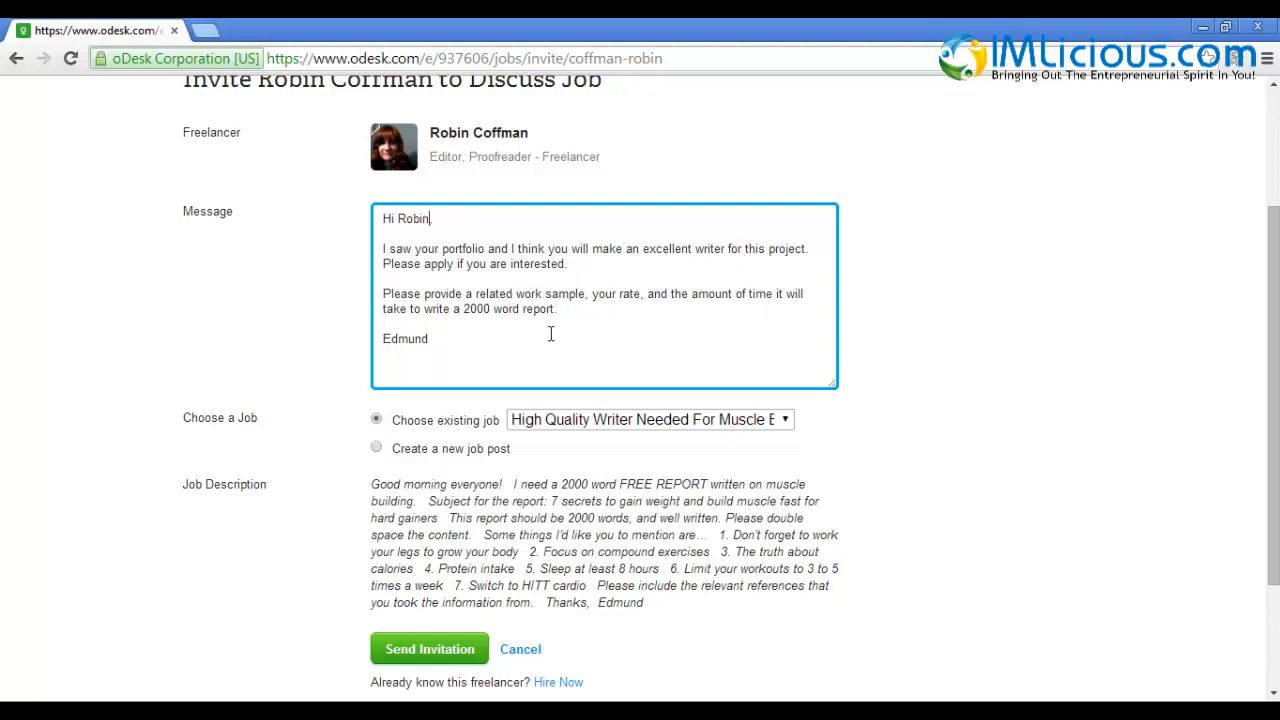
{"action": "scroll", "scroll_direction": "down", "scroll_amount": 3}
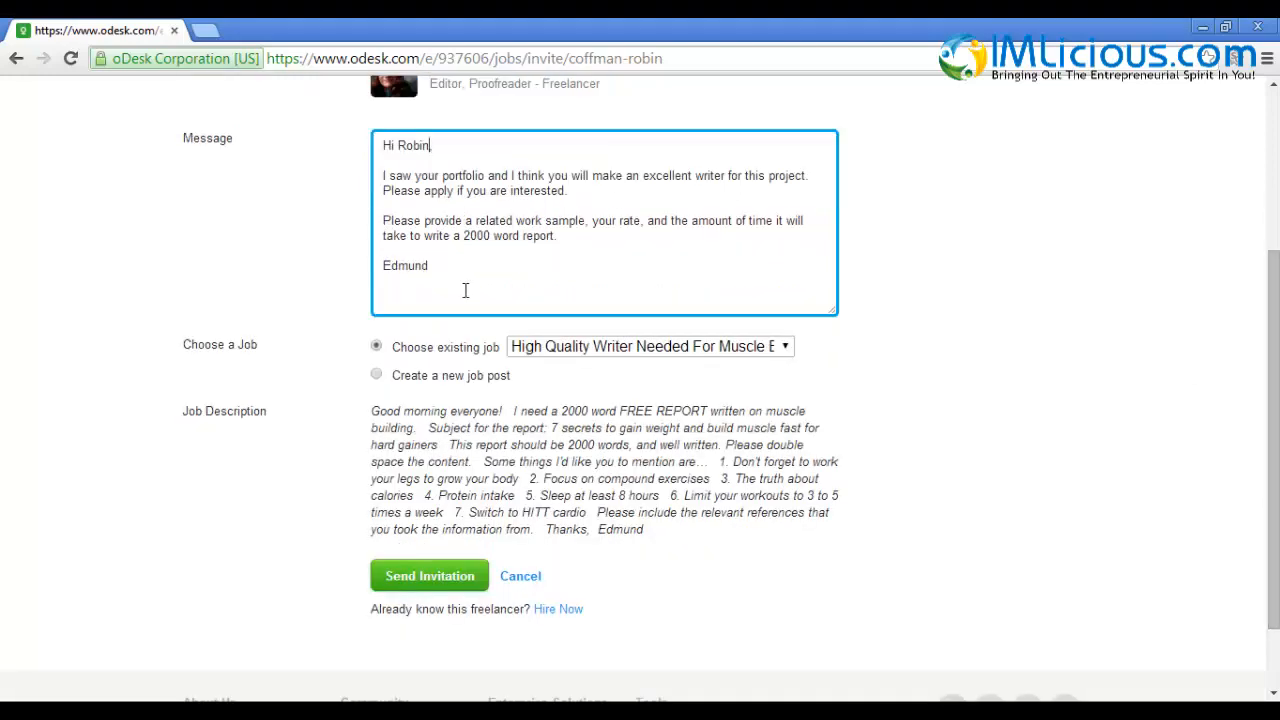
{"action": "type", "text": ","}
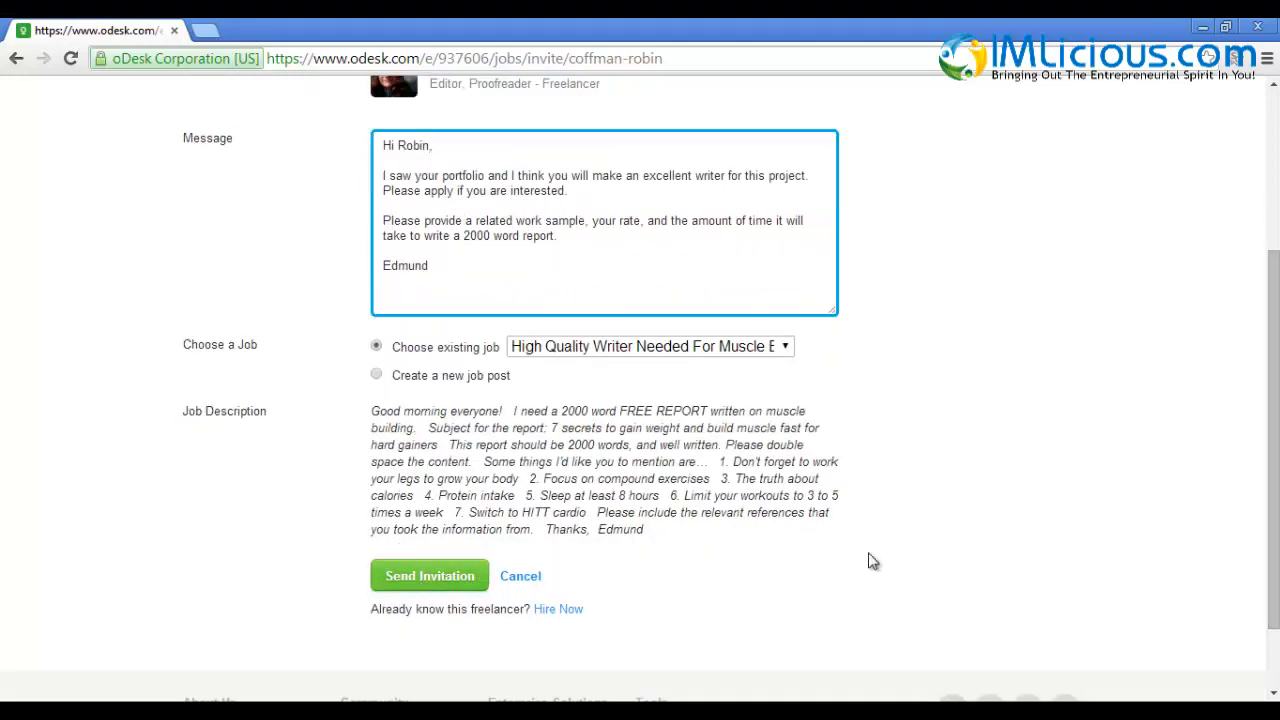
{"action": "scroll", "scroll_direction": "up", "scroll_amount": 3}
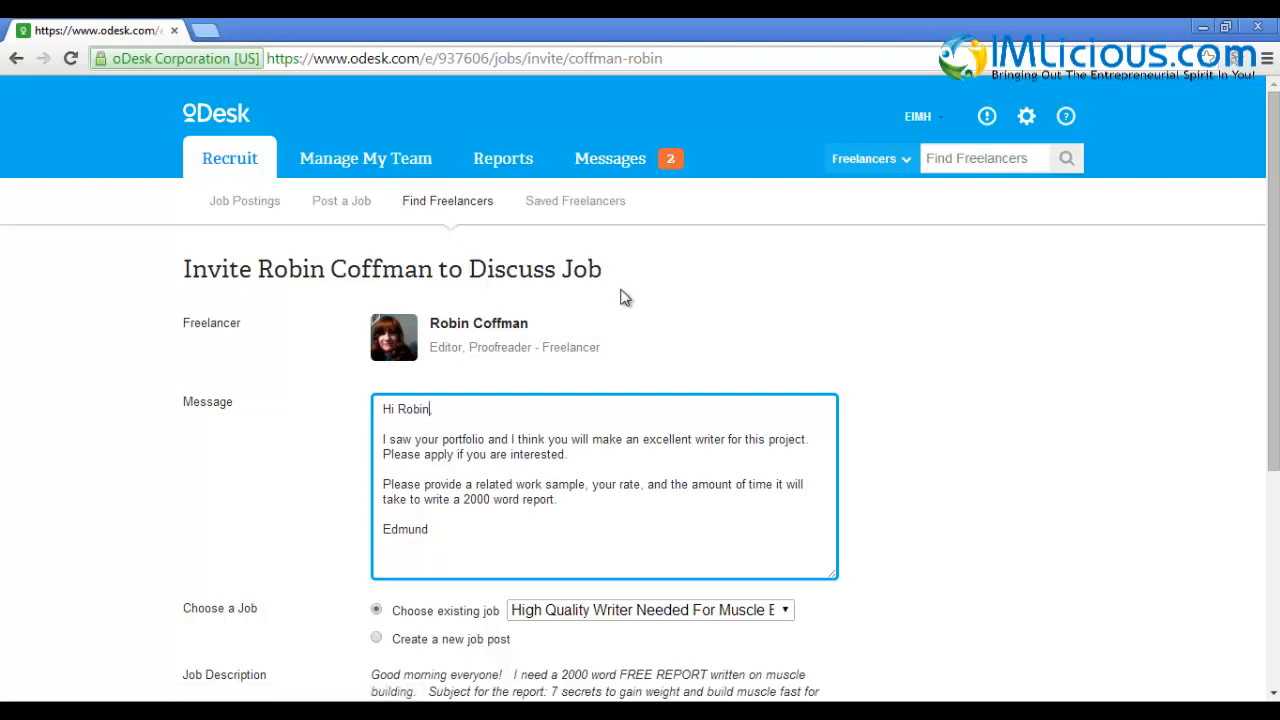
Check the Messages inbox from Recruit, then return to the Job Postings overview
{"action": "left_click", "coordinate": [244, 200]}
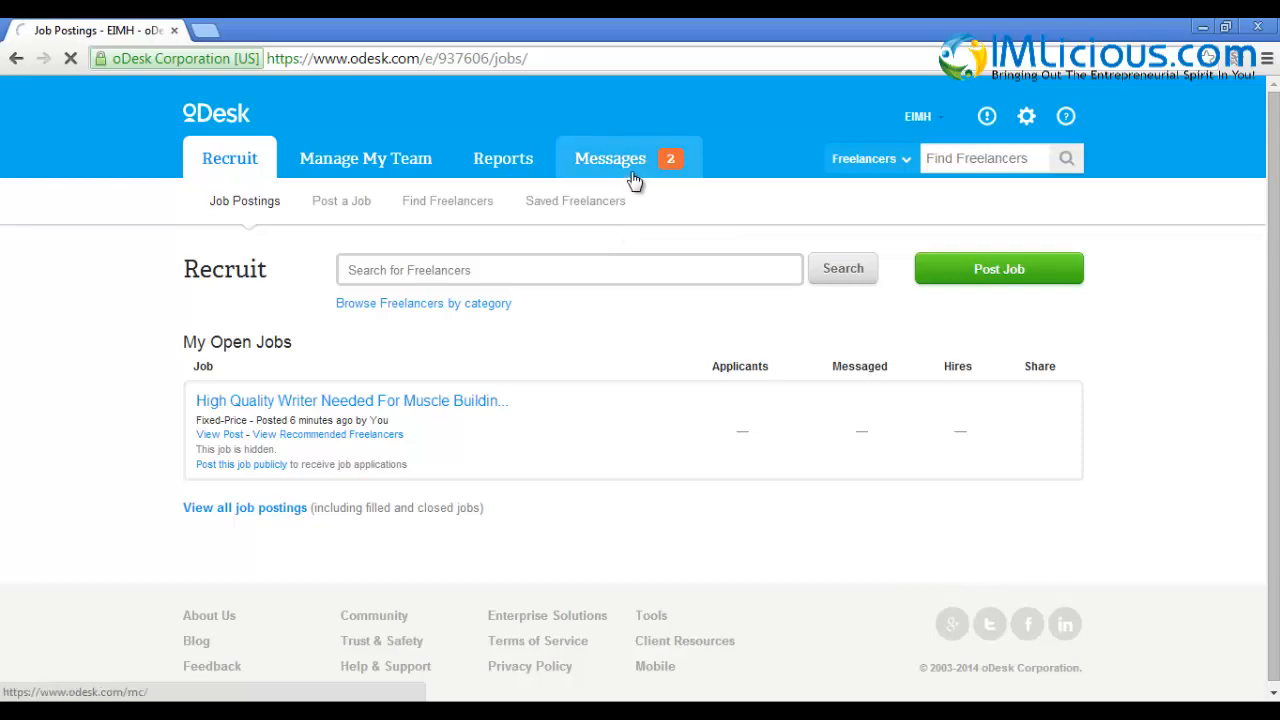
{"action": "left_click", "coordinate": [610, 158]}
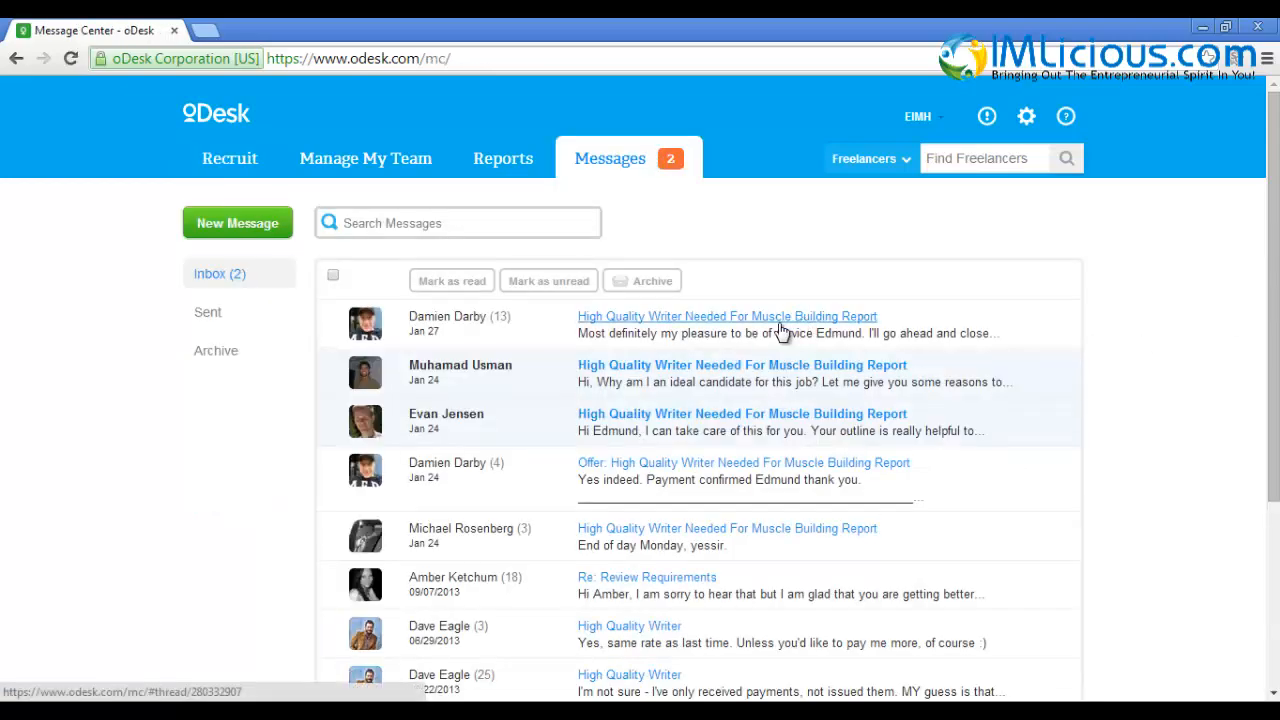
{"action": "scroll", "scroll_direction": "down", "scroll_amount": 3}
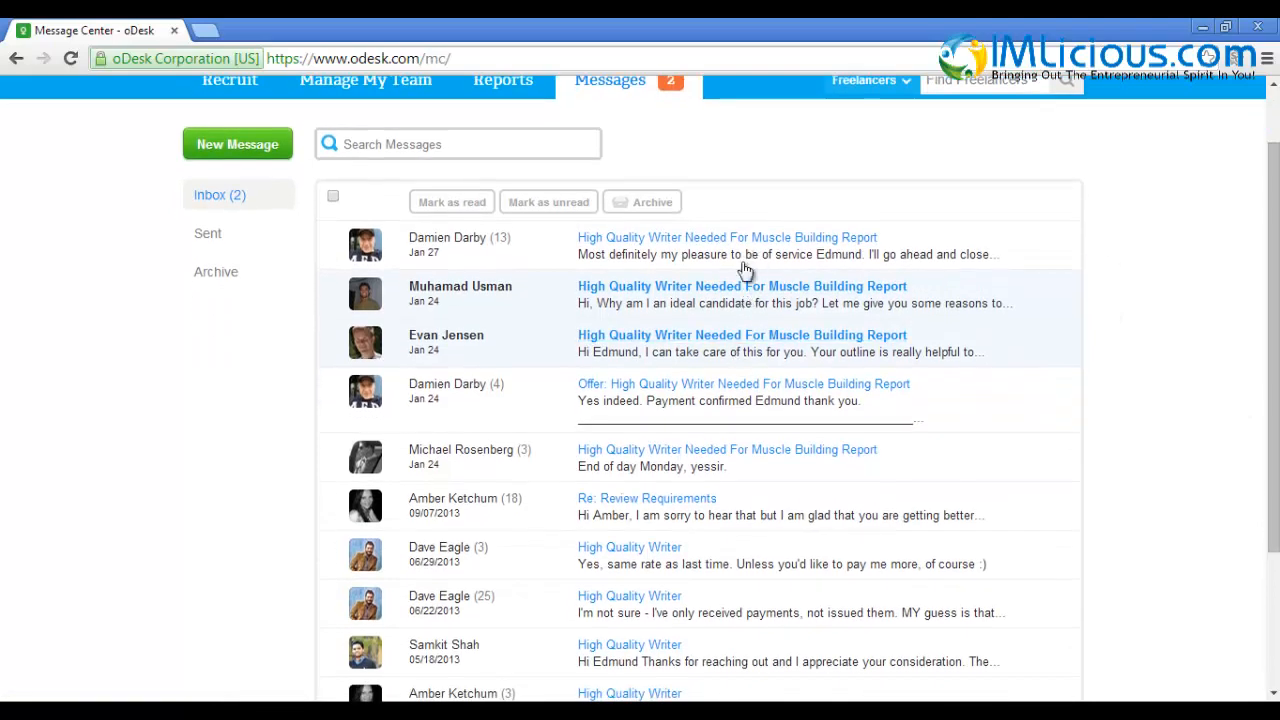
{"action": "mouse_move", "coordinate": [484, 312]}
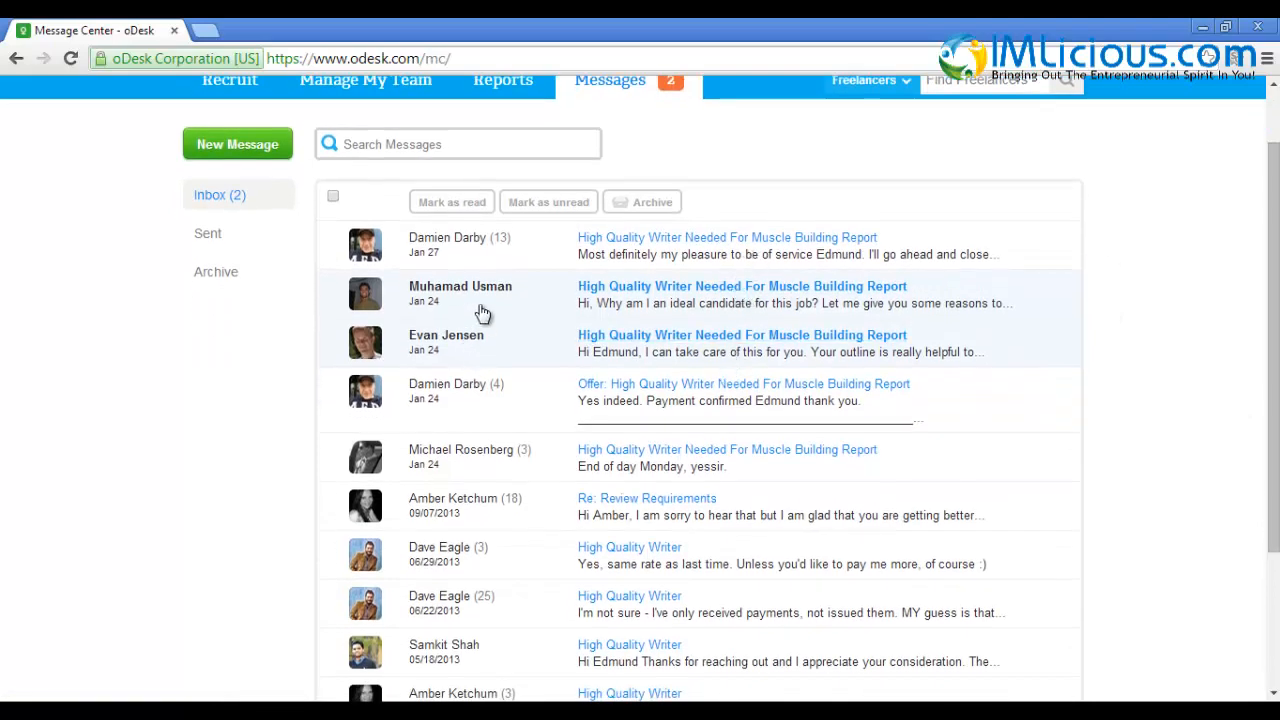
{"action": "mouse_move", "coordinate": [496, 248]}
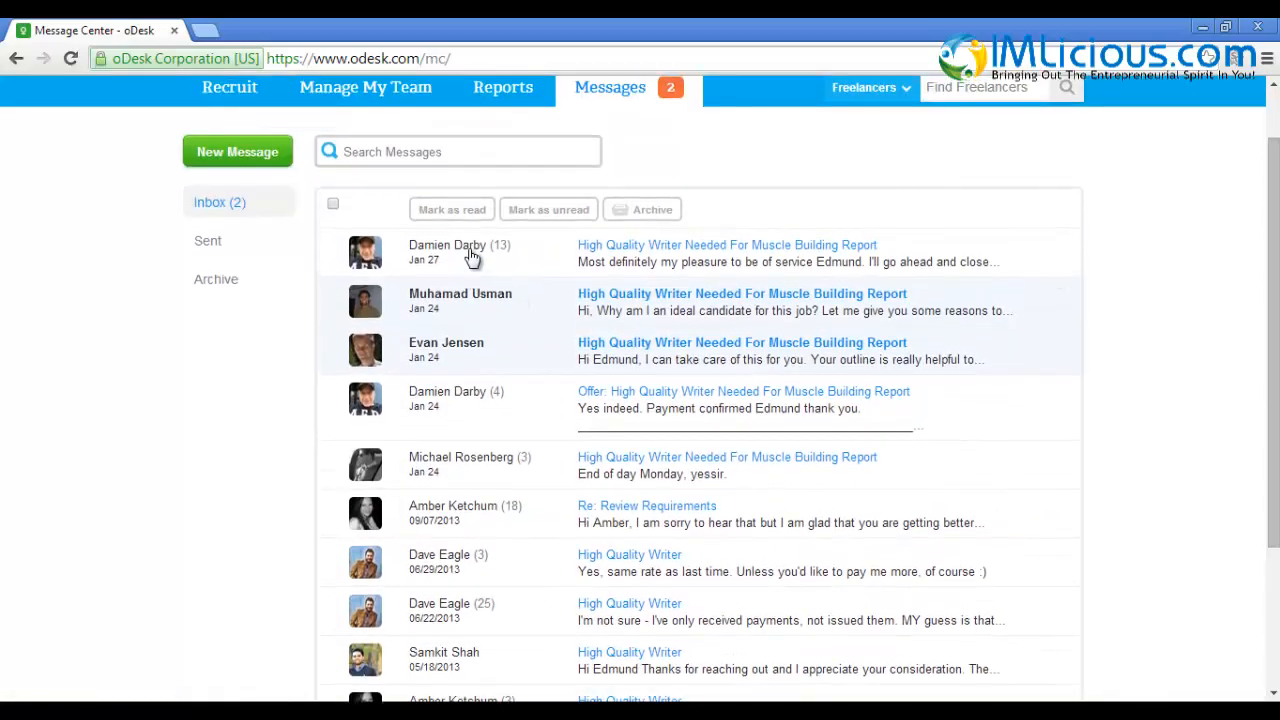
{"action": "mouse_move", "coordinate": [472, 256]}
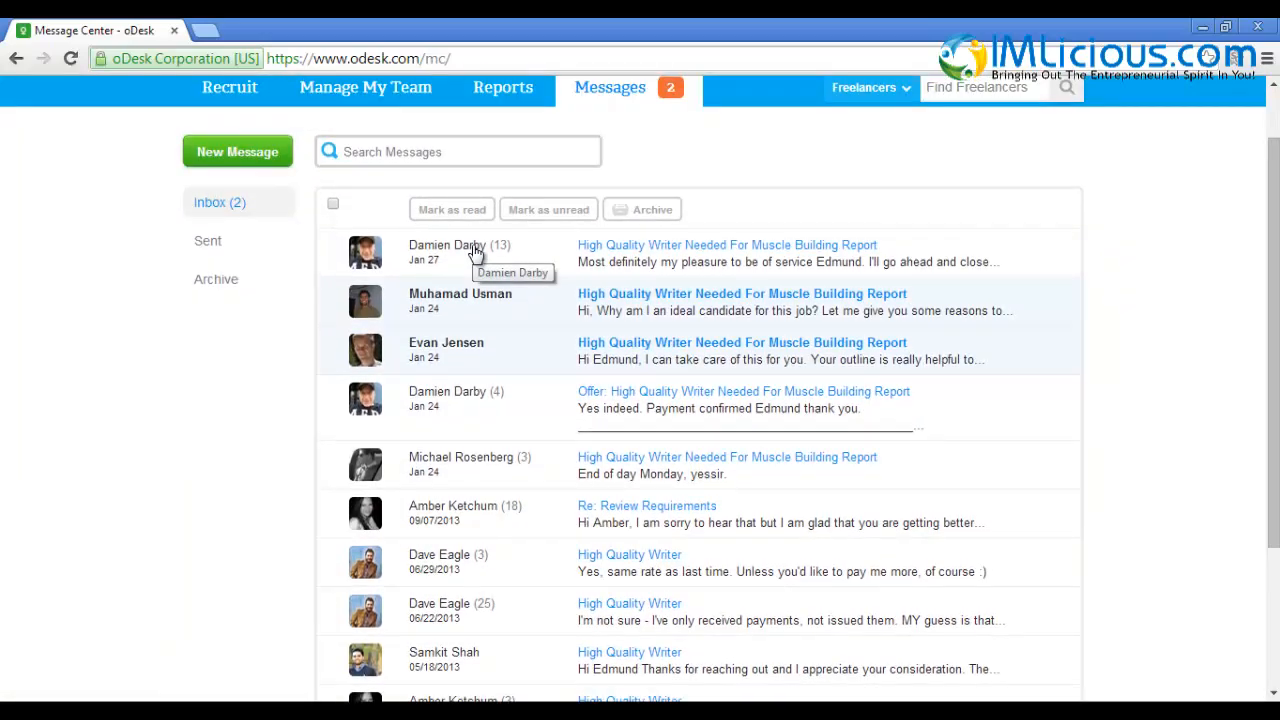
{"action": "mouse_move", "coordinate": [688, 284]}
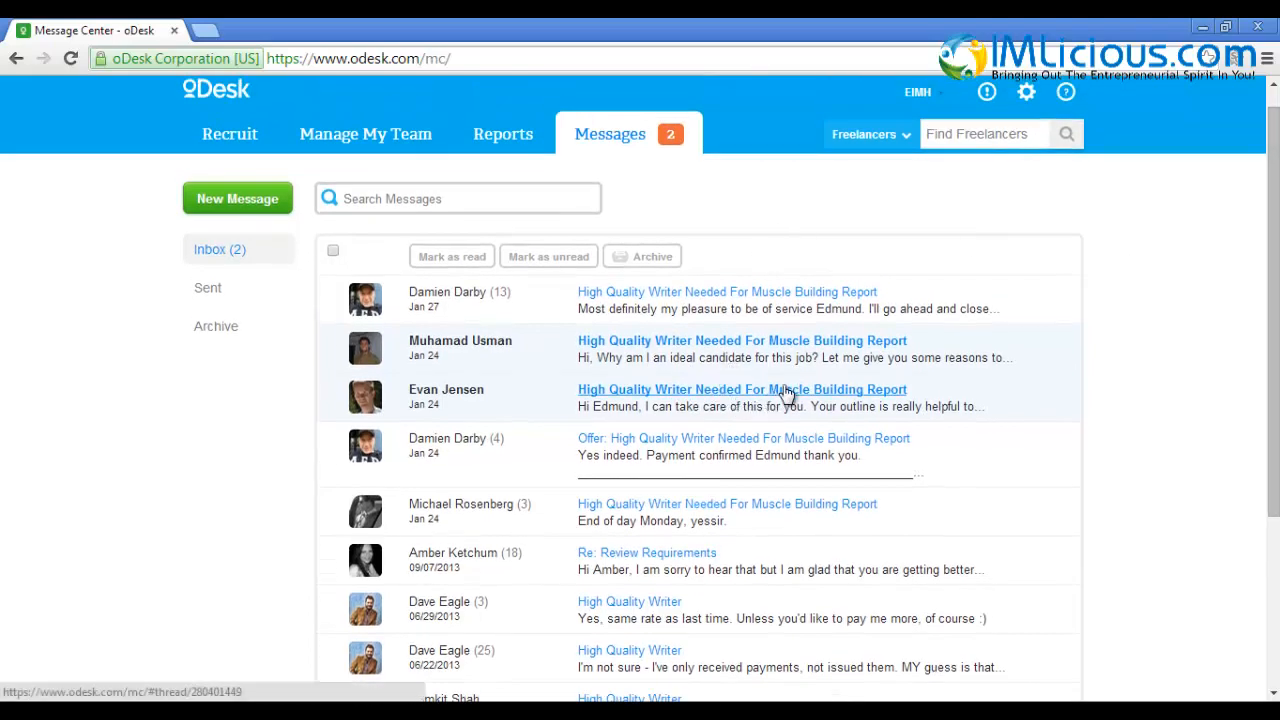
{"action": "mouse_move", "coordinate": [1004, 396]}
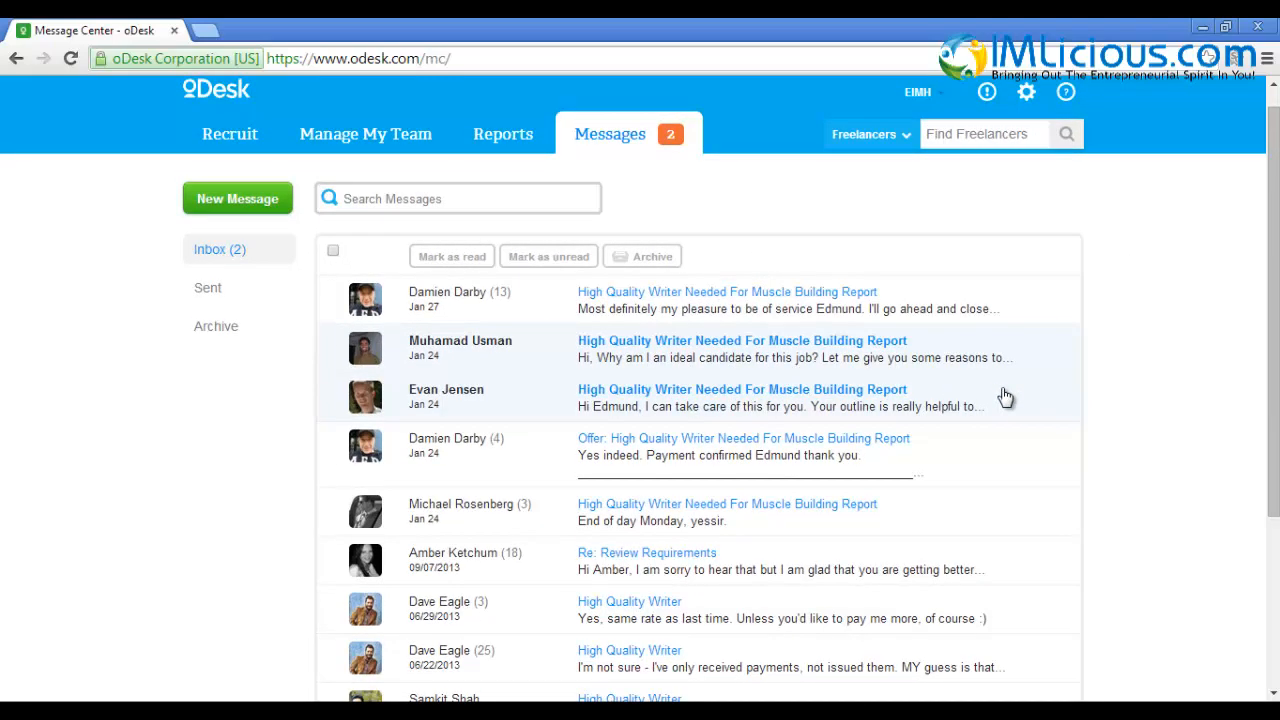
{"action": "mouse_move", "coordinate": [336, 192]}
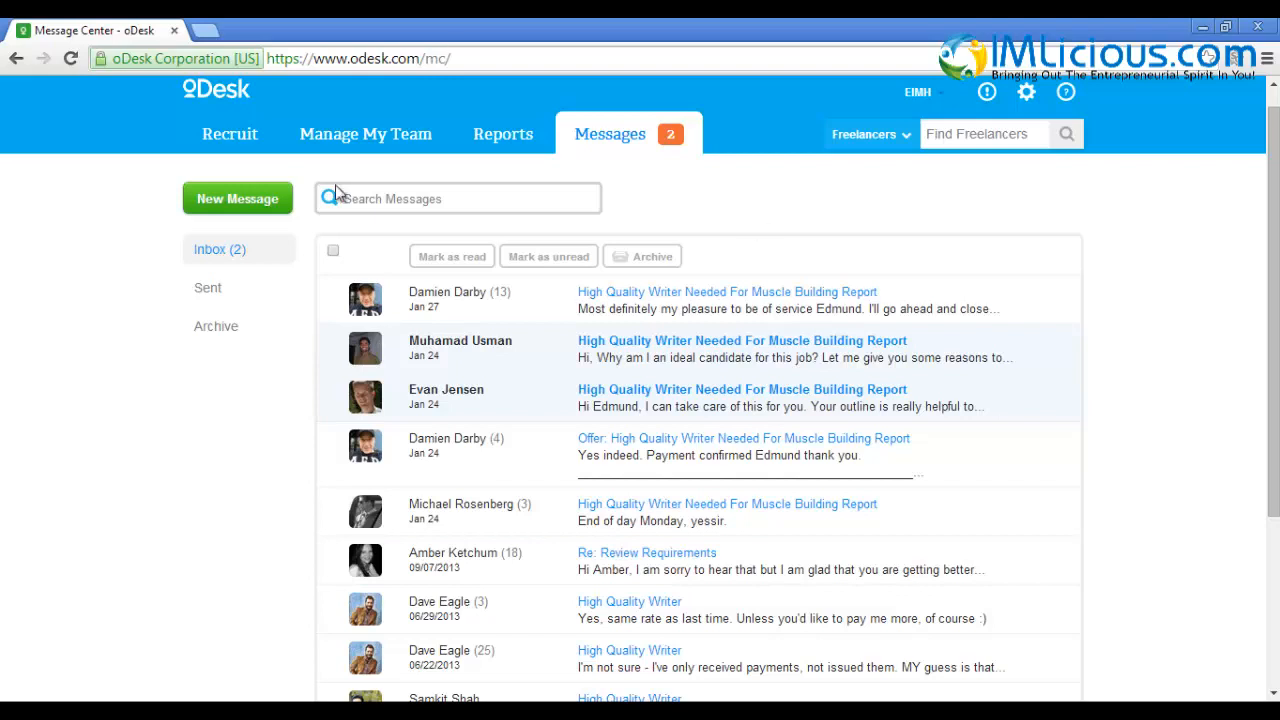
{"action": "mouse_move", "coordinate": [760, 360]}
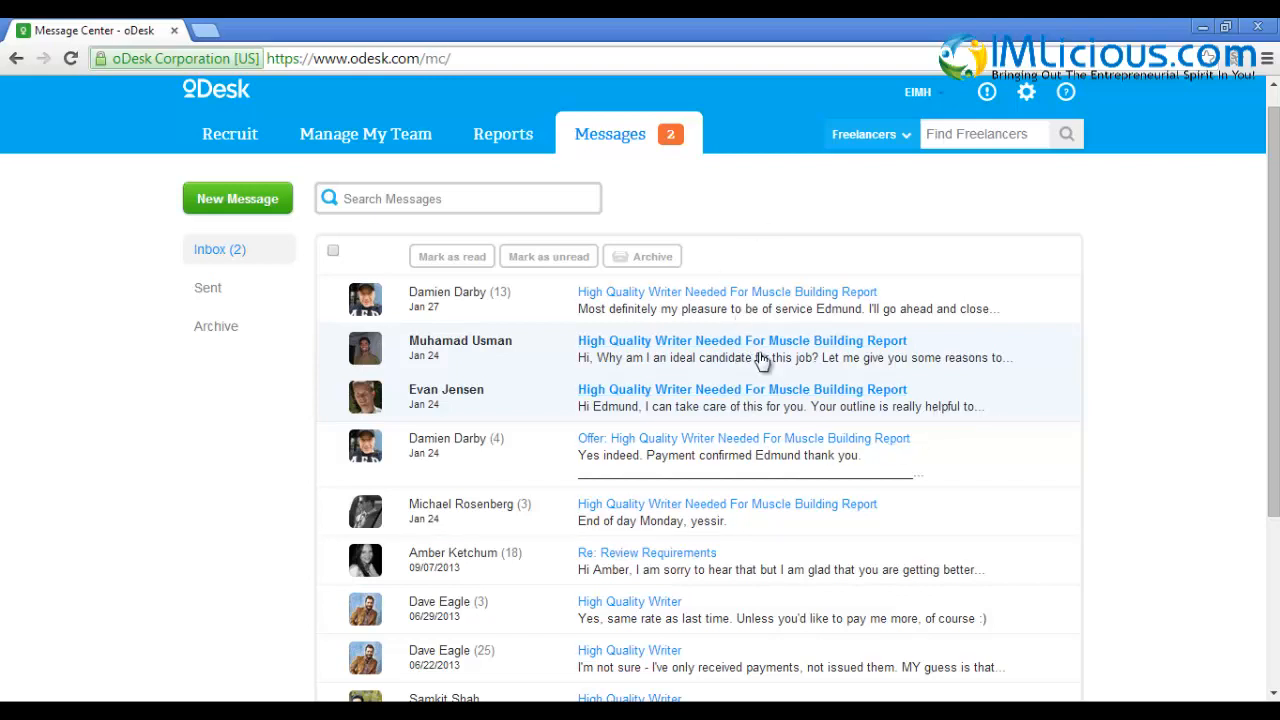
{"action": "mouse_move", "coordinate": [984, 384]}
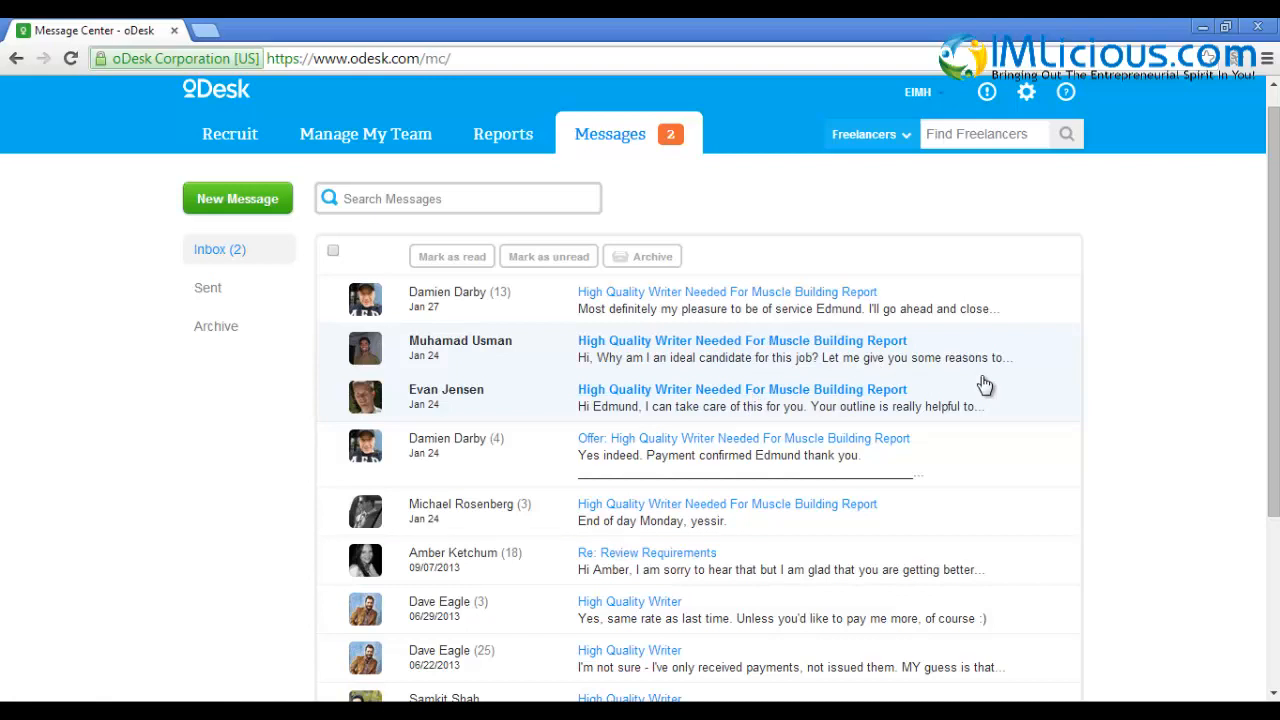
{"action": "left_click", "coordinate": [228, 132]}
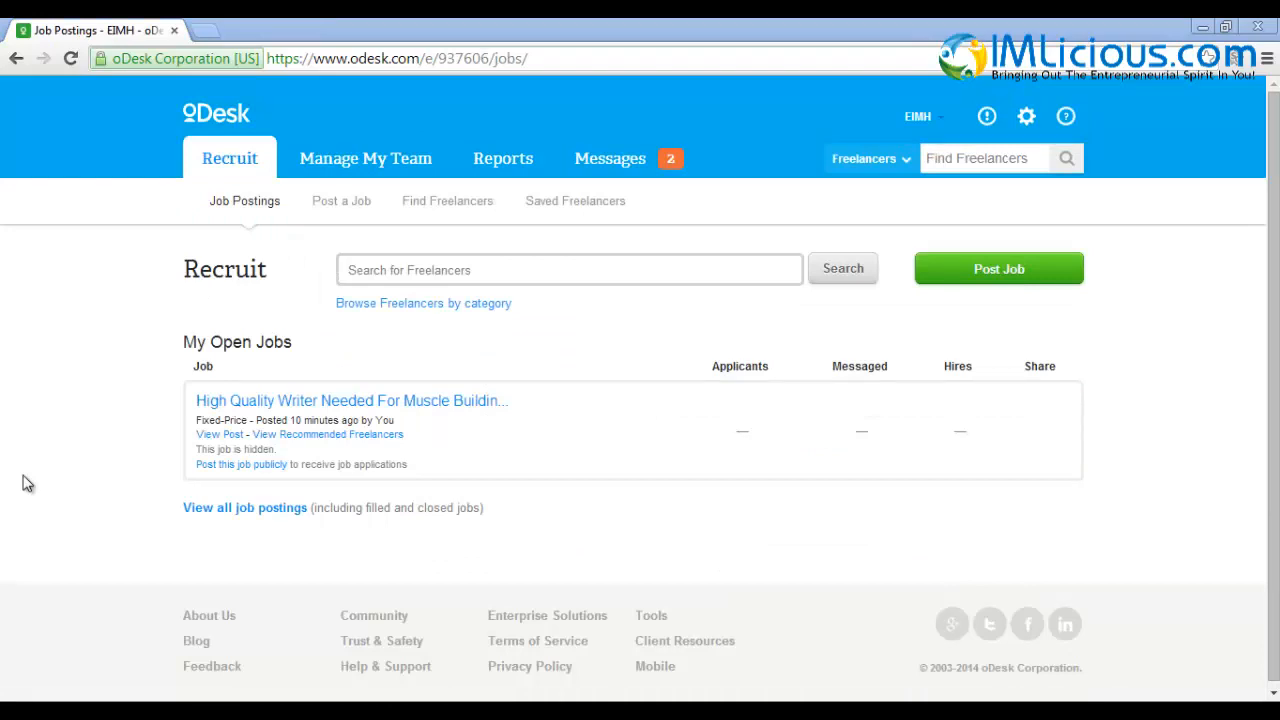
Start a new job post in the Design & Multimedia category
{"action": "left_click", "coordinate": [998, 268]}
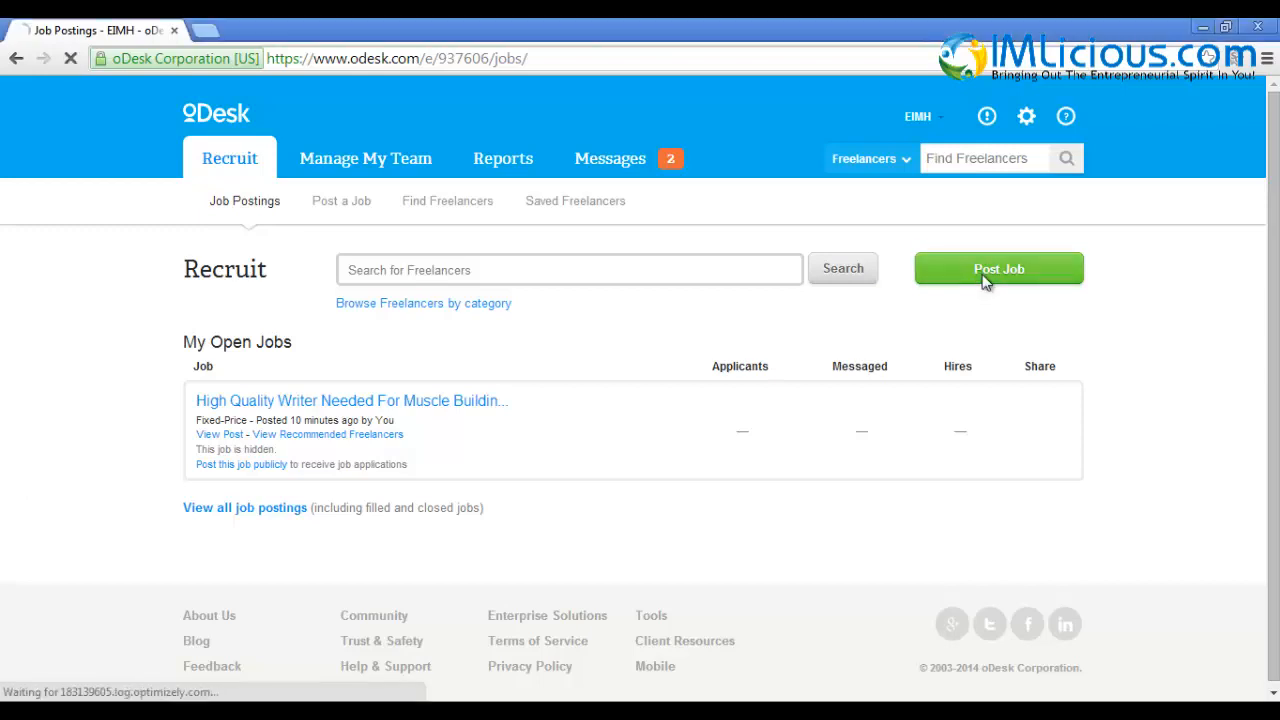
{"action": "left_click", "coordinate": [998, 268]}
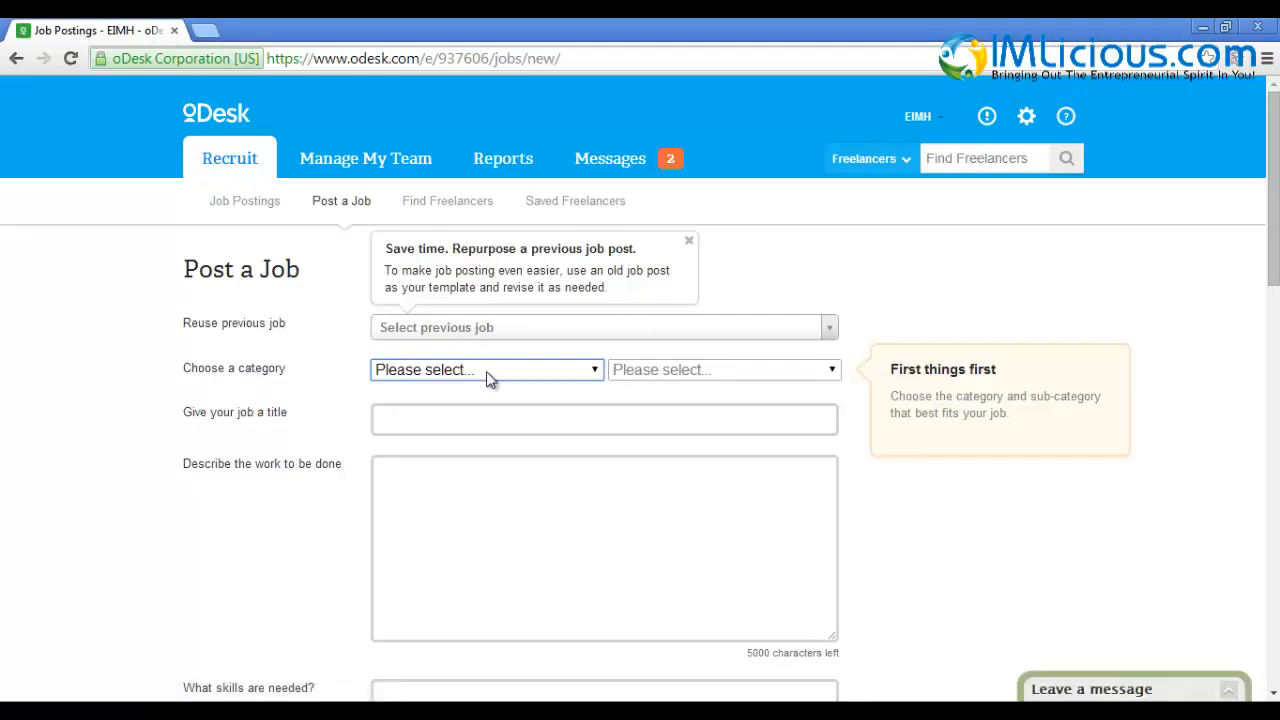
{"action": "left_click", "coordinate": [484, 368]}
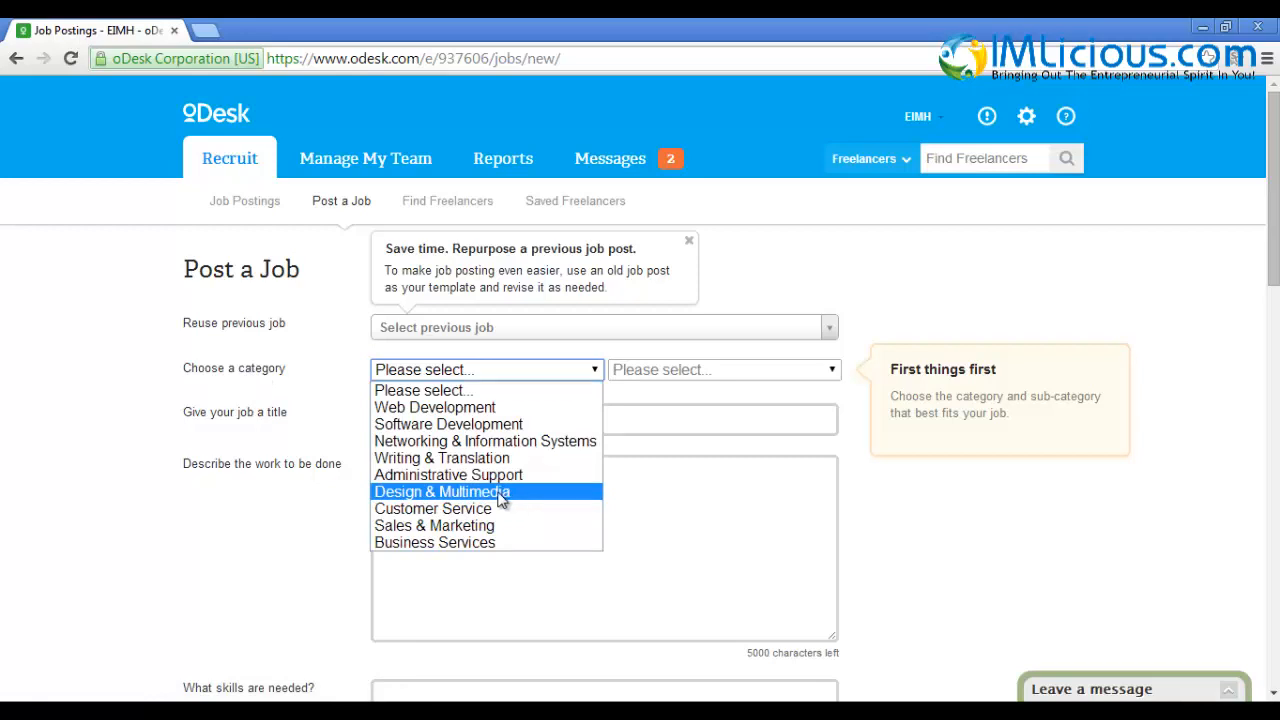
{"action": "left_click", "coordinate": [442, 492]}
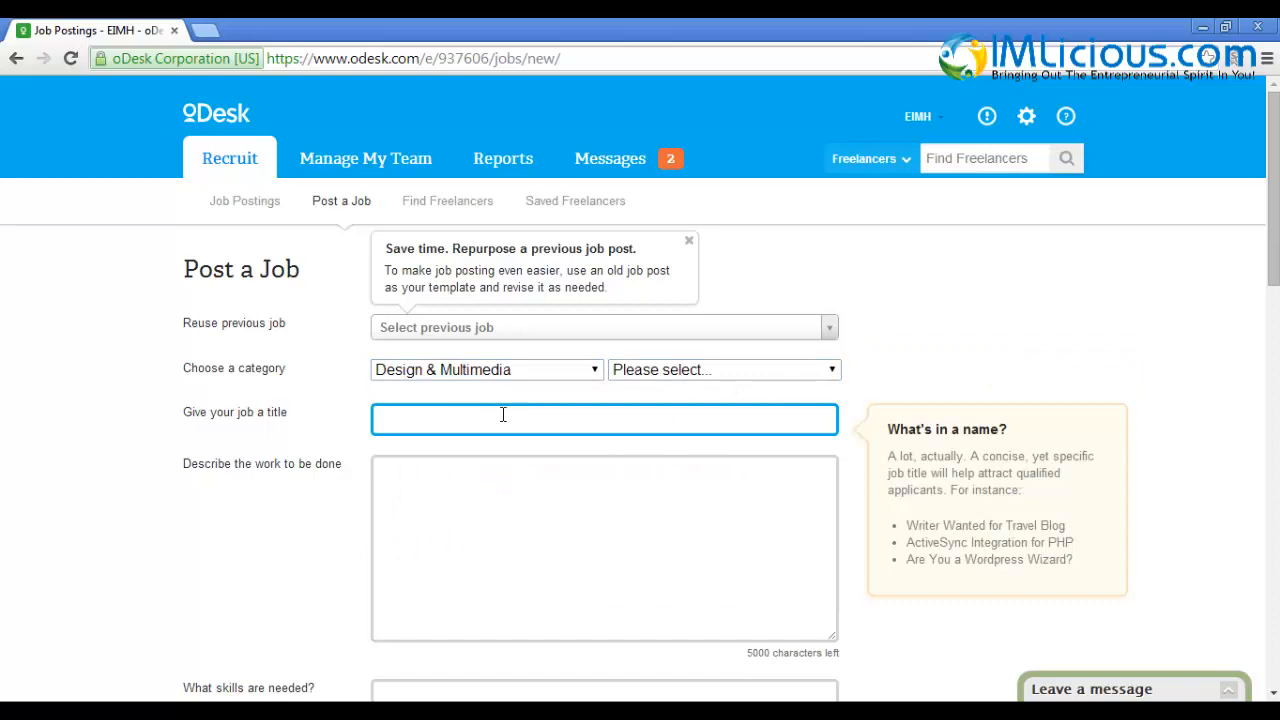
Title it 'High Quality Ebook Creator Needed' and describe formatting the ebook and creating its cover
{"action": "type", "text": "High Qality Ebook Creator Needed"}
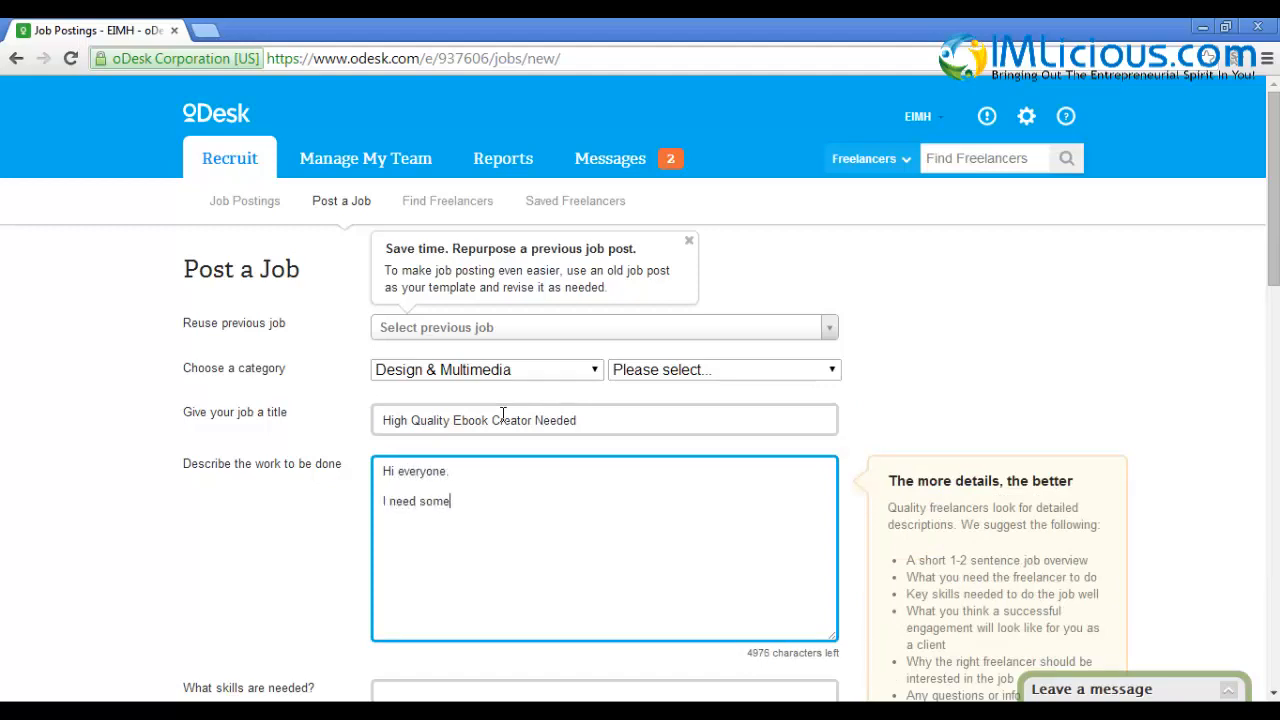
{"action": "type", "text": "one to format my"}
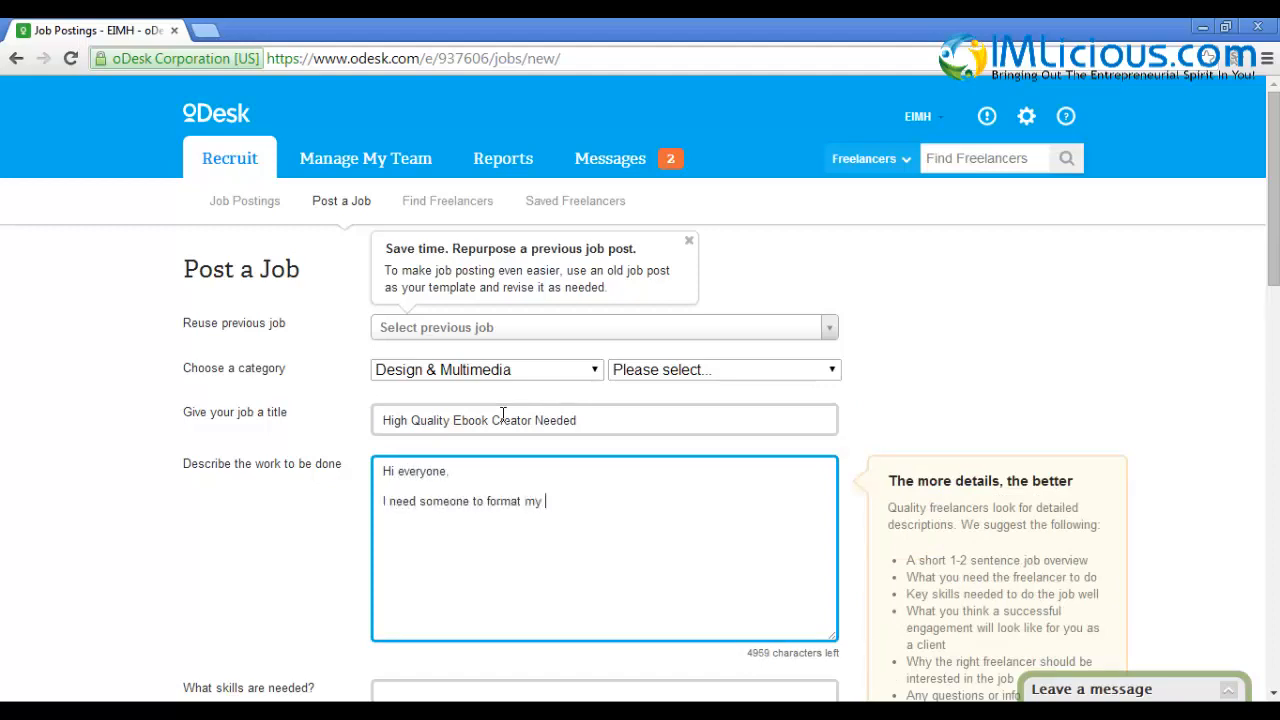
{"action": "type", "text": "ebook and create an ebook"}
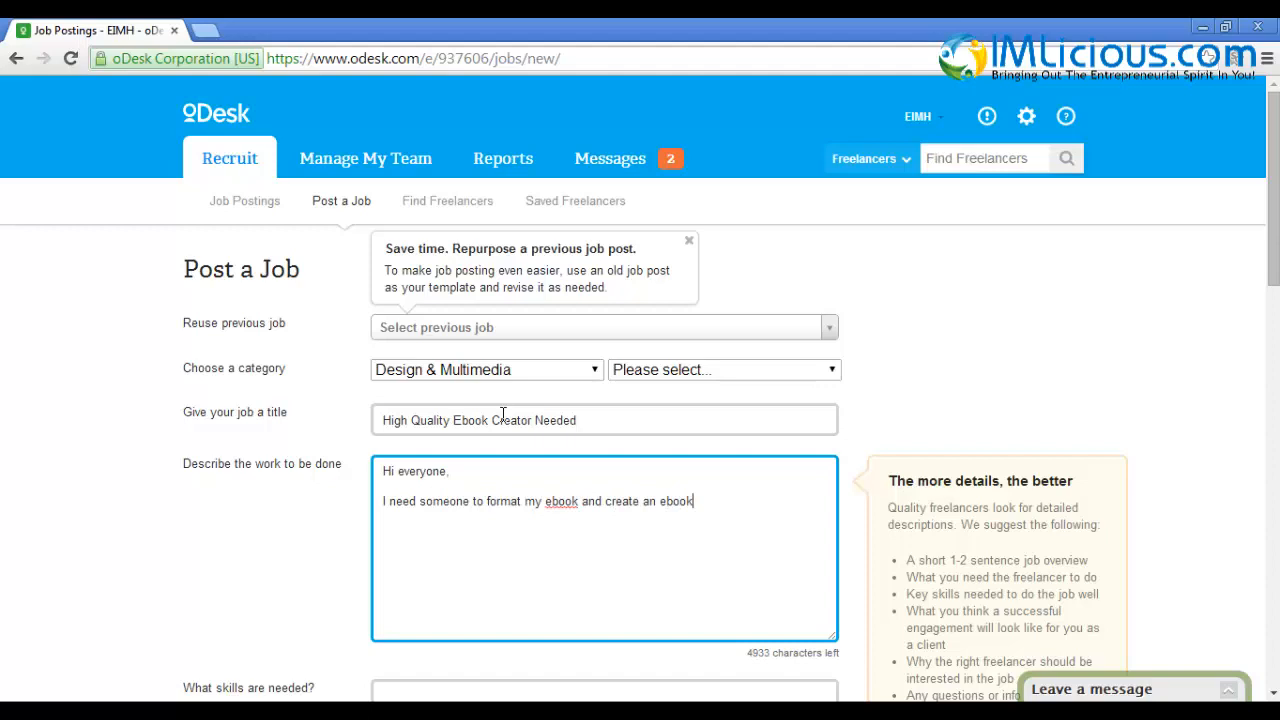
{"action": "type", "text": "cover for it. If you are interested, please"}
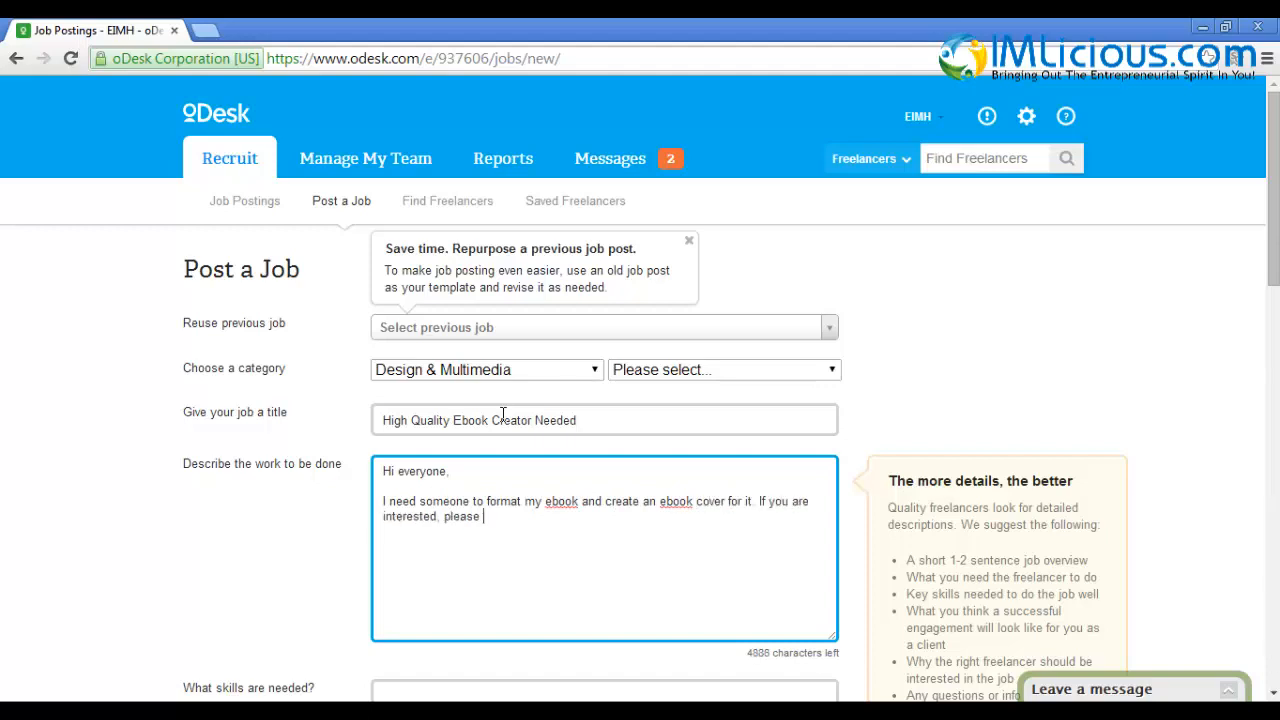
{"action": "type", "text": "apply to this job."}
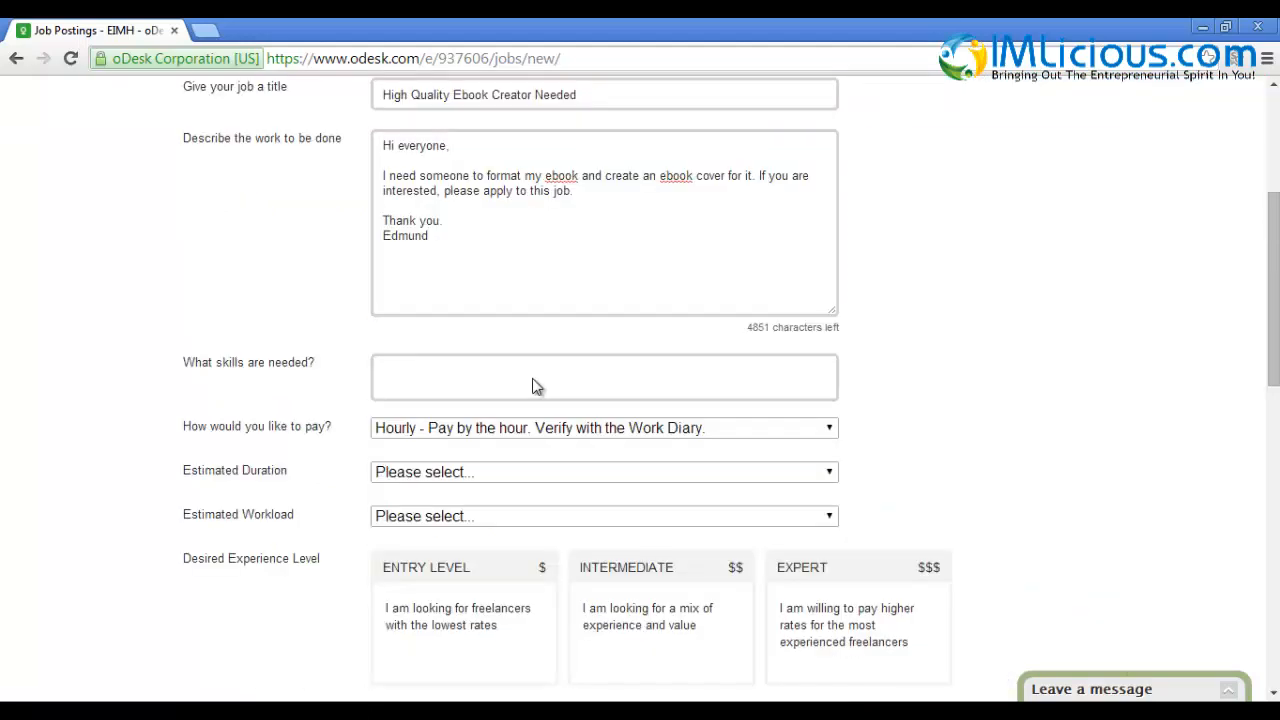
Add ebook skills, choose Fixed Price payment and a Sep 7, 2014 estimated end date
{"action": "type", "text": "ebpp"}
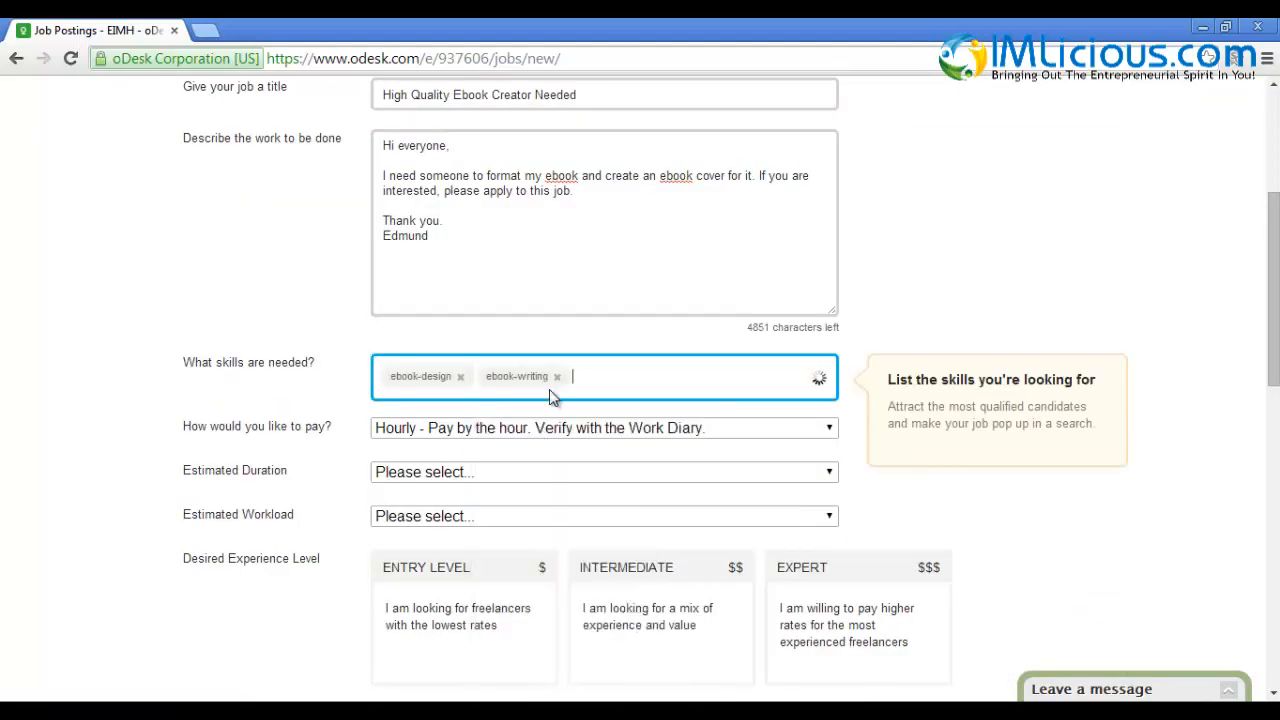
{"action": "left_click", "coordinate": [604, 428]}
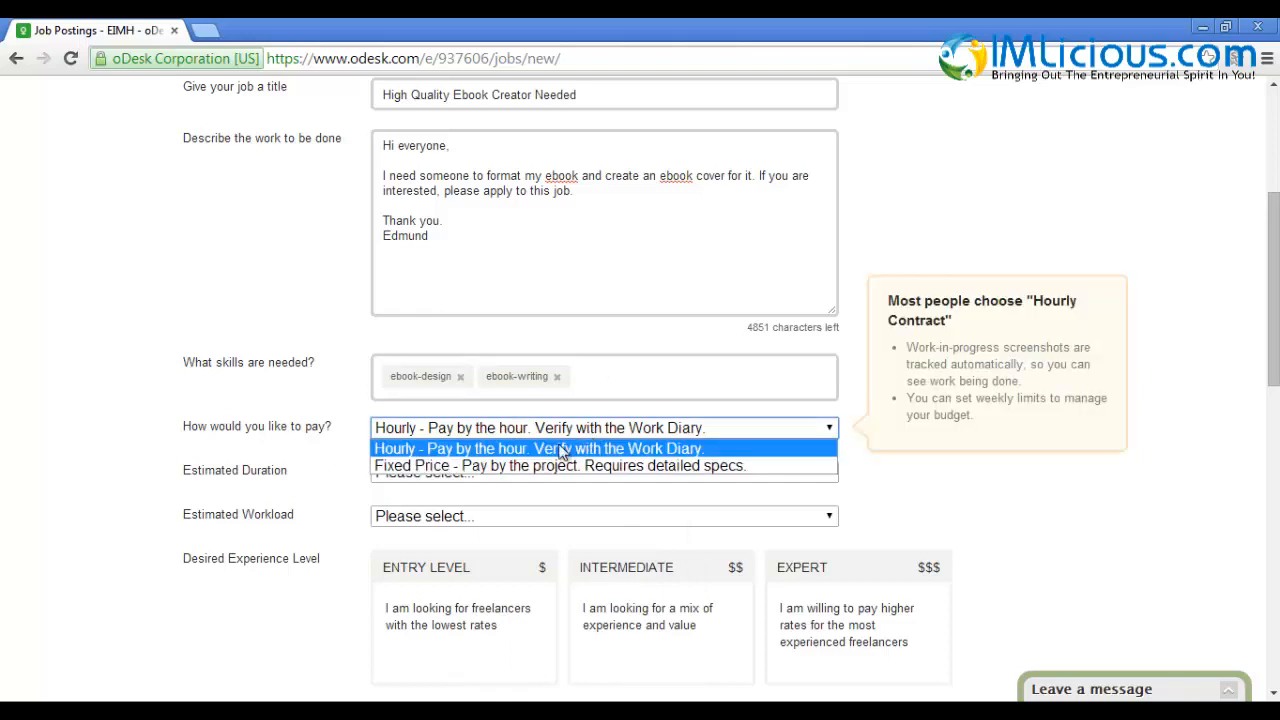
{"action": "left_click", "coordinate": [560, 464]}
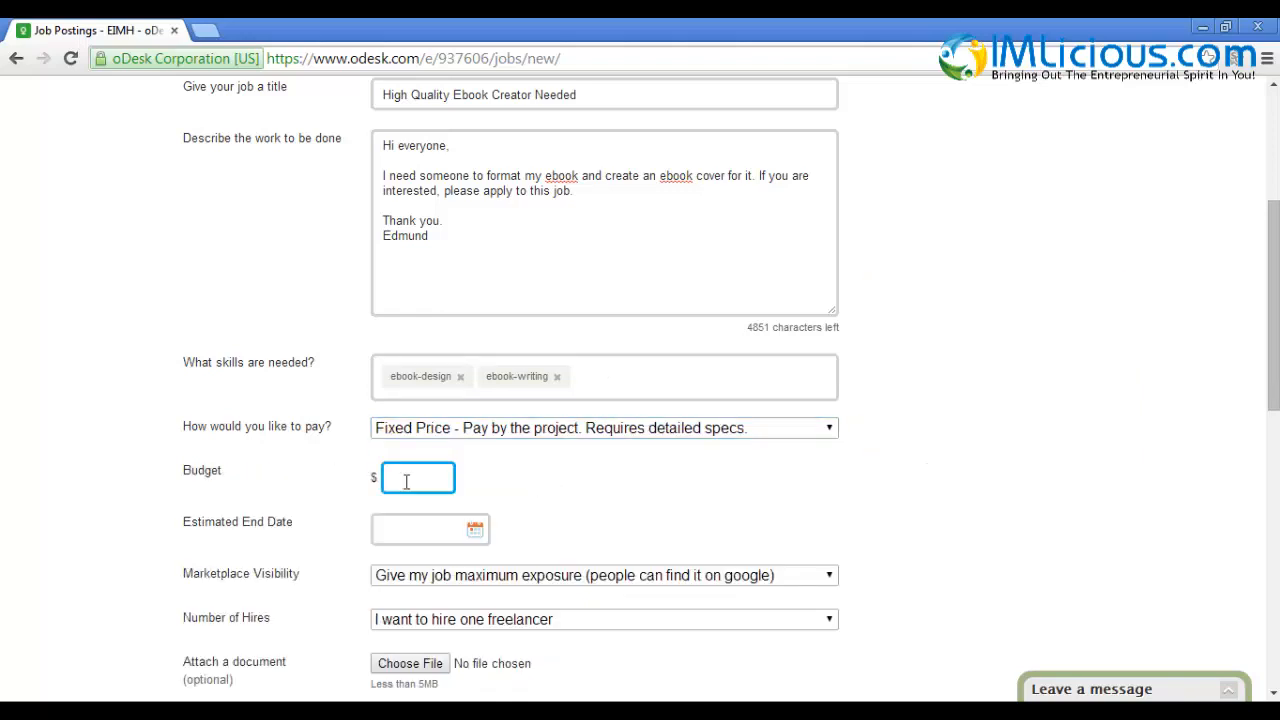
{"action": "left_click", "coordinate": [474, 528]}
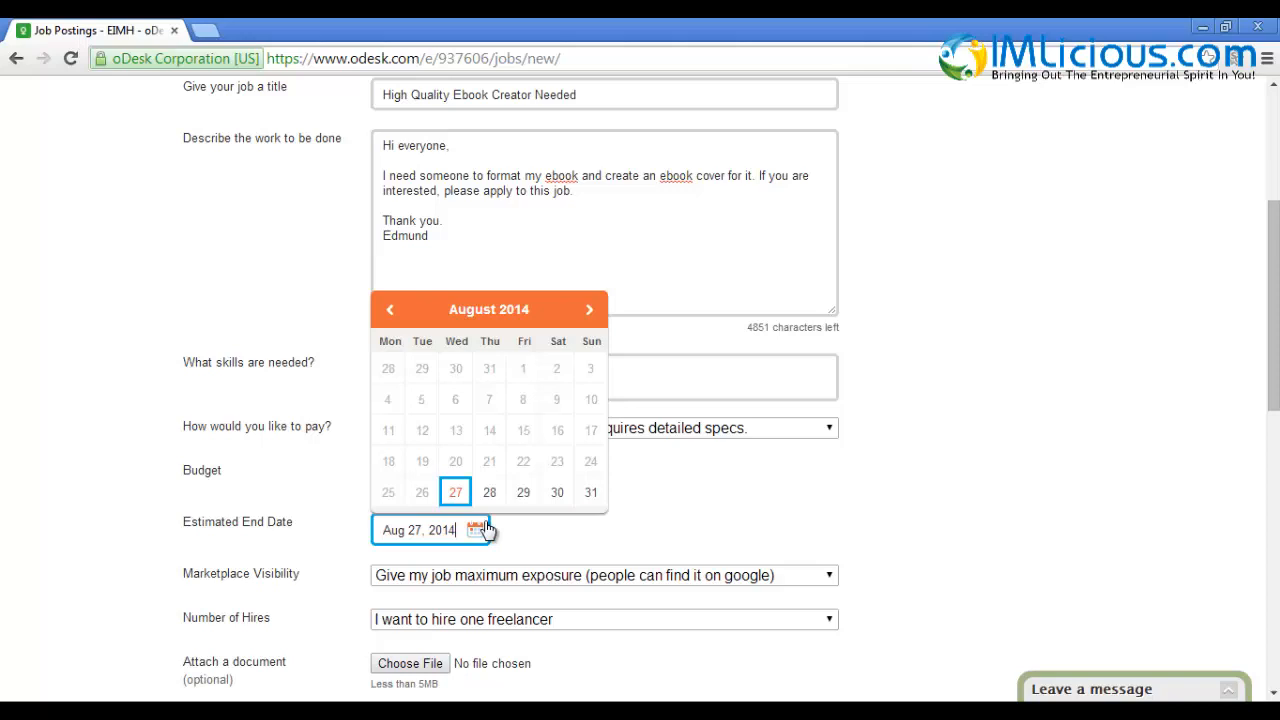
{"action": "left_click", "coordinate": [588, 308]}
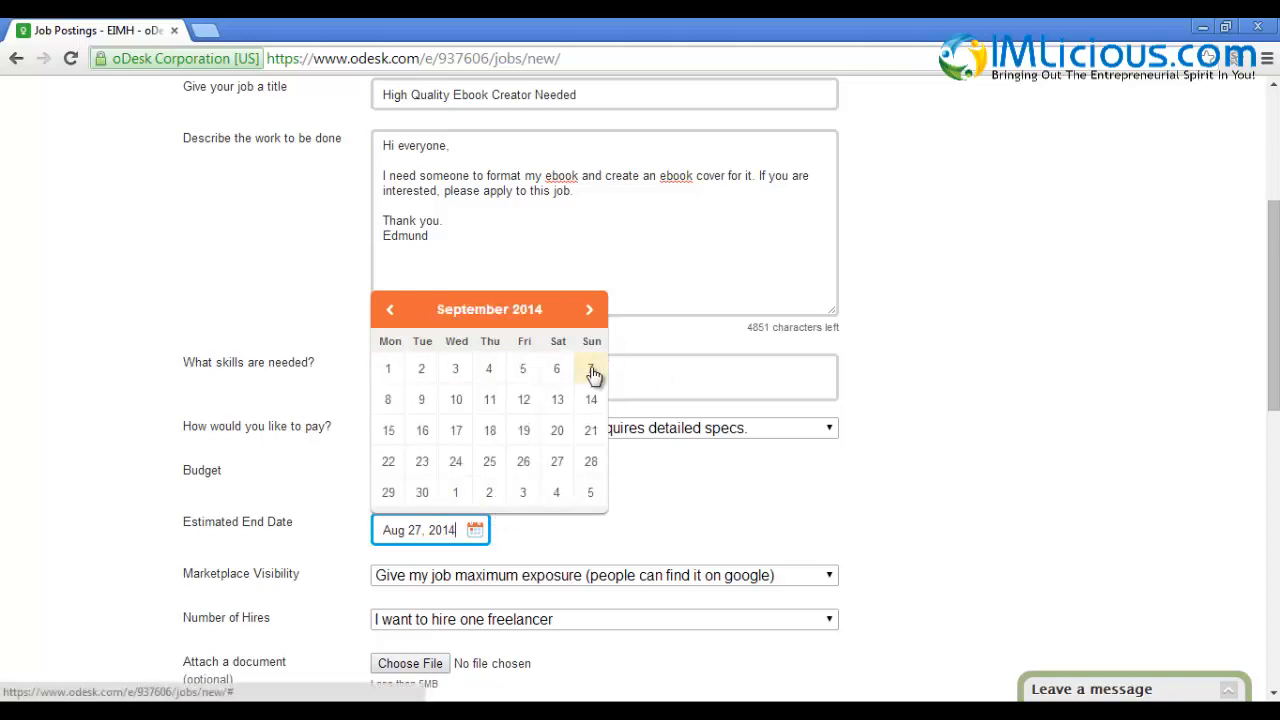
{"action": "left_click", "coordinate": [592, 368]}
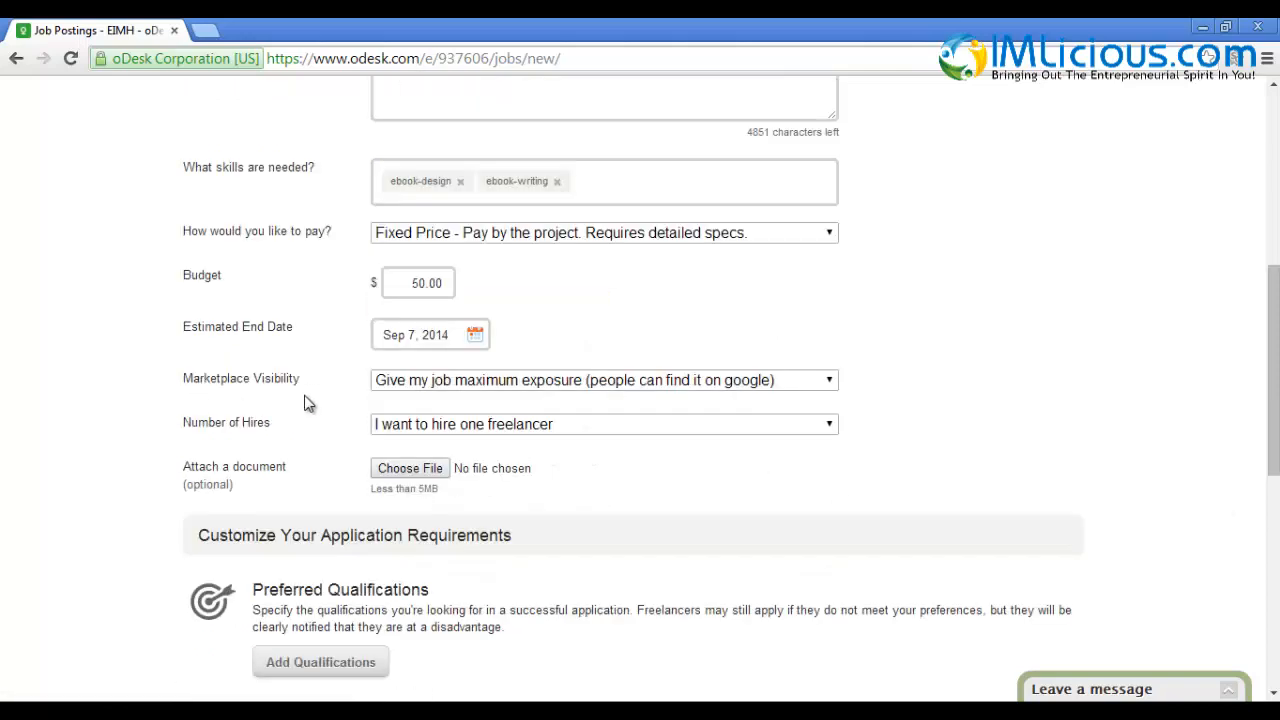
Make the job visible to invited freelancers only and post it
{"action": "left_click", "coordinate": [604, 380]}
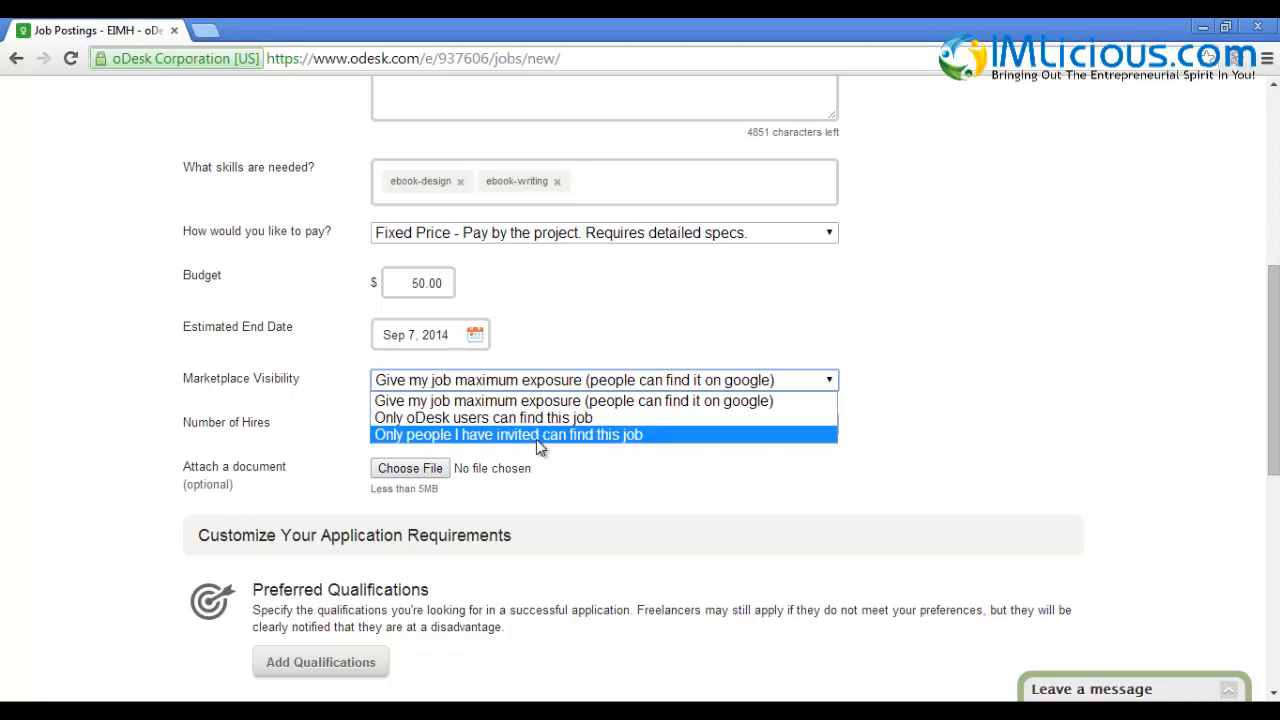
{"action": "left_click", "coordinate": [508, 434]}
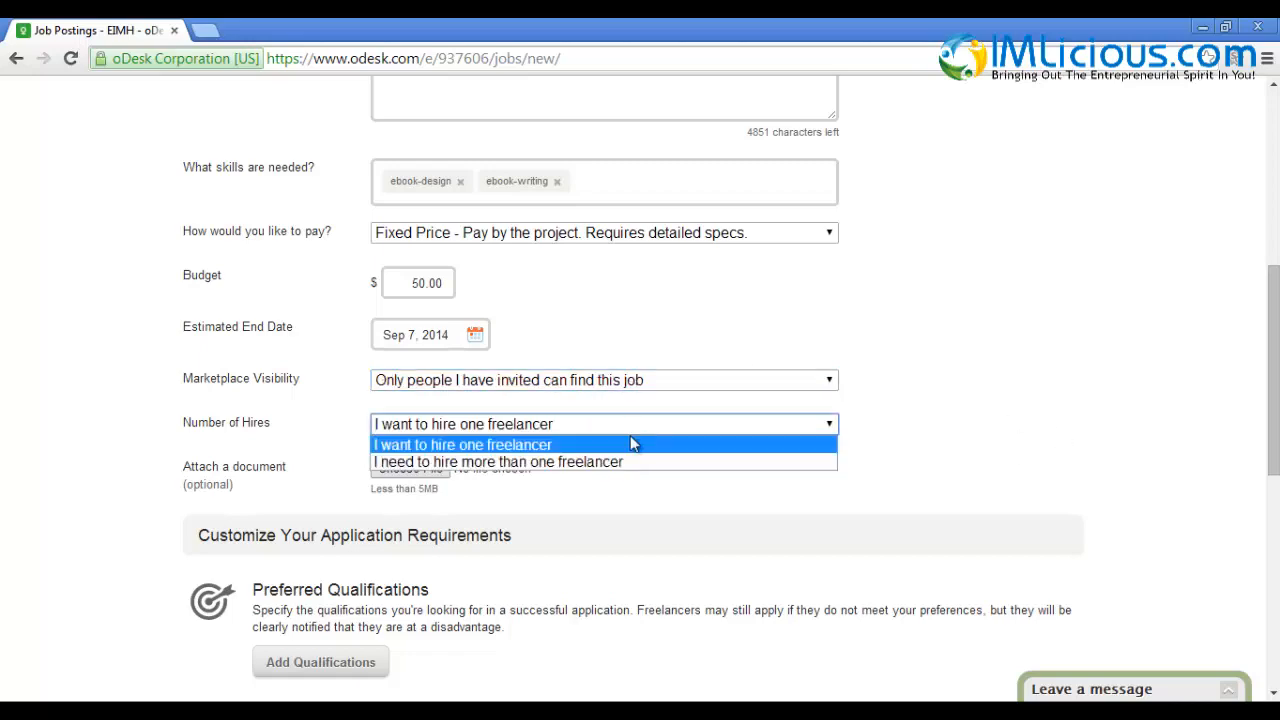
{"action": "scroll", "scroll_direction": "down", "scroll_amount": 3}
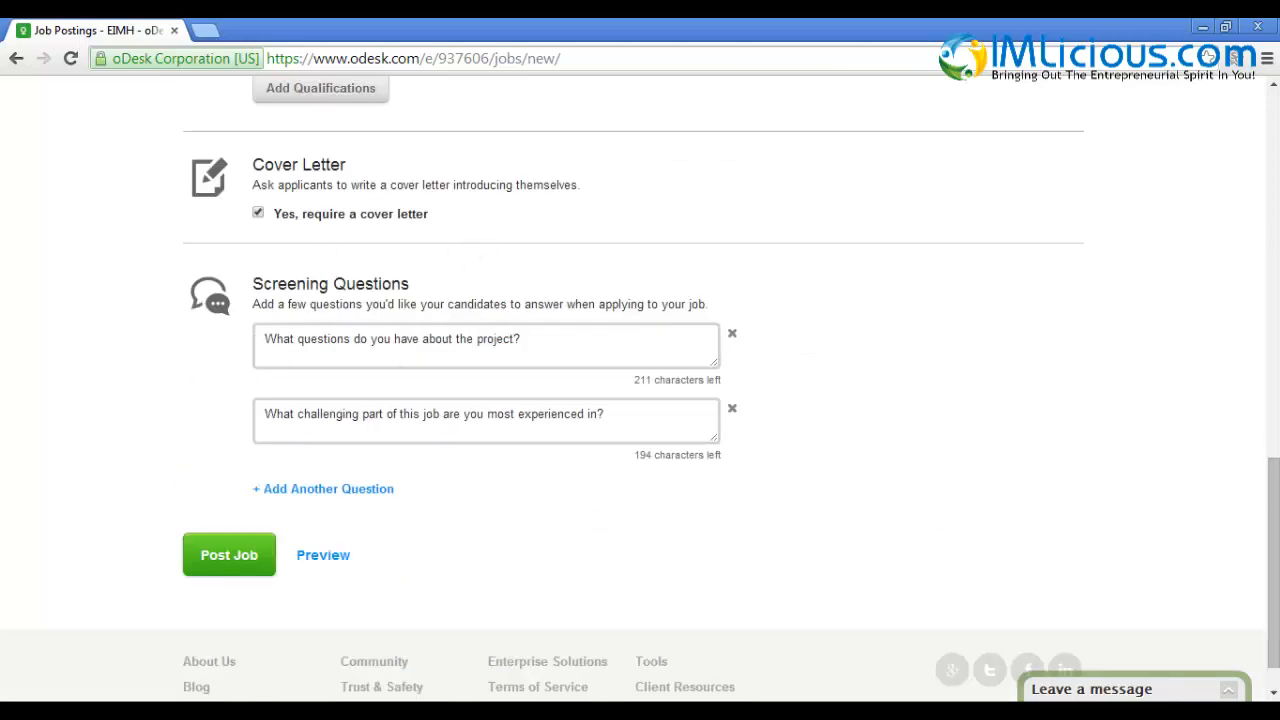
{"action": "scroll", "scroll_direction": "up", "scroll_amount": 3}
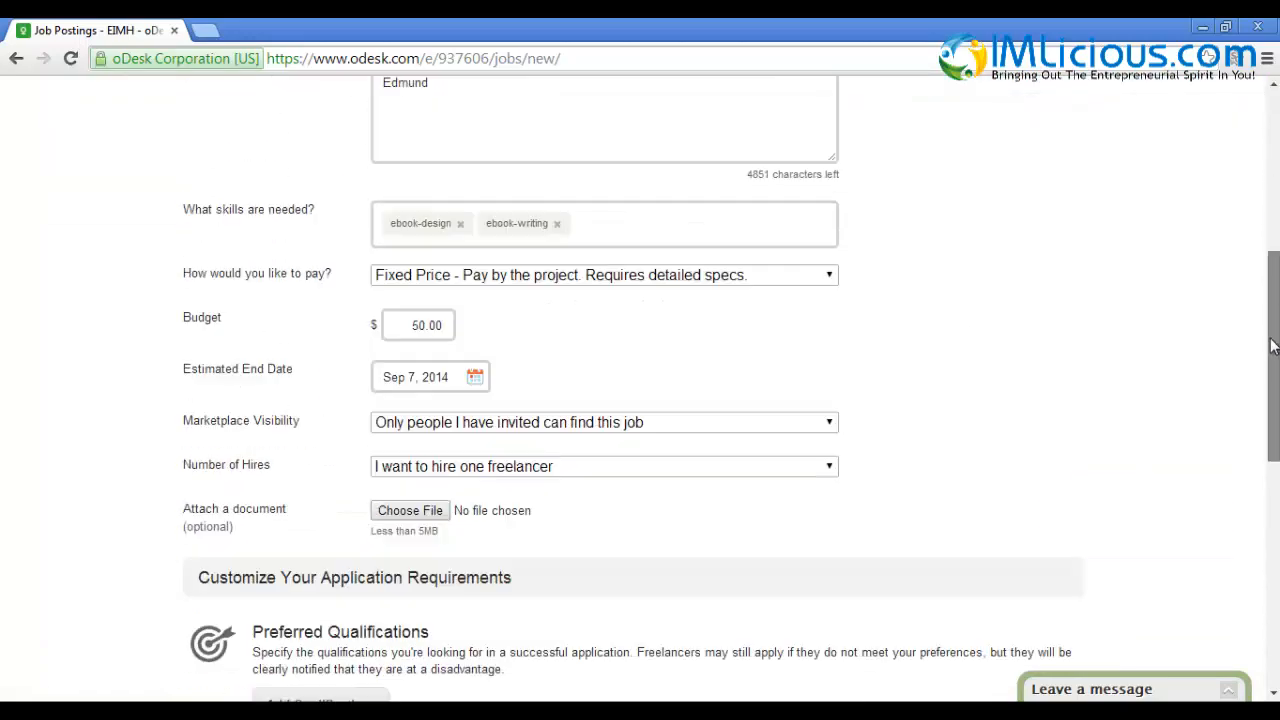
{"action": "scroll", "scroll_direction": "down", "scroll_amount": 3}
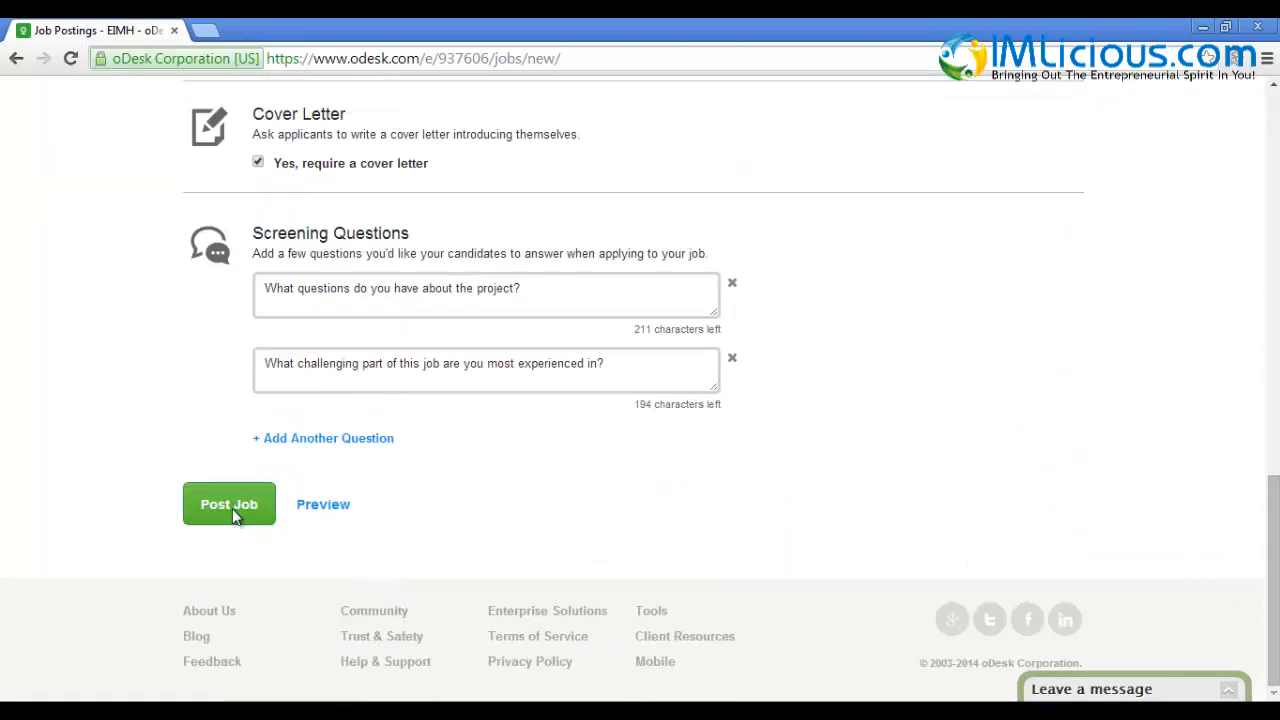
{"action": "left_click", "coordinate": [228, 504]}
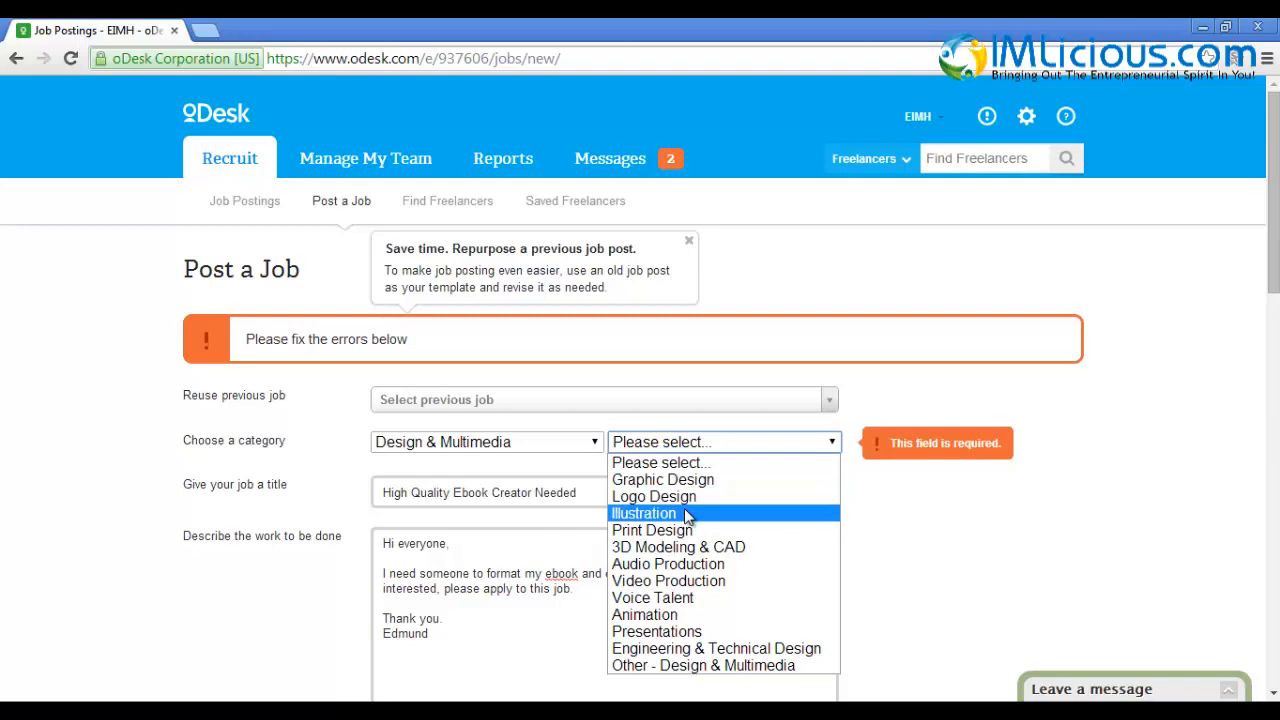
{"action": "scroll", "scroll_direction": "down", "scroll_amount": 3}
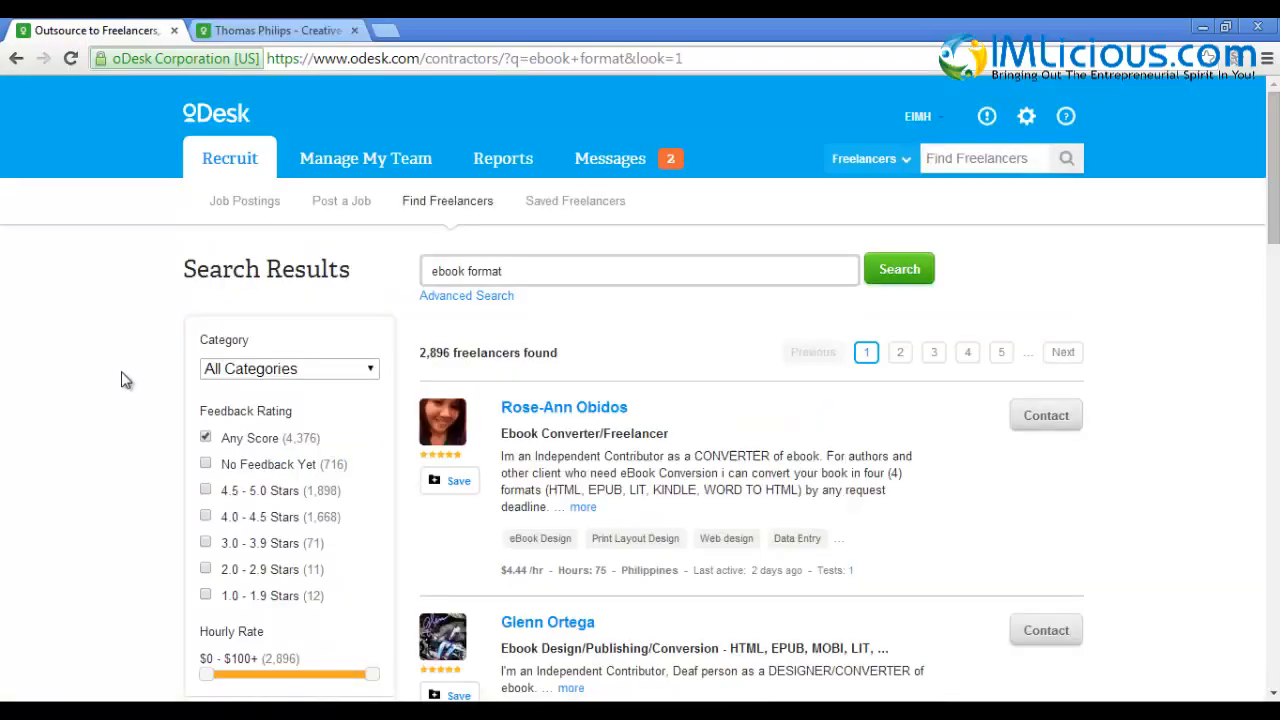
{"action": "mouse_move", "coordinate": [504, 304]}
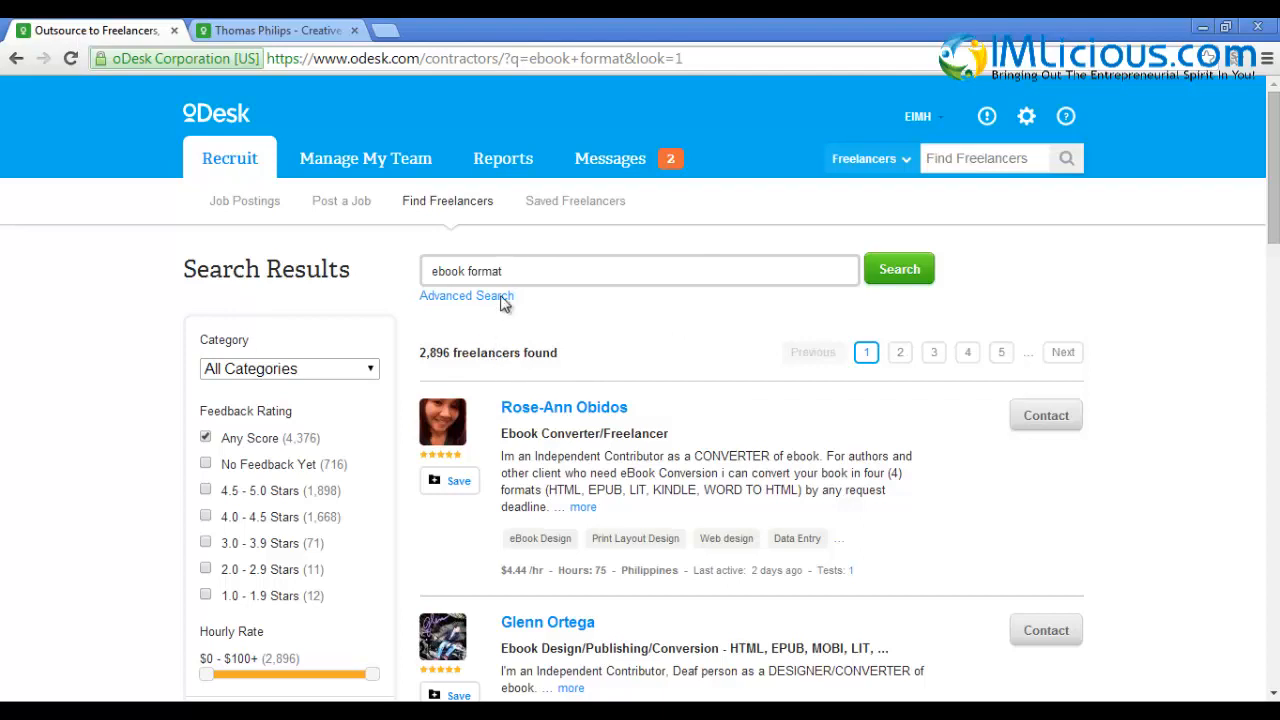
Scroll further down the 'ebook format' freelancer results list
{"action": "scroll", "scroll_direction": "down", "scroll_amount": 3}
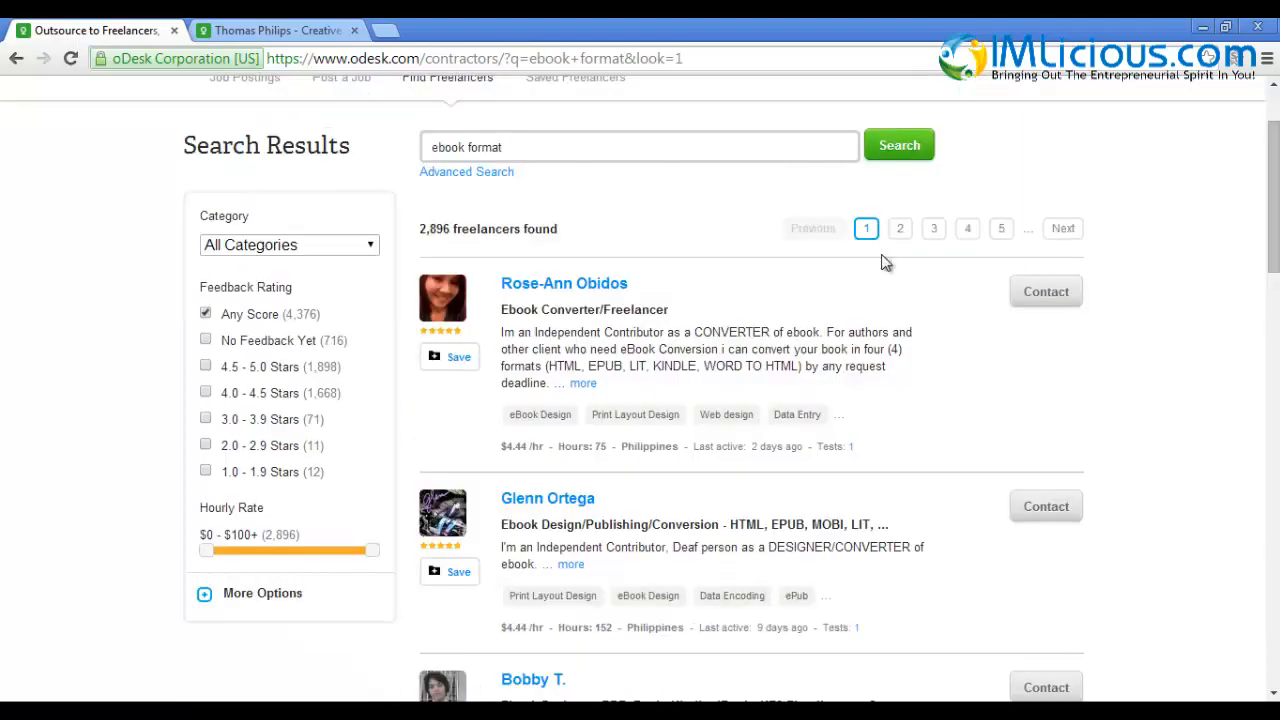
{"action": "mouse_move", "coordinate": [844, 330]}
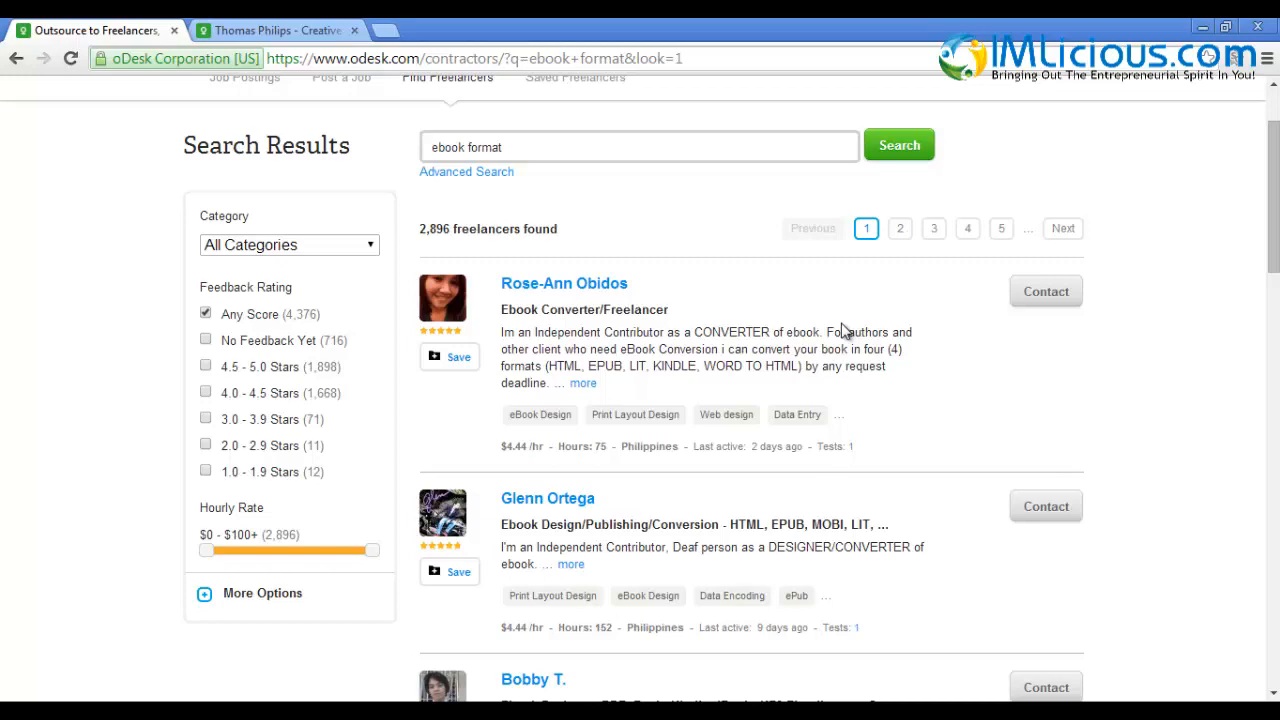
{"action": "scroll", "scroll_direction": "down", "scroll_amount": 3}
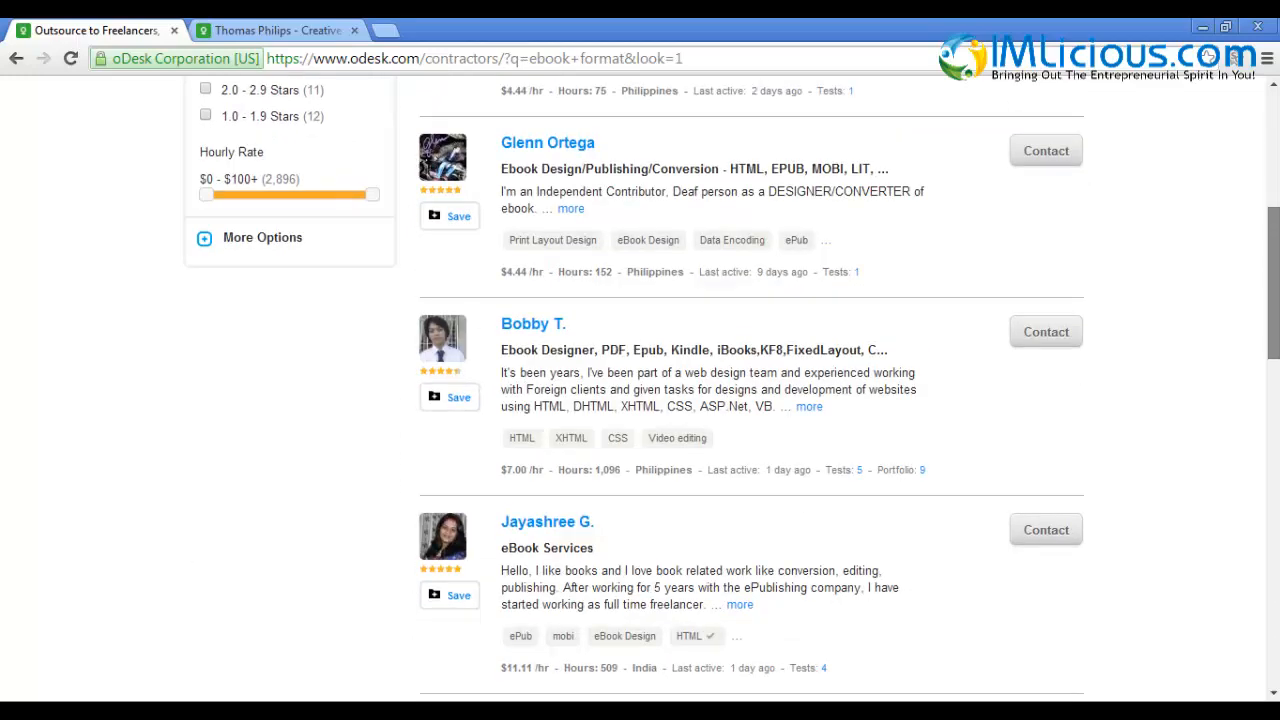
{"action": "scroll", "scroll_direction": "down", "scroll_amount": 3}
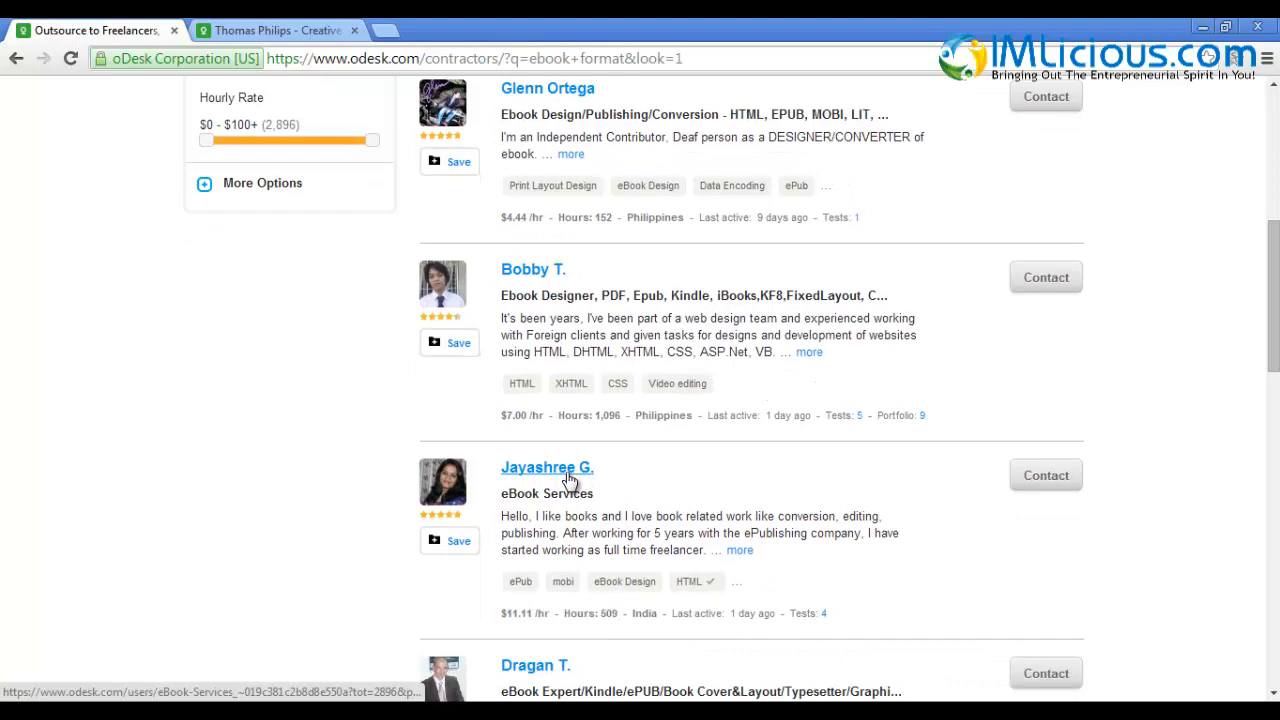
{"action": "left_click", "coordinate": [548, 468]}
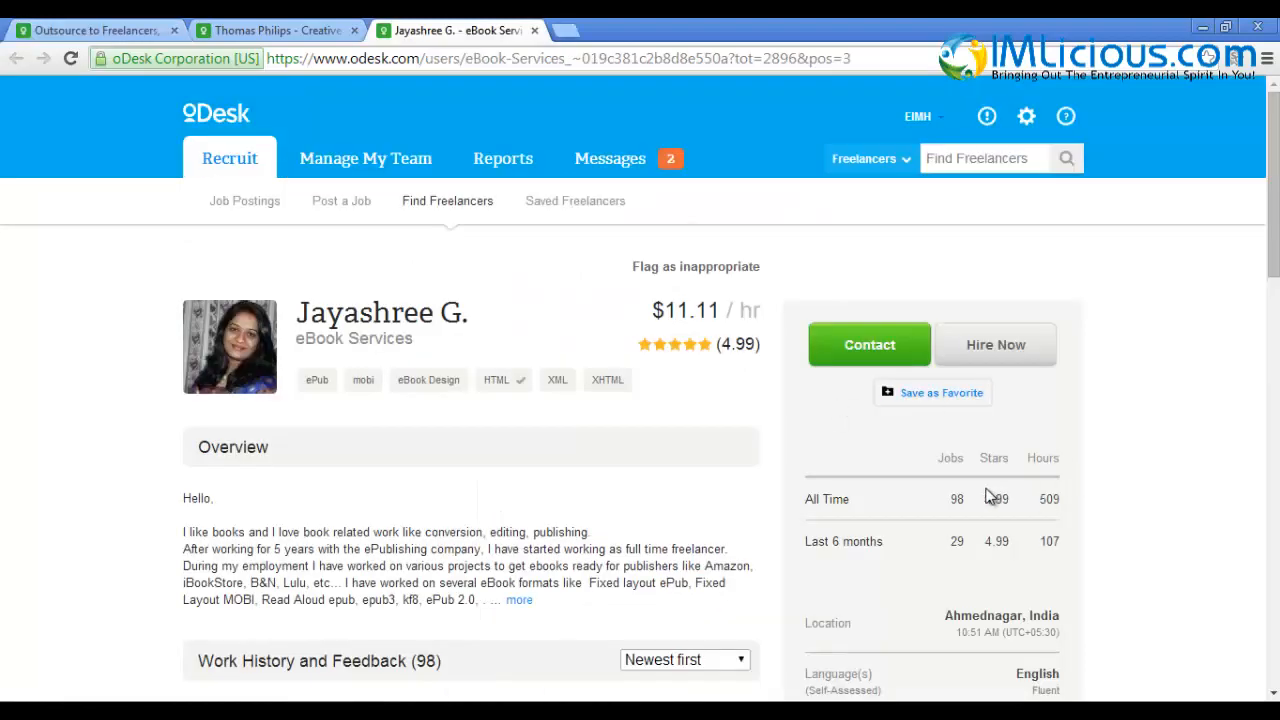
{"action": "mouse_move", "coordinate": [750, 372]}
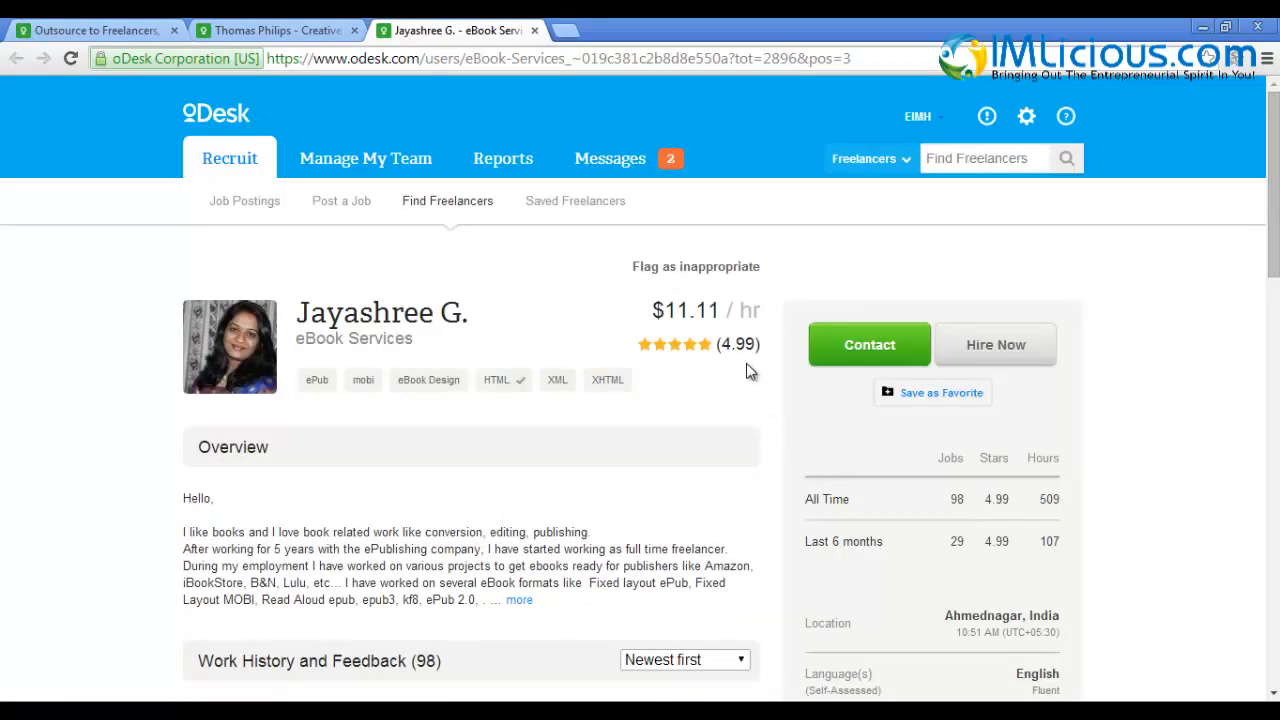
{"action": "scroll", "scroll_direction": "down", "scroll_amount": 3}
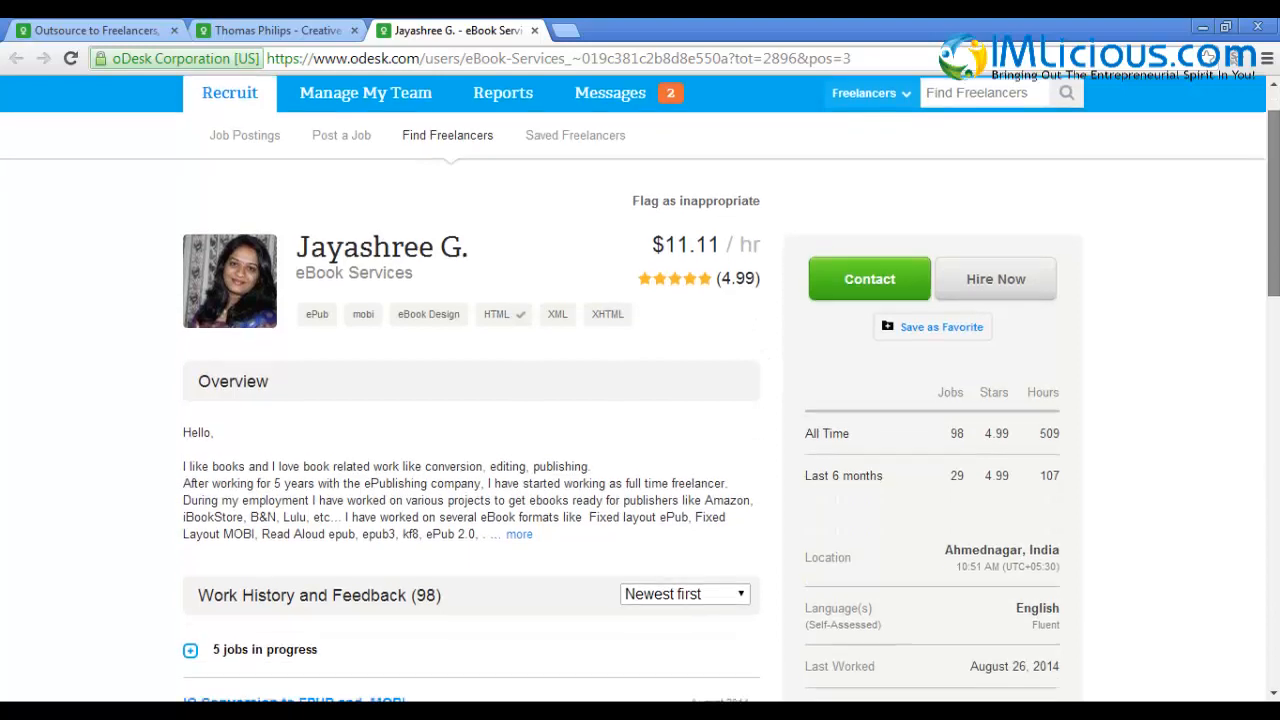
{"action": "scroll", "scroll_direction": "down", "scroll_amount": 3}
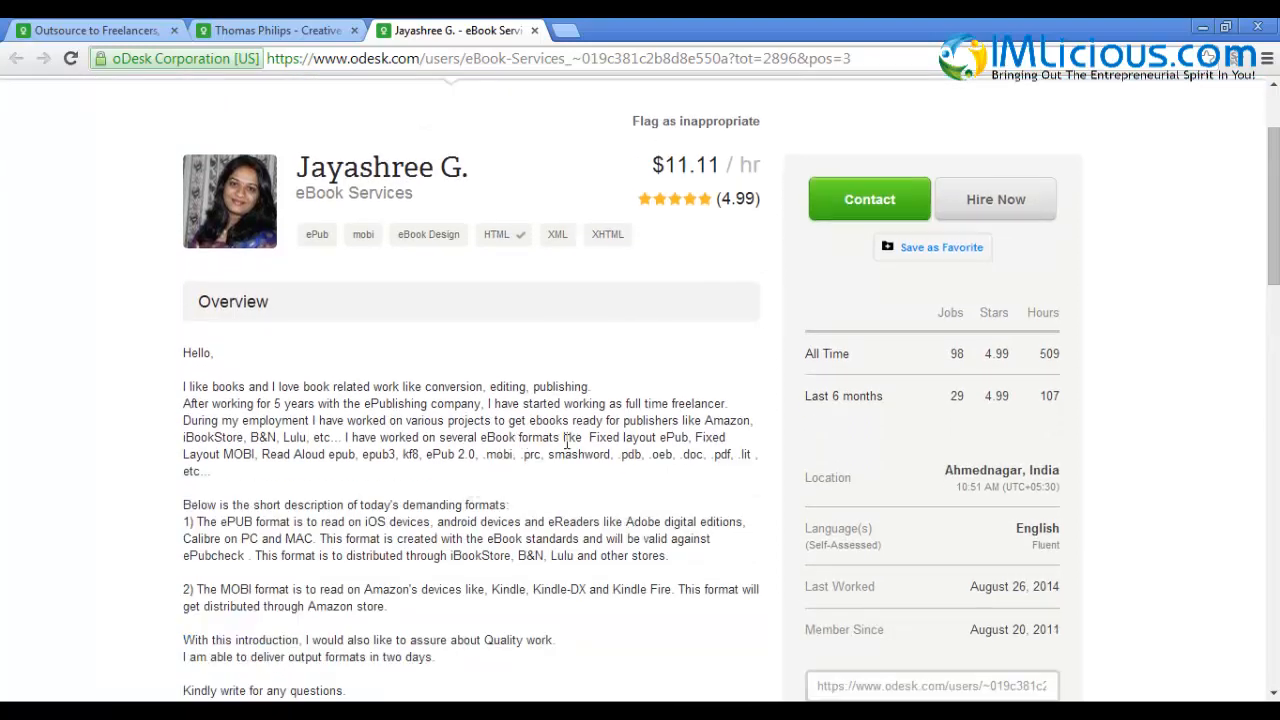
{"action": "mouse_move", "coordinate": [484, 548]}
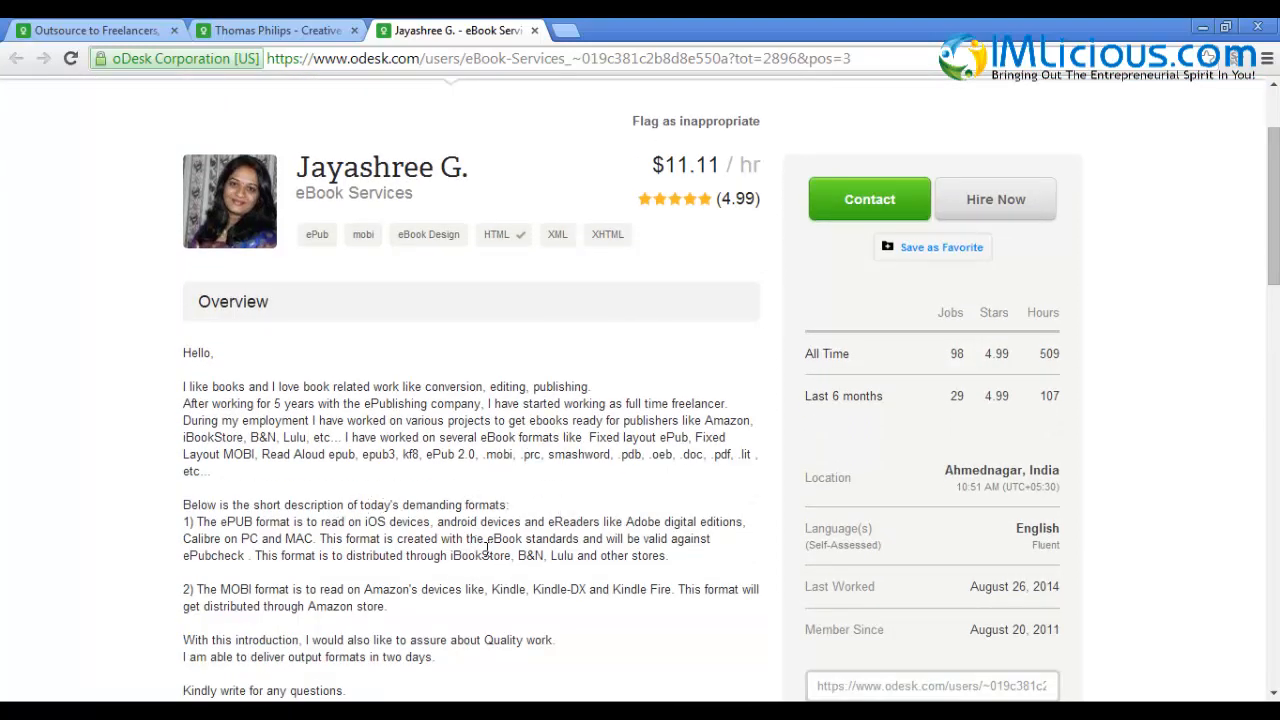
{"action": "scroll", "scroll_direction": "down", "scroll_amount": 3}
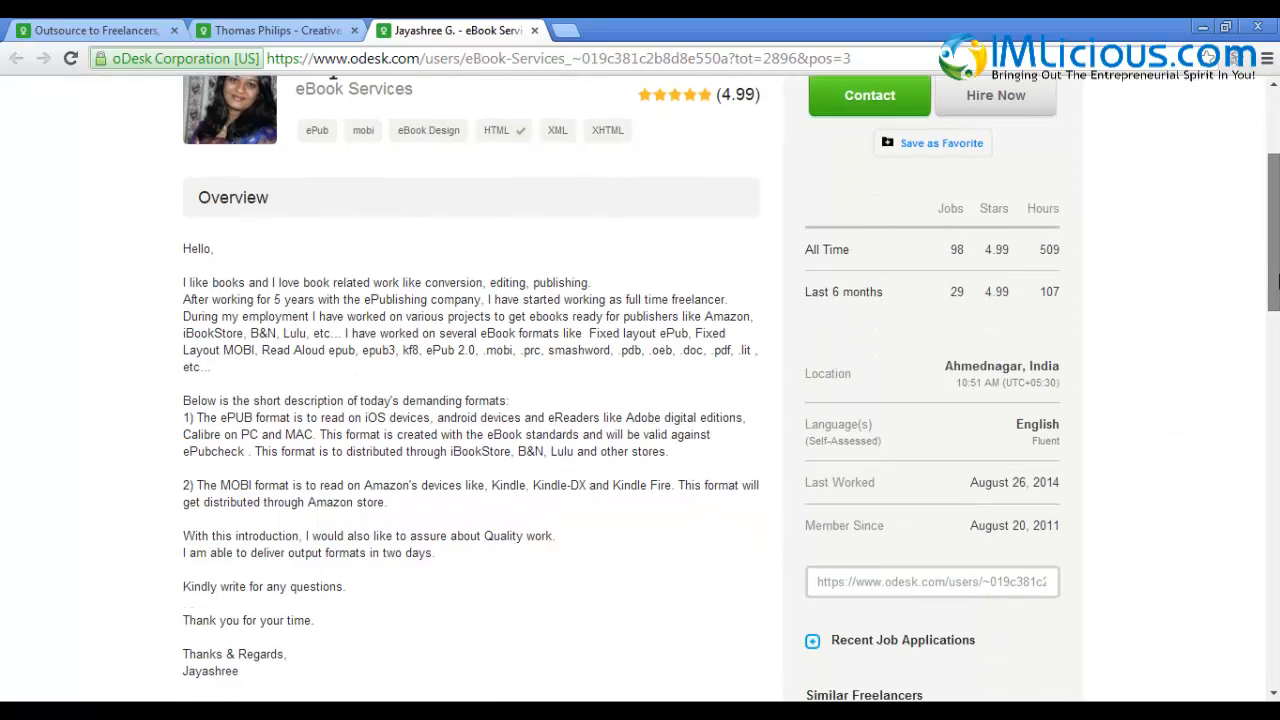
{"action": "scroll", "scroll_direction": "down", "scroll_amount": 3}
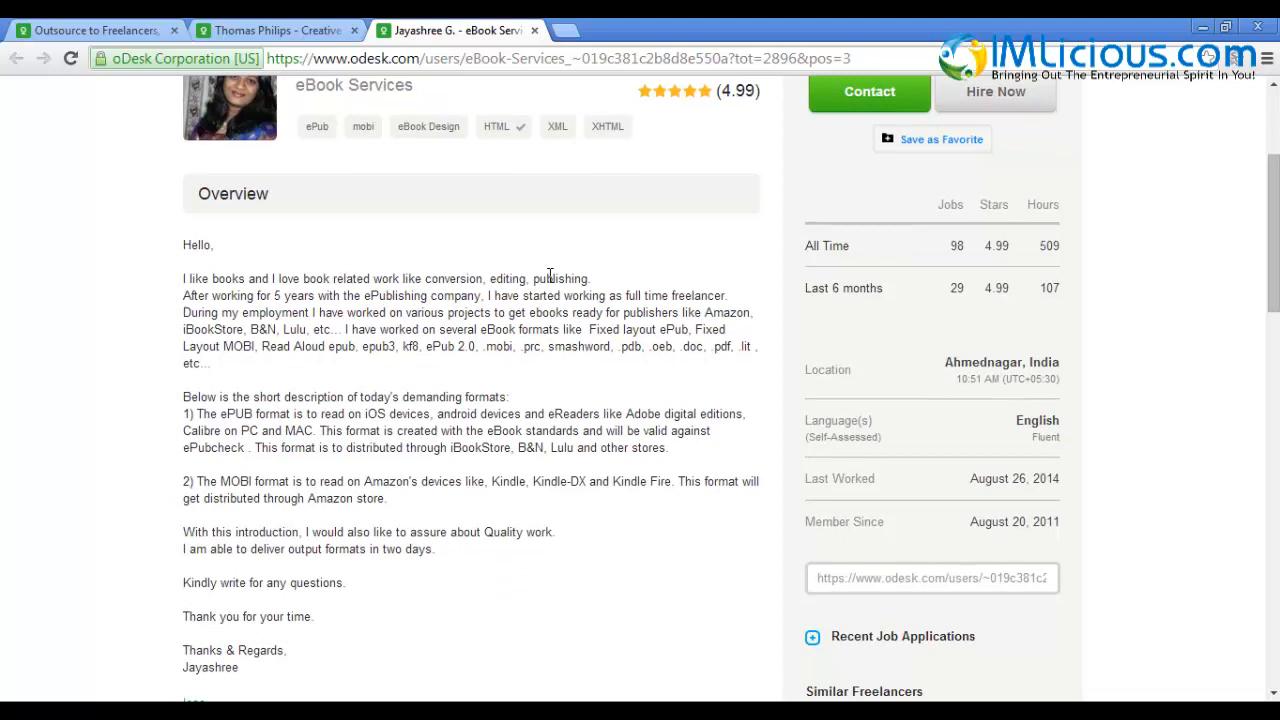
{"action": "scroll", "scroll_direction": "up", "scroll_amount": 3}
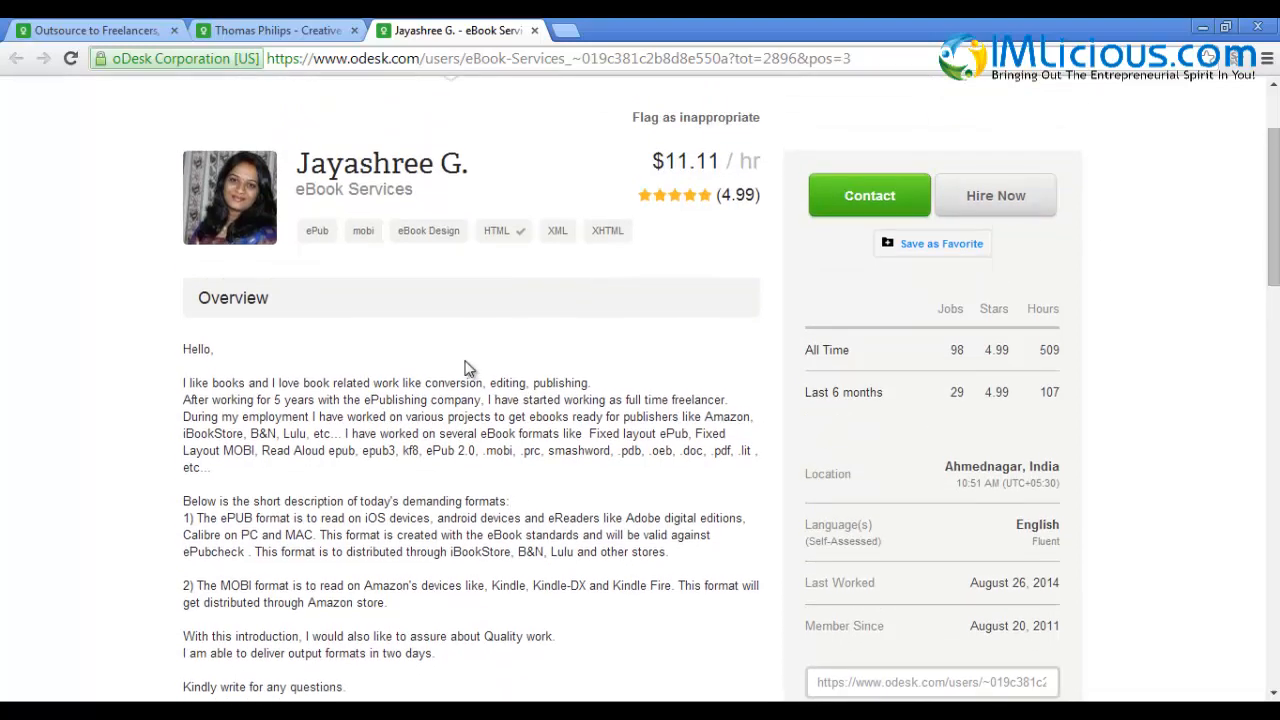
{"action": "mouse_move", "coordinate": [444, 410]}
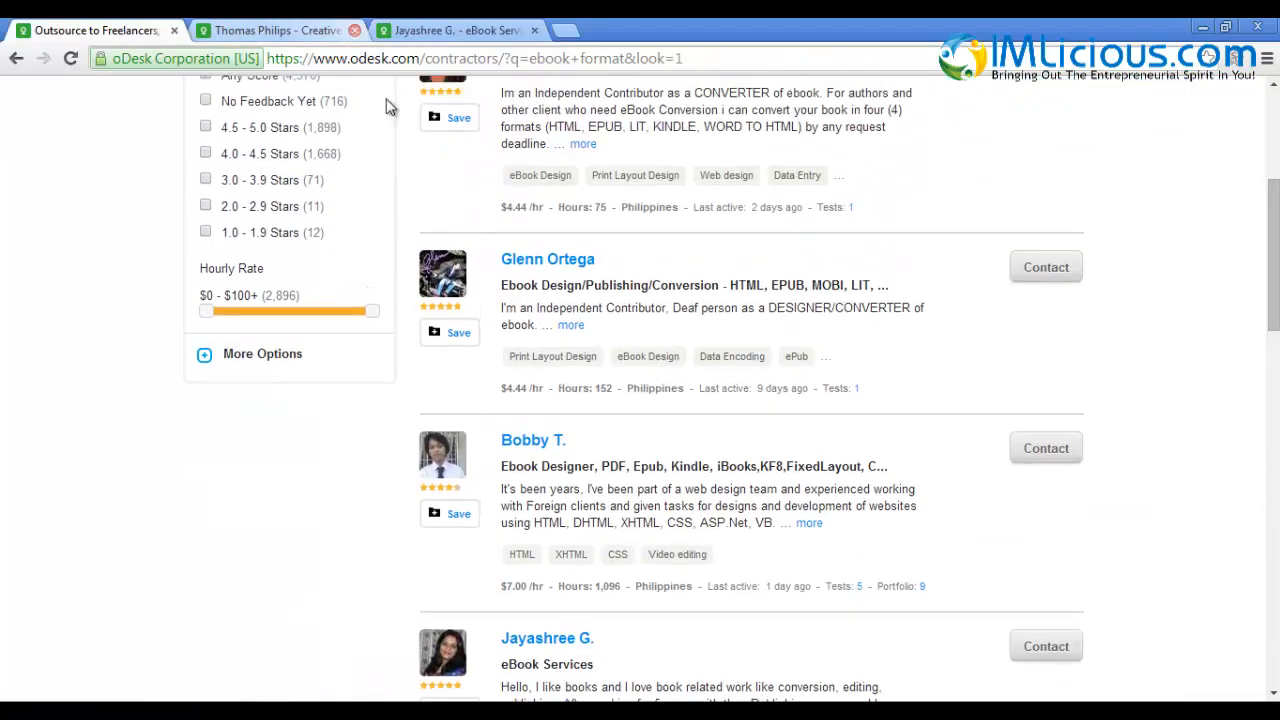
{"action": "right_click", "coordinate": [532, 440]}
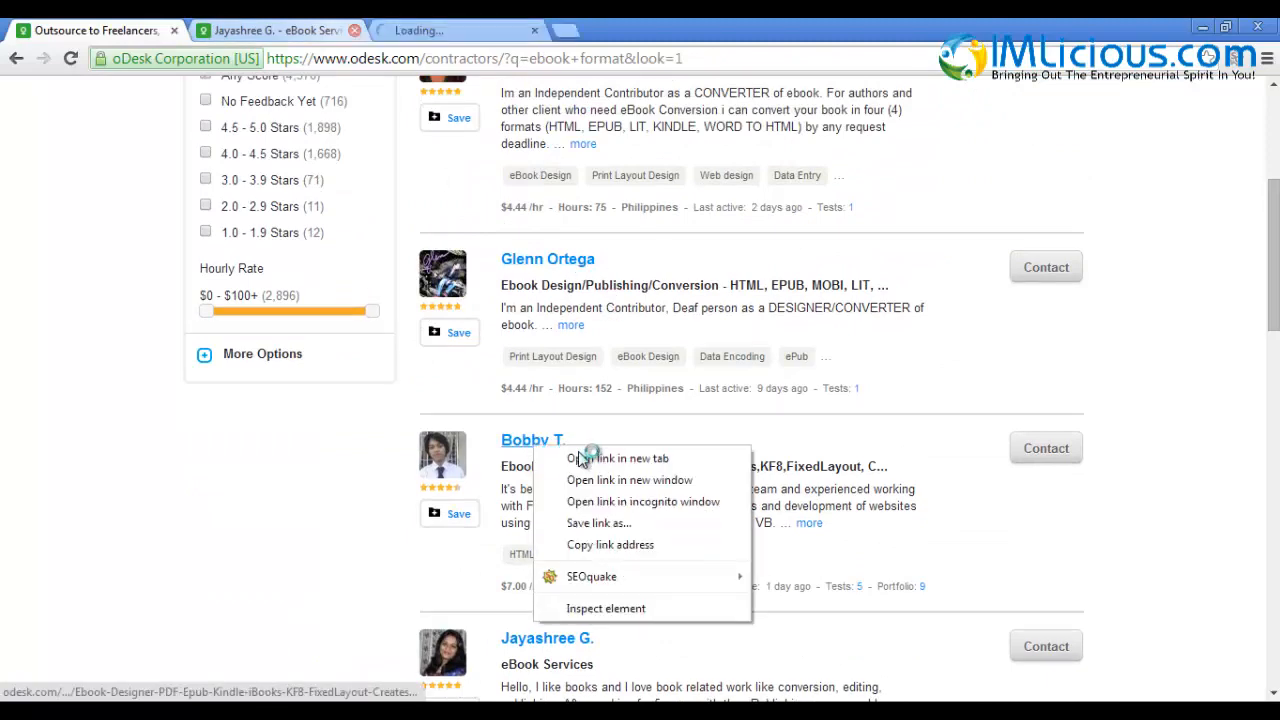
{"action": "left_click", "coordinate": [620, 458]}
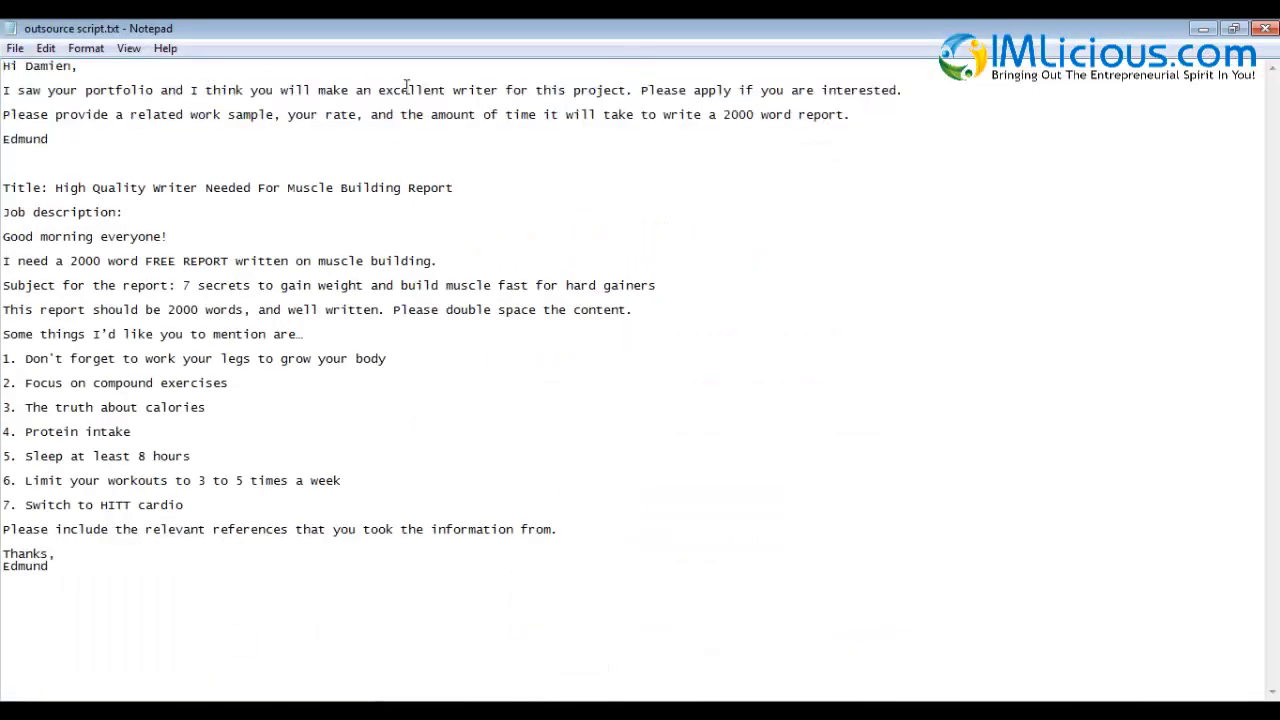
Reword the script to 'ebook formatting' and 'finish formating the book and creating an ebook'
{"action": "type", "text": "ebook formatting"}
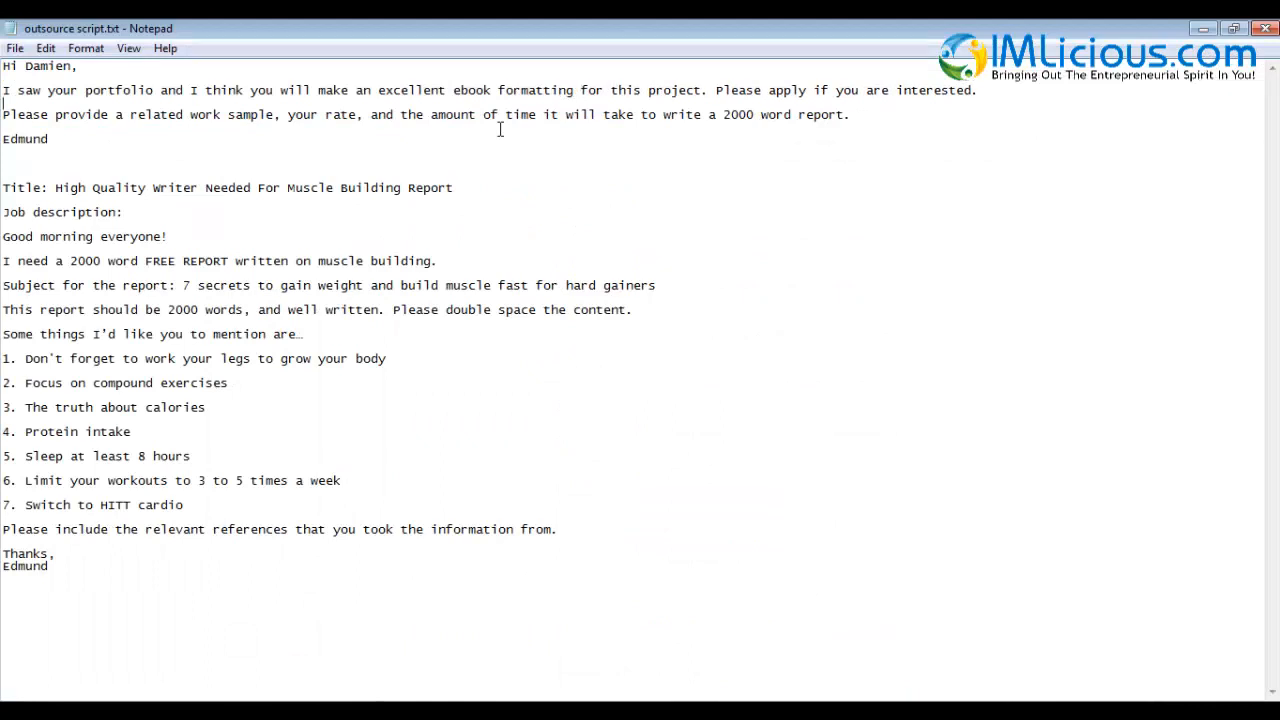
{"action": "mouse_move", "coordinate": [314, 140]}
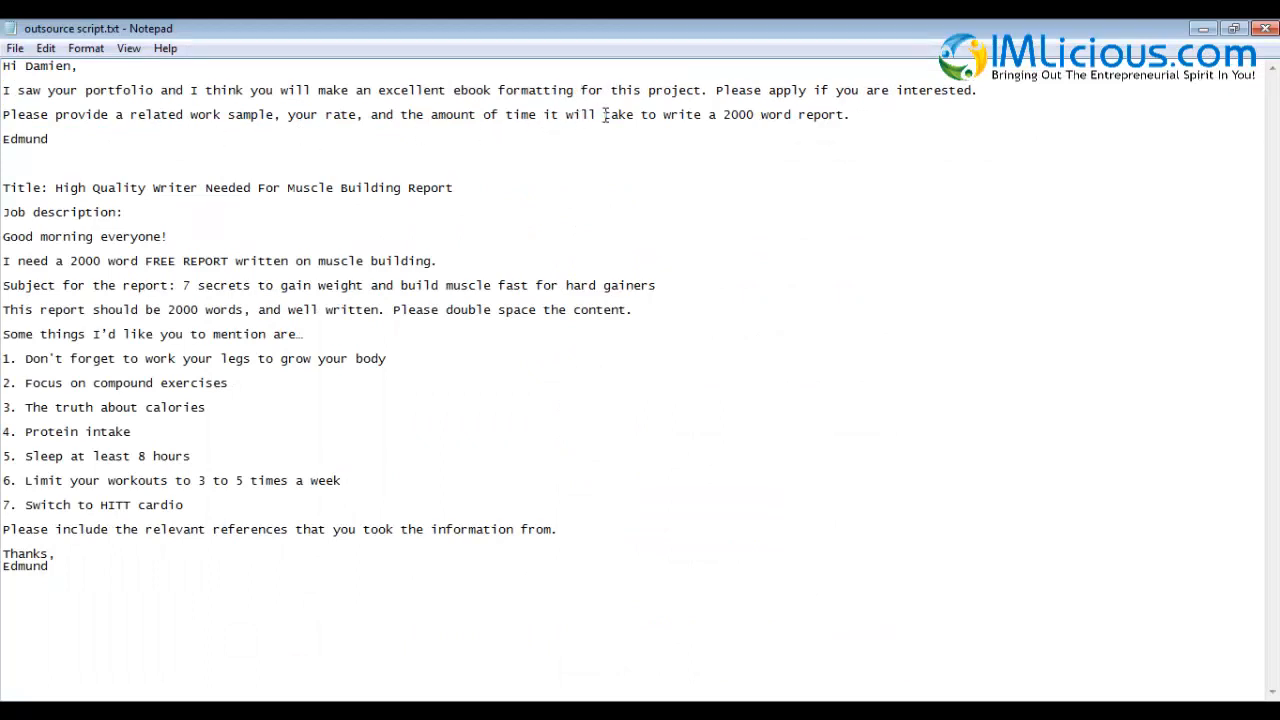
{"action": "type", "text": "finish formating the b"}
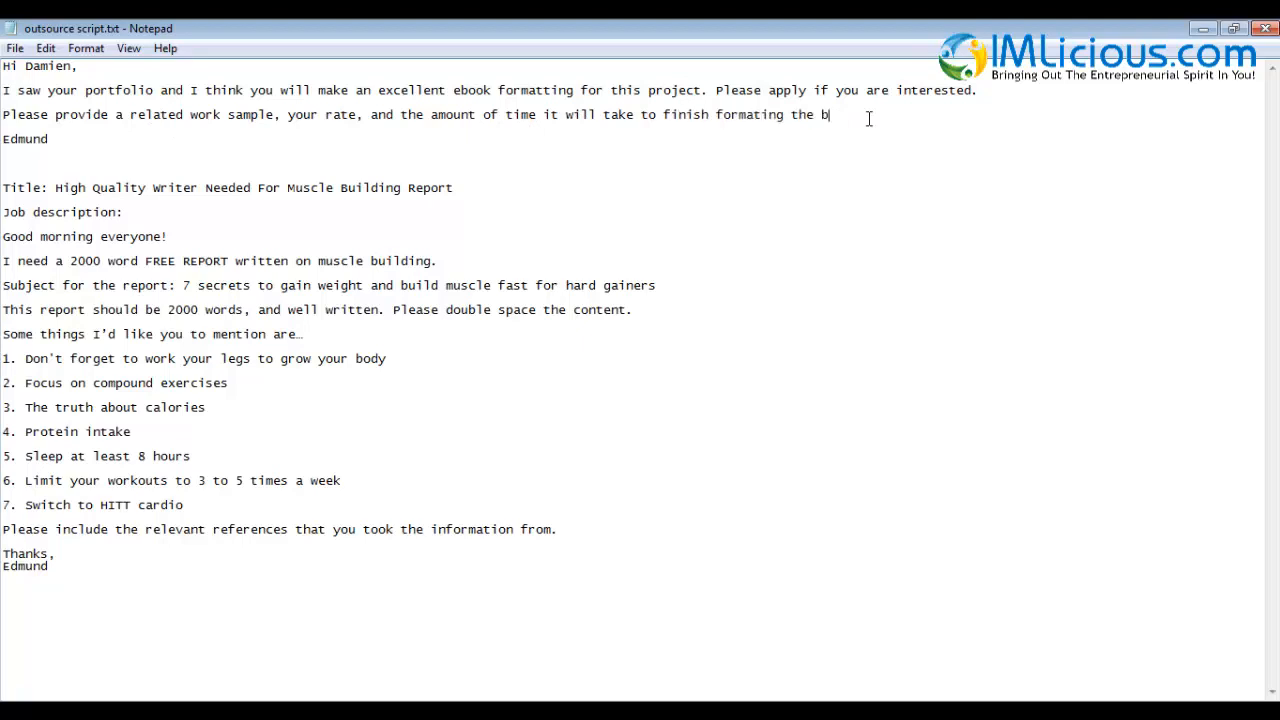
{"action": "type", "text": "ook and creating an ebook"}
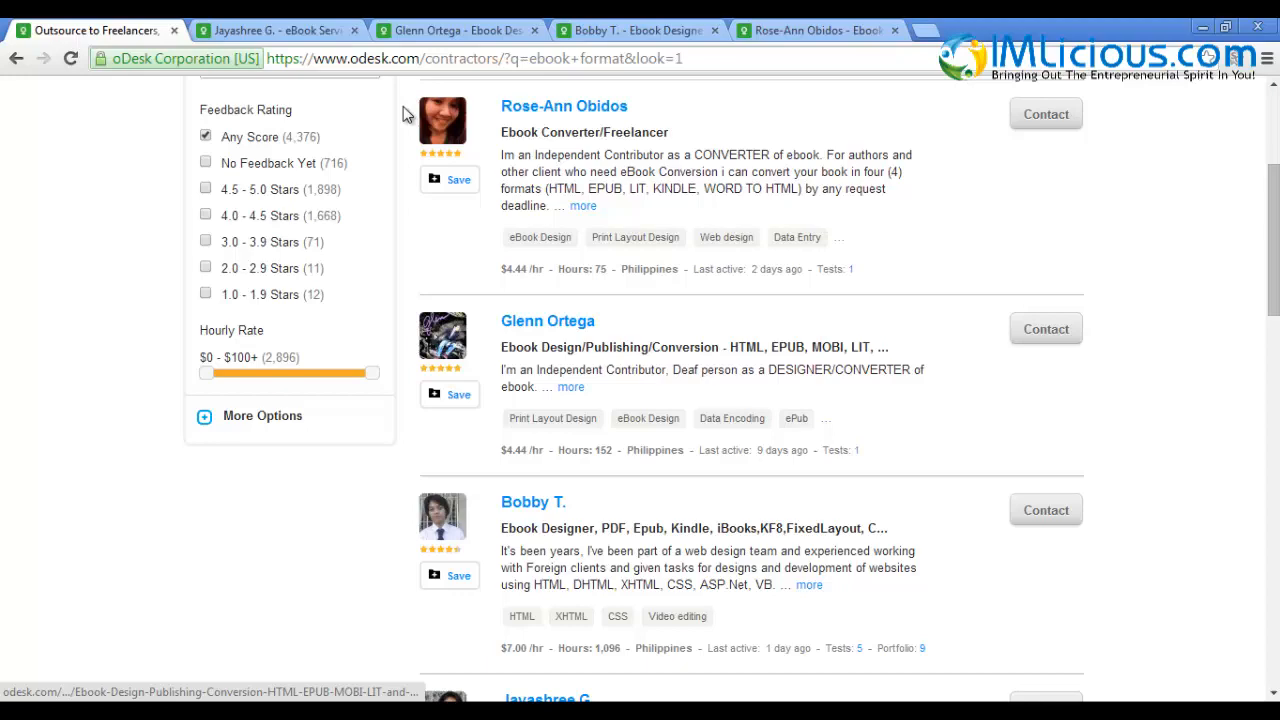
{"action": "left_click", "coordinate": [270, 30]}
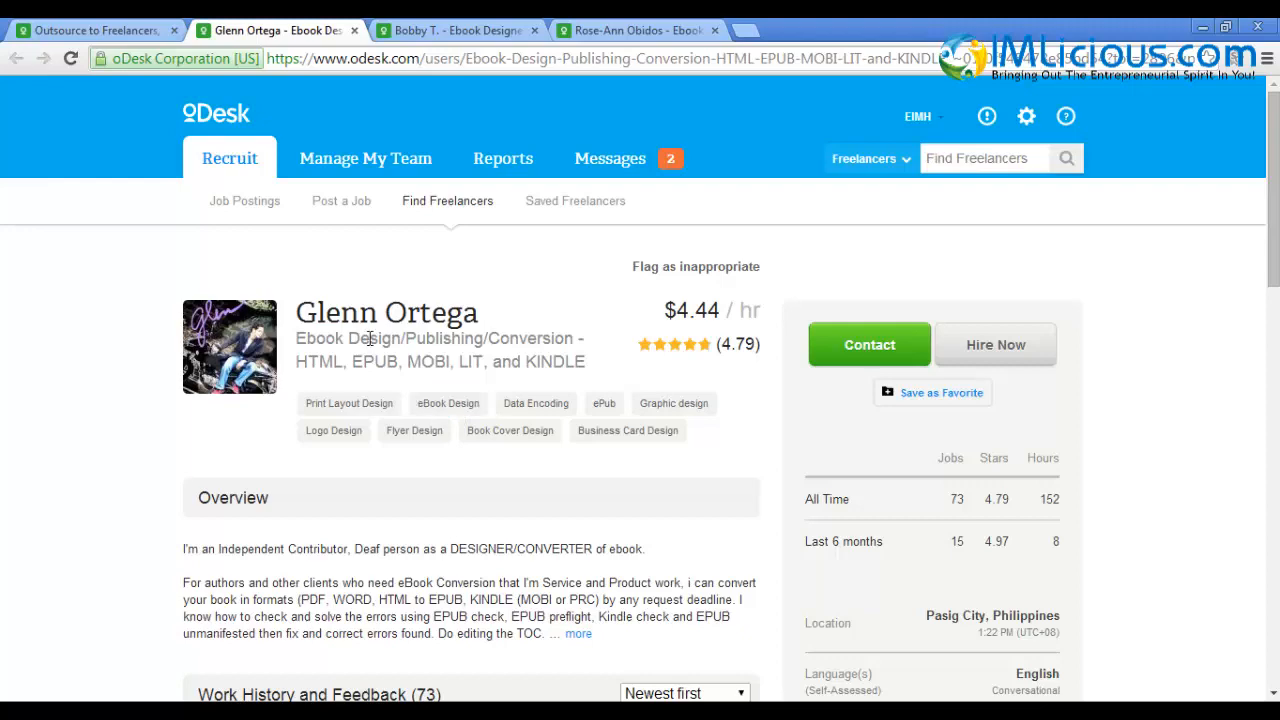
{"action": "scroll", "scroll_direction": "down", "scroll_amount": 3}
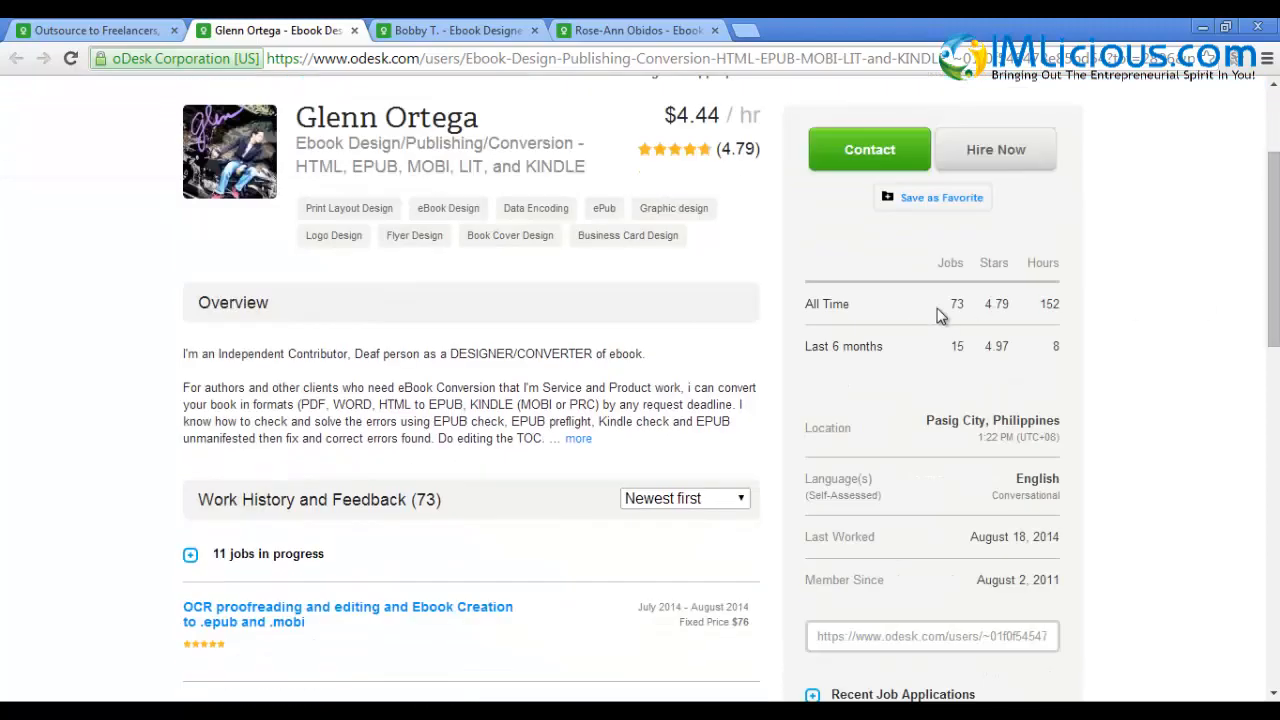
{"action": "scroll", "scroll_direction": "up", "scroll_amount": 3}
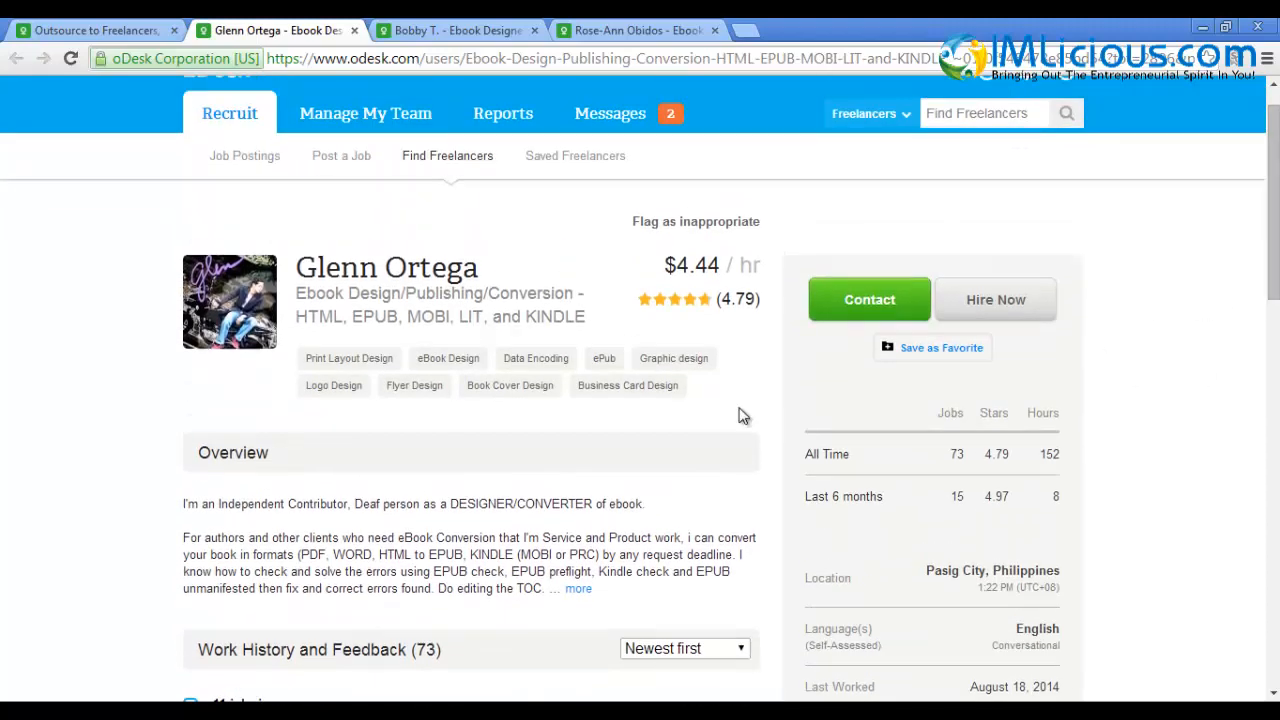
{"action": "left_click", "coordinate": [456, 30]}
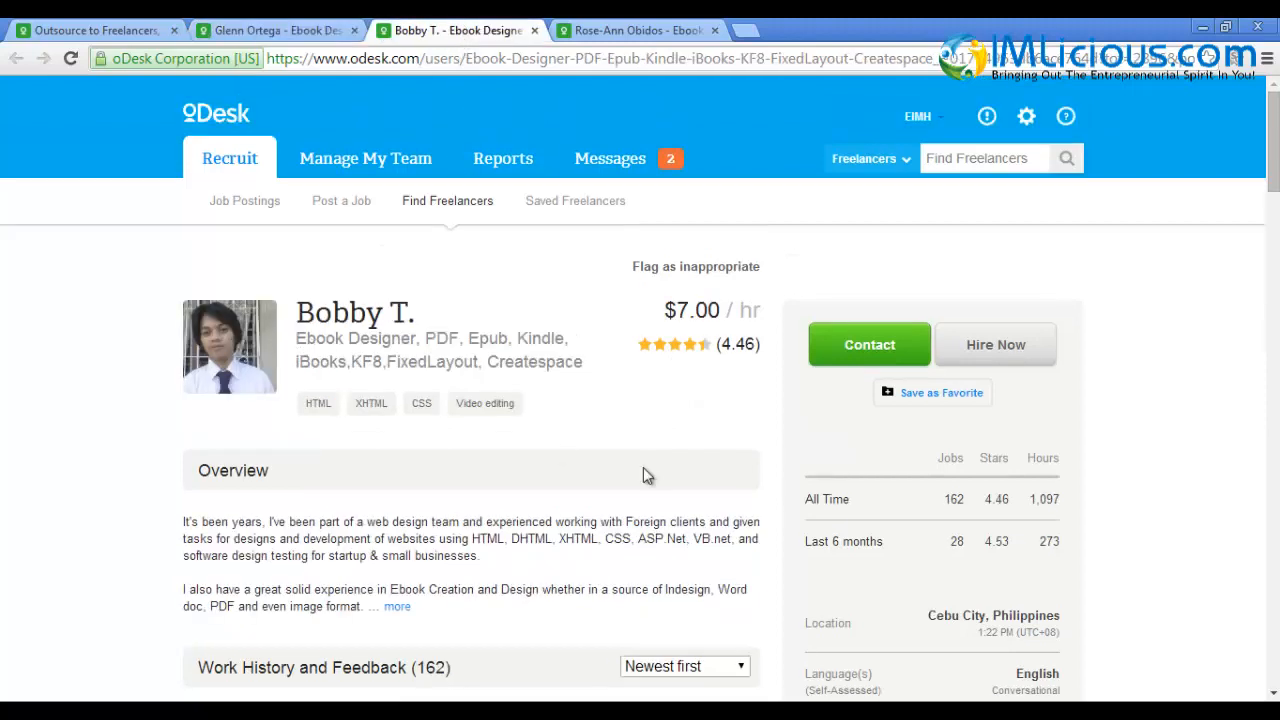
{"action": "mouse_move", "coordinate": [456, 344]}
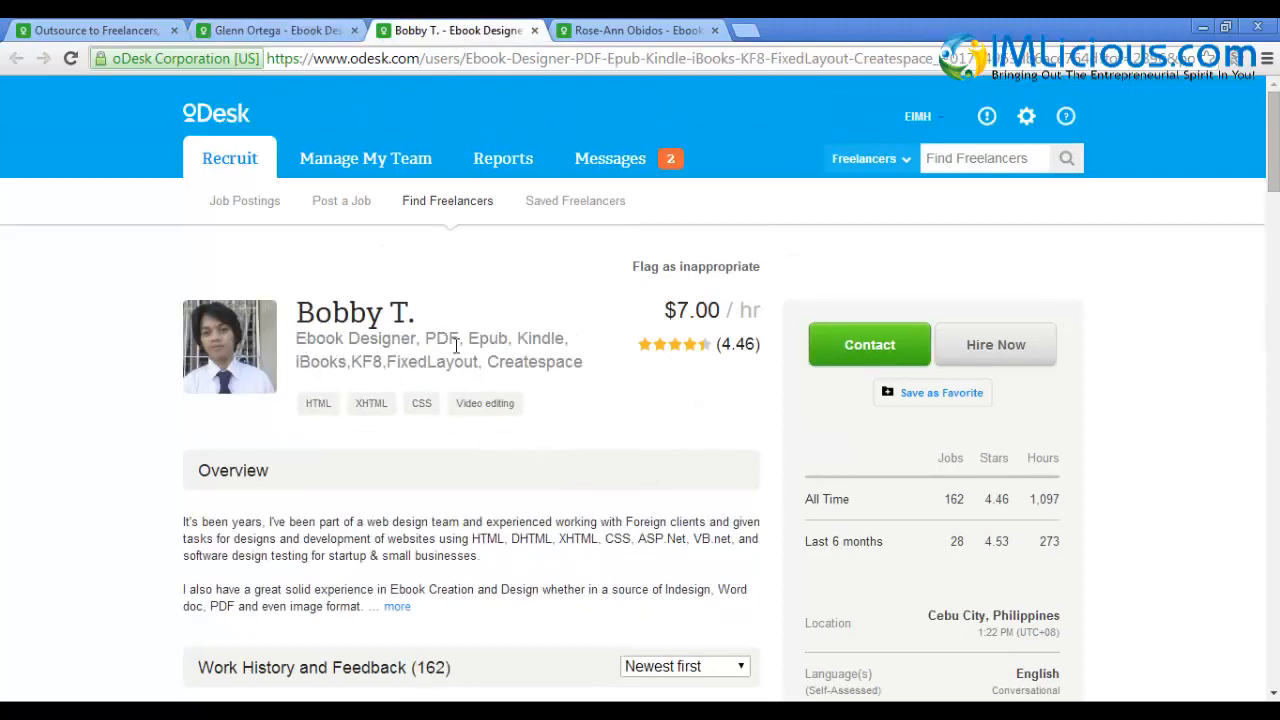
{"action": "mouse_move", "coordinate": [448, 472]}
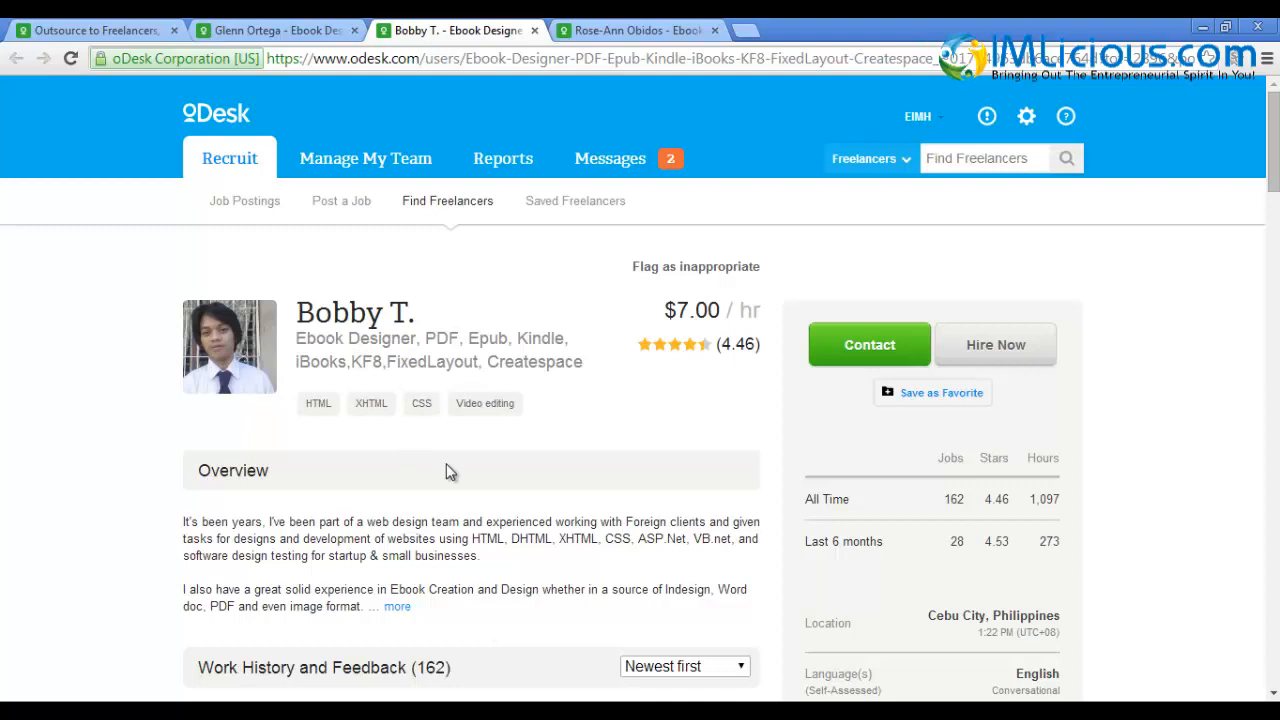
{"action": "mouse_move", "coordinate": [952, 500]}
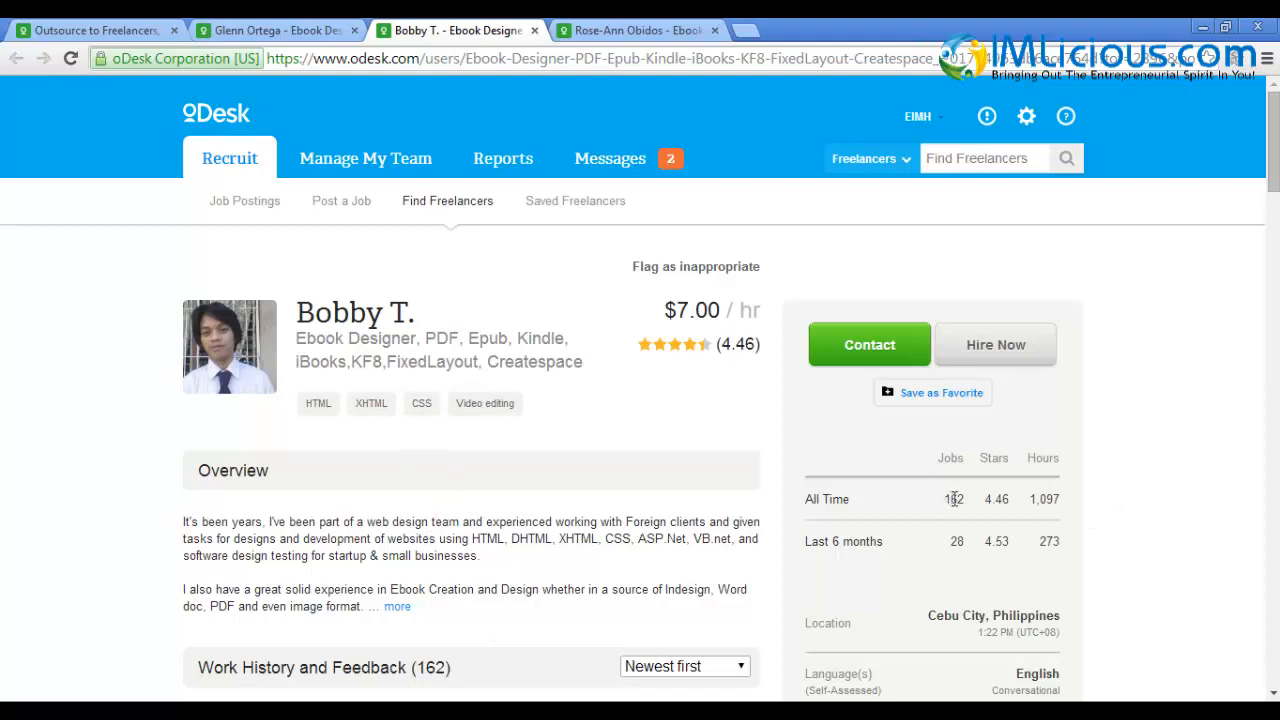
{"action": "mouse_move", "coordinate": [700, 350]}
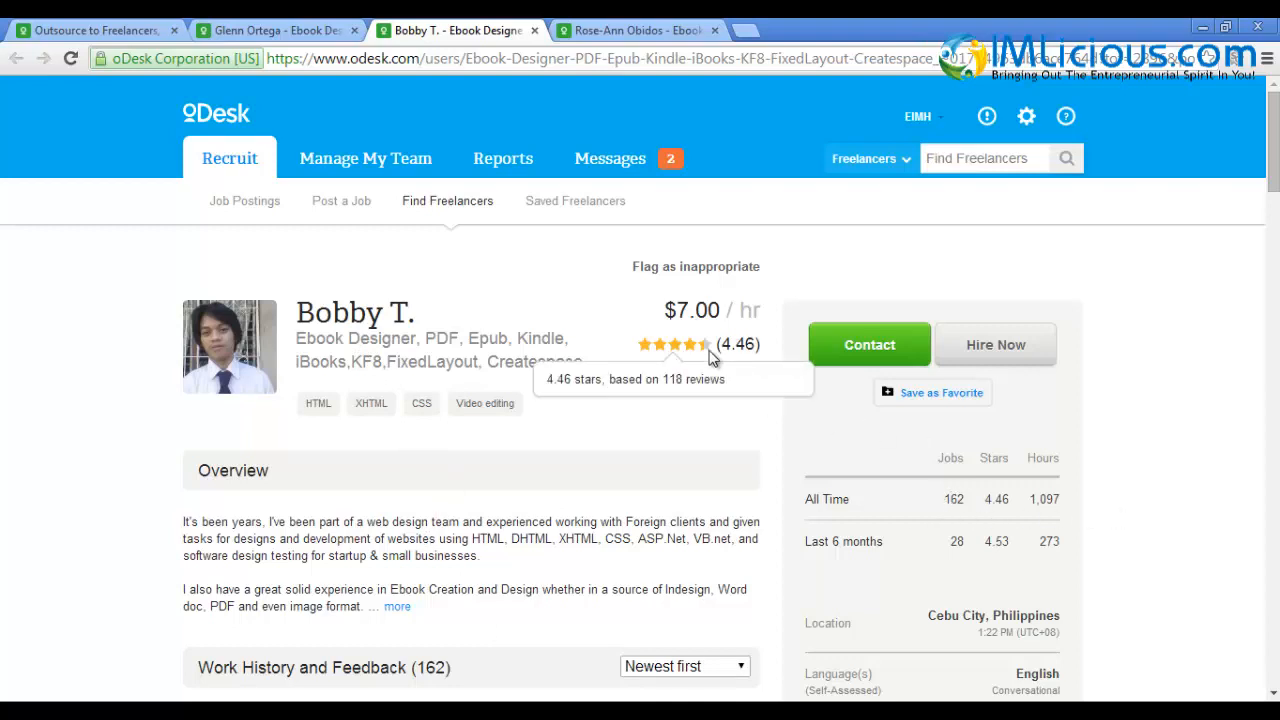
{"action": "mouse_move", "coordinate": [688, 384]}
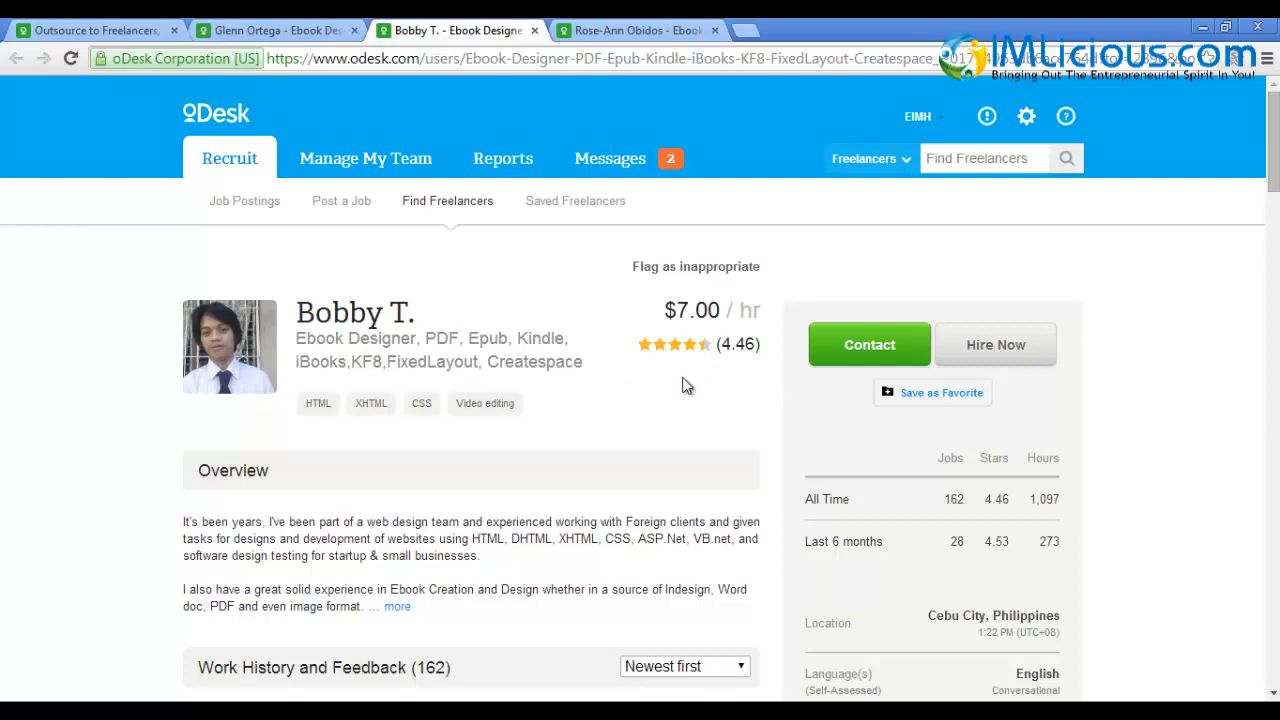
{"action": "left_click", "coordinate": [636, 30]}
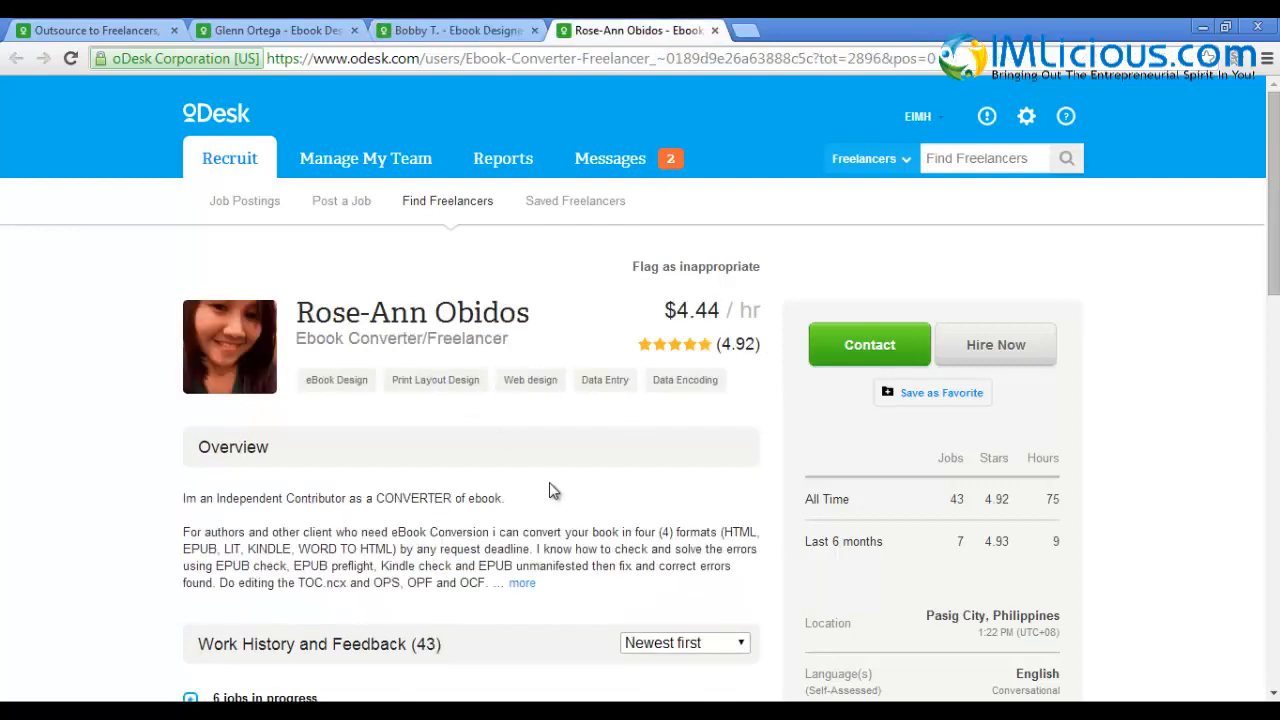
{"action": "left_click", "coordinate": [630, 30]}
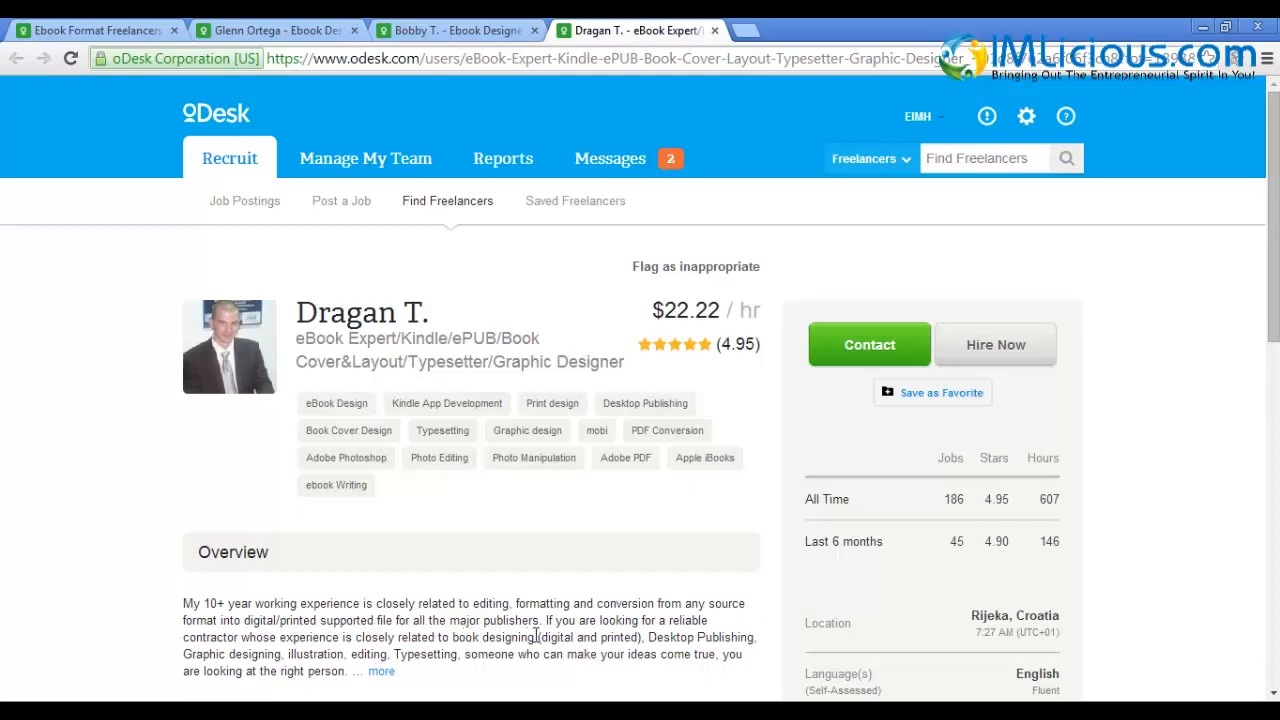
{"action": "left_click", "coordinate": [336, 404]}
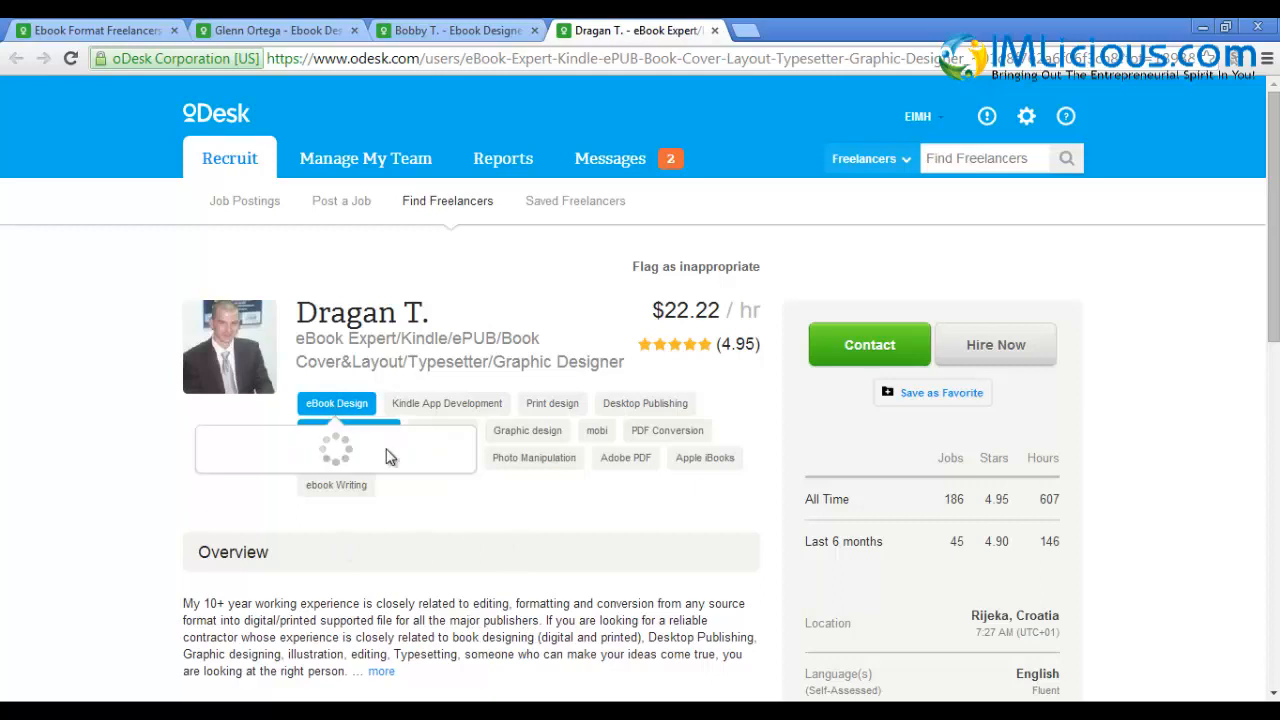
{"action": "scroll", "scroll_direction": "down", "scroll_amount": 3}
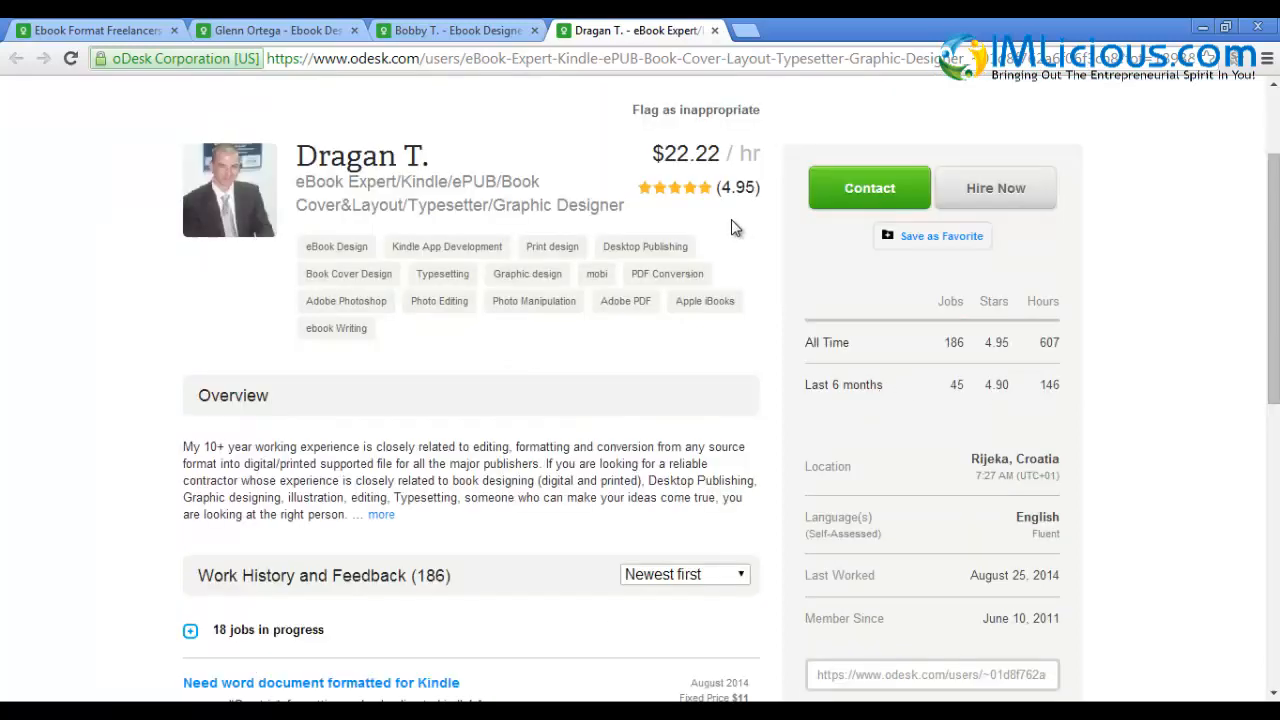
{"action": "mouse_move", "coordinate": [790, 272]}
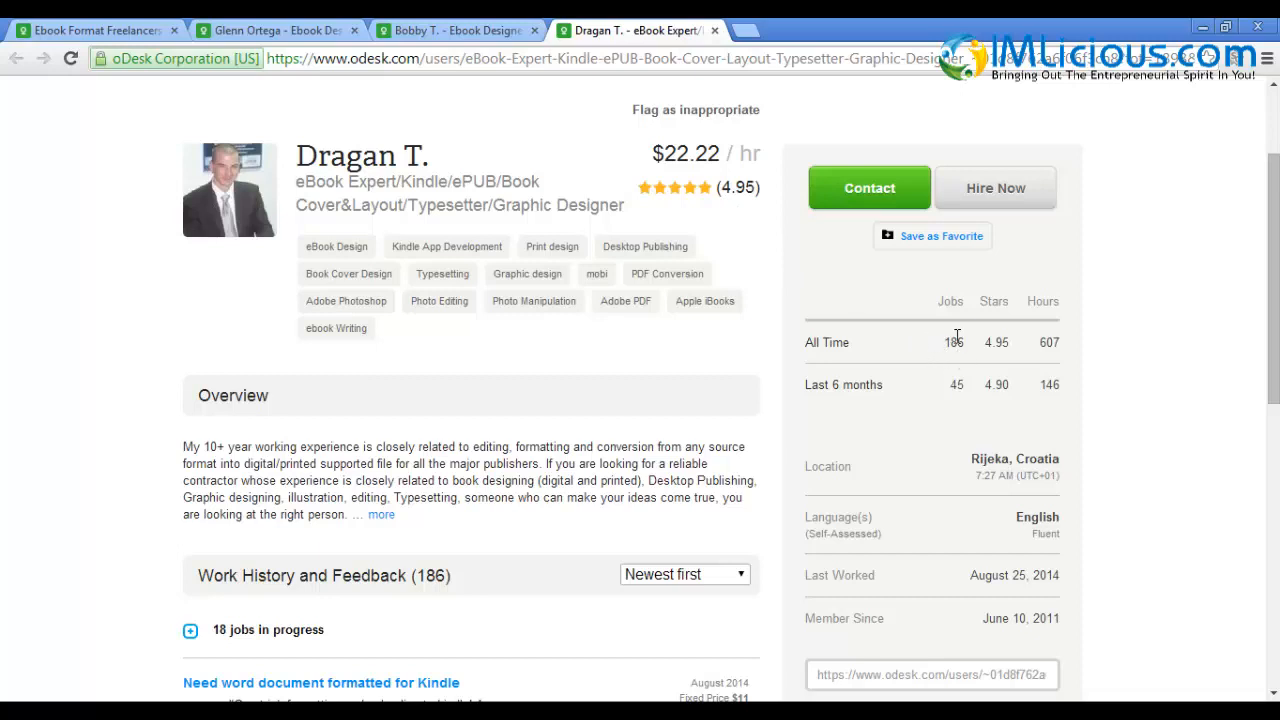
{"action": "mouse_move", "coordinate": [1188, 502]}
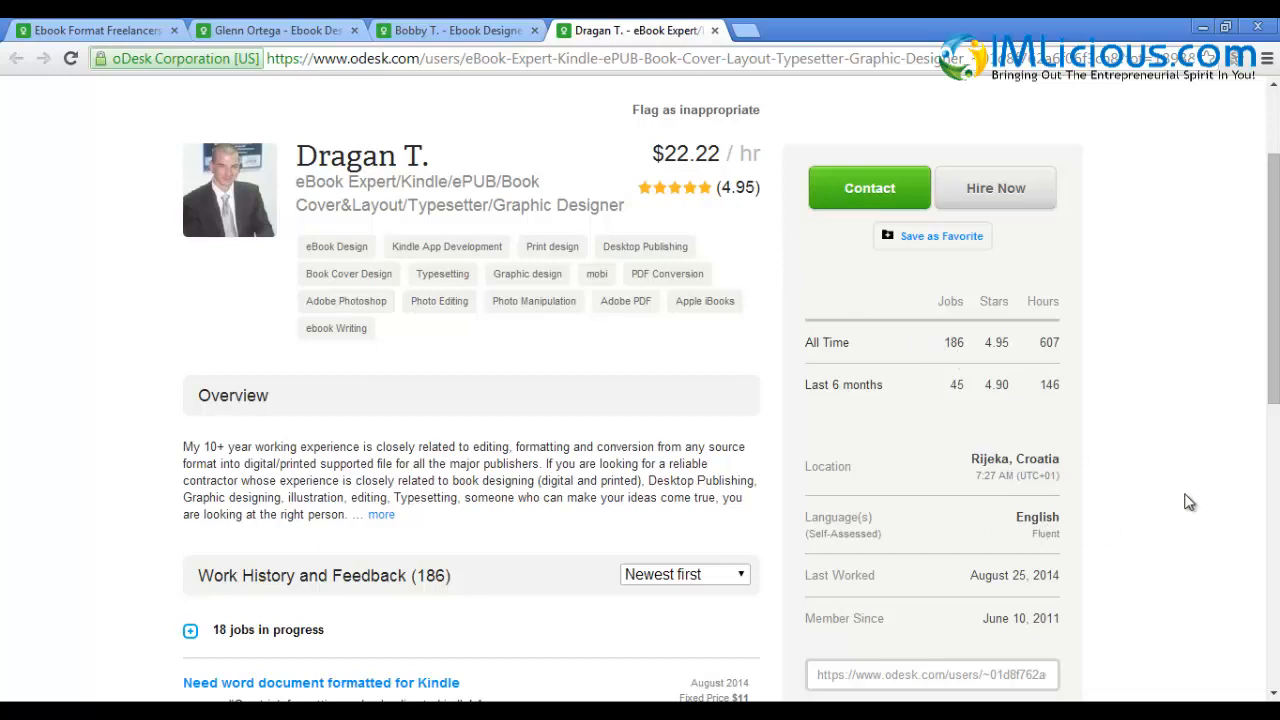
{"action": "scroll", "scroll_direction": "down", "scroll_amount": 3}
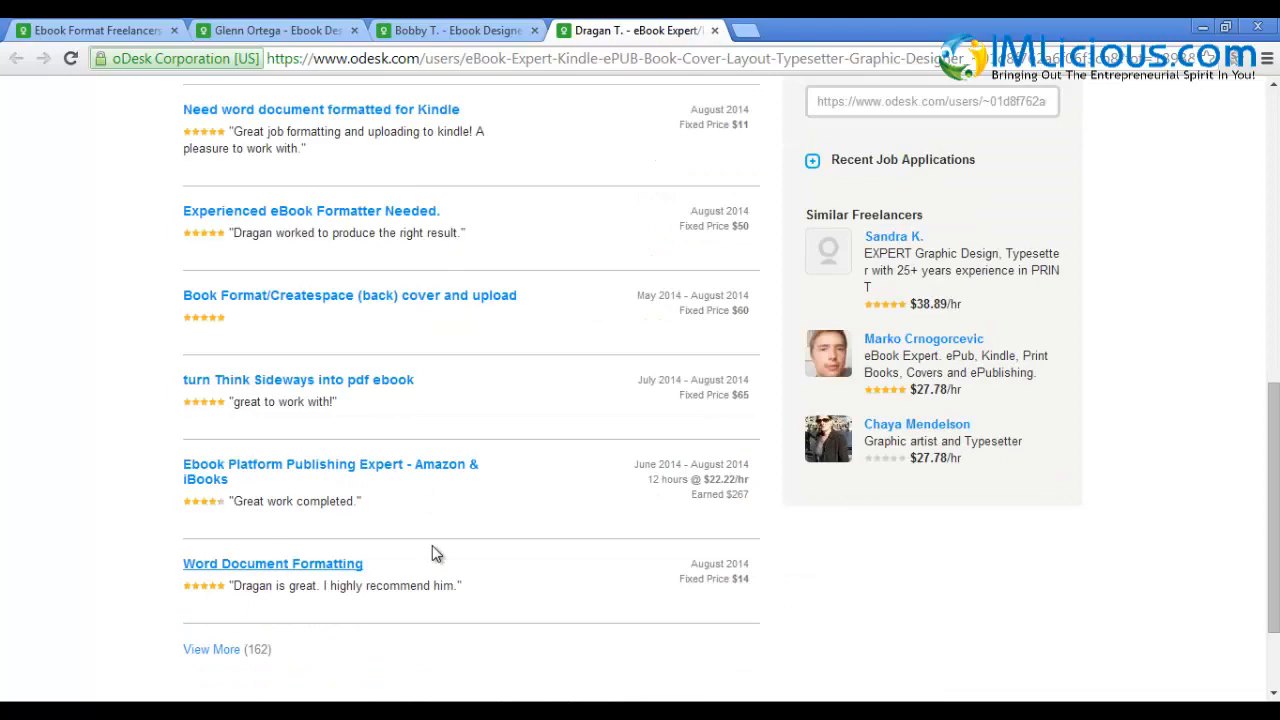
{"action": "scroll", "scroll_direction": "up", "scroll_amount": 3}
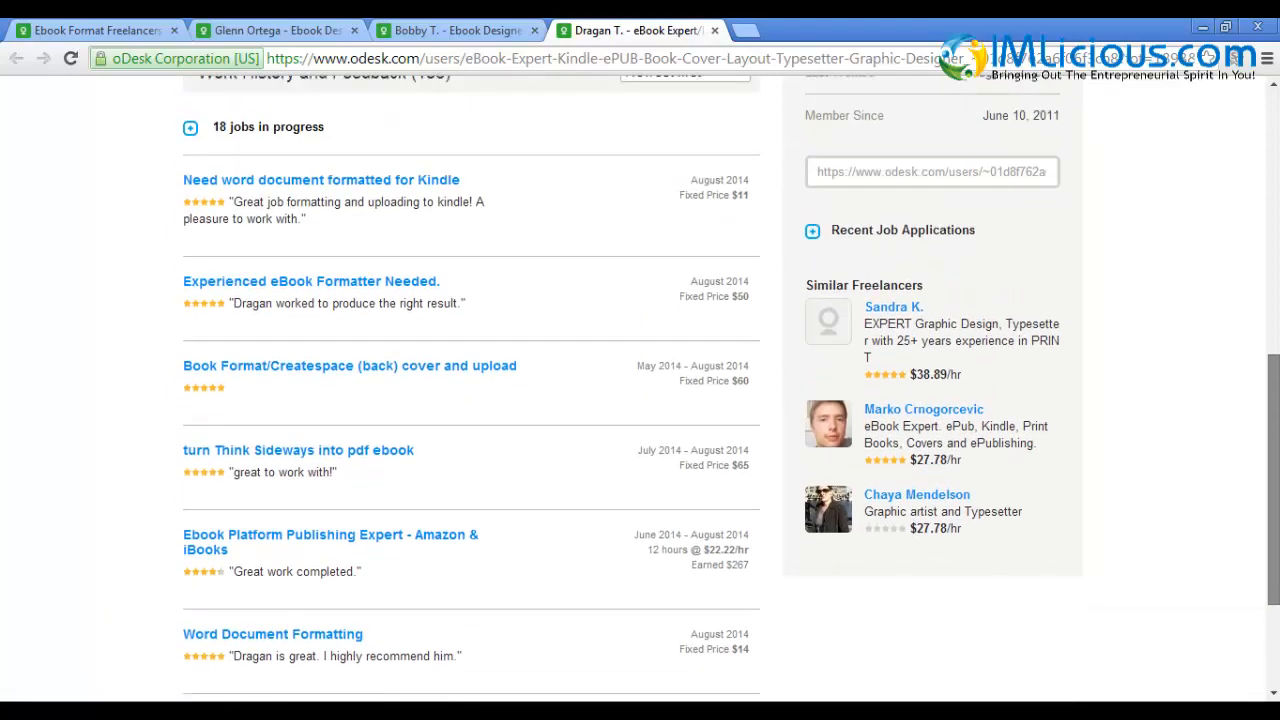
{"action": "scroll", "scroll_direction": "up", "scroll_amount": 3}
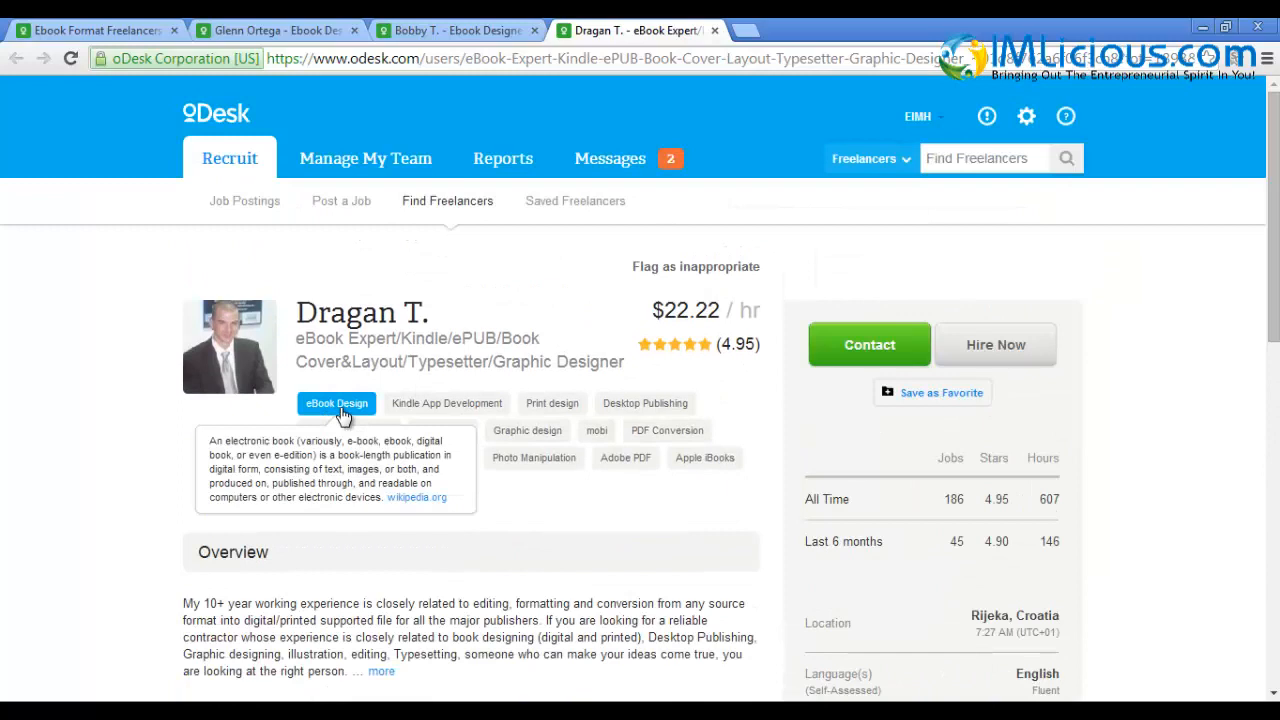
{"action": "mouse_move", "coordinate": [592, 548]}
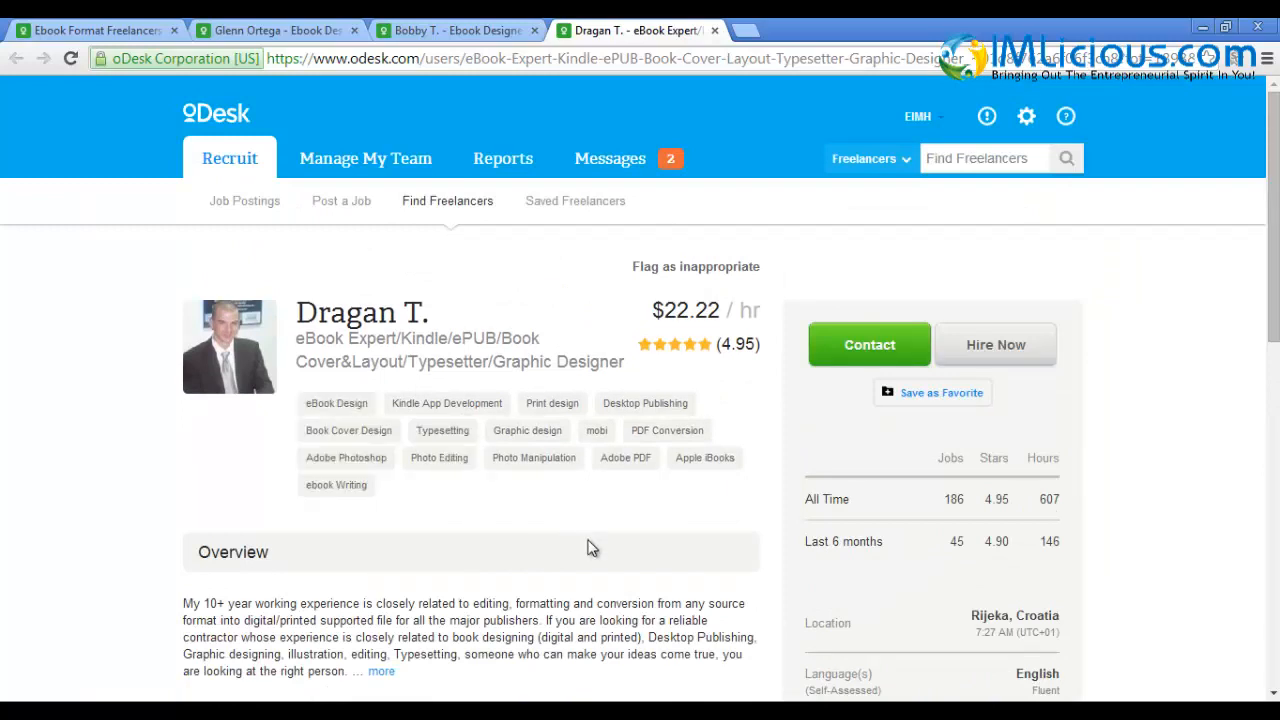
{"action": "mouse_move", "coordinate": [560, 552]}
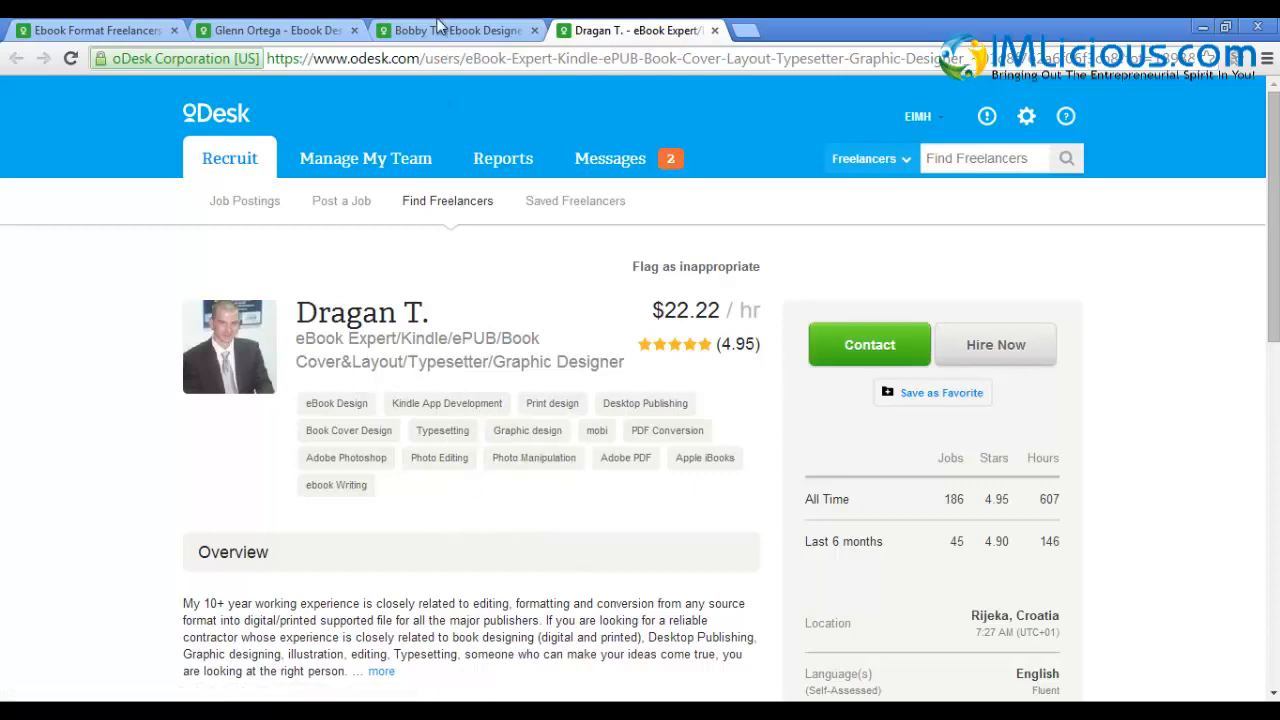
{"action": "left_click", "coordinate": [276, 30]}
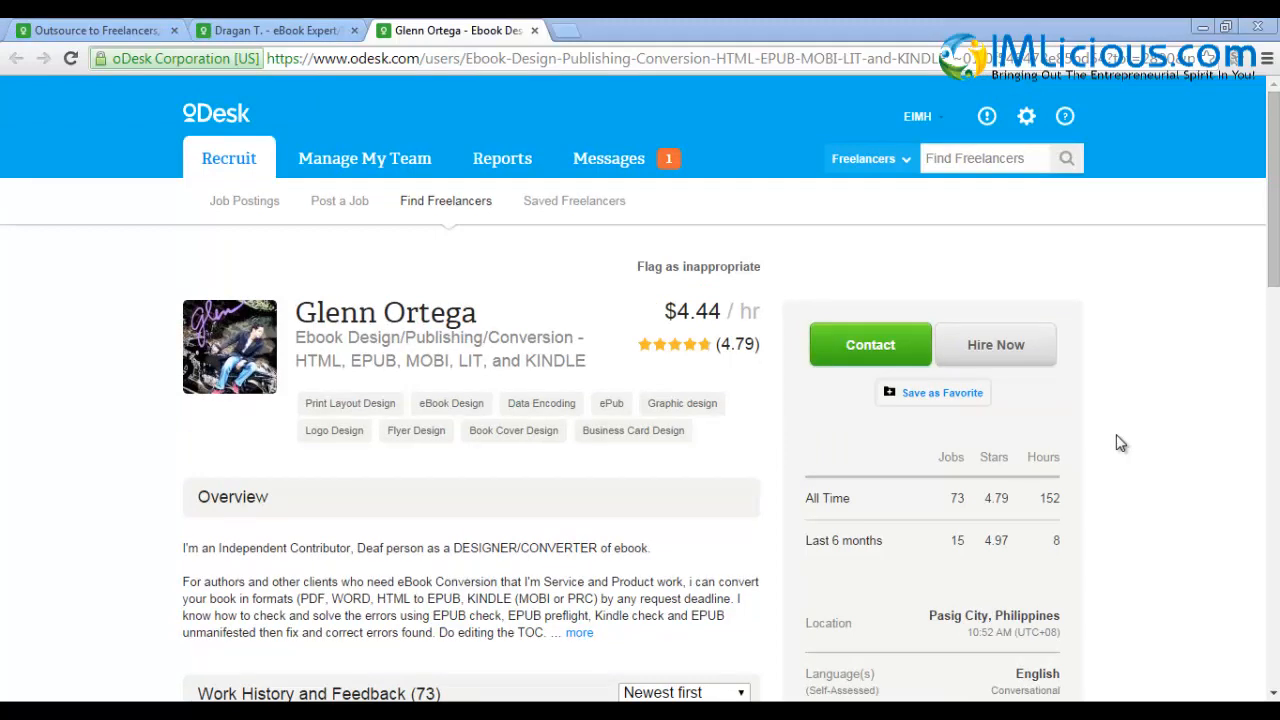
{"action": "mouse_move", "coordinate": [938, 412]}
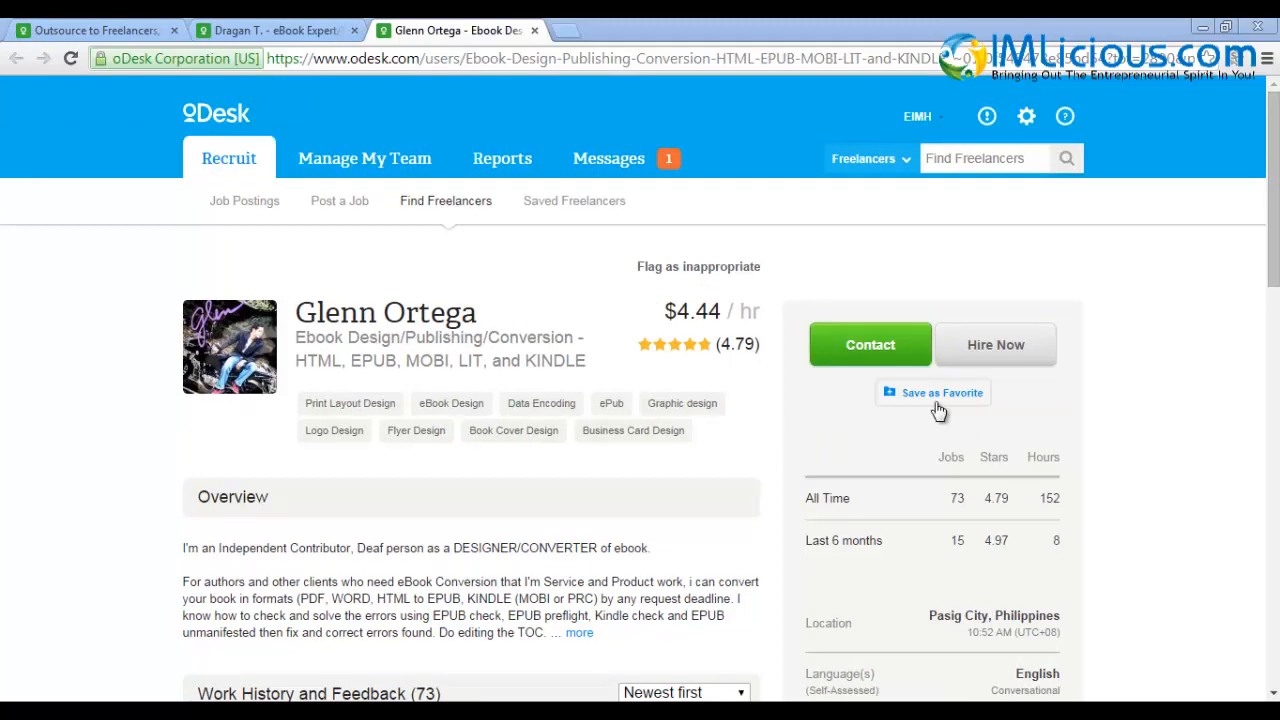
{"action": "left_click", "coordinate": [940, 392]}
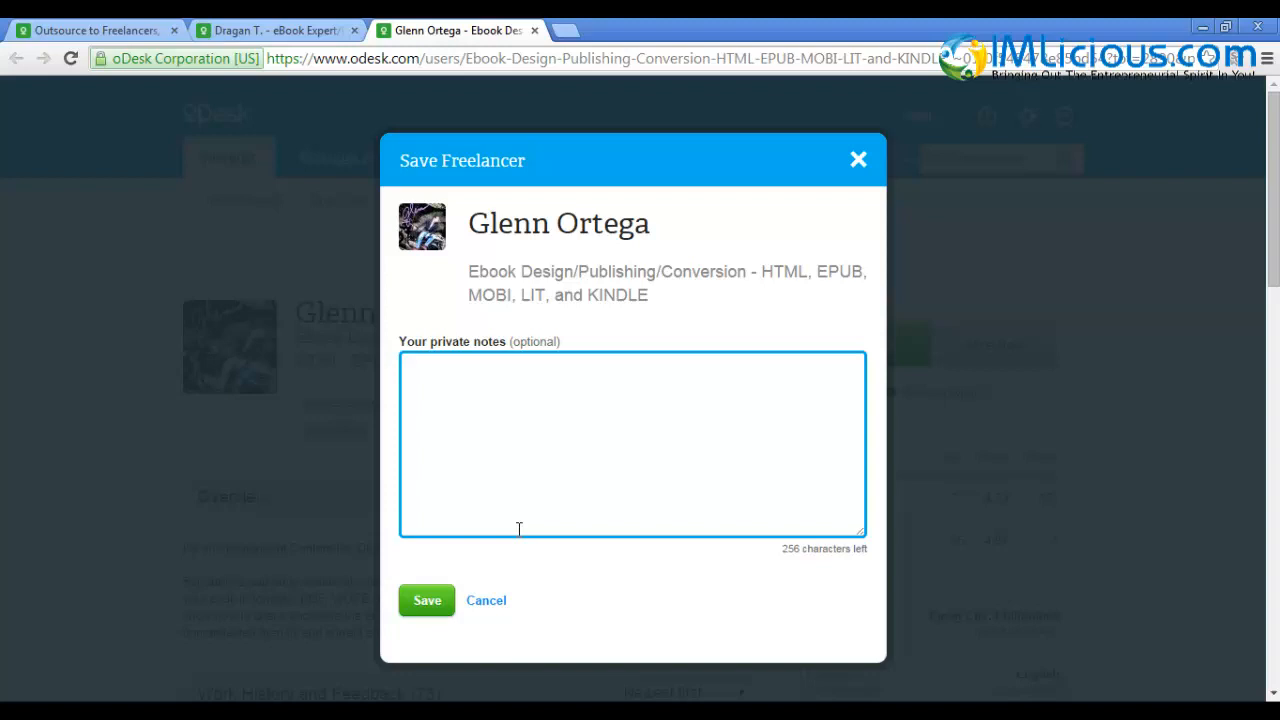
{"action": "type", "text": "for ebook formating and cover design"}
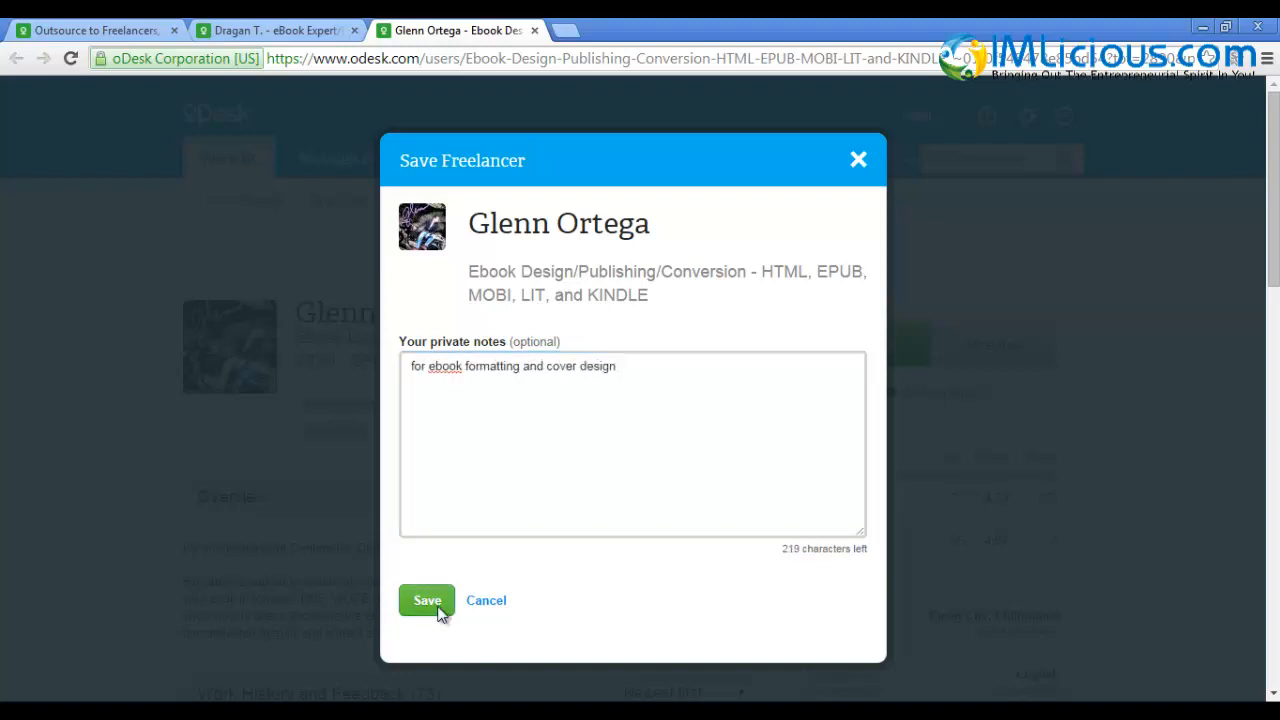
{"action": "left_click", "coordinate": [428, 600]}
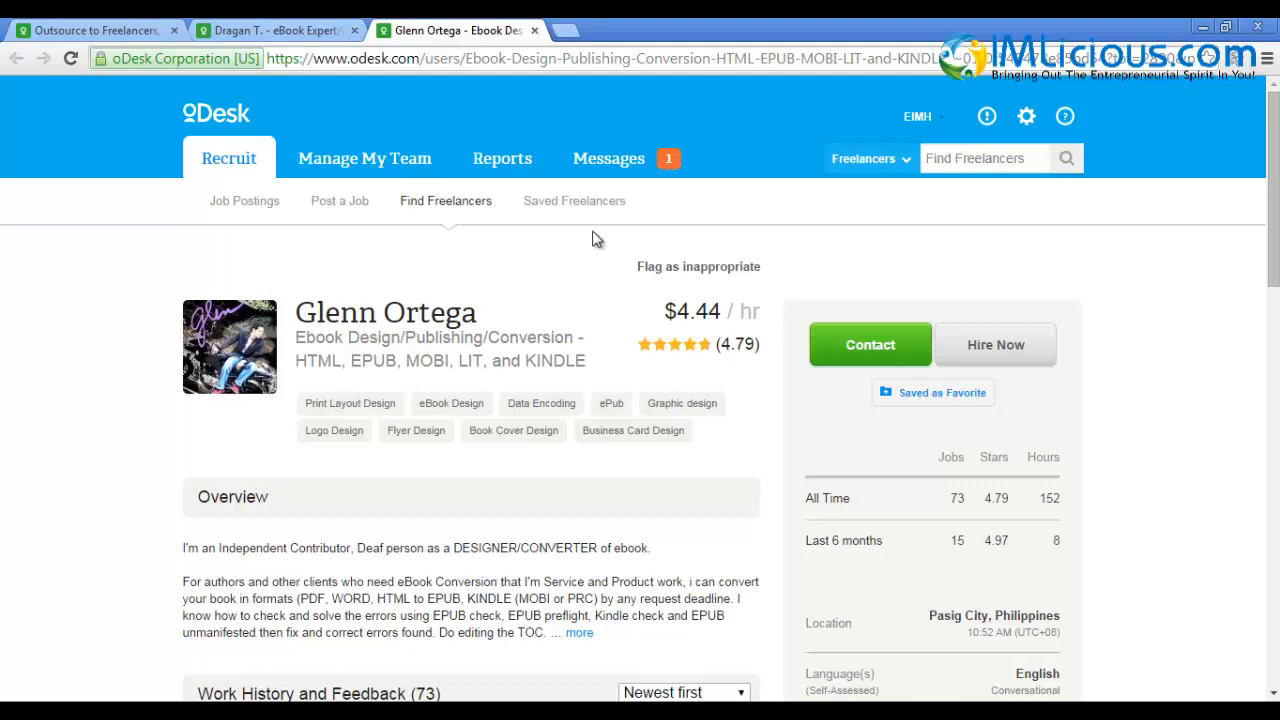
{"action": "left_click", "coordinate": [574, 200]}
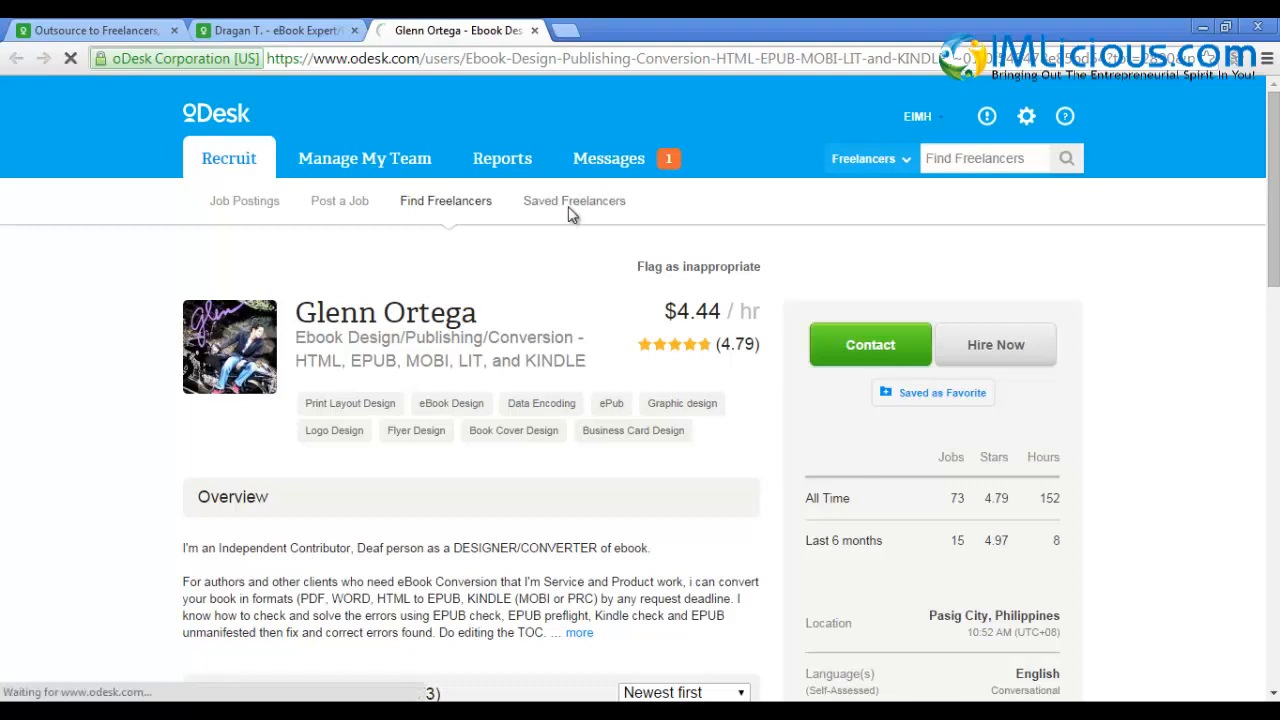
{"action": "left_click", "coordinate": [574, 200]}
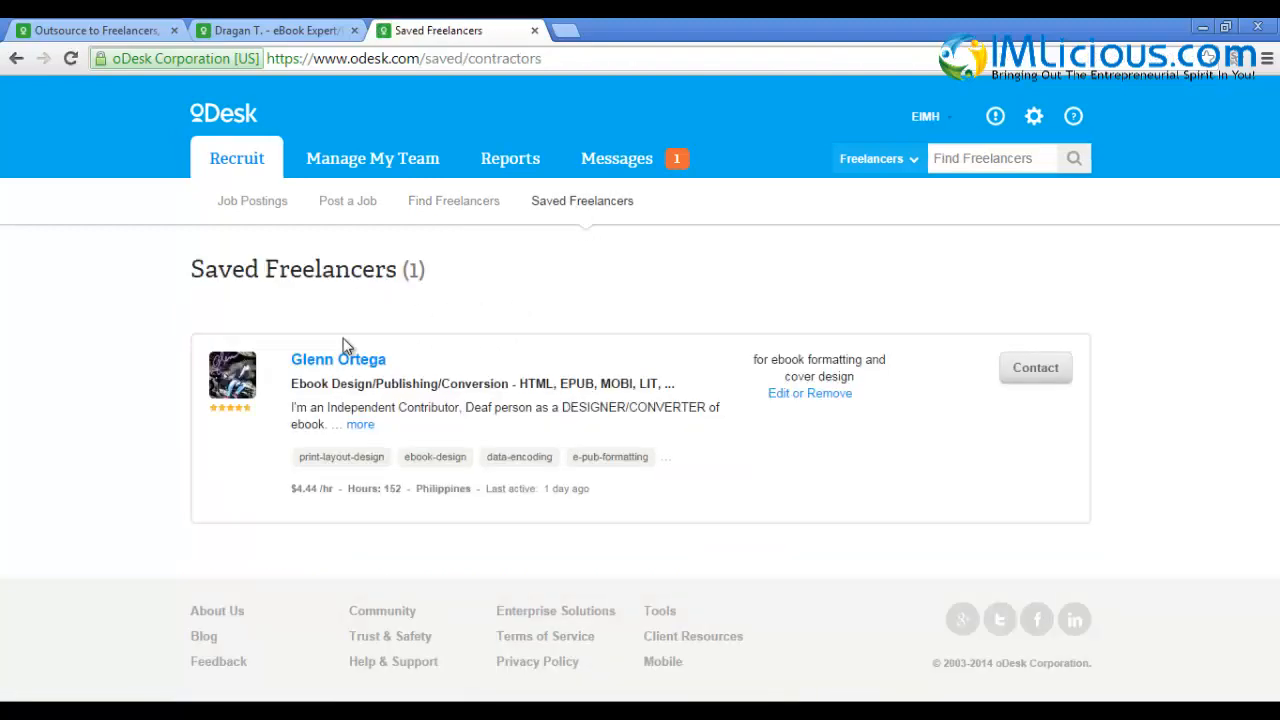
{"action": "mouse_move", "coordinate": [696, 452]}
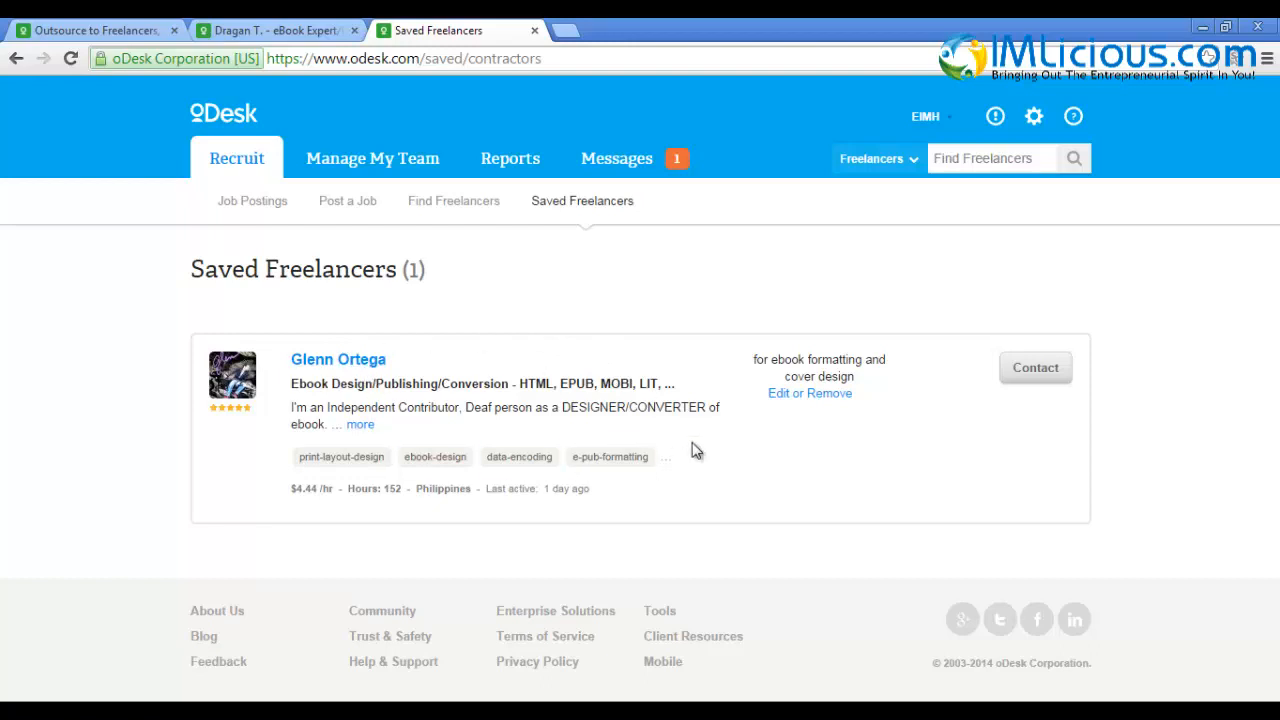
{"action": "mouse_move", "coordinate": [508, 372]}
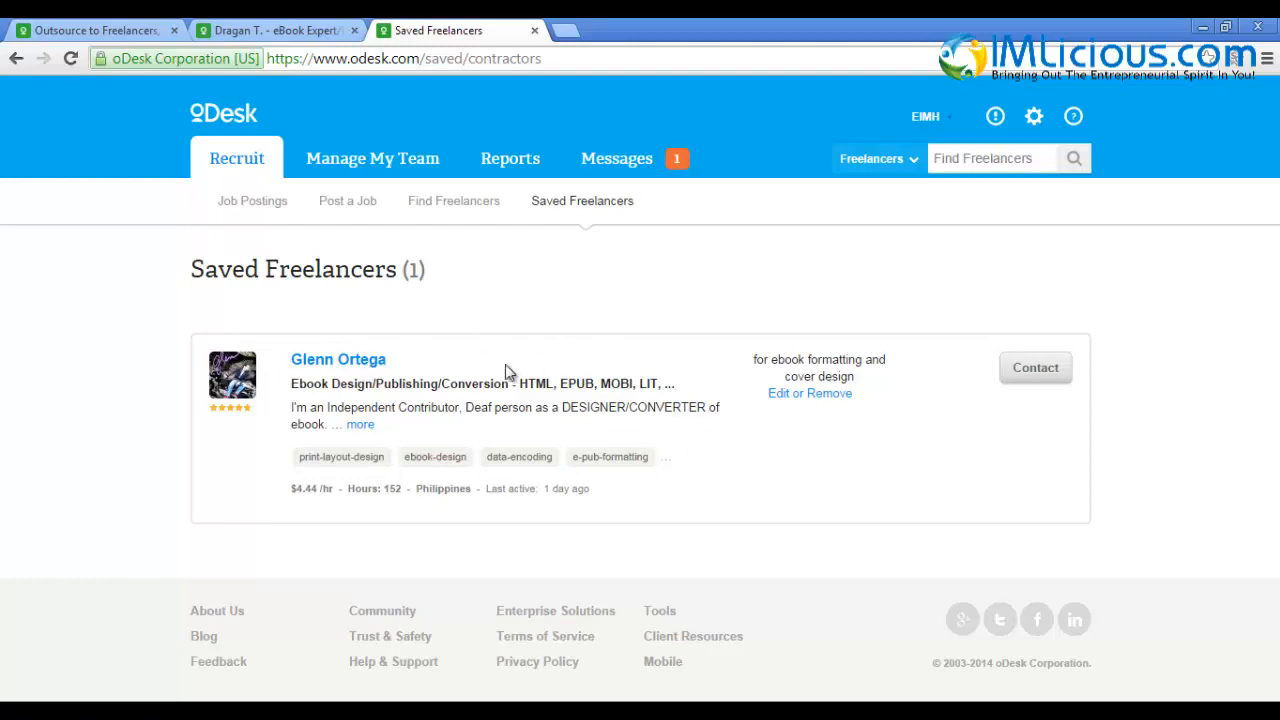
{"action": "mouse_move", "coordinate": [984, 222]}
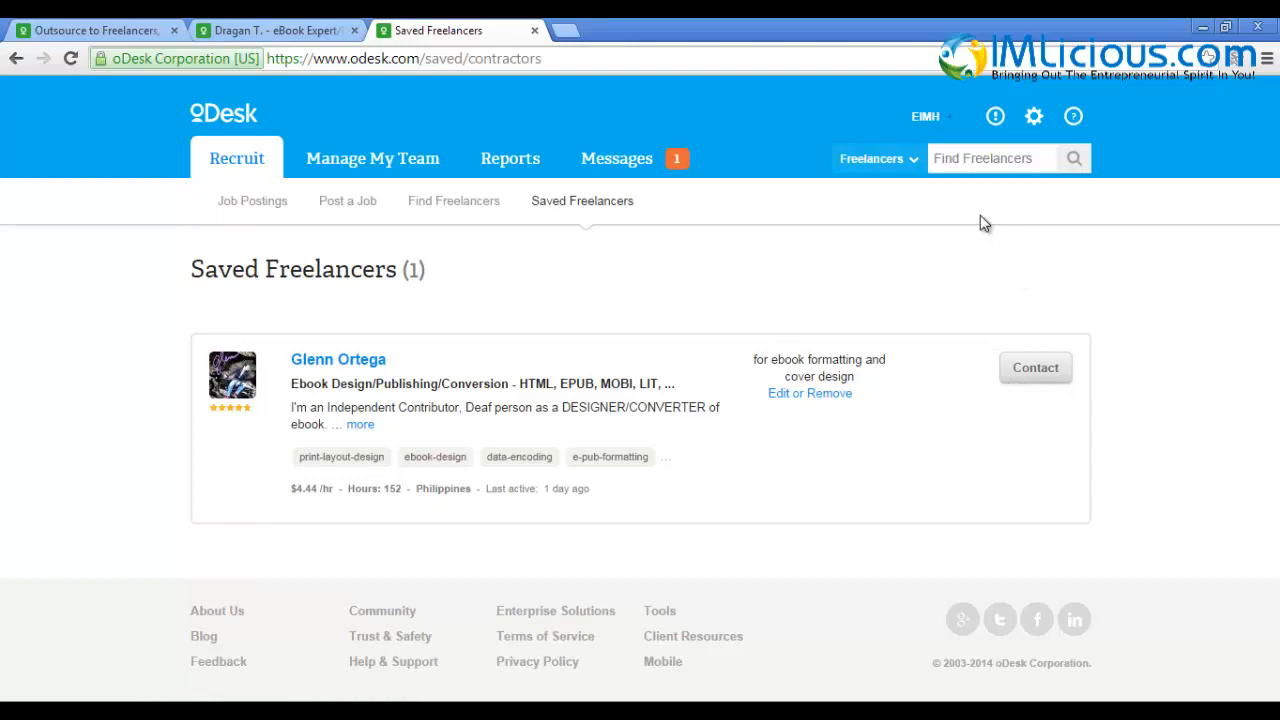
{"action": "mouse_move", "coordinate": [560, 290]}
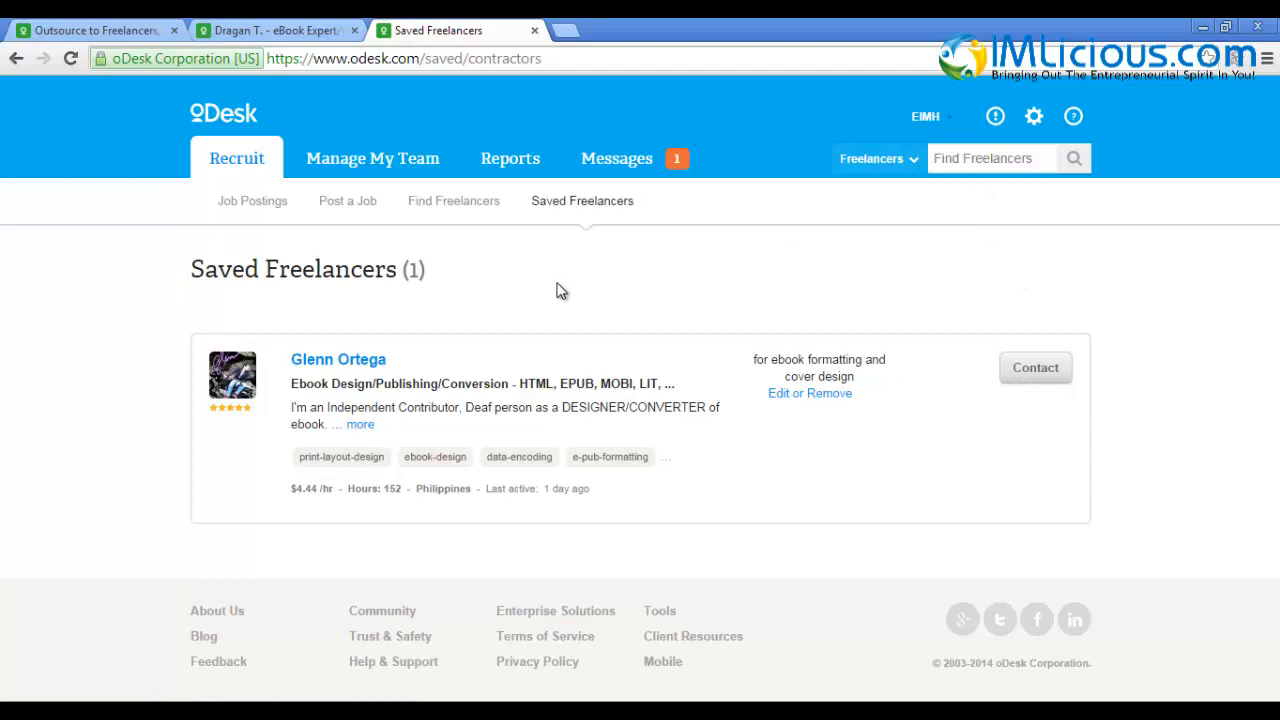
{"action": "mouse_move", "coordinate": [568, 312]}
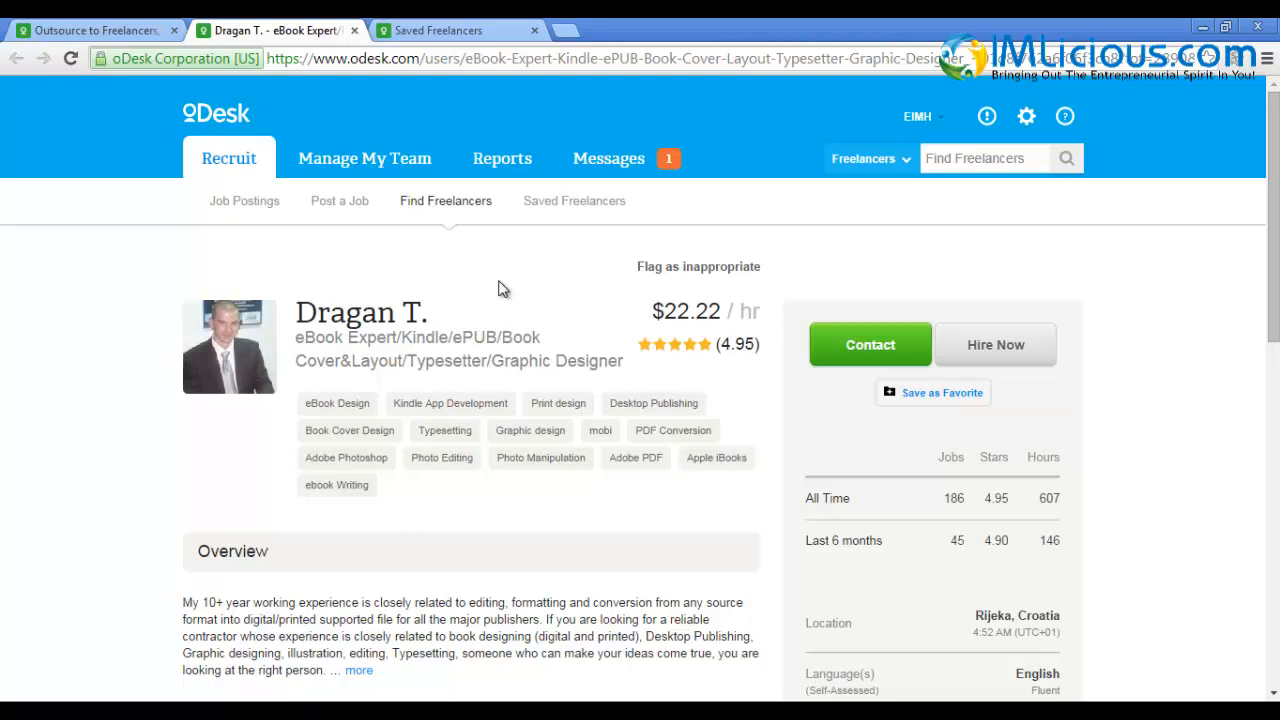
{"action": "mouse_move", "coordinate": [1044, 362]}
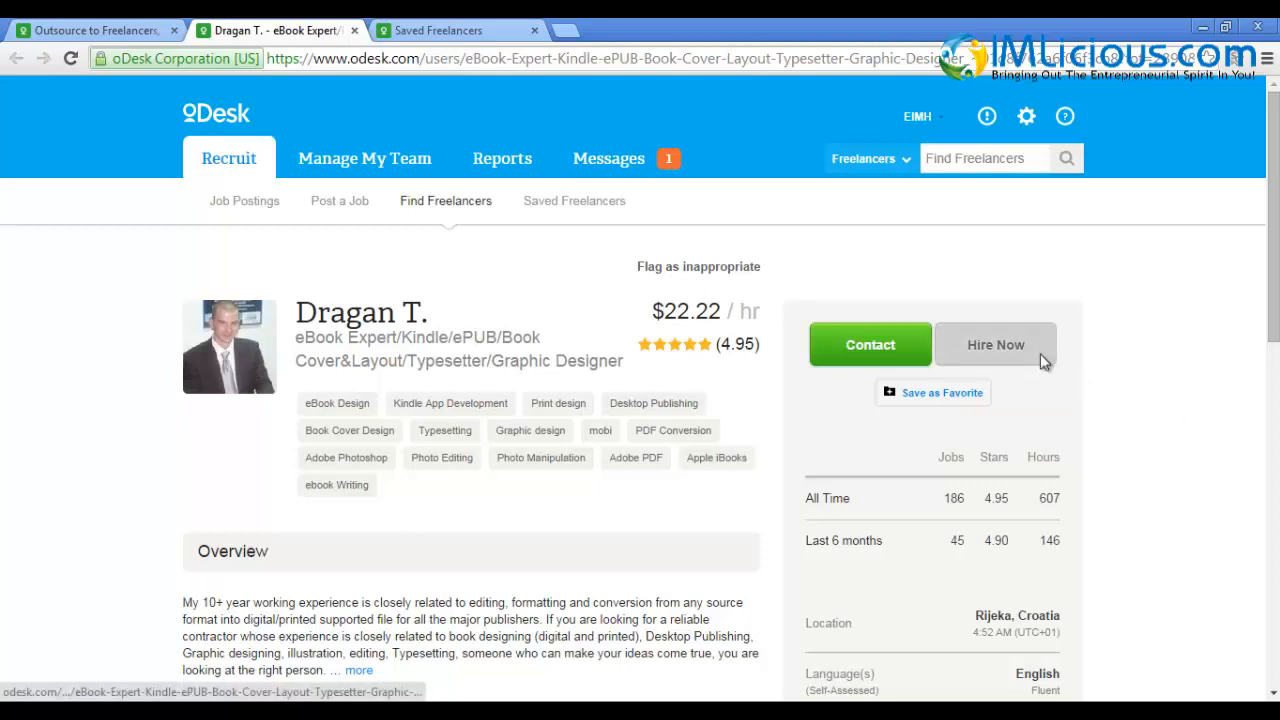
{"action": "left_click", "coordinate": [996, 344]}
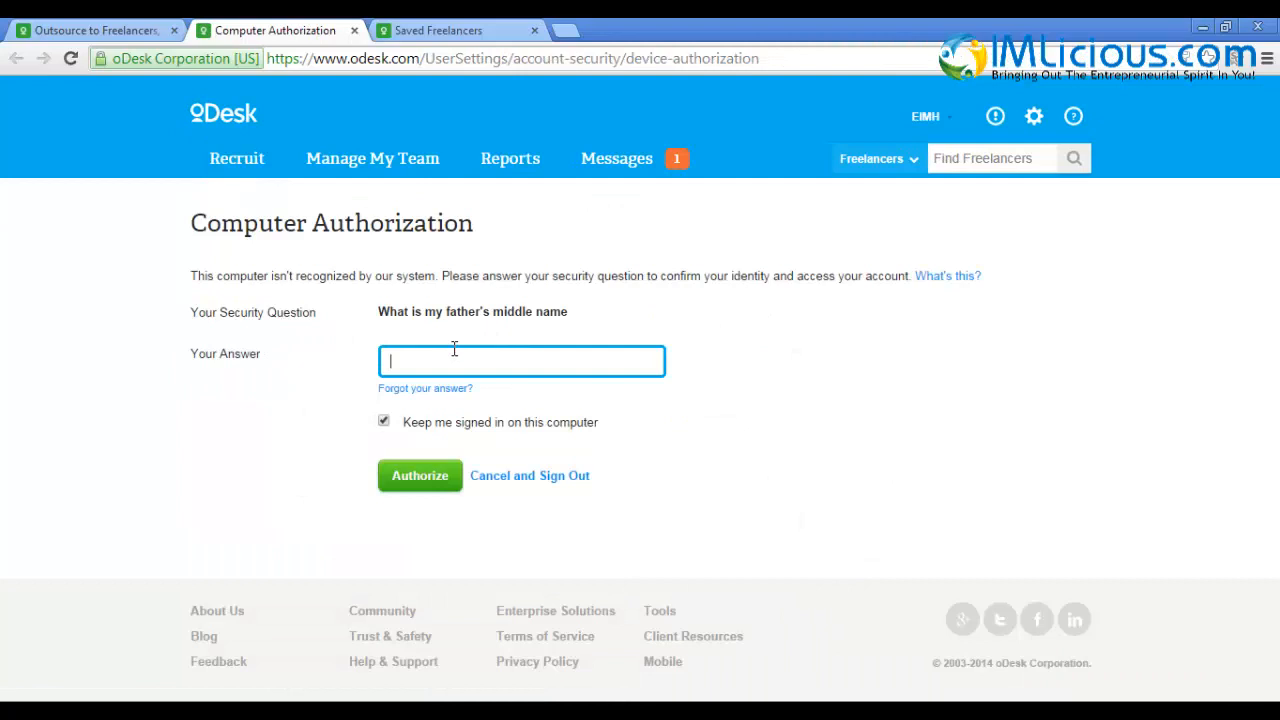
{"action": "left_click", "coordinate": [420, 476]}
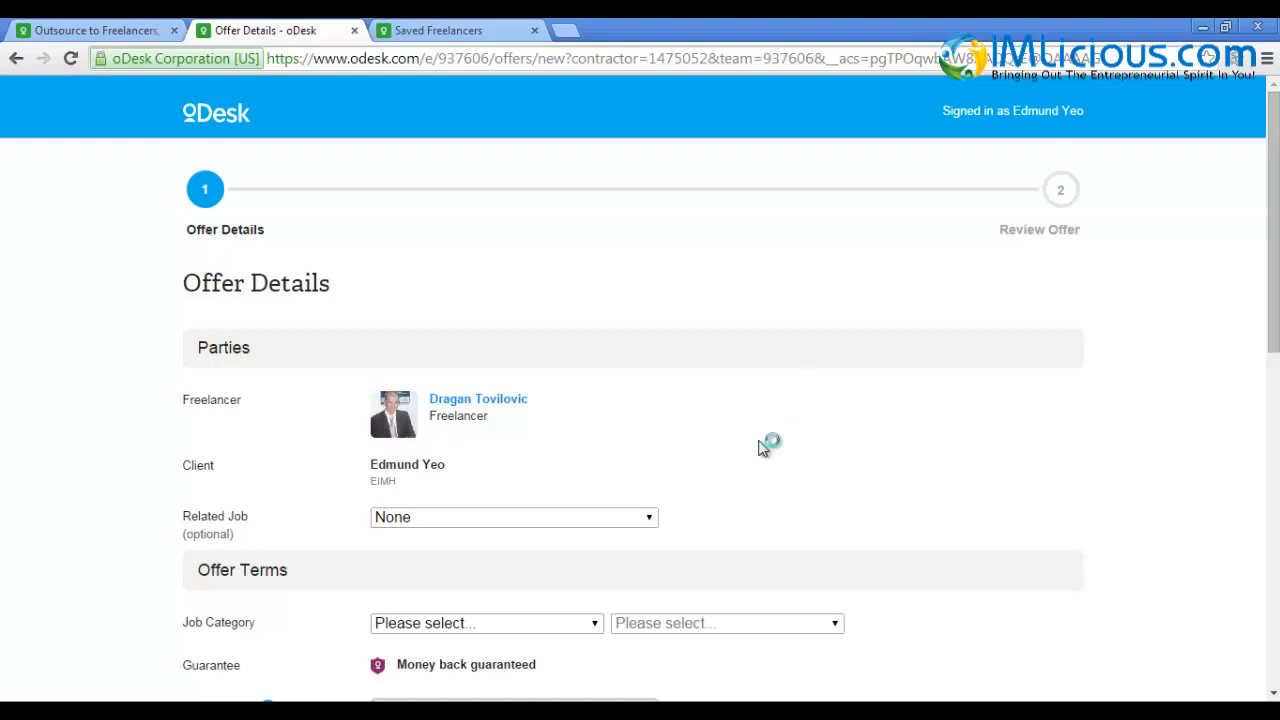
Link the offer to the High Quality Ebook Creator Needed job as a $50 fixed-price contract with a review-and-accept message
{"action": "scroll", "scroll_direction": "down", "scroll_amount": 3}
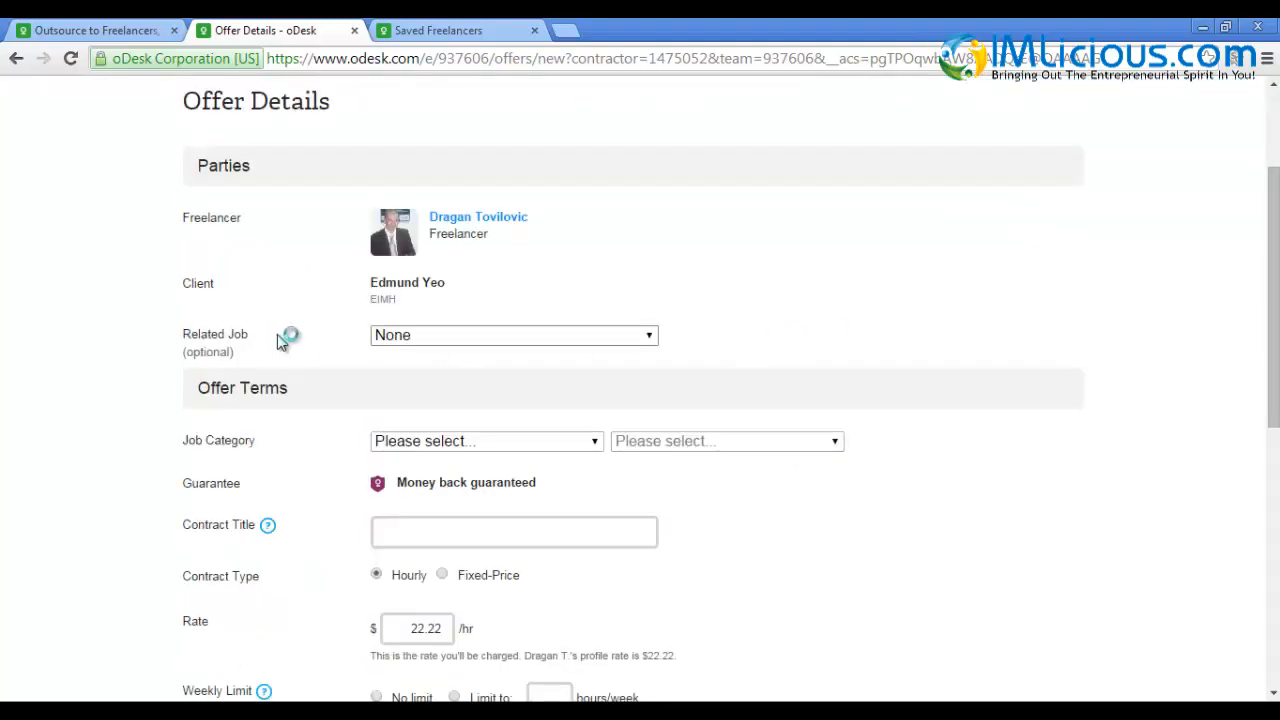
{"action": "left_click", "coordinate": [512, 336]}
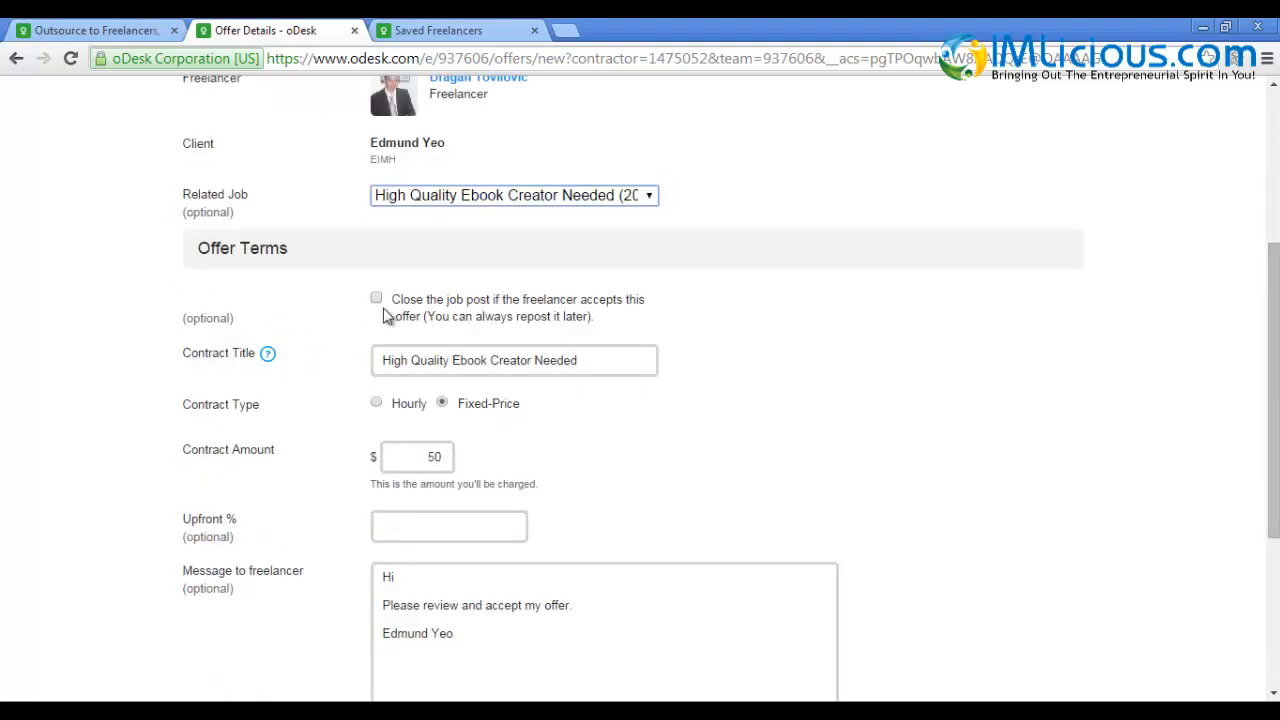
{"action": "mouse_move", "coordinate": [624, 312]}
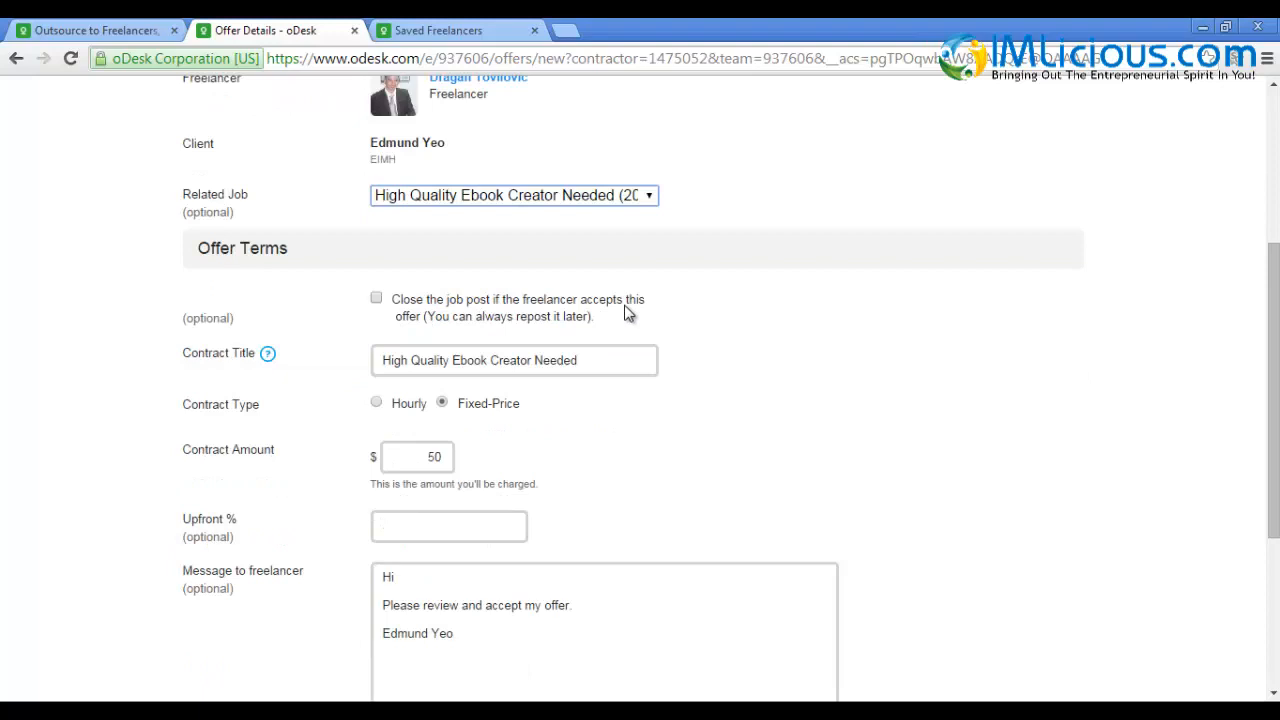
{"action": "mouse_move", "coordinate": [596, 332]}
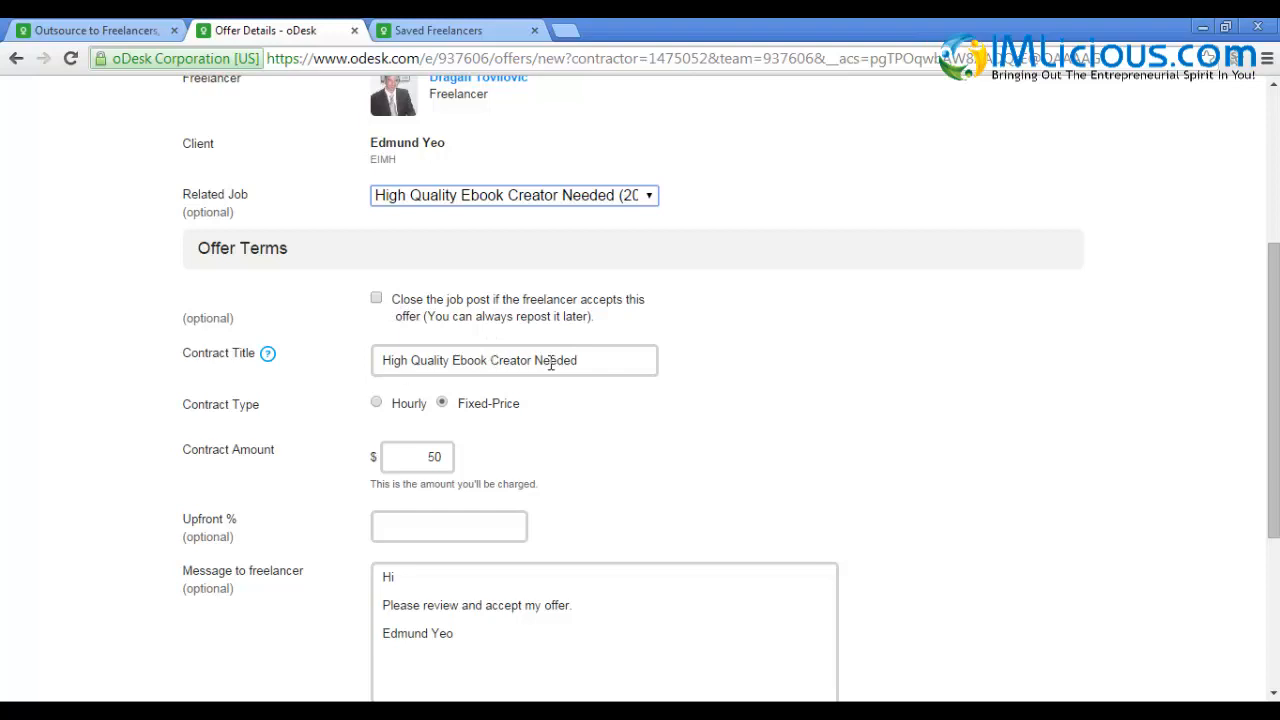
{"action": "scroll", "scroll_direction": "down", "scroll_amount": 3}
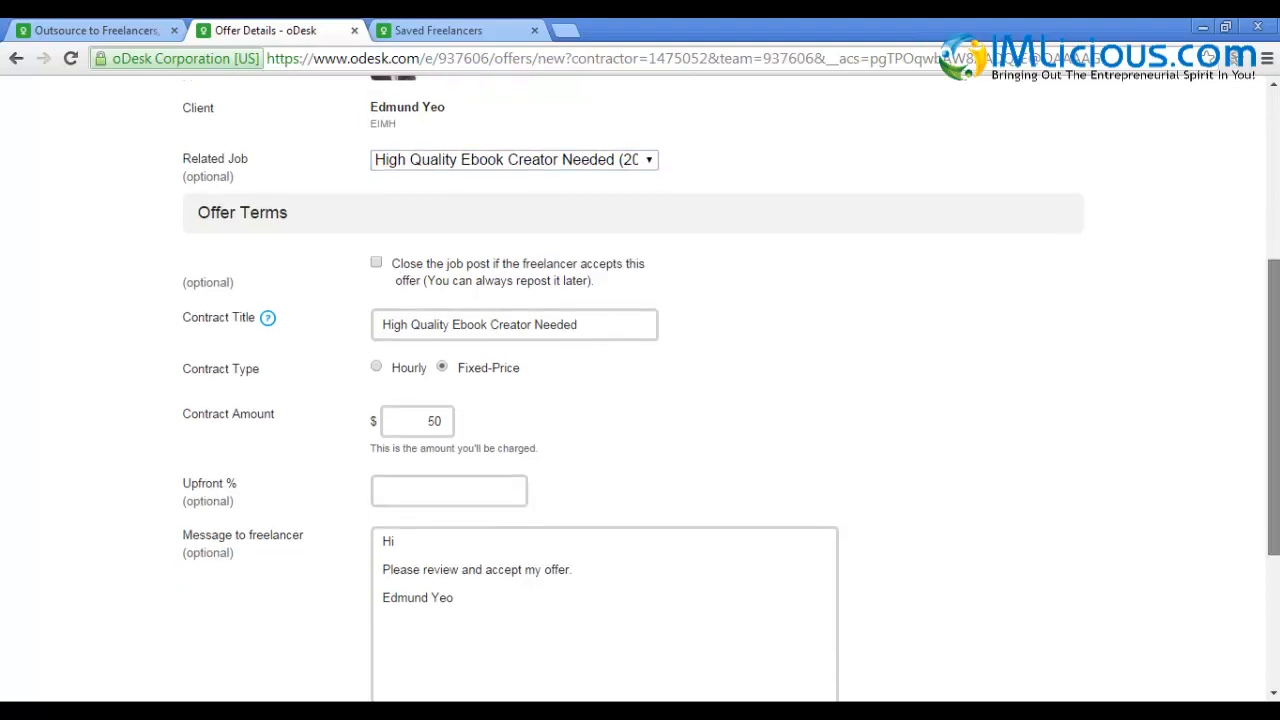
{"action": "scroll", "scroll_direction": "down", "scroll_amount": 3}
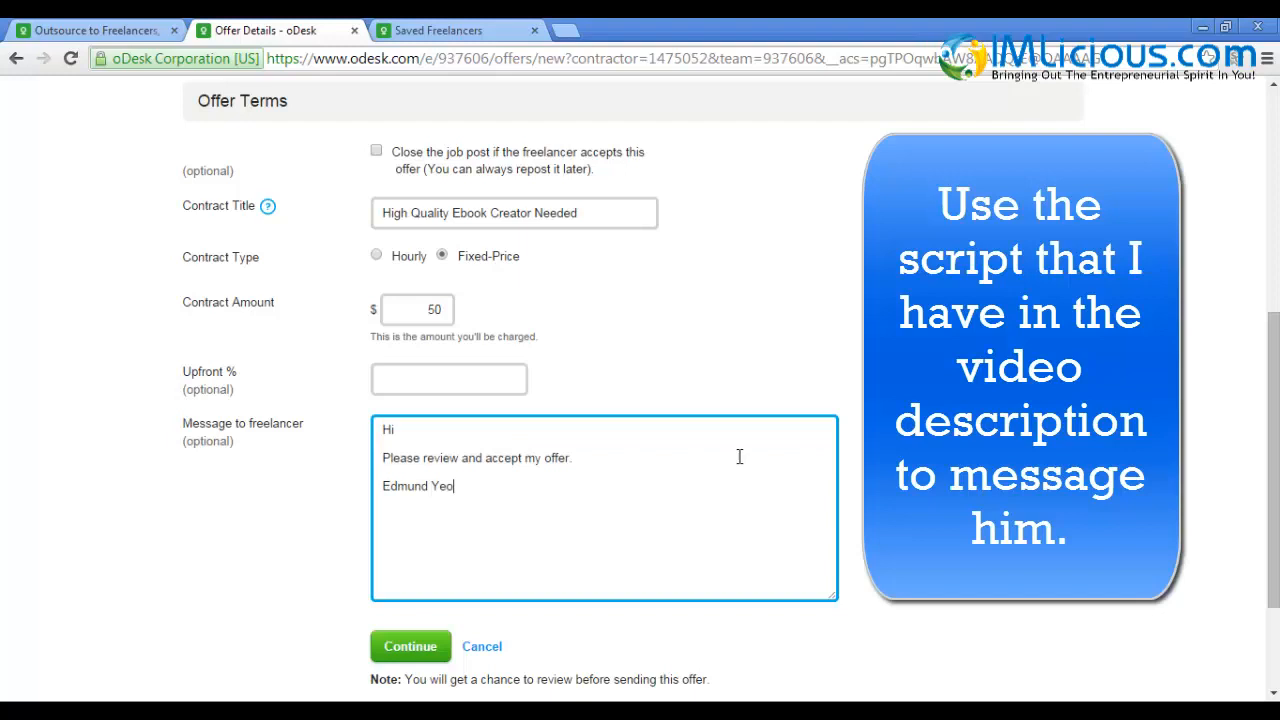
{"action": "scroll", "scroll_direction": "down", "scroll_amount": 3}
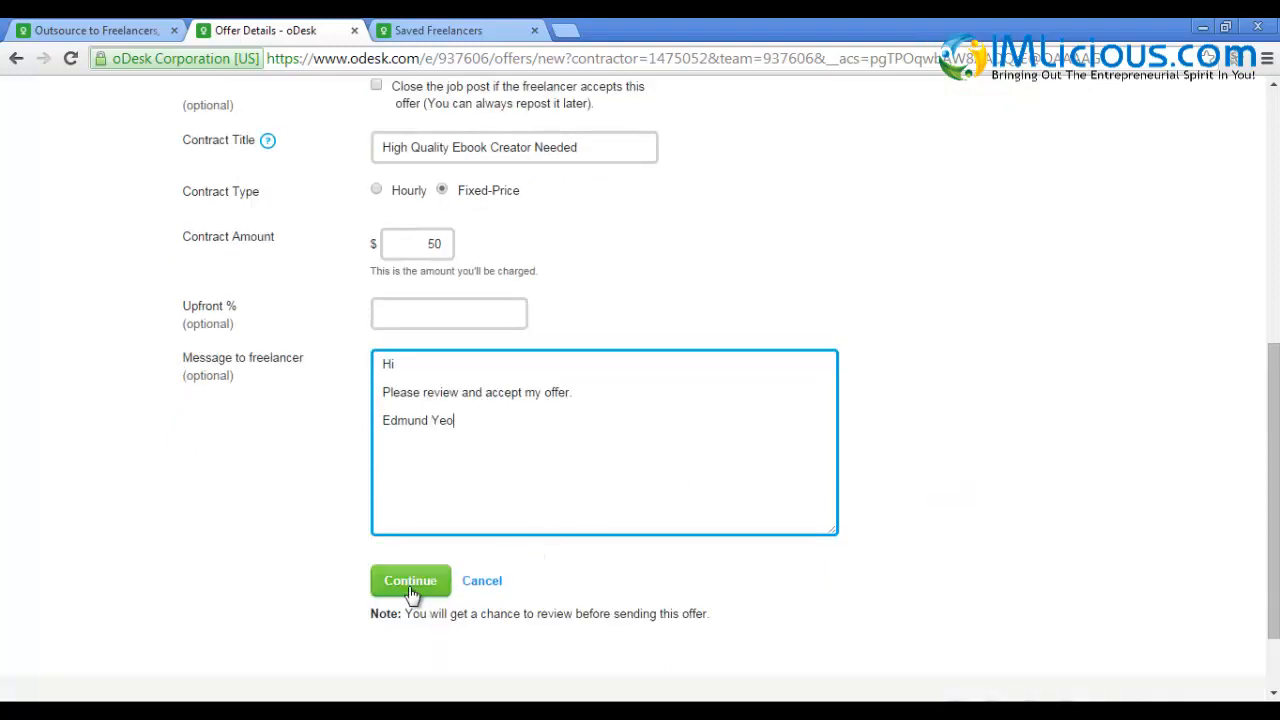
{"action": "left_click", "coordinate": [410, 580]}
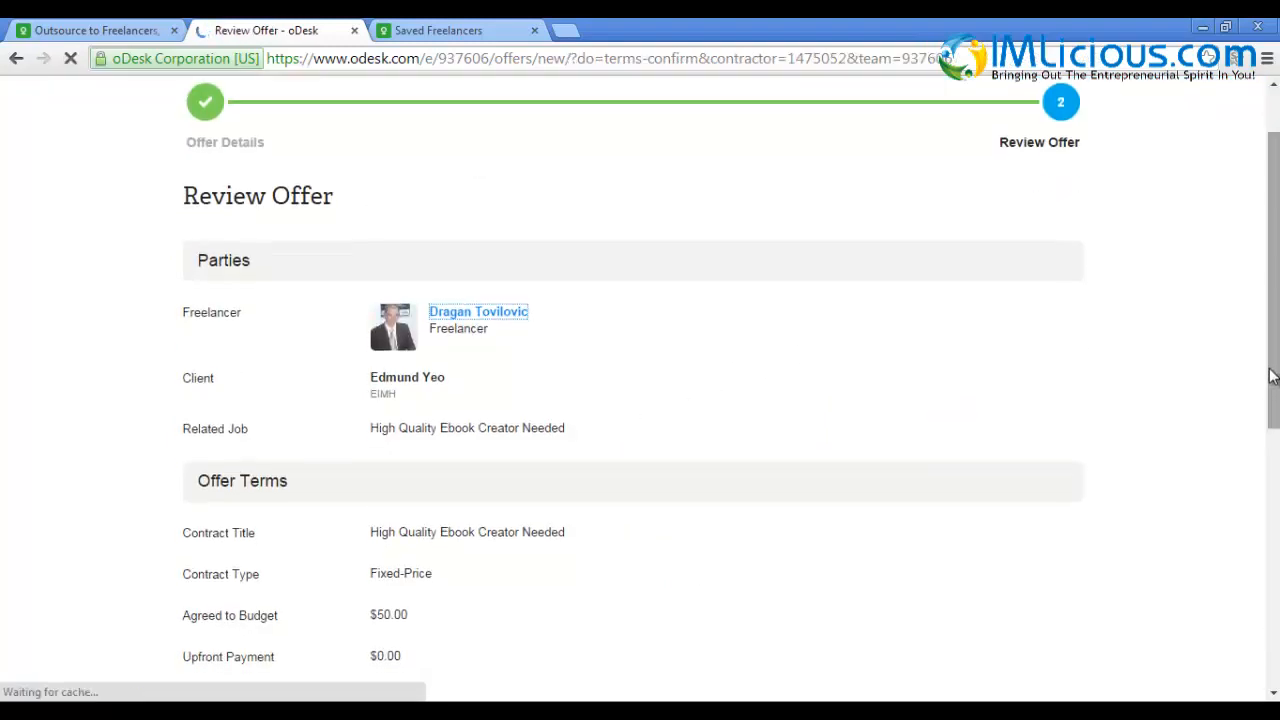
{"action": "scroll", "scroll_direction": "down", "scroll_amount": 3}
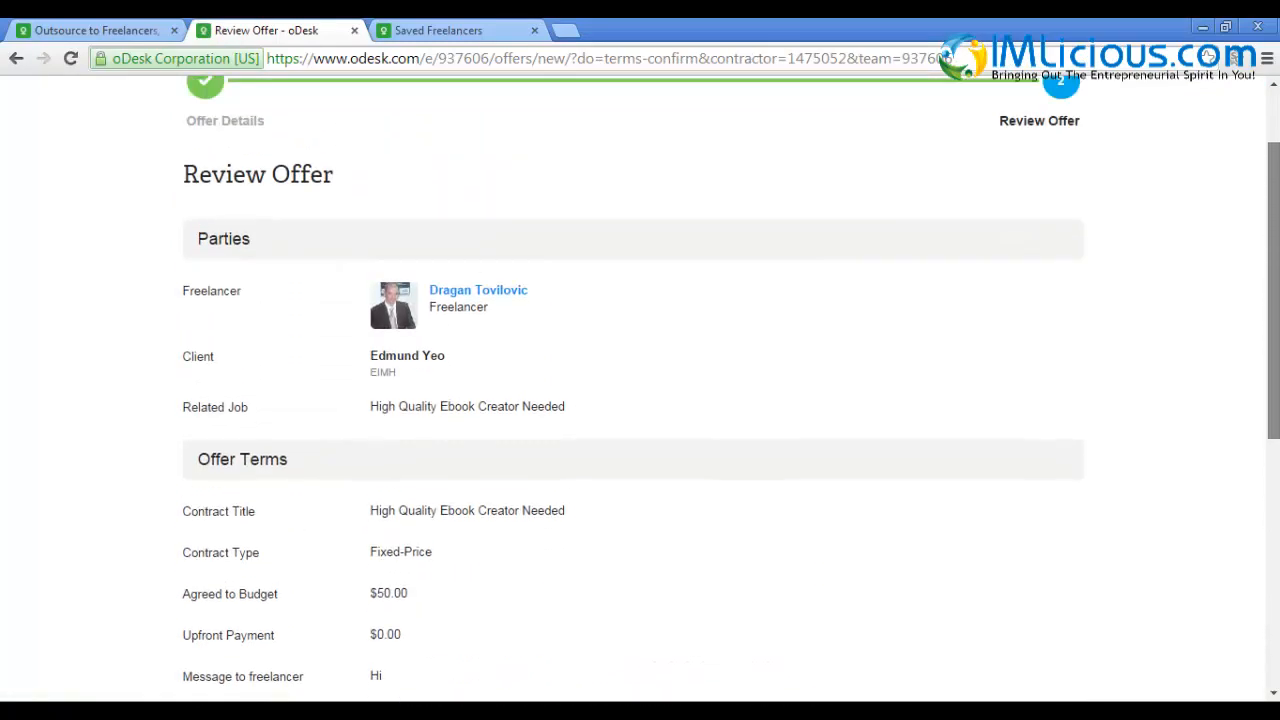
{"action": "scroll", "scroll_direction": "up", "scroll_amount": 3}
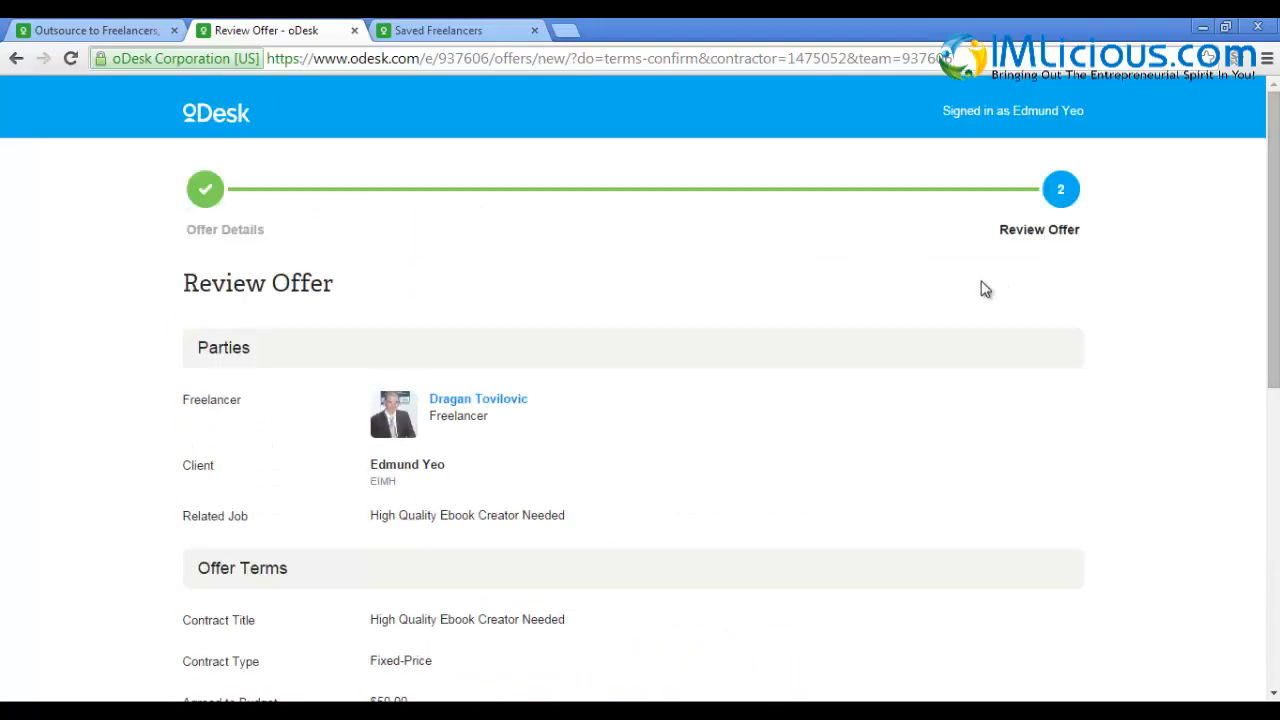
{"action": "mouse_move", "coordinate": [924, 298]}
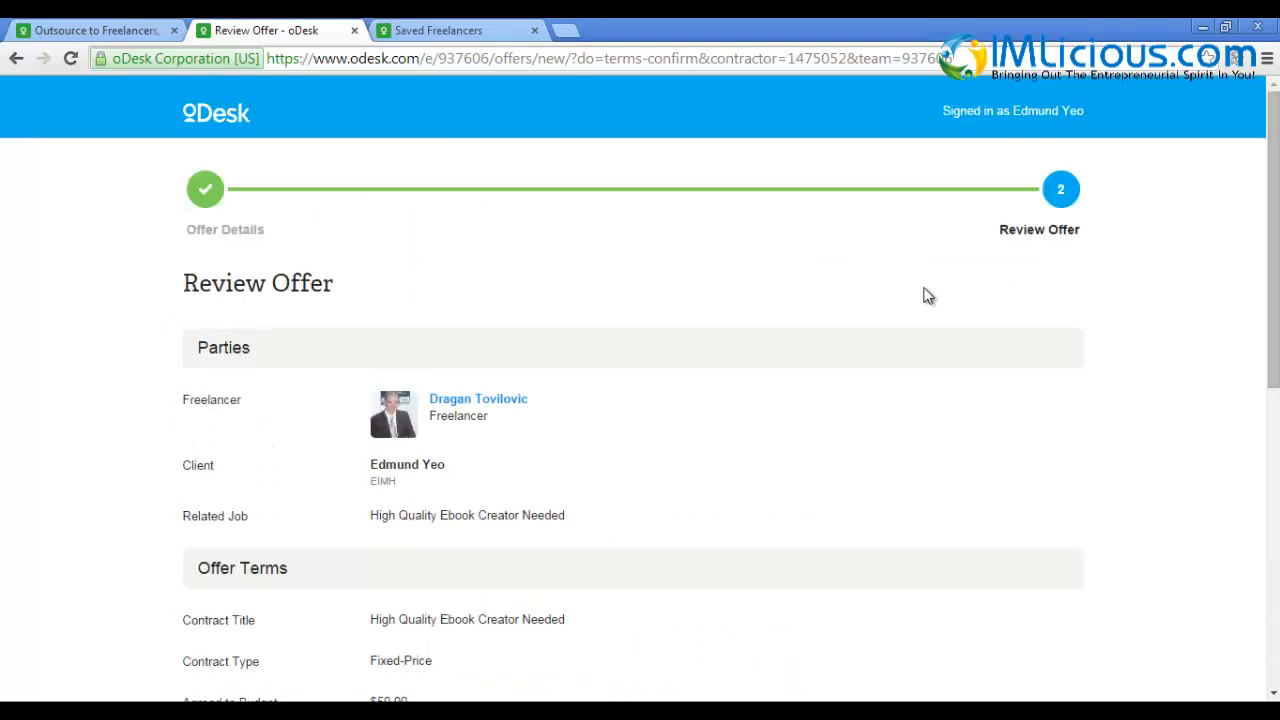
{"action": "mouse_move", "coordinate": [696, 334]}
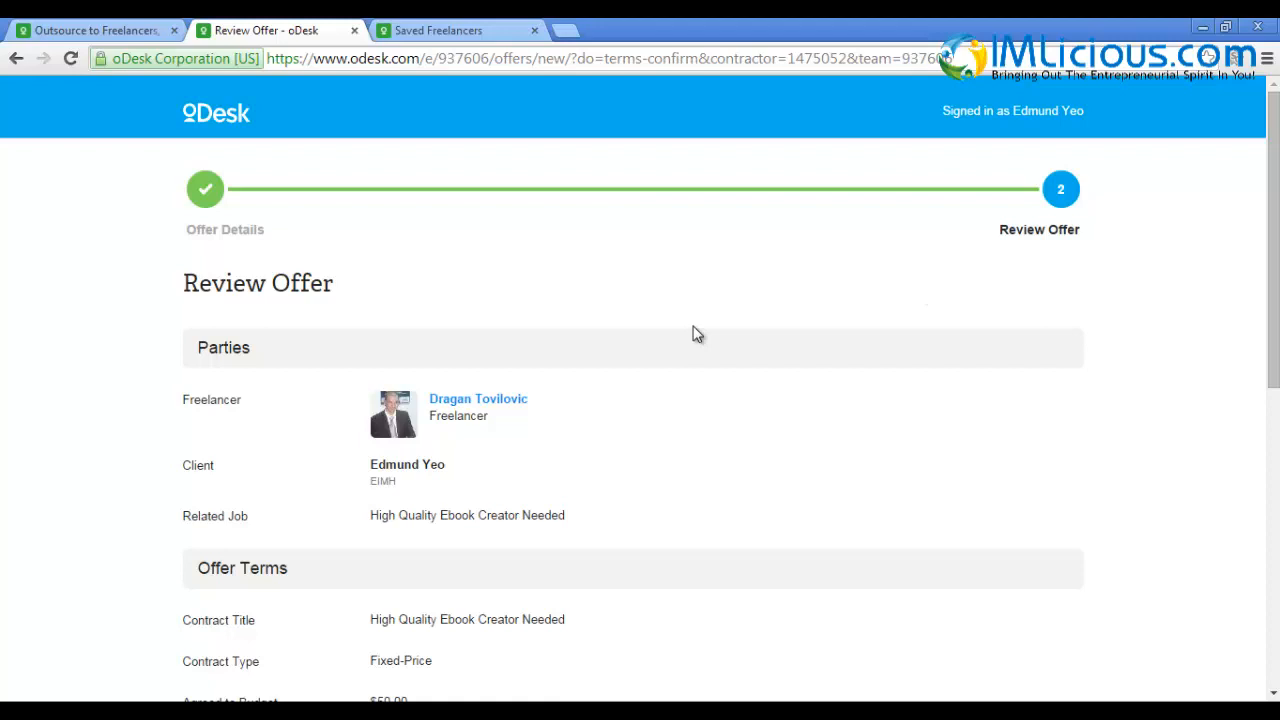